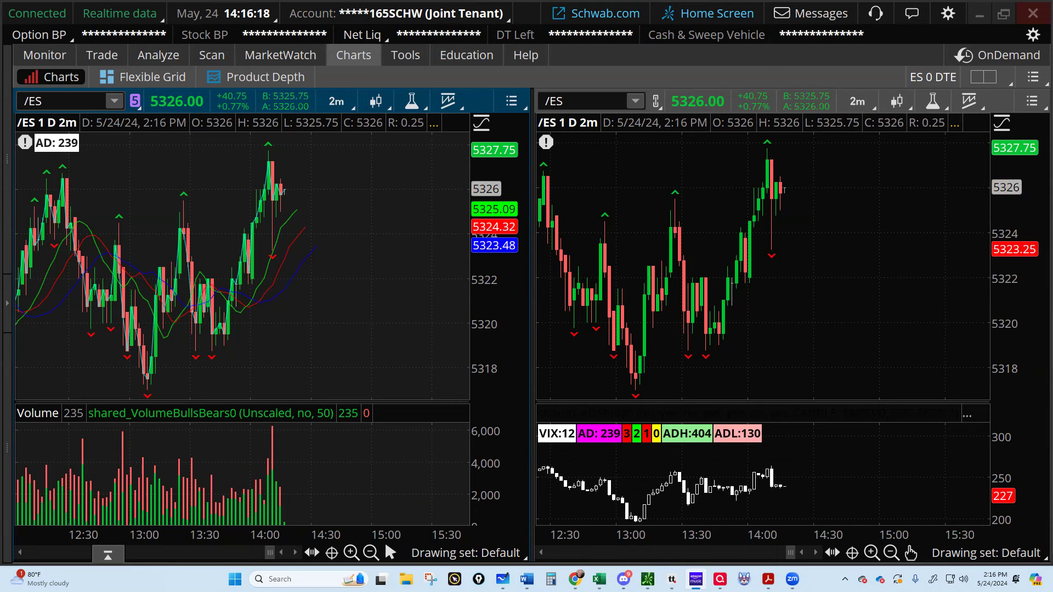
Step: Bring the 10-day 30-minute /ES chart window with volume profile to the front
left_click(634, 180)
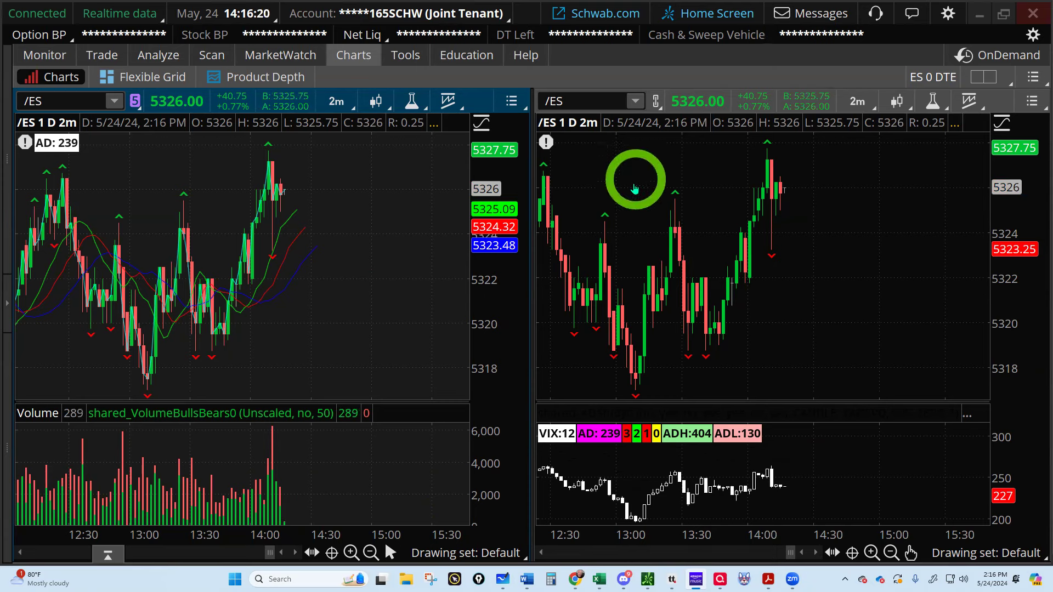
mouse_move(631, 191)
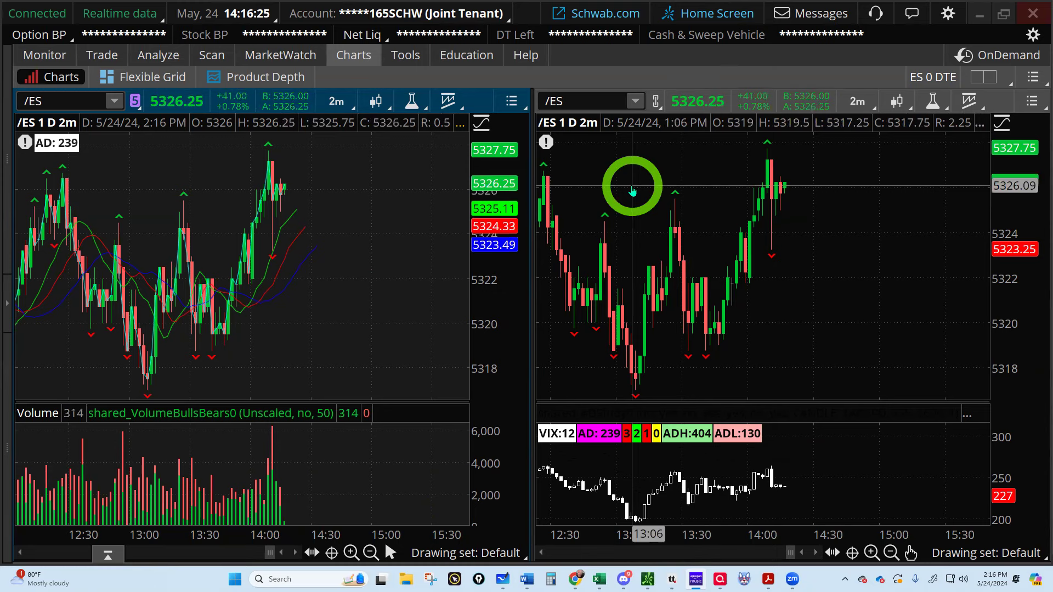
mouse_move(239, 121)
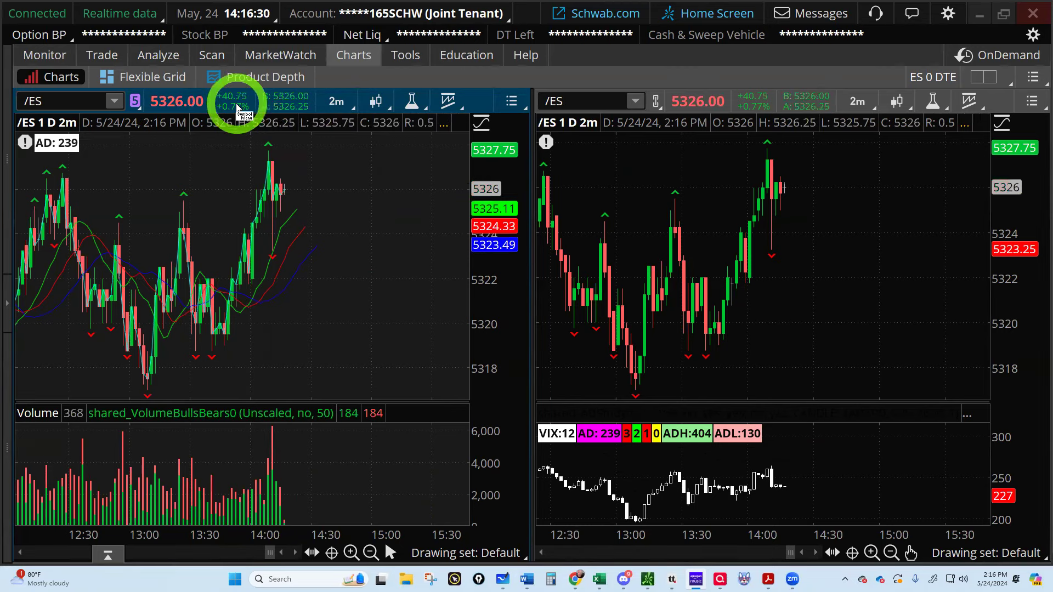
mouse_move(586, 269)
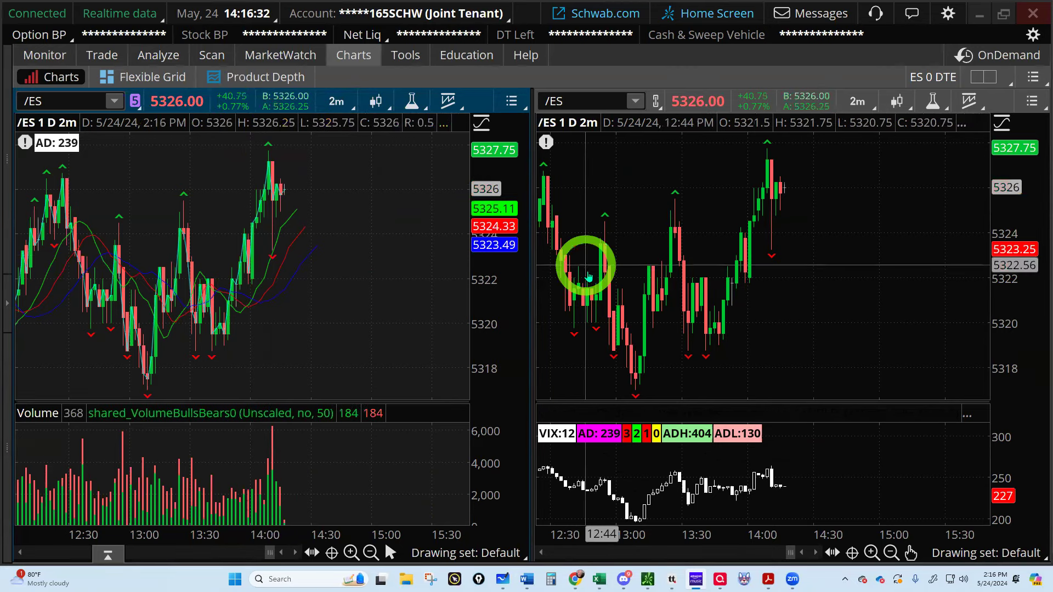
mouse_move(594, 435)
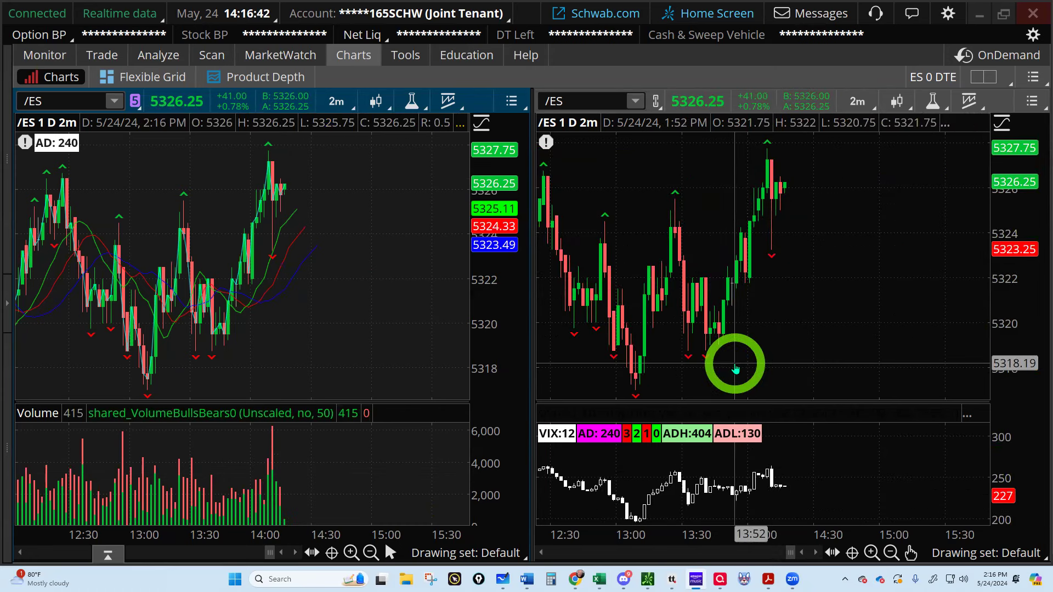
mouse_move(596, 578)
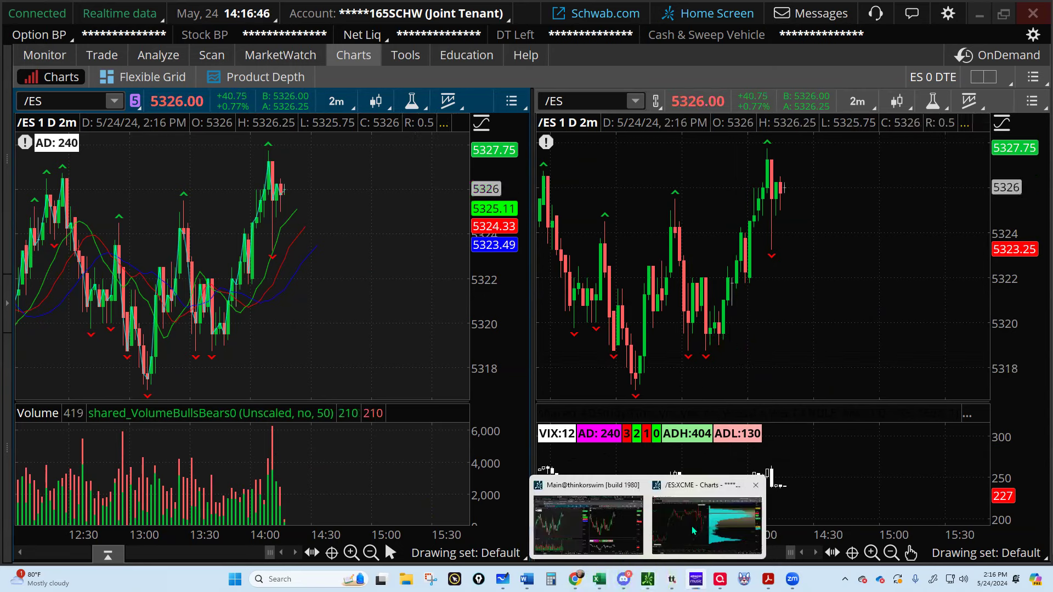
left_click(705, 523)
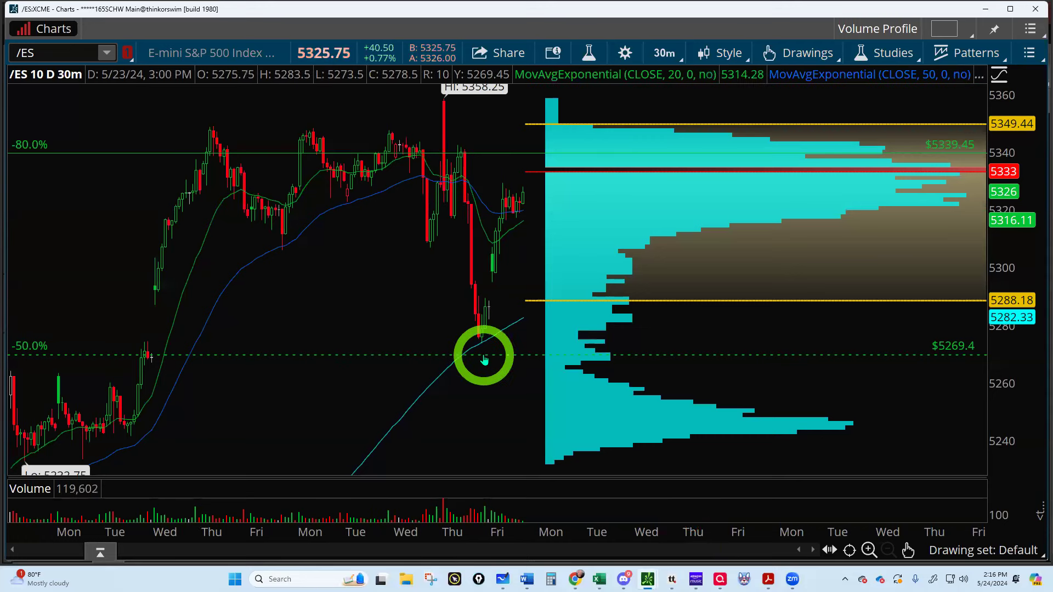
mouse_move(482, 354)
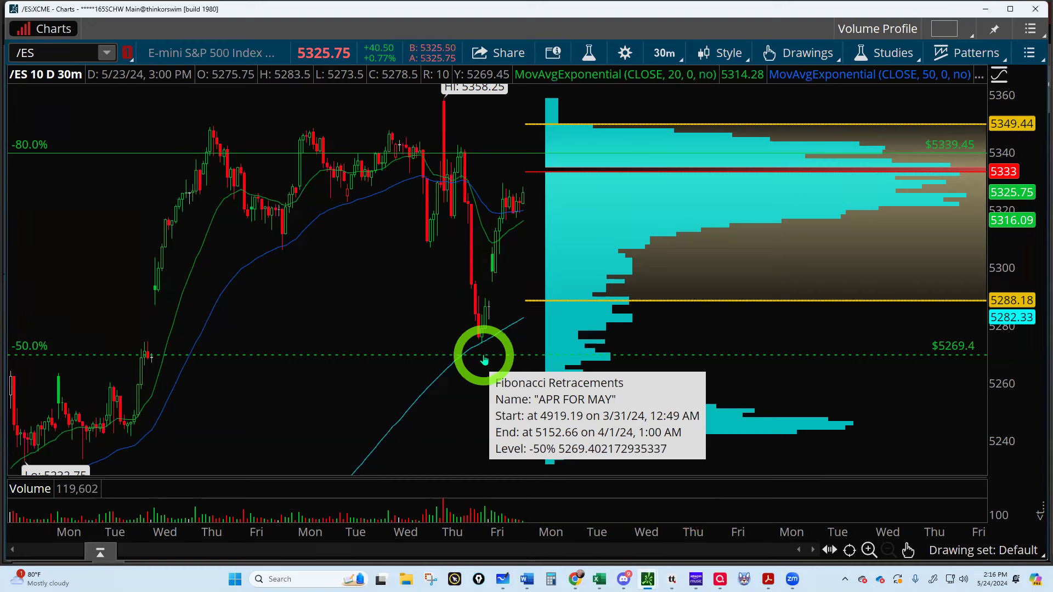
mouse_move(482, 339)
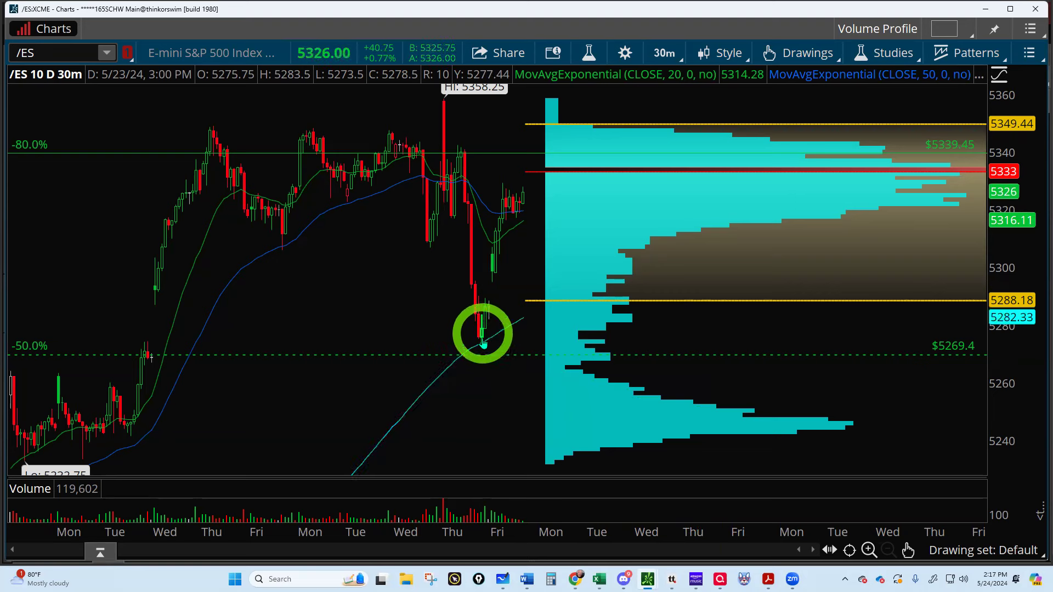
mouse_move(483, 336)
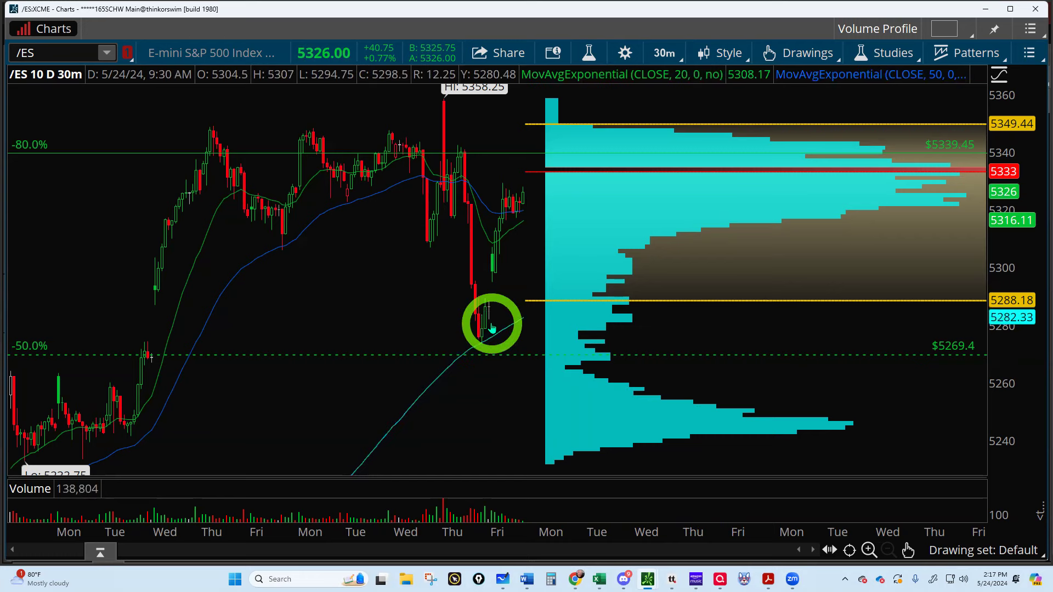
mouse_move(527, 195)
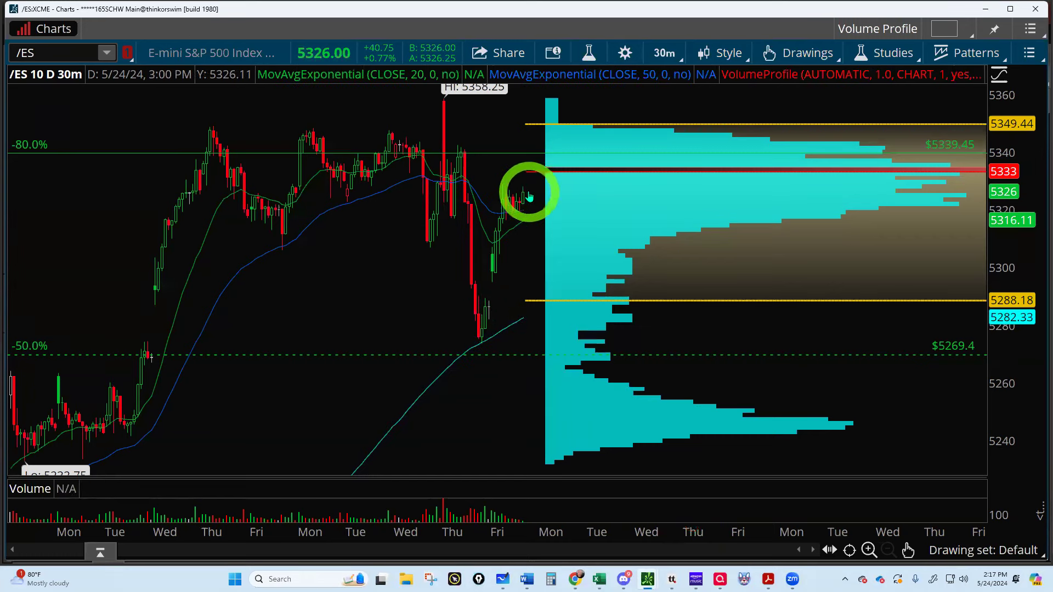
mouse_move(564, 171)
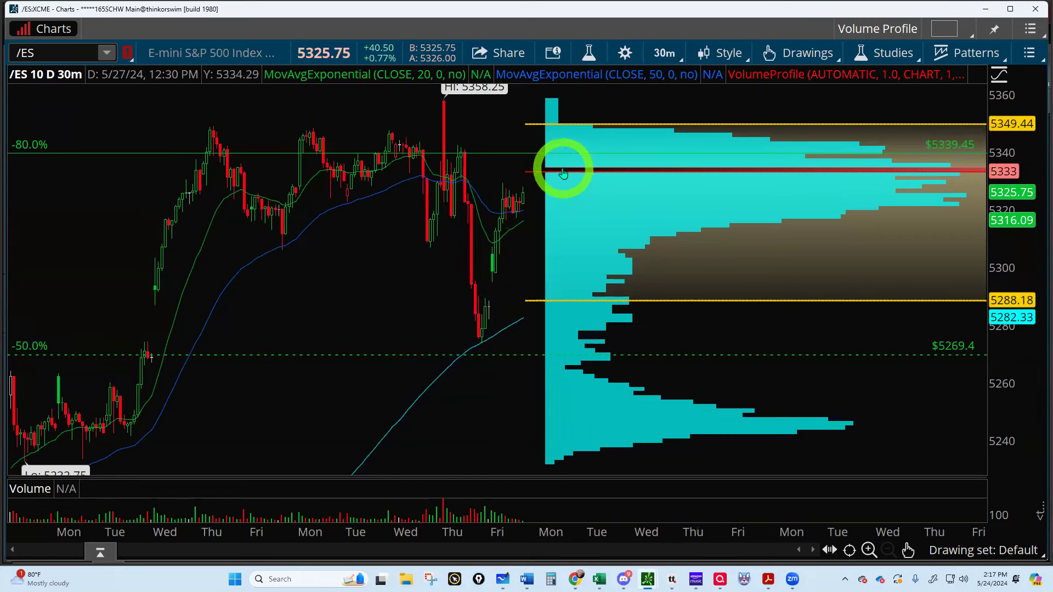
mouse_move(579, 302)
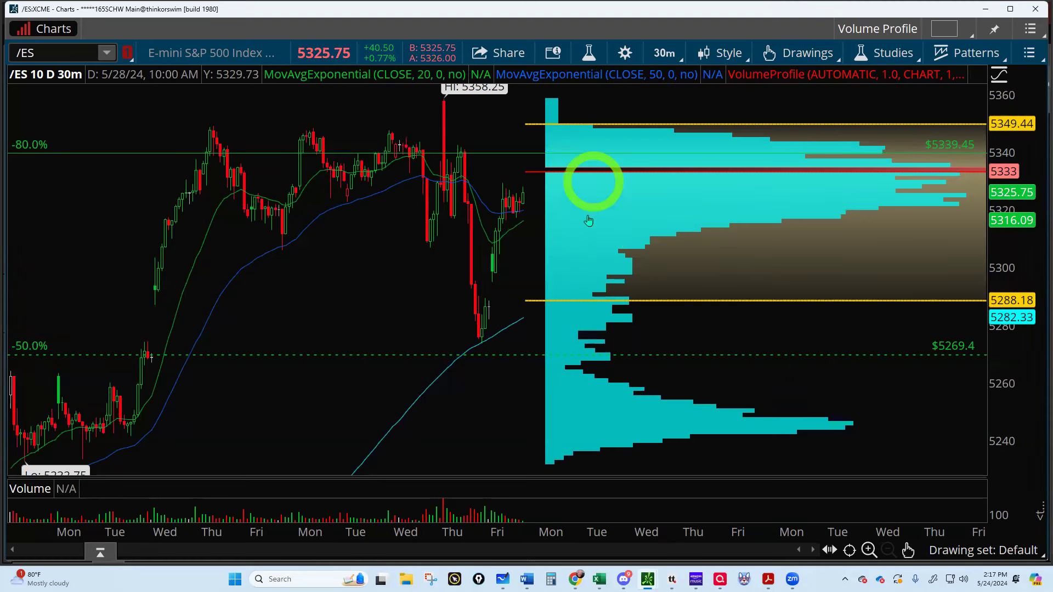
mouse_move(587, 302)
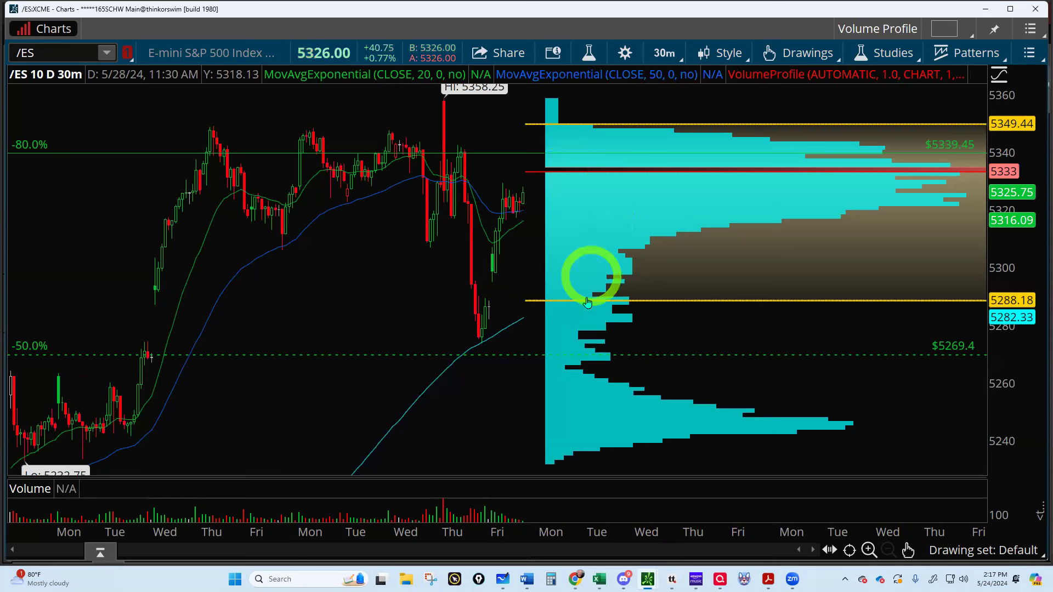
mouse_move(590, 227)
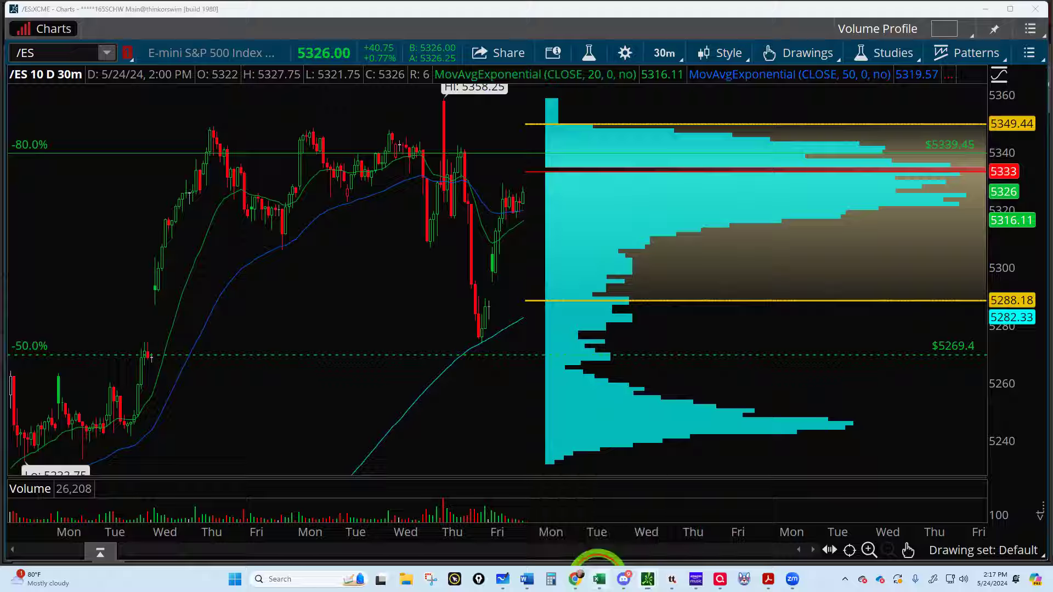
Step: Show the Greeks & Ratios sheet of TastyTrade 2024 scrolled to the 5/24/2024 row
left_click(597, 579)
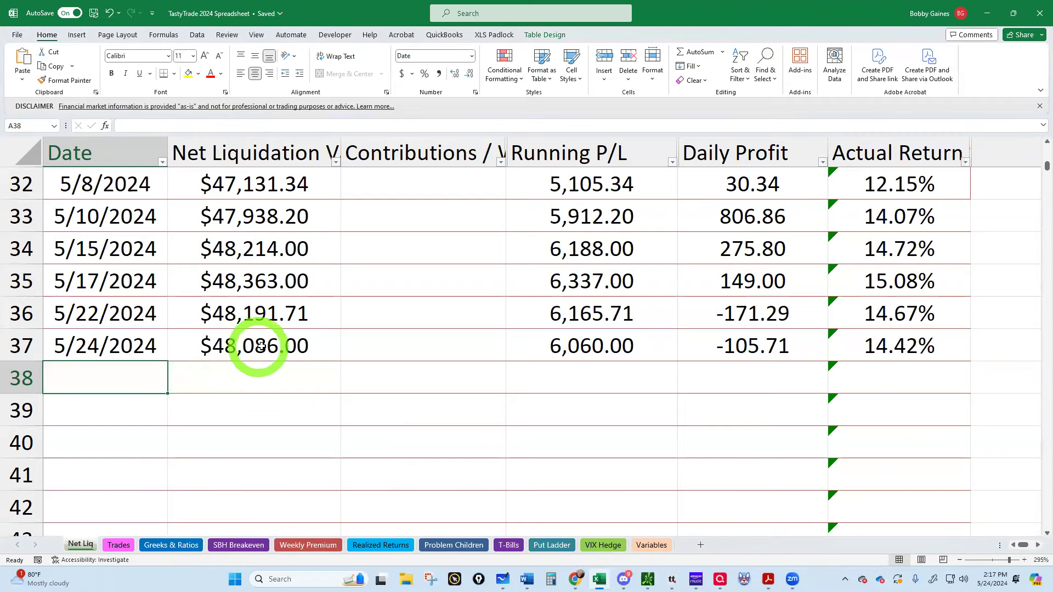
mouse_move(121, 329)
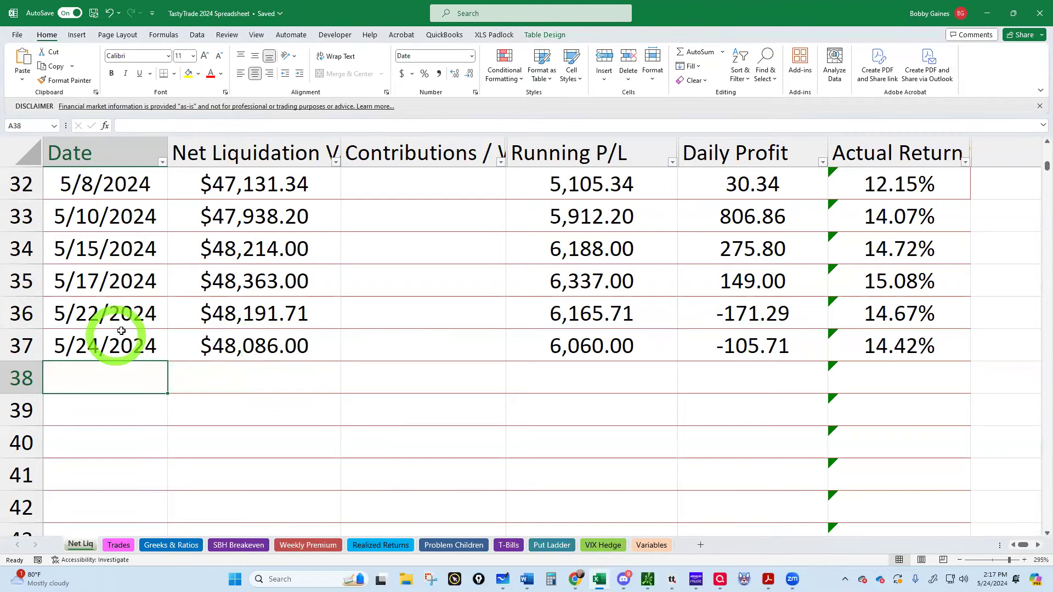
mouse_move(363, 329)
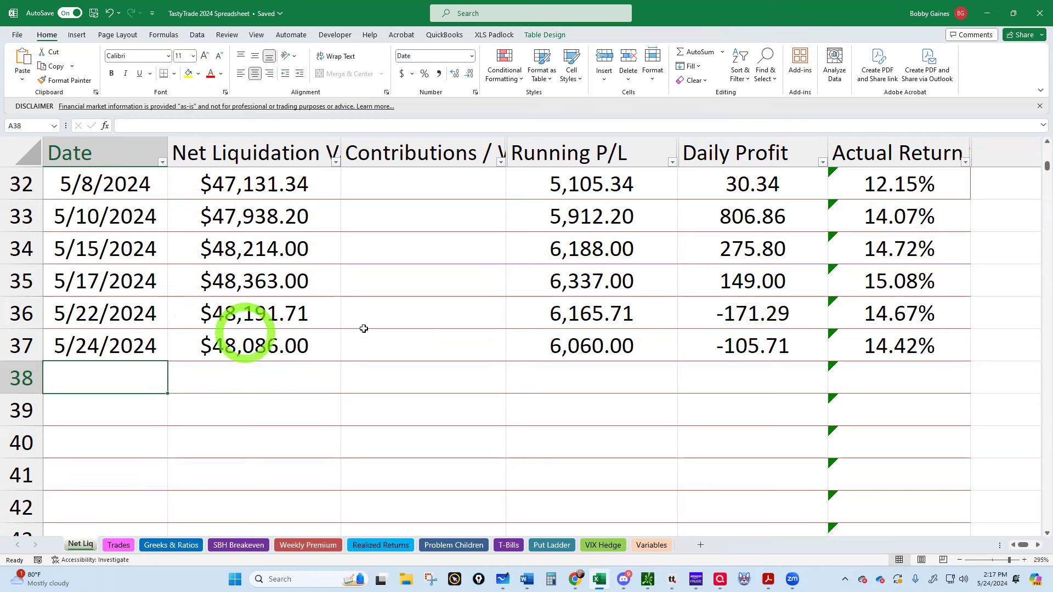
mouse_move(893, 346)
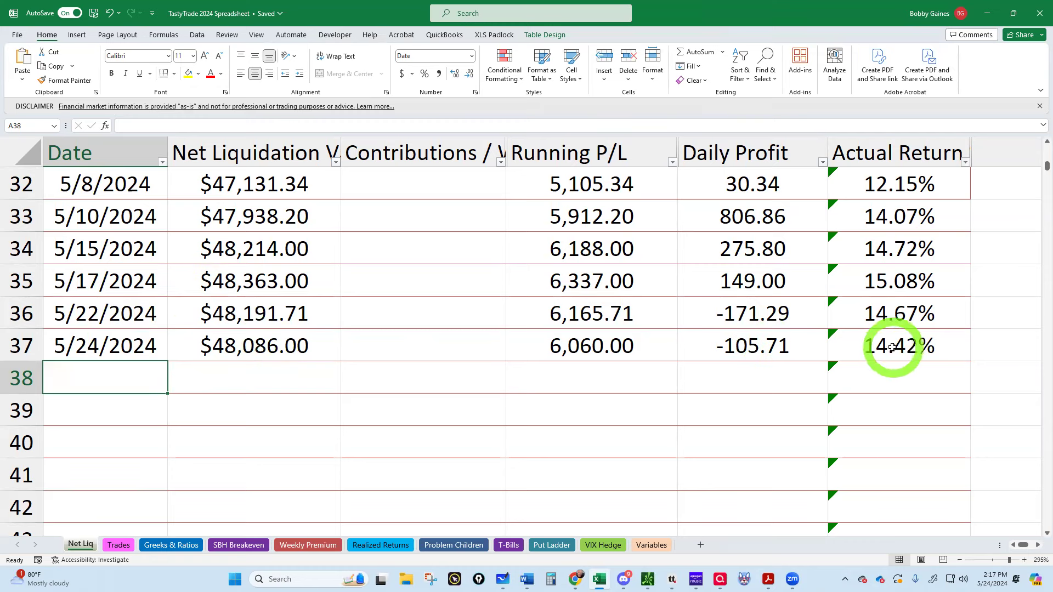
mouse_move(864, 356)
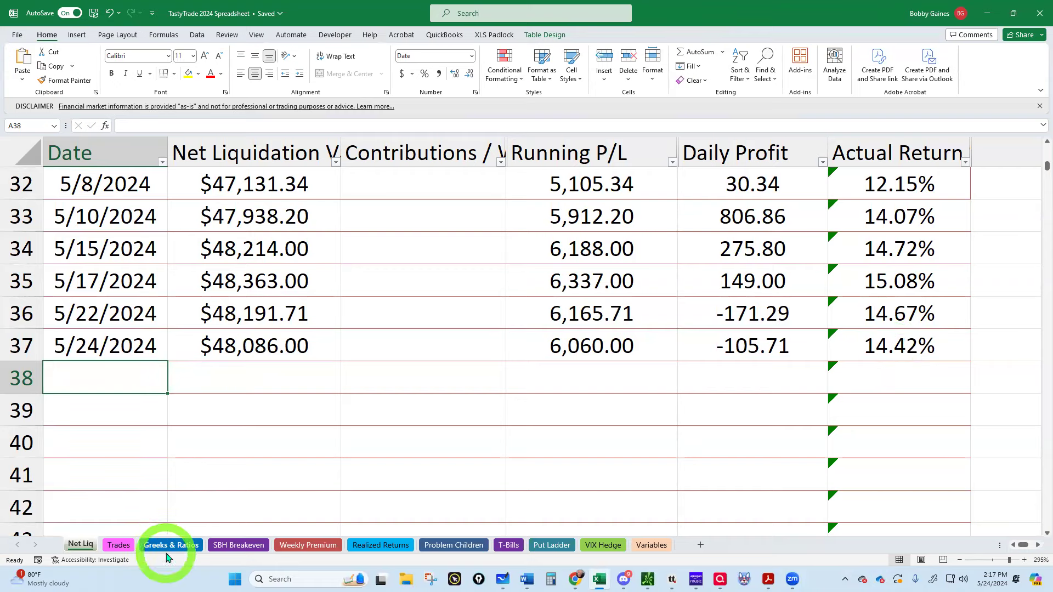
left_click(171, 544)
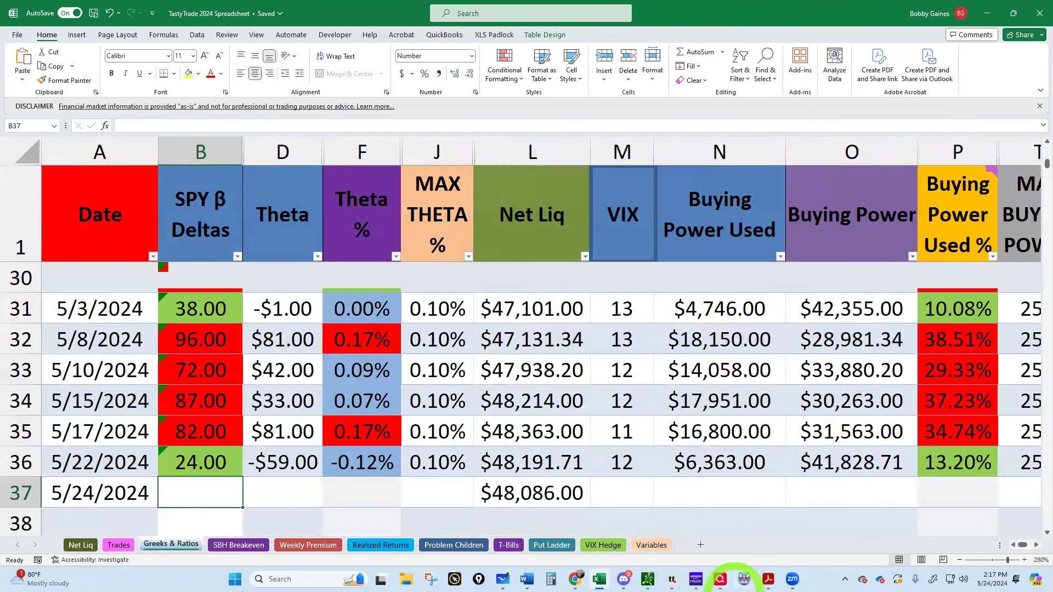
mouse_move(695, 579)
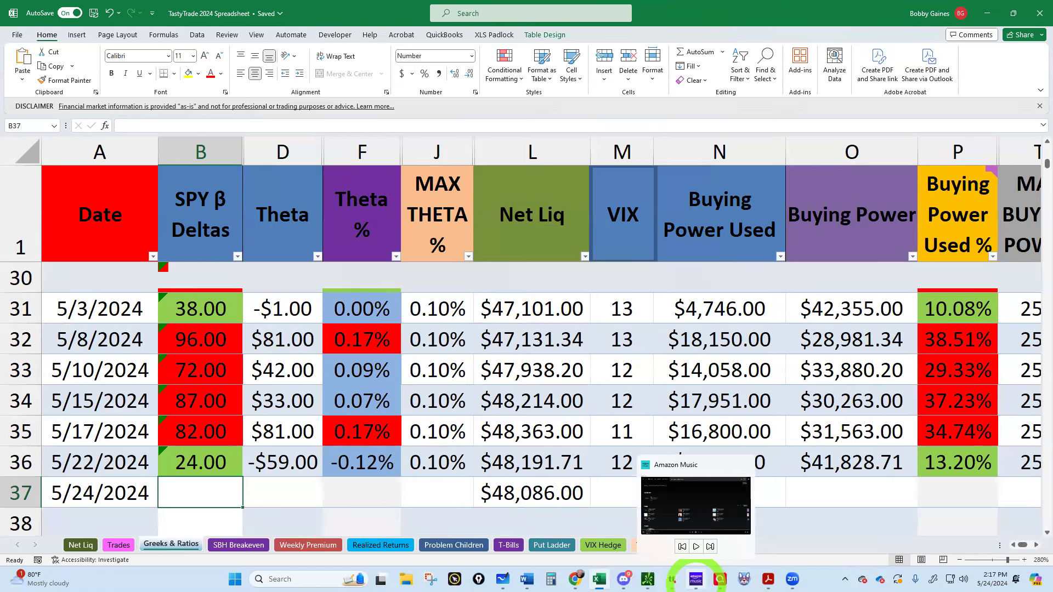
scroll("down", 3)
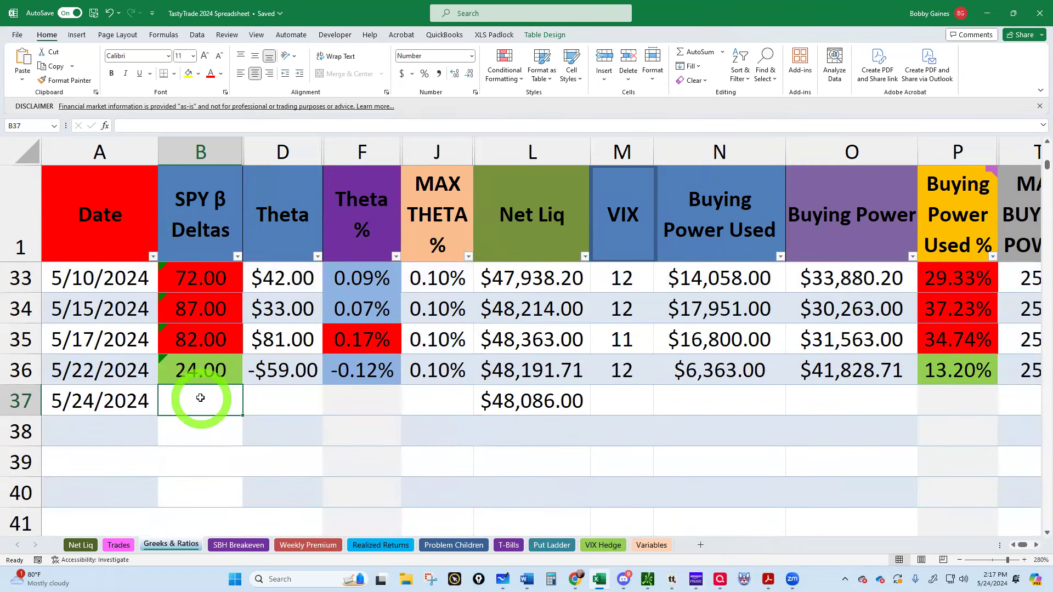
mouse_move(273, 403)
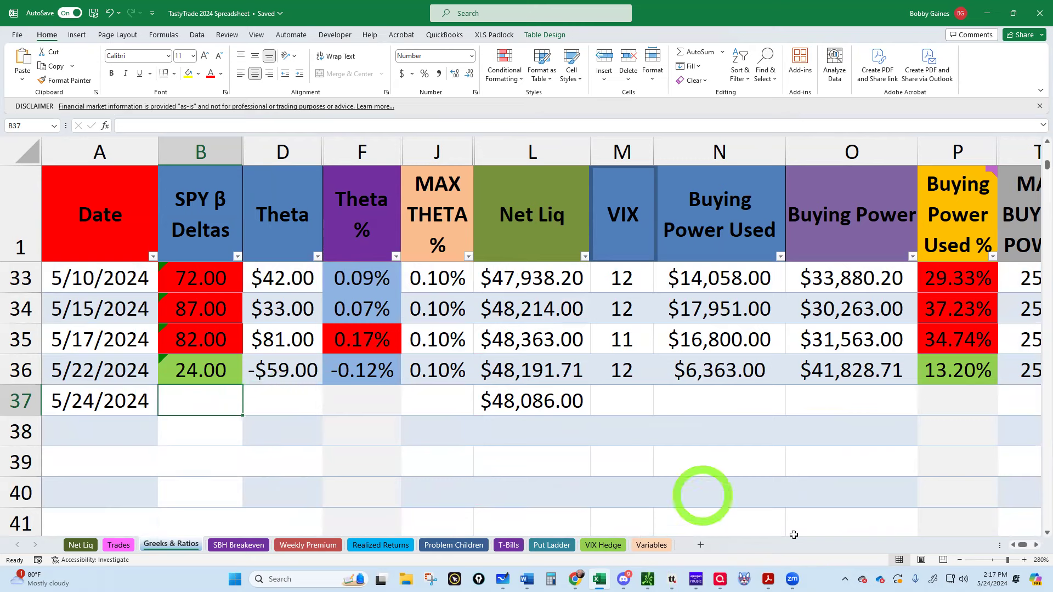
mouse_move(742, 579)
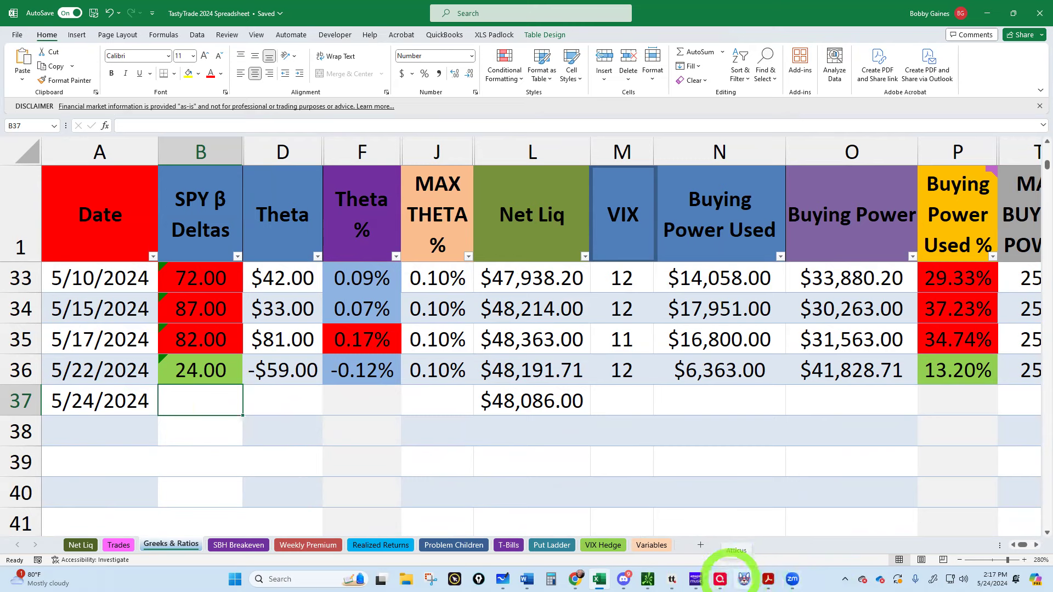
mouse_move(670, 578)
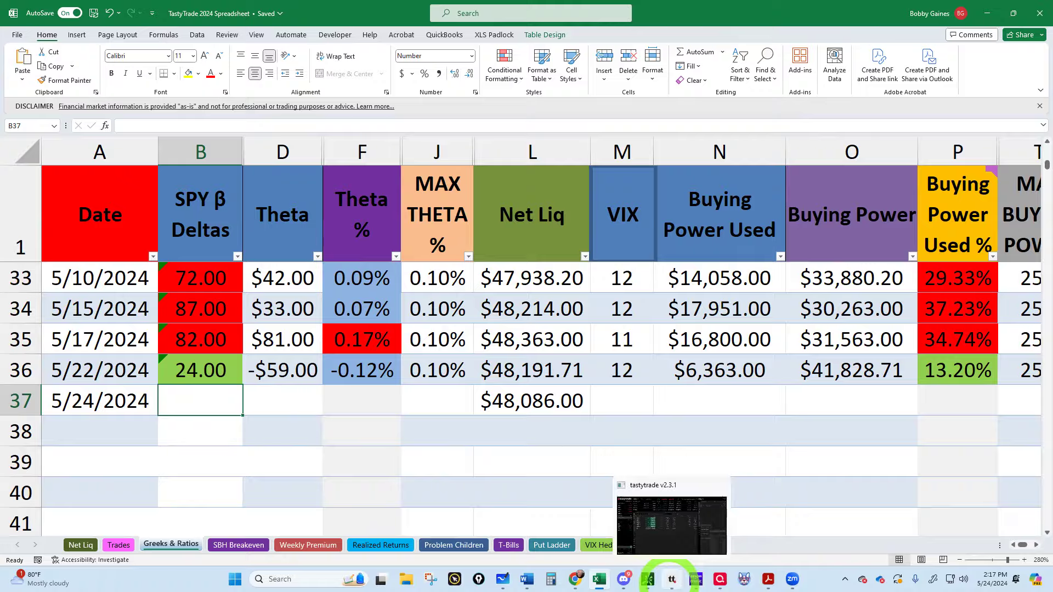
Step: Check the account delta and theta on the tastytrade dashboard, then return to Excel
left_click(670, 524)
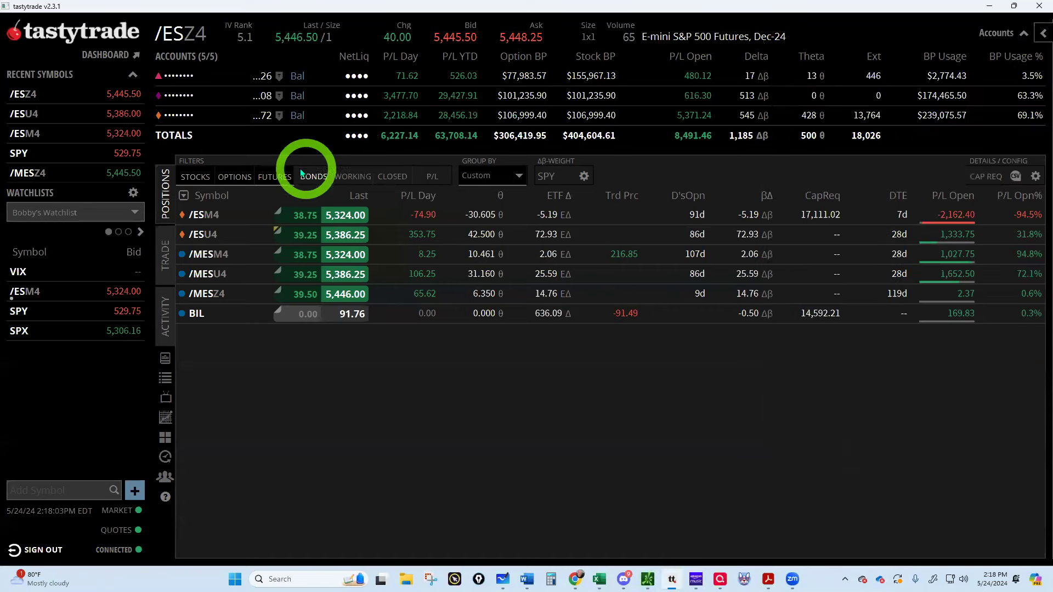
mouse_move(260, 107)
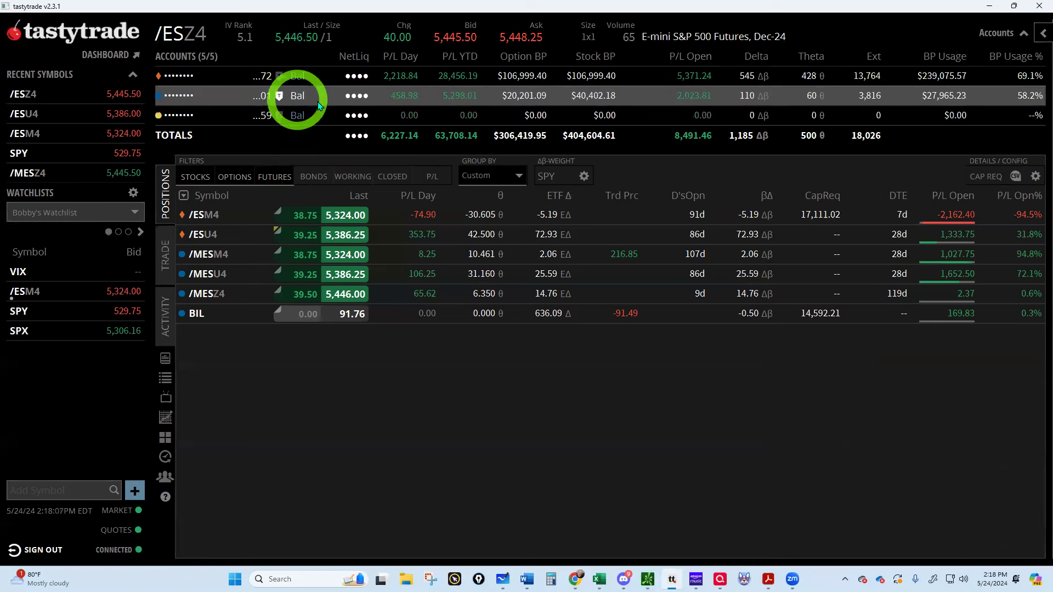
mouse_move(810, 99)
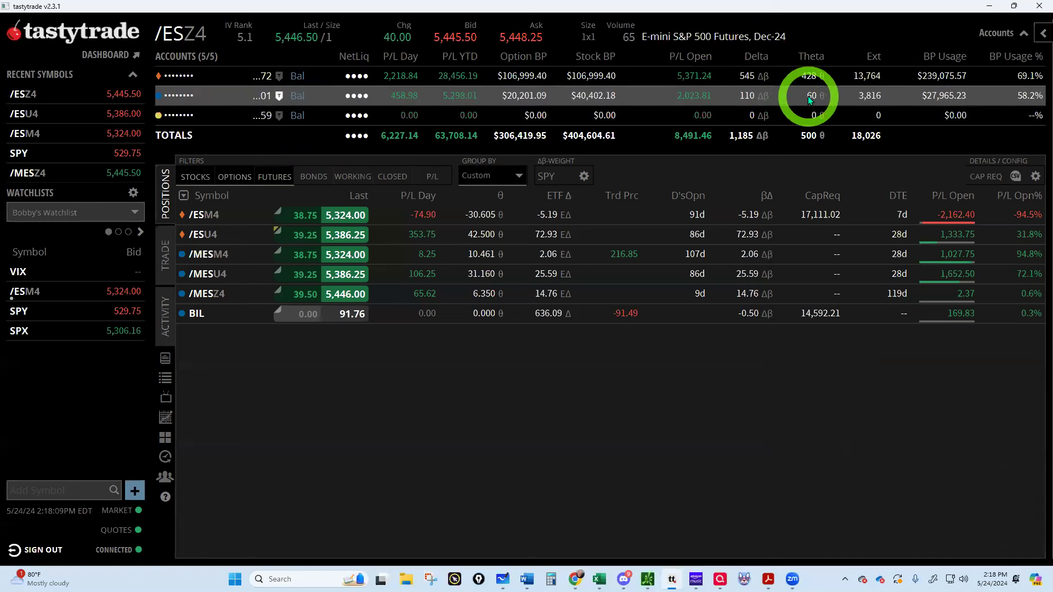
left_click(596, 579)
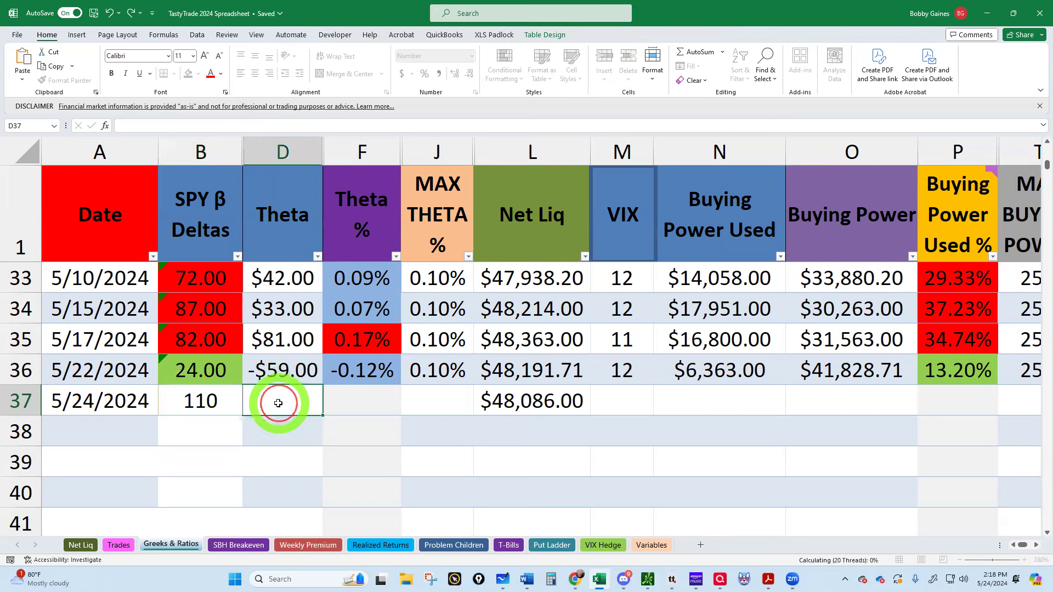
Step: Enter theta 60 for 5/24, select the VIX cell and check CapReq in tastytrade
type("60")
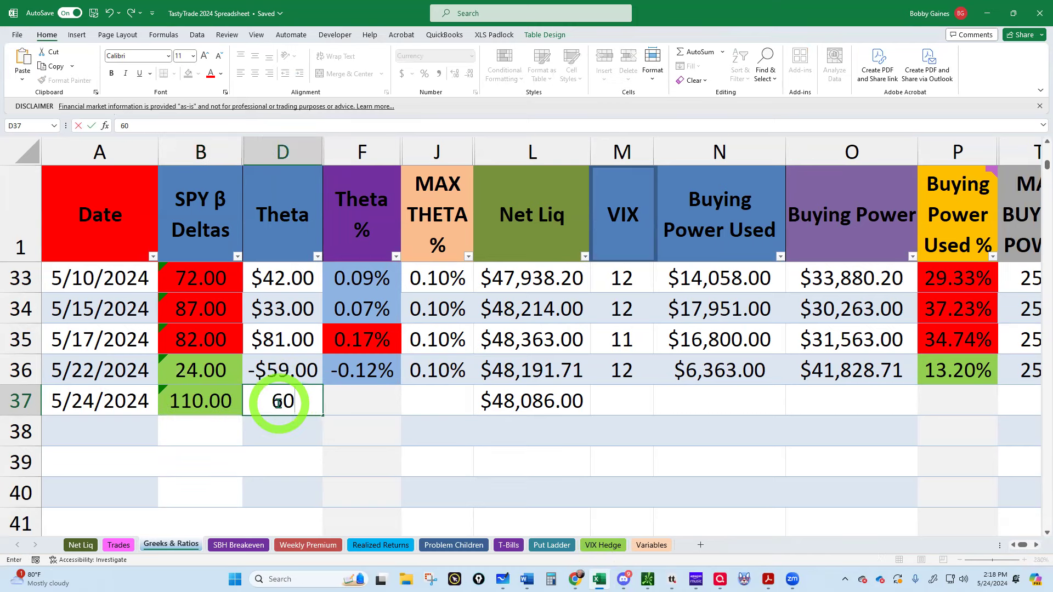
key("Return")
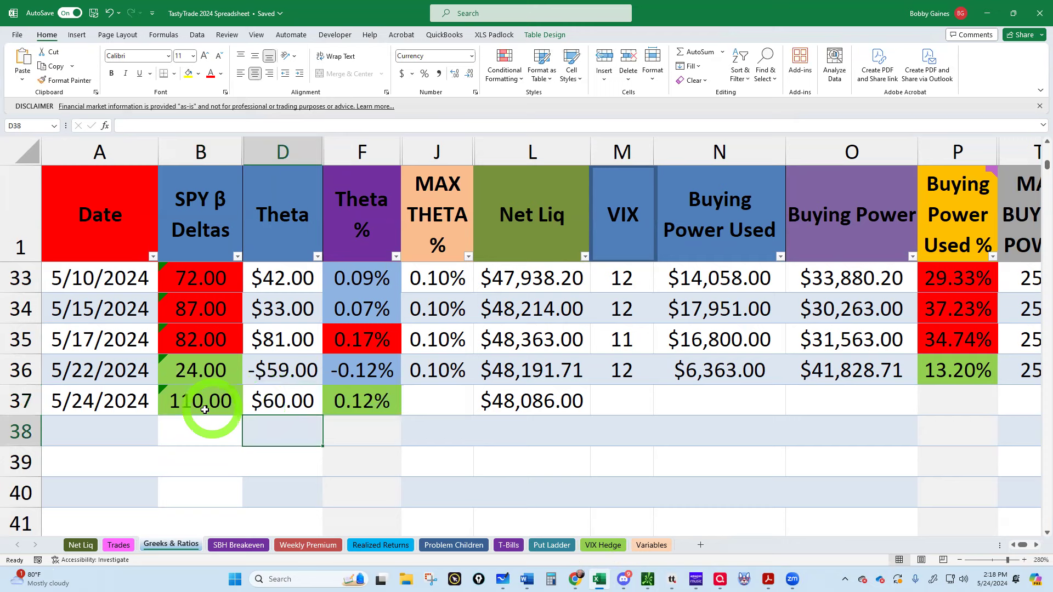
mouse_move(624, 397)
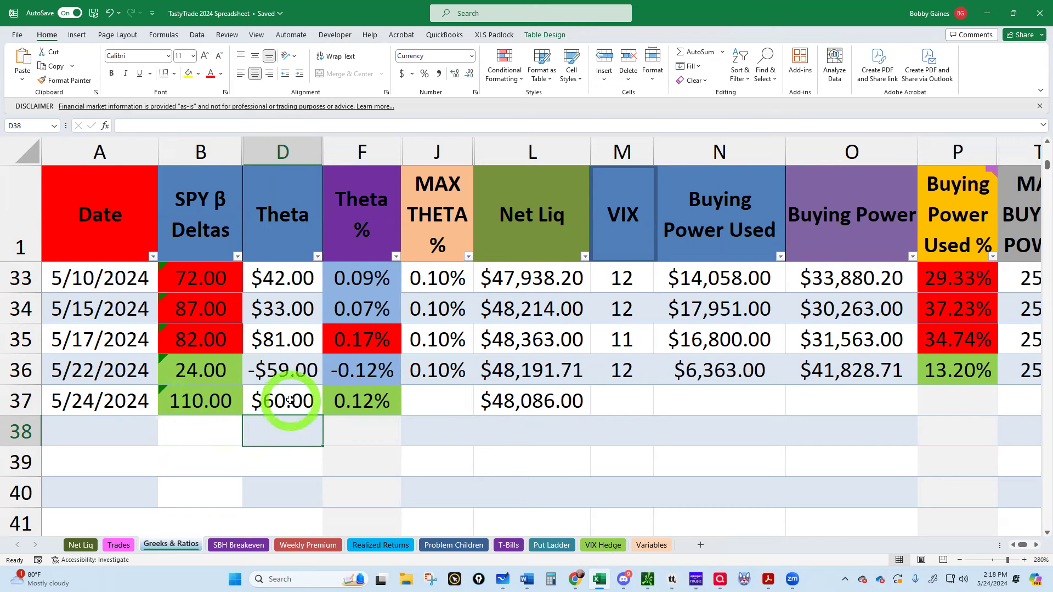
left_click(620, 400)
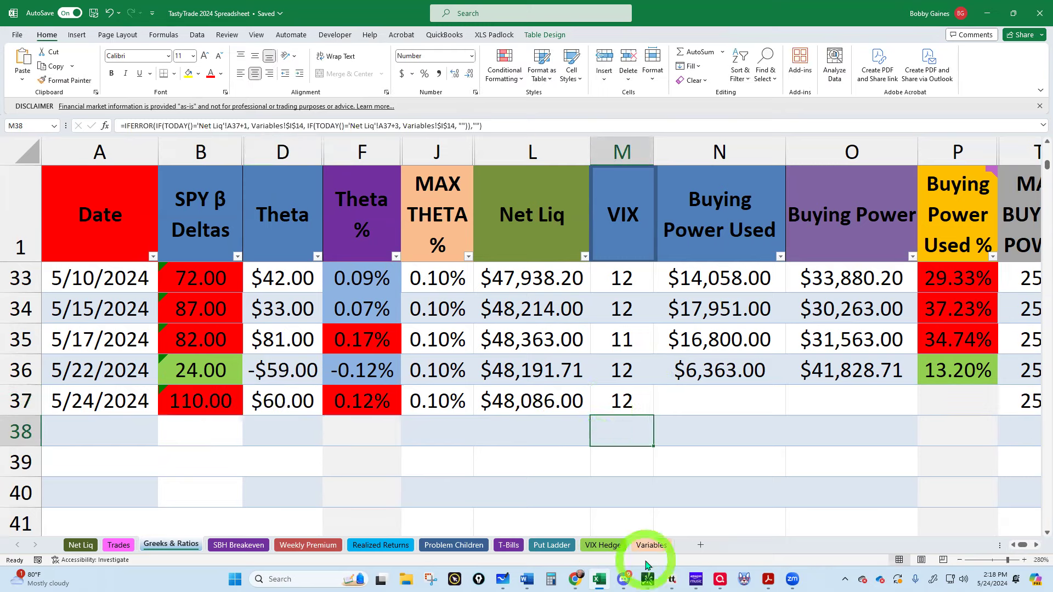
left_click(670, 579)
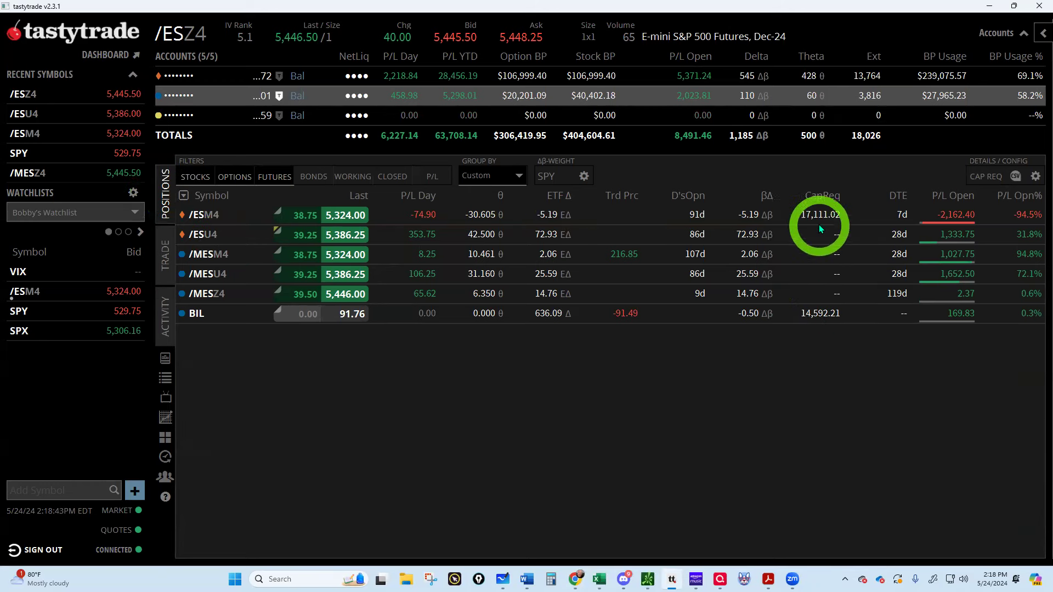
mouse_move(598, 579)
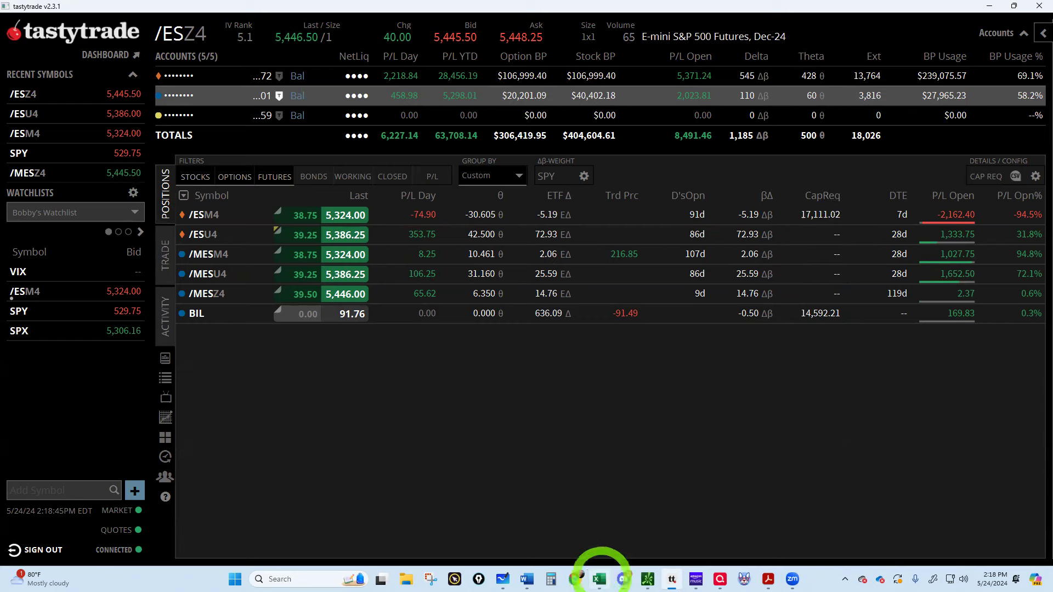
left_click(596, 579)
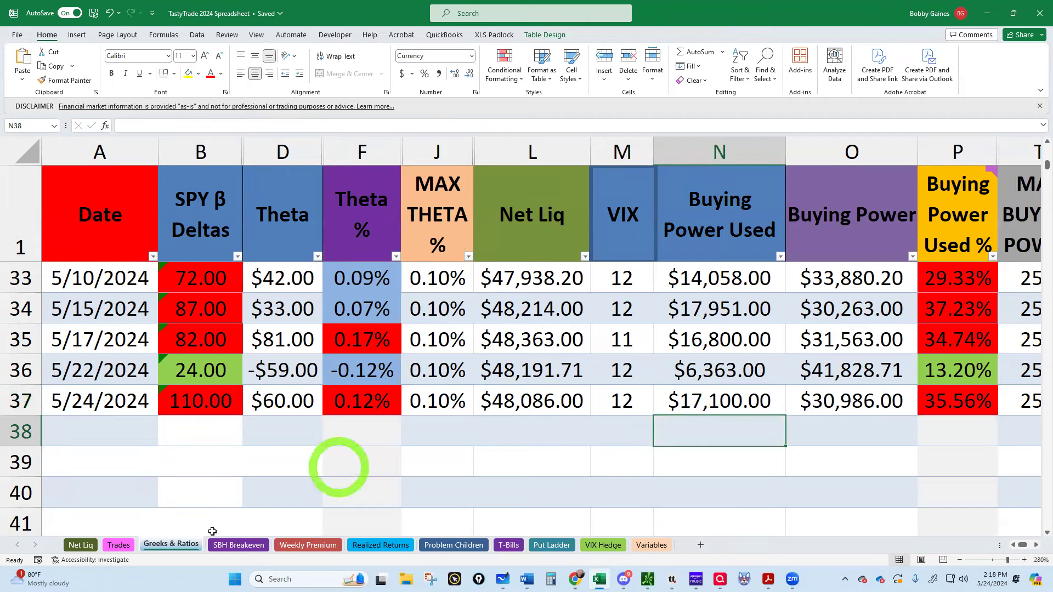
Step: Show the Trades sheet listing put trades through NP 14 with row 45 blank
left_click(119, 544)
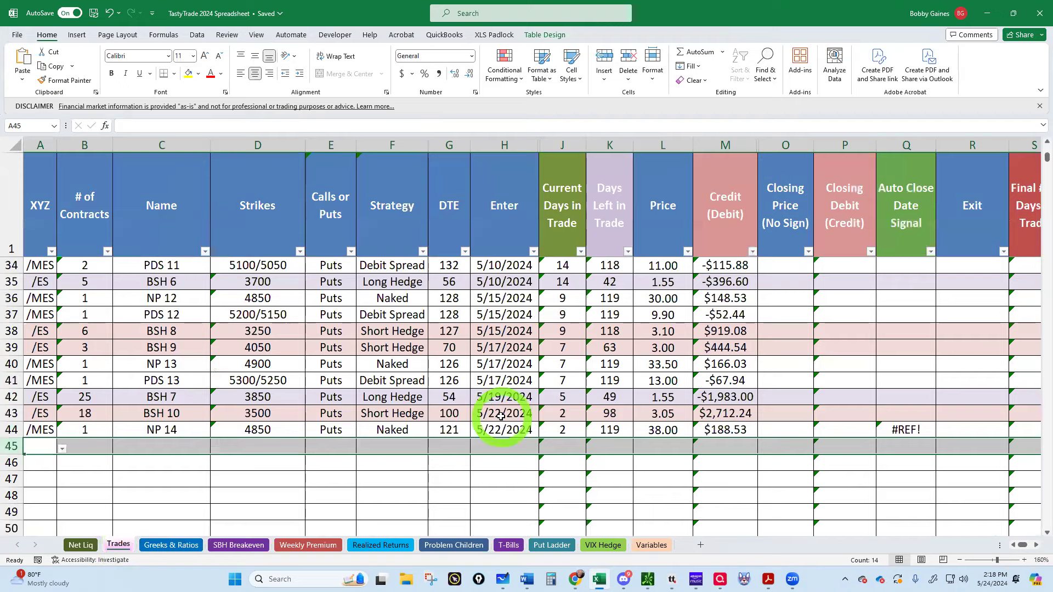
mouse_move(670, 579)
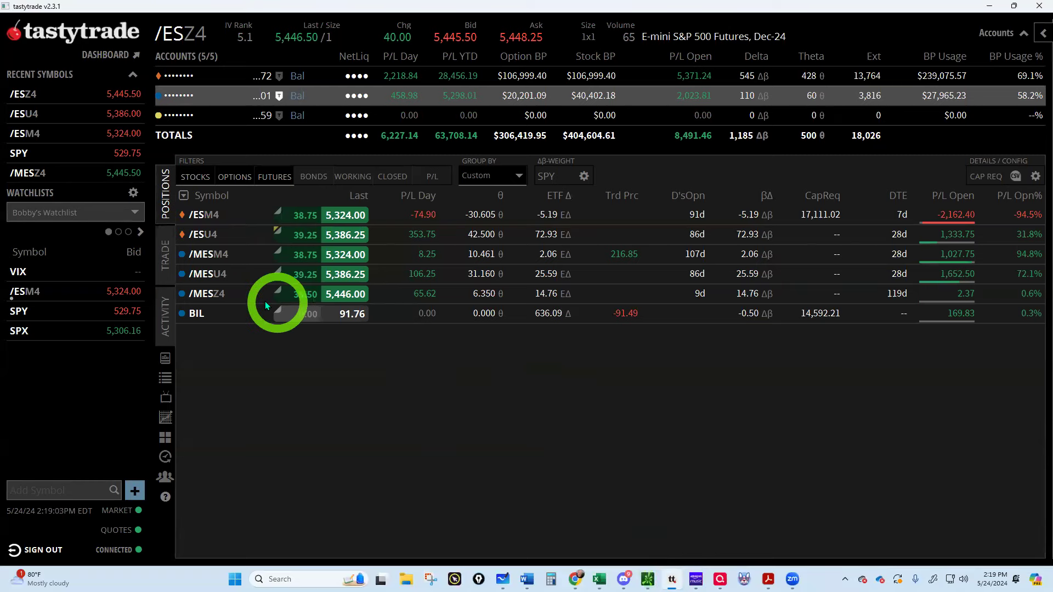
Step: Show the Activity filled-orders list with a 14-day date filter
left_click(164, 316)
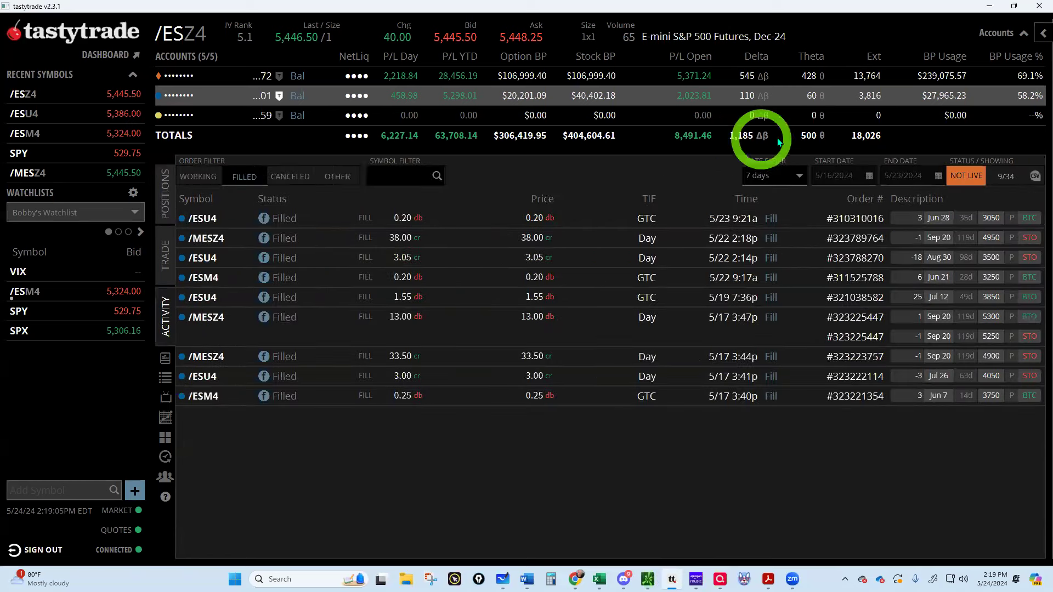
left_click(772, 176)
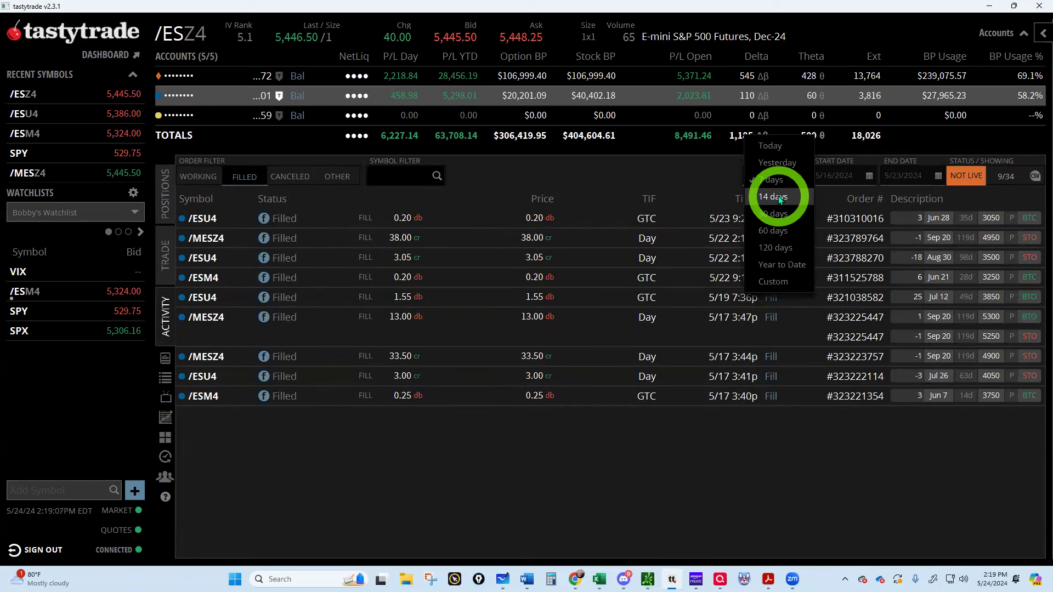
left_click(774, 197)
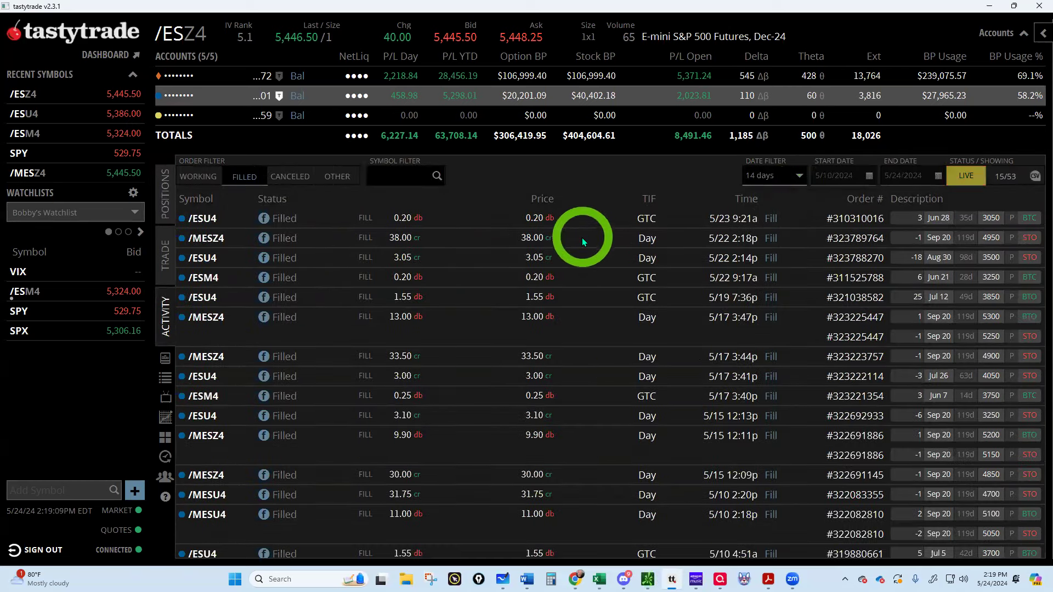
mouse_move(654, 224)
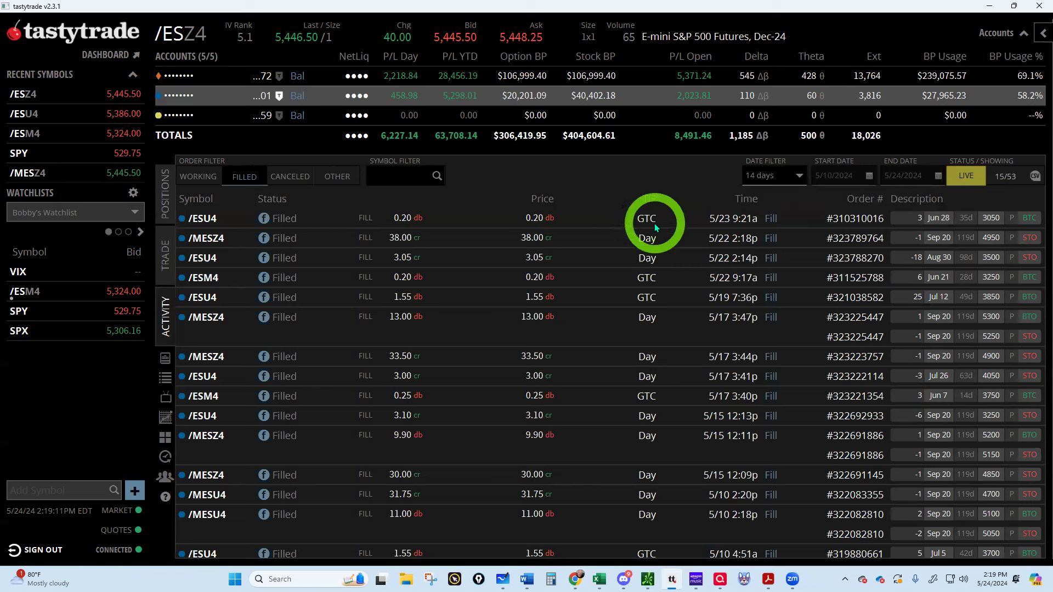
mouse_move(657, 289)
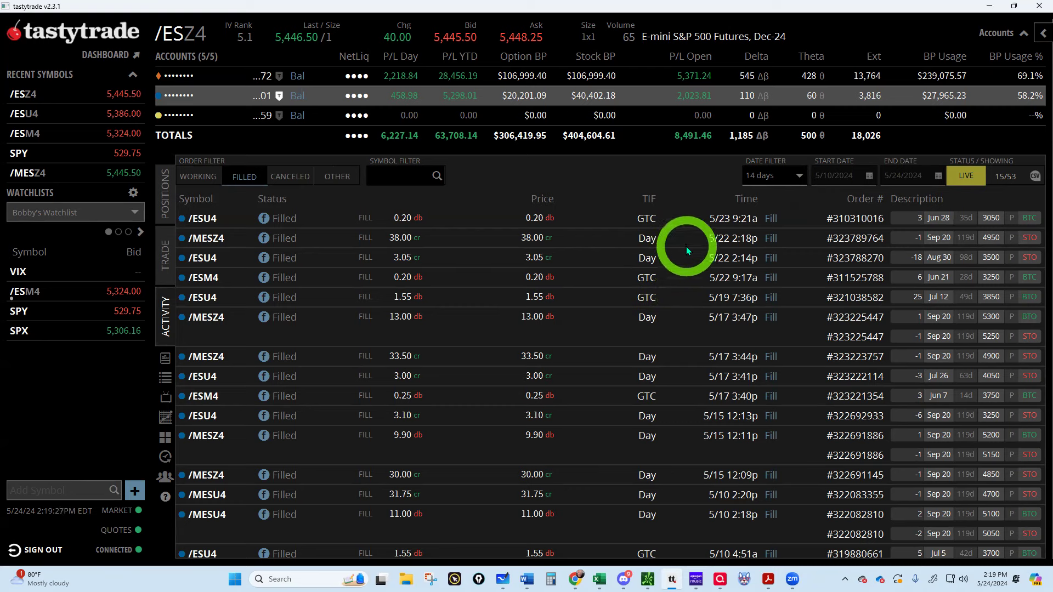
mouse_move(678, 218)
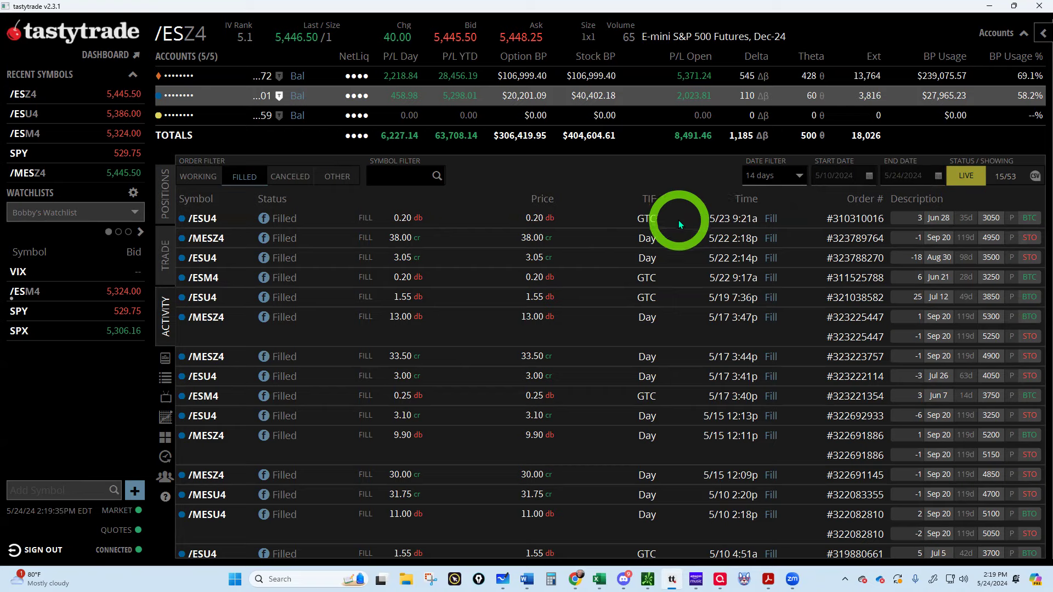
mouse_move(598, 579)
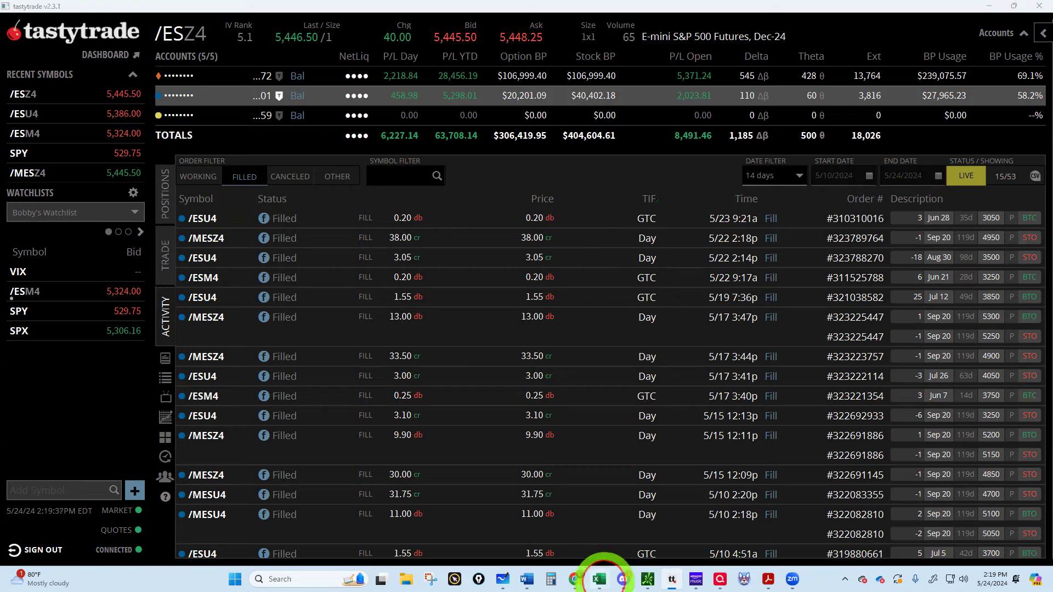
left_click(597, 579)
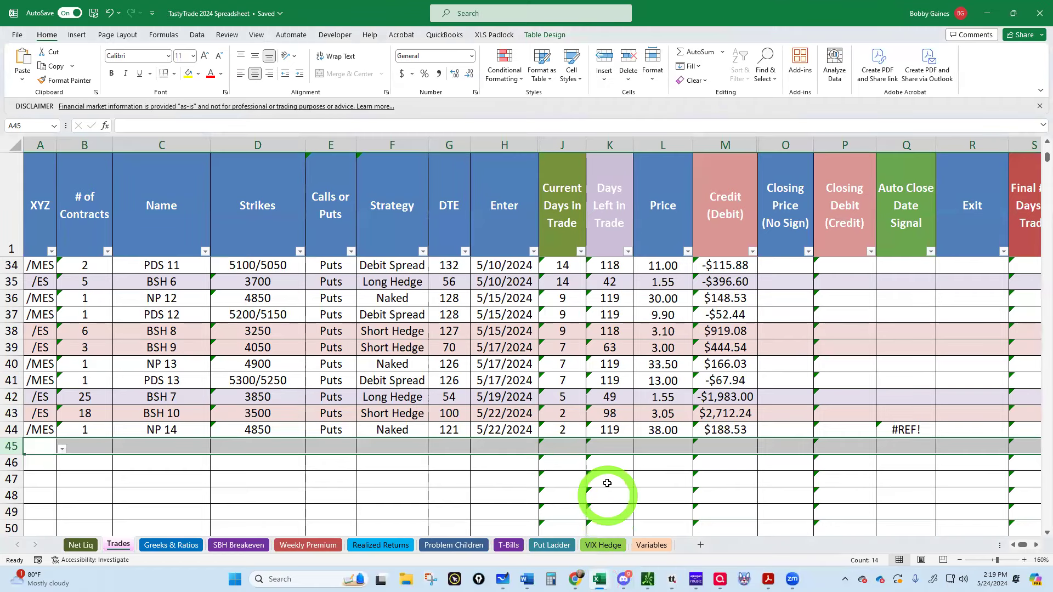
scroll("up", 3)
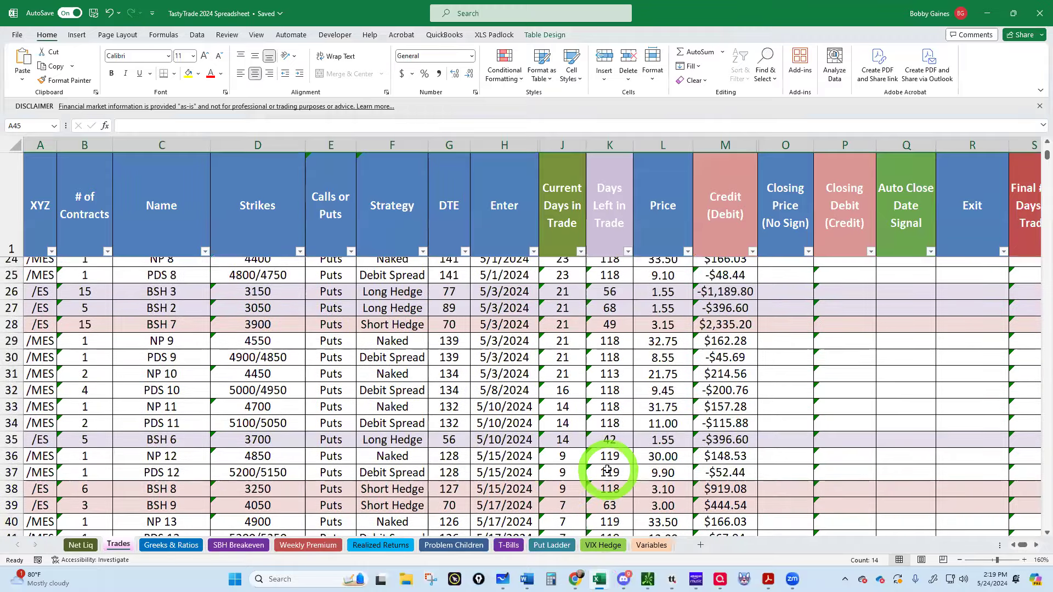
scroll("up", 3)
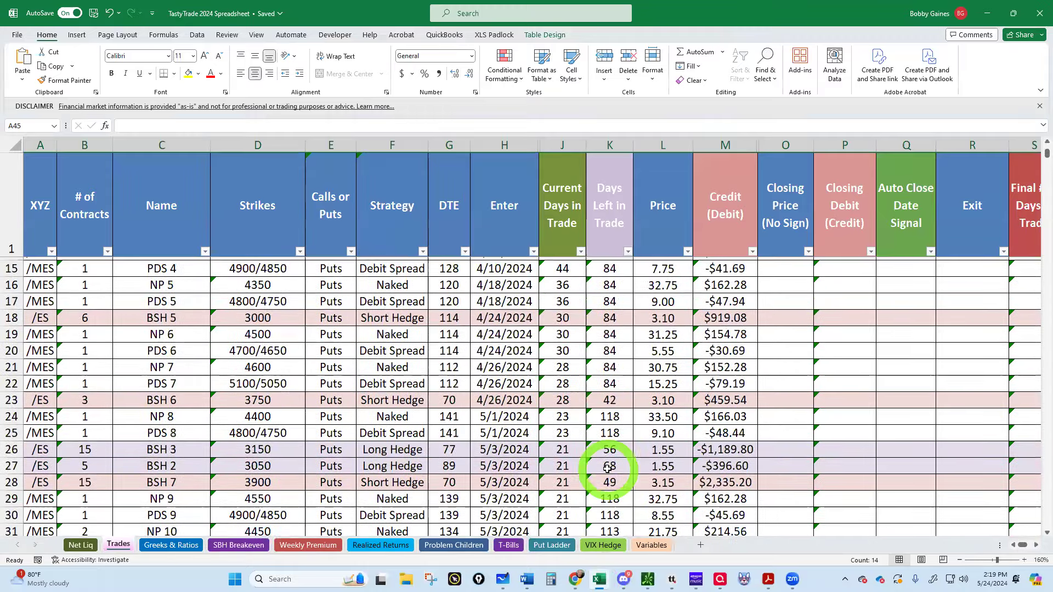
scroll("up", 3)
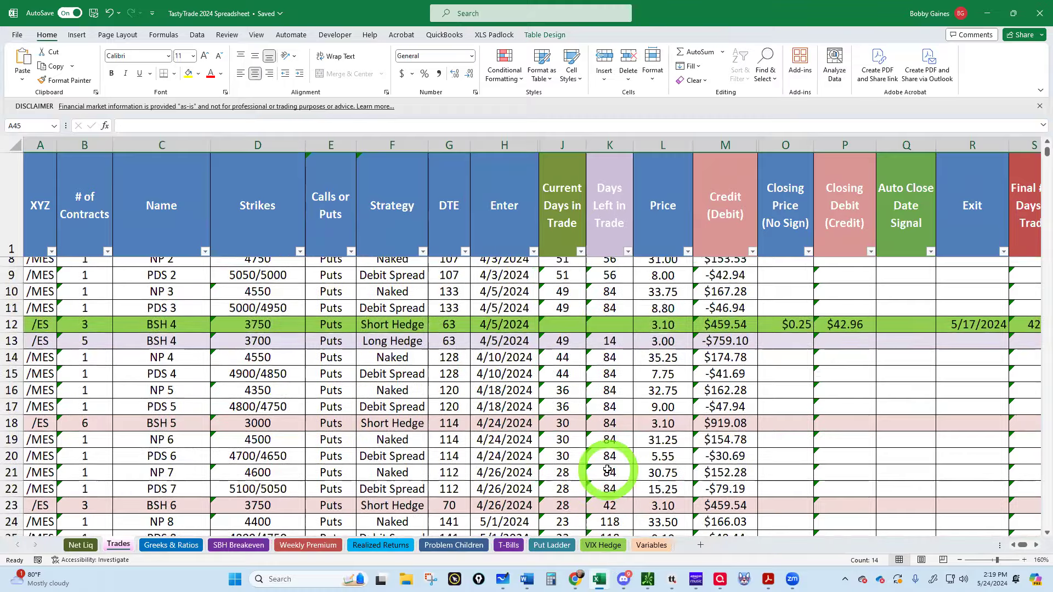
scroll("up", 3)
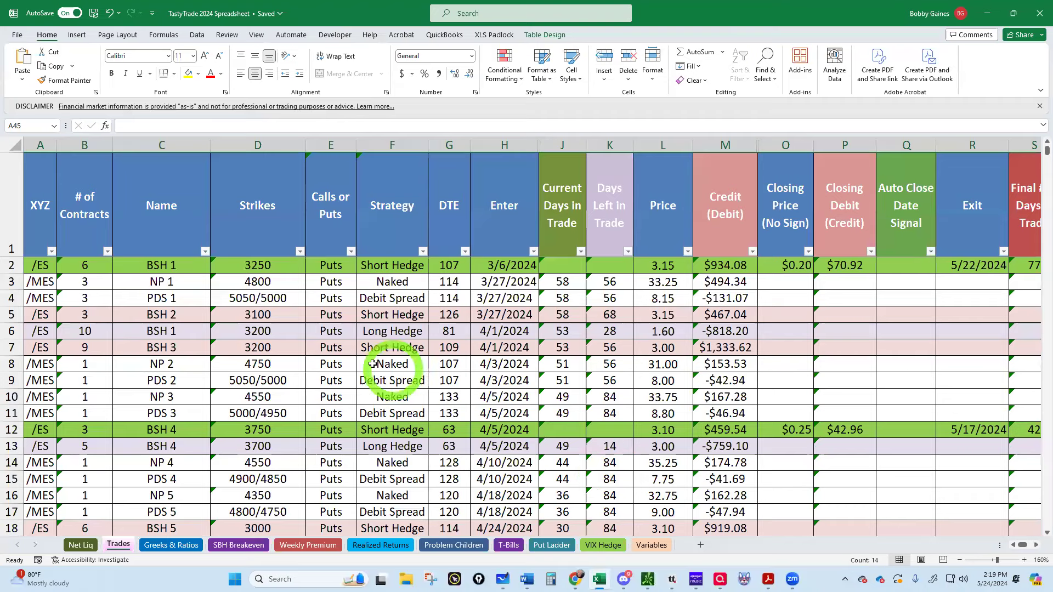
scroll("down", 3)
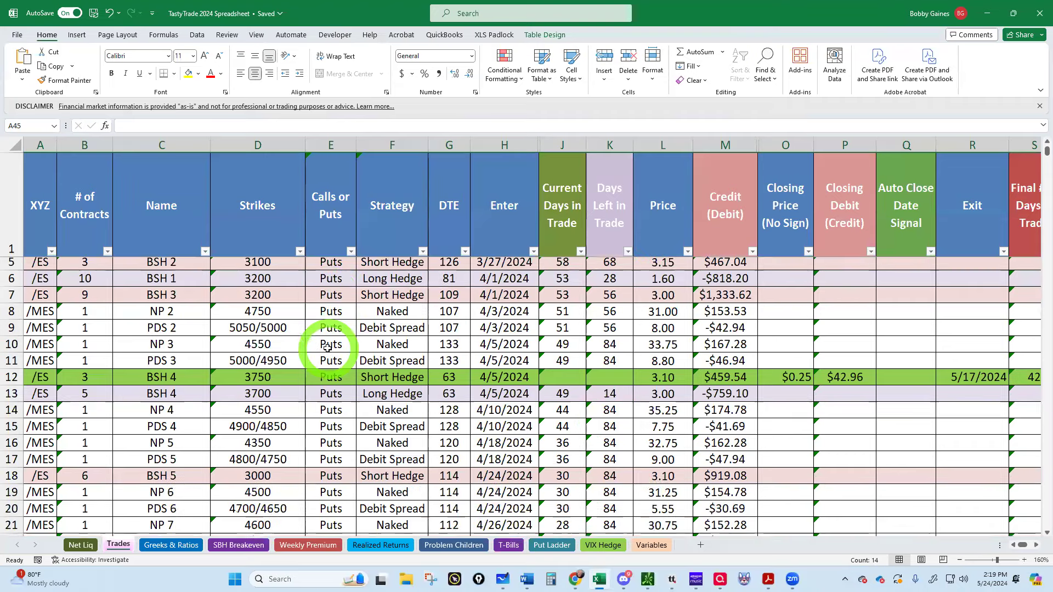
scroll("down", 3)
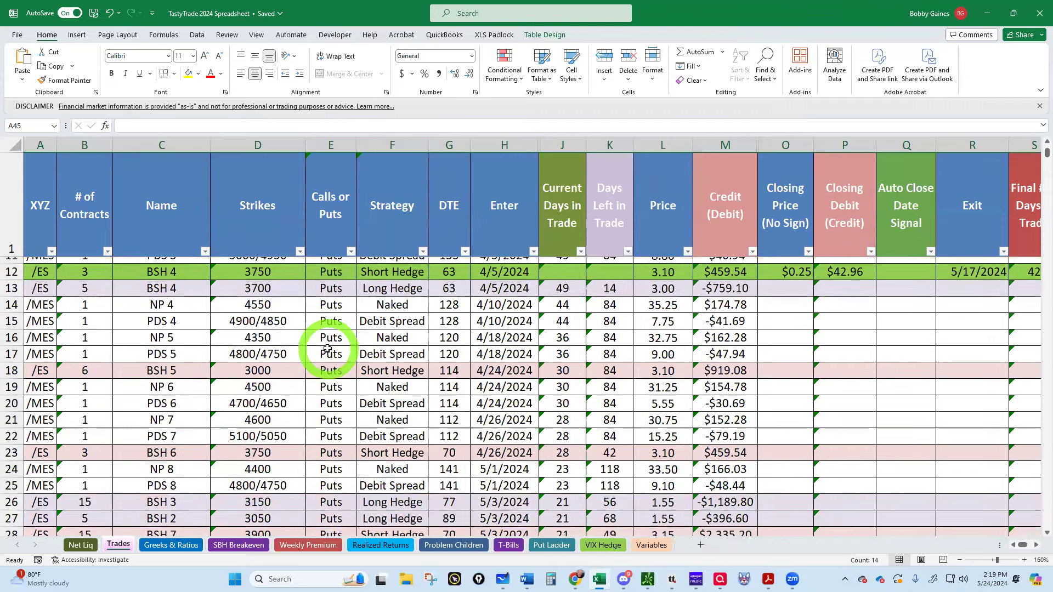
scroll("down", 3)
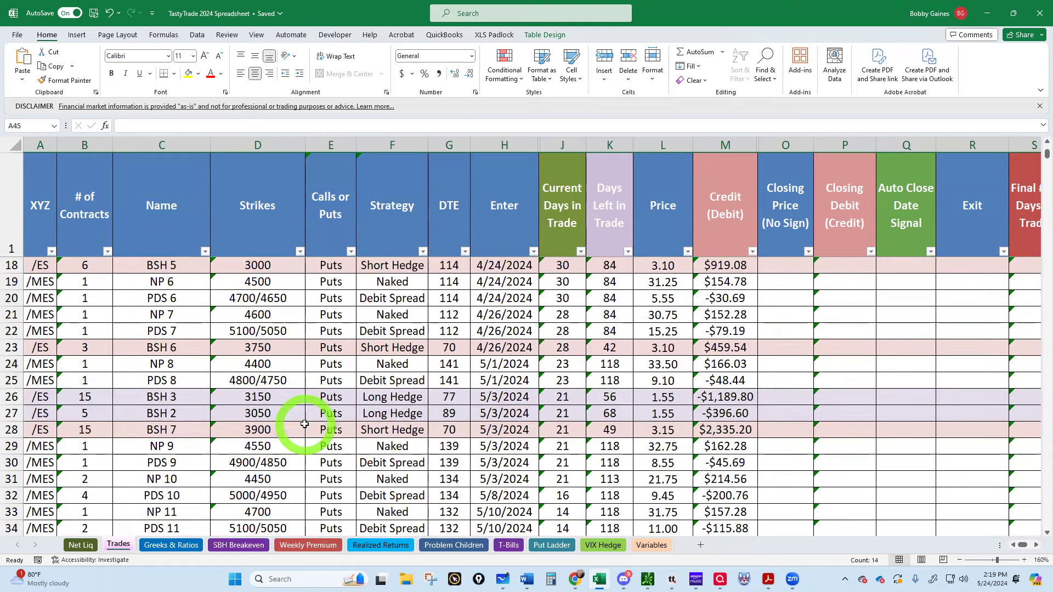
scroll("down", 3)
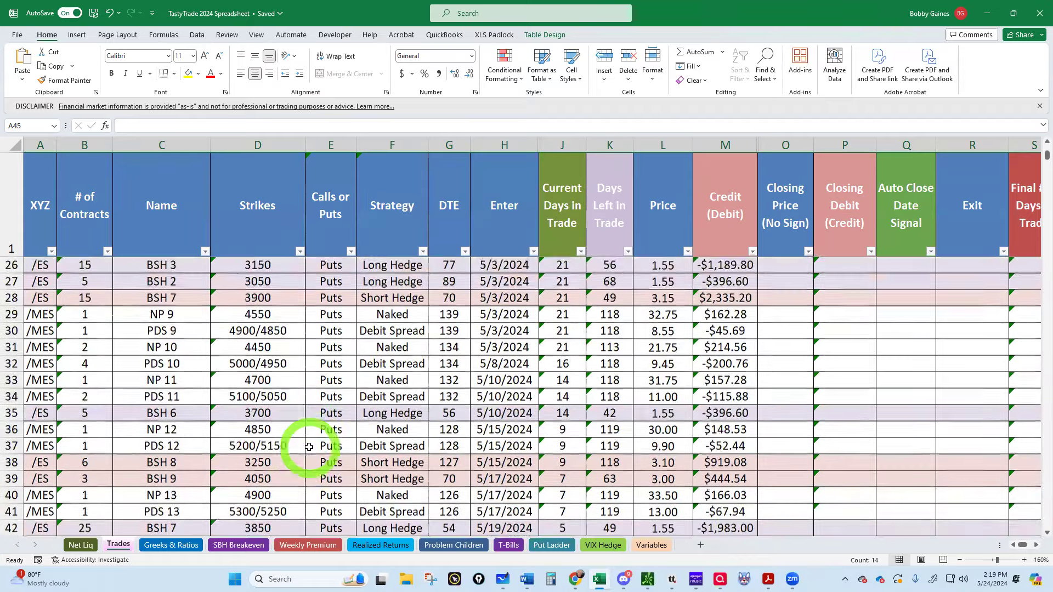
scroll("down", 3)
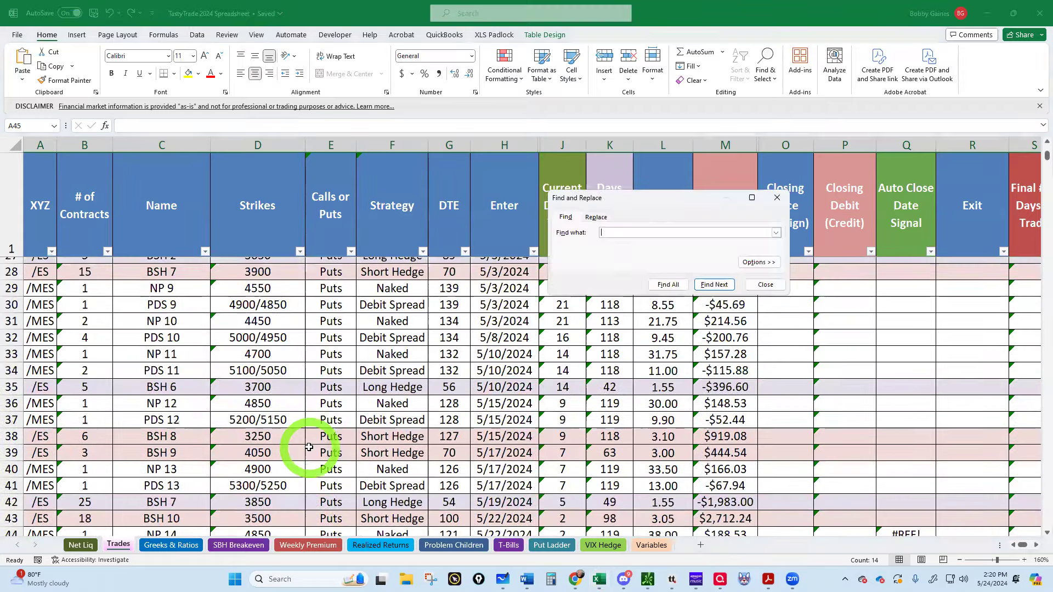
type("305")
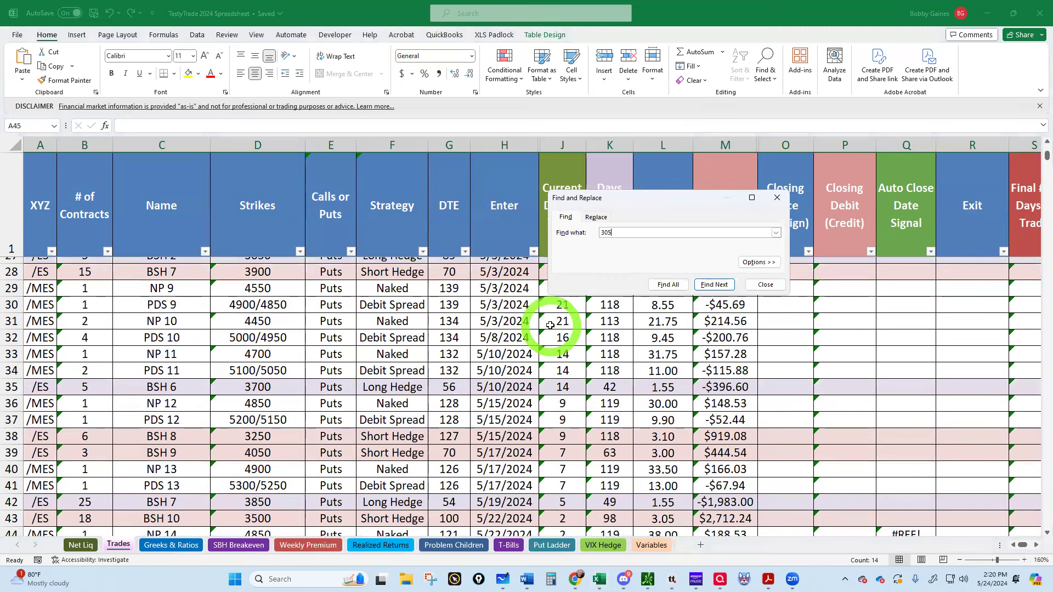
left_click(714, 285)
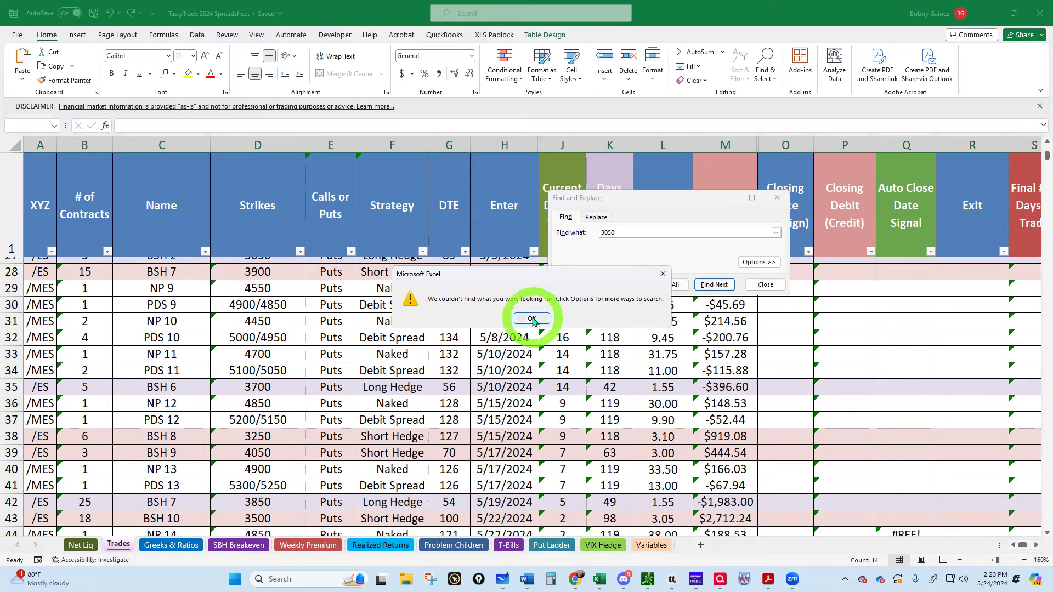
left_click(530, 317)
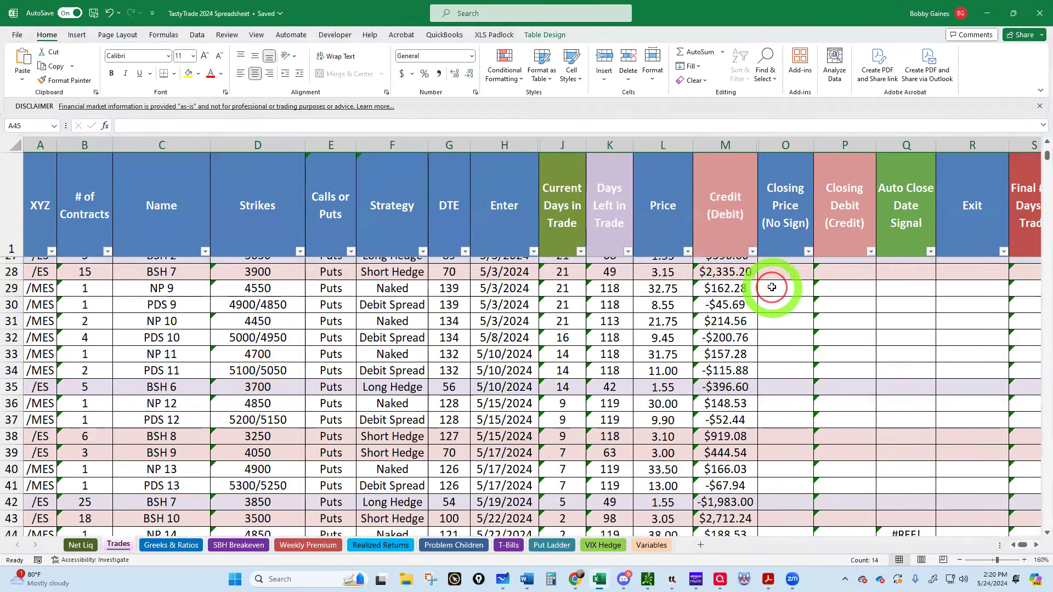
Step: Inspect the auto close signal formula in Q43 for BSH 10 at the bottom of Trades
scroll("down", 3)
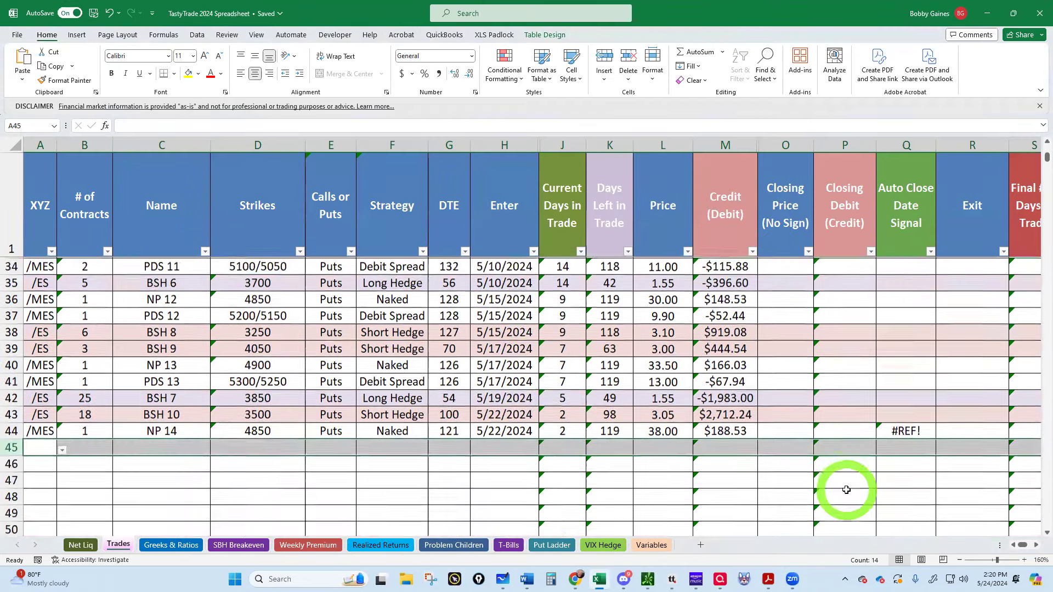
left_click(901, 412)
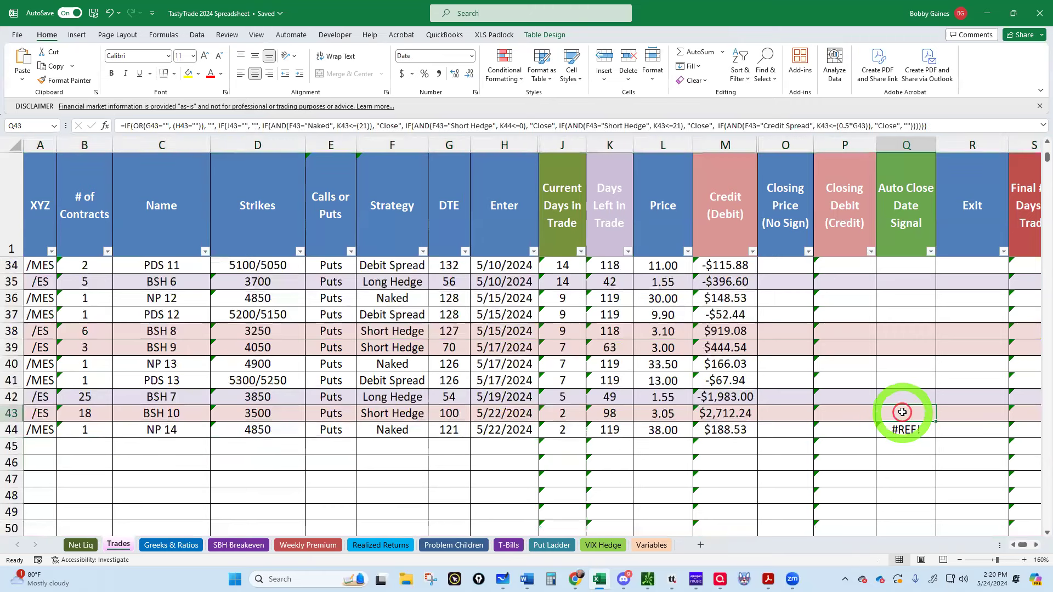
left_click(905, 430)
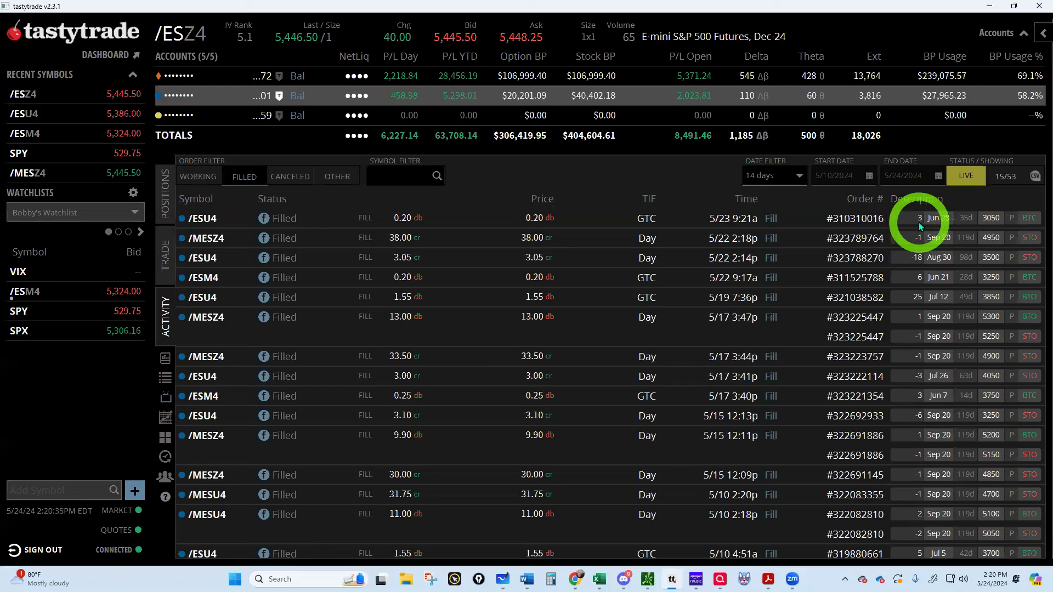
mouse_move(236, 143)
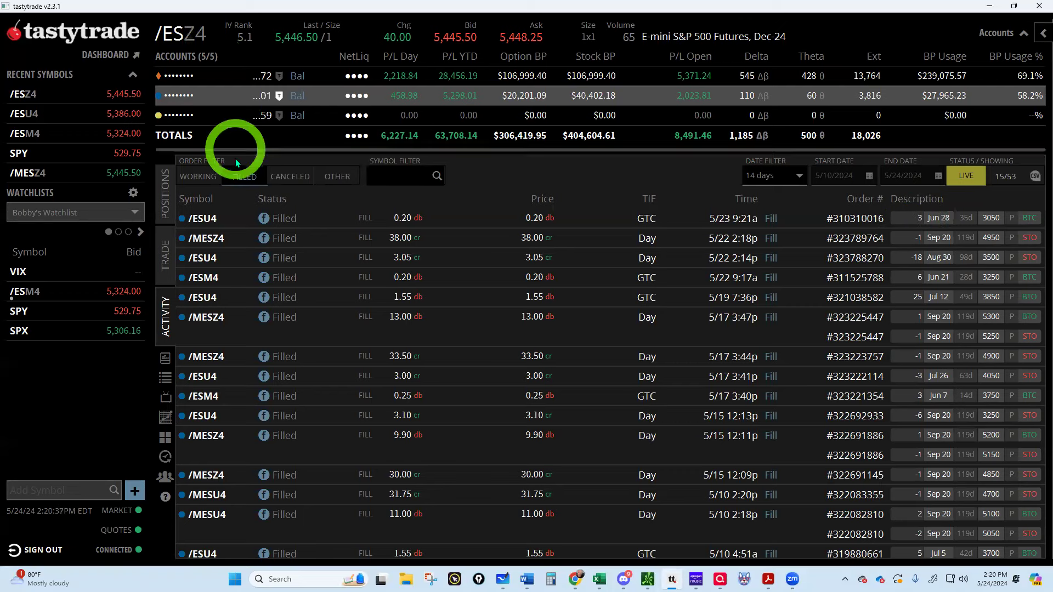
Step: Expand the Sep 20, 2024 /ESZ4 (EW3) expiration in the Trade tab option chain
left_click(165, 262)
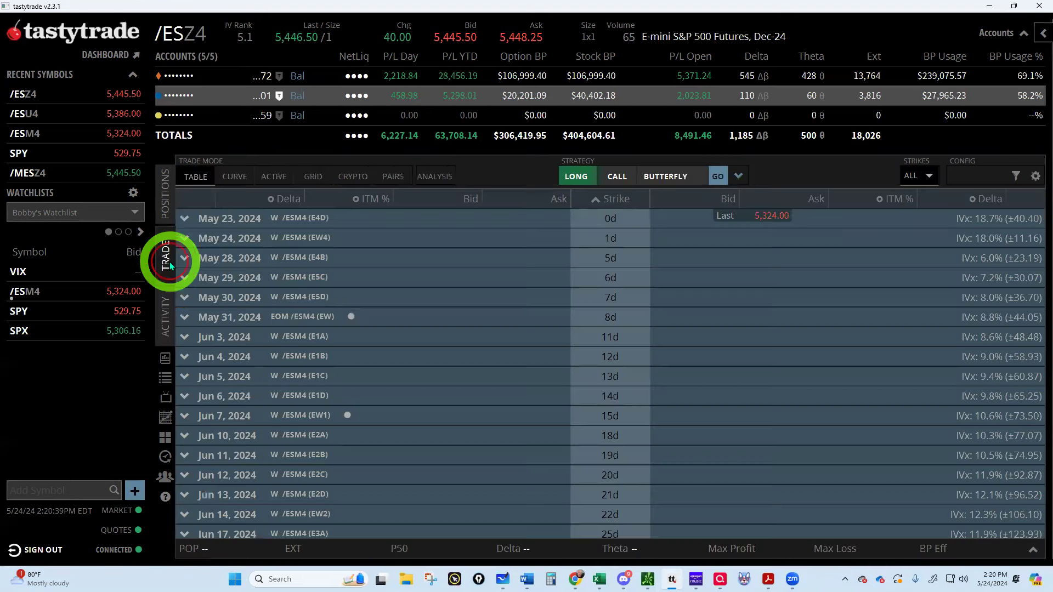
mouse_move(428, 322)
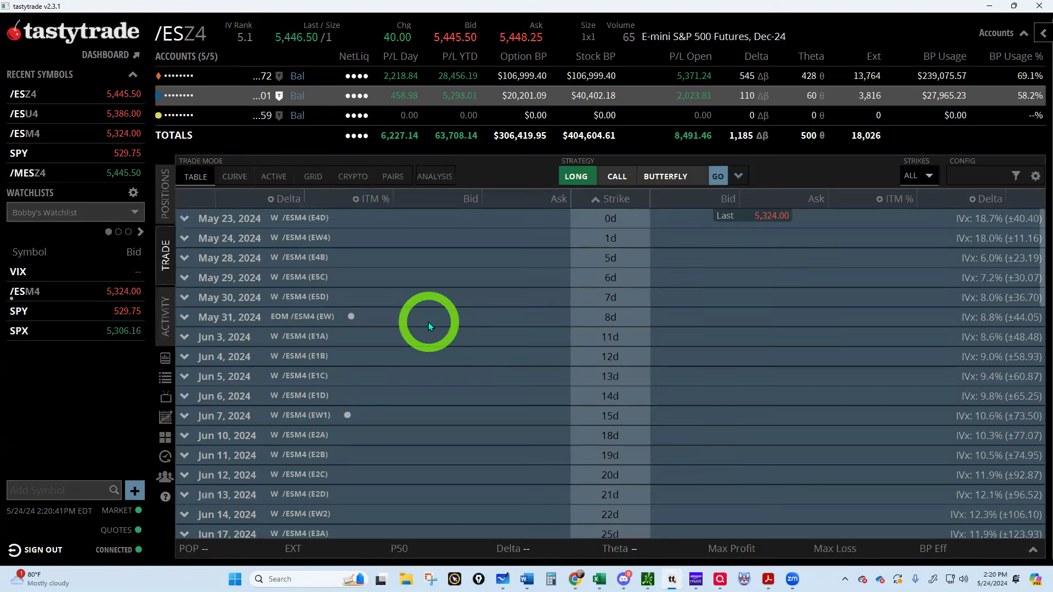
scroll("down", 3)
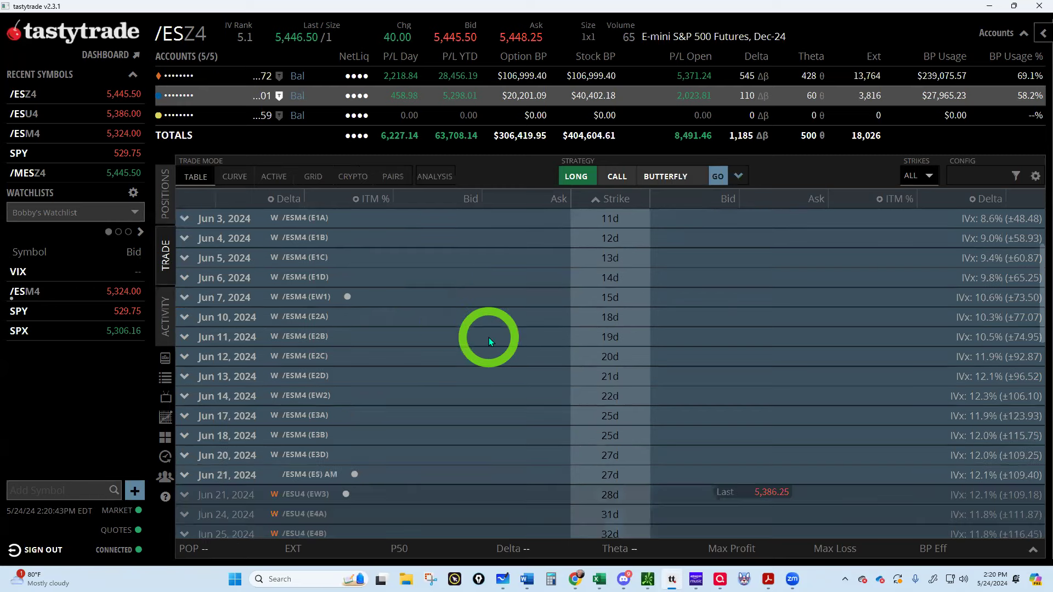
scroll("down", 3)
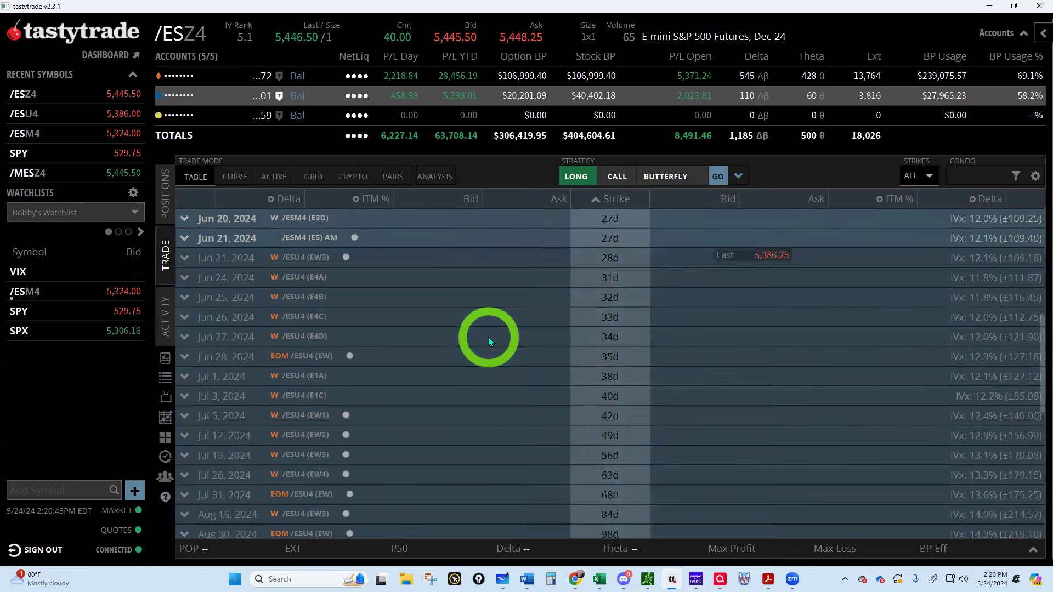
mouse_move(600, 479)
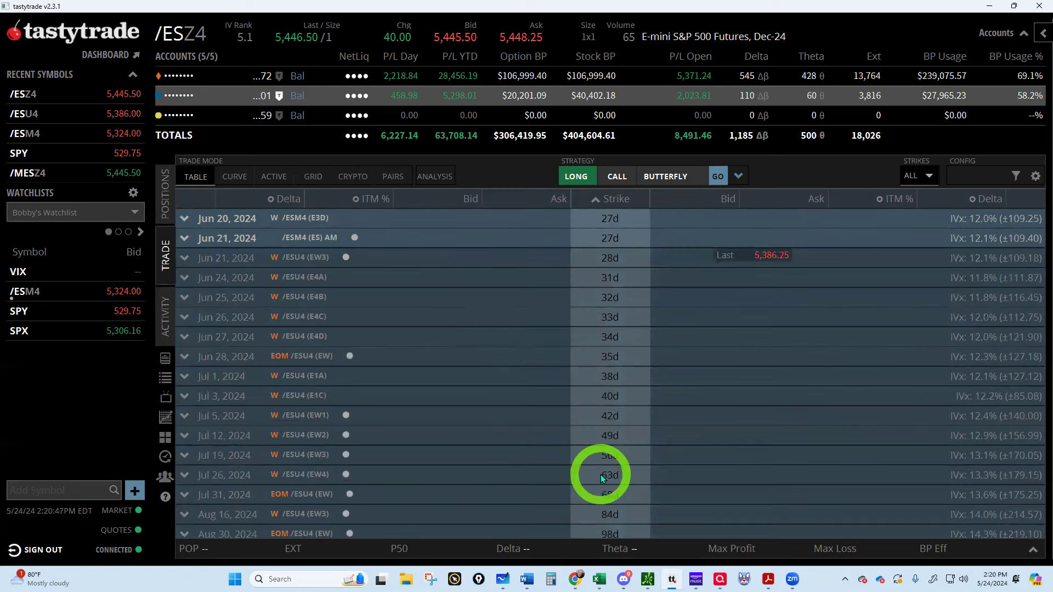
scroll("down", 3)
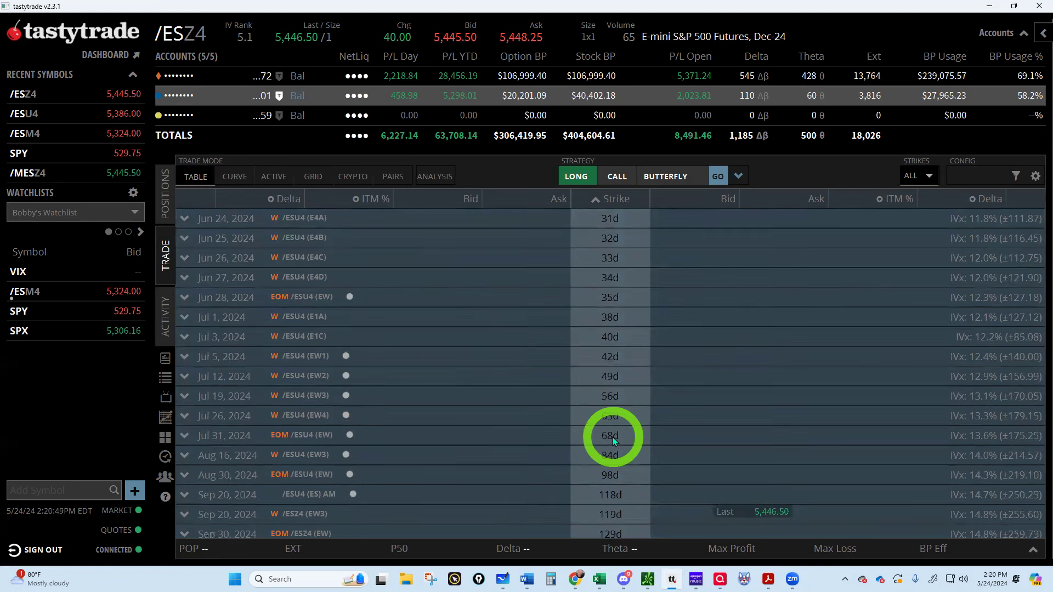
mouse_move(610, 520)
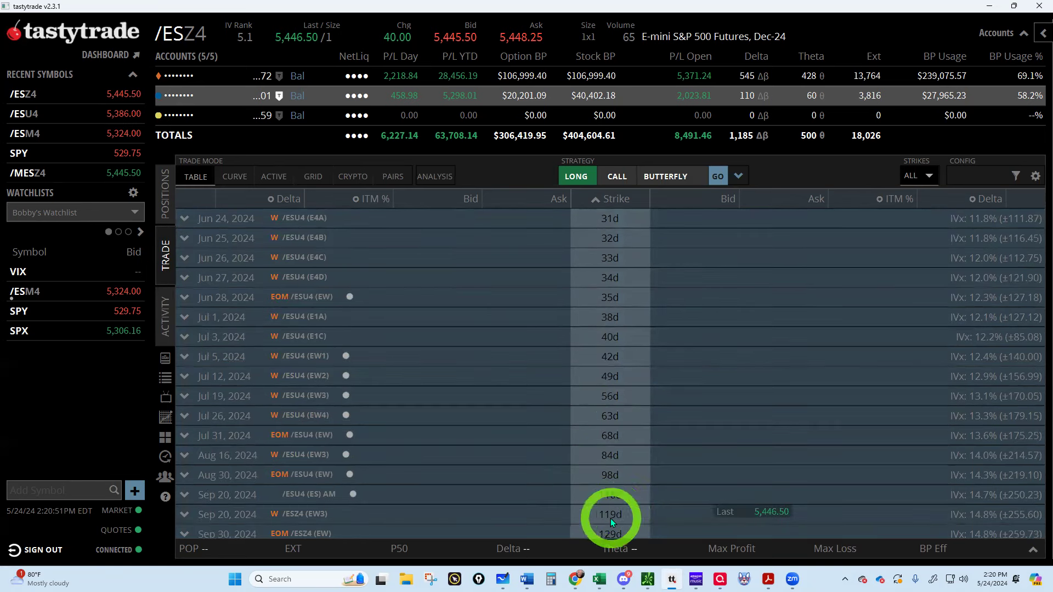
mouse_move(285, 517)
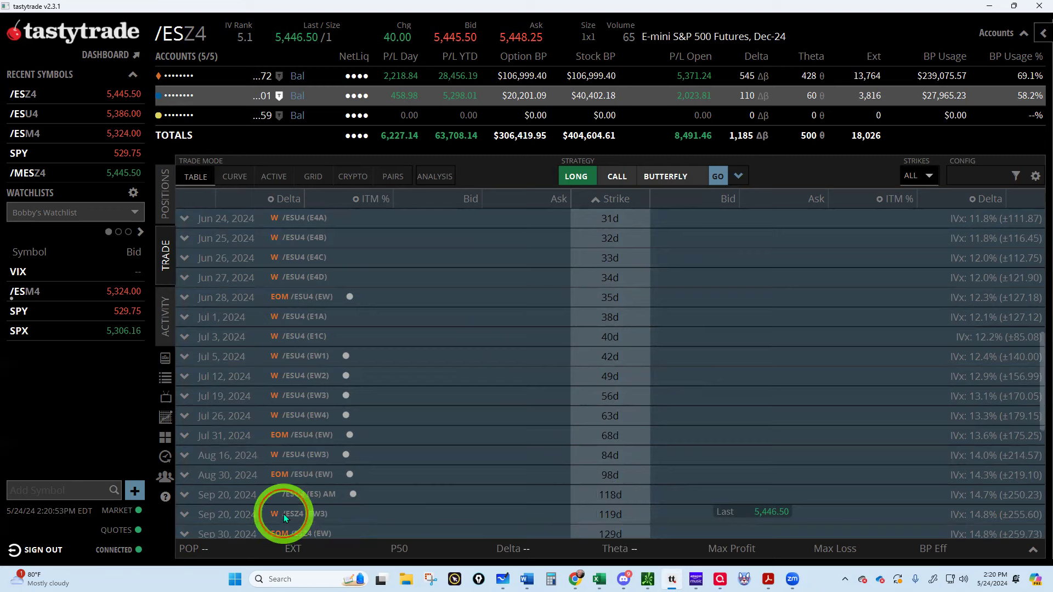
left_click(184, 514)
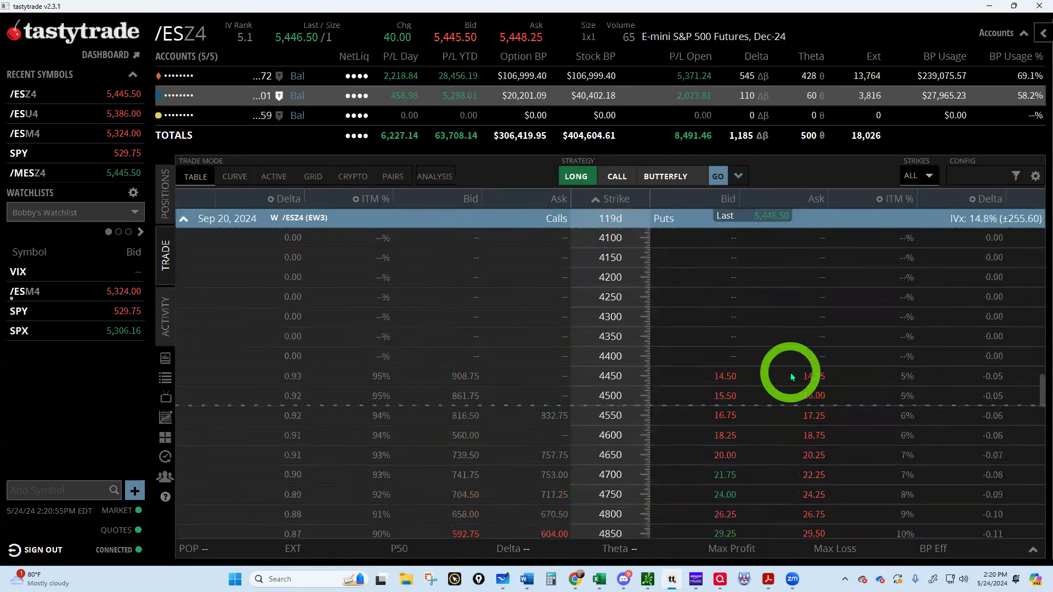
Step: Scroll through the Sep 20 /ESZ4 strikes down to the lowest puts
scroll("up", 3)
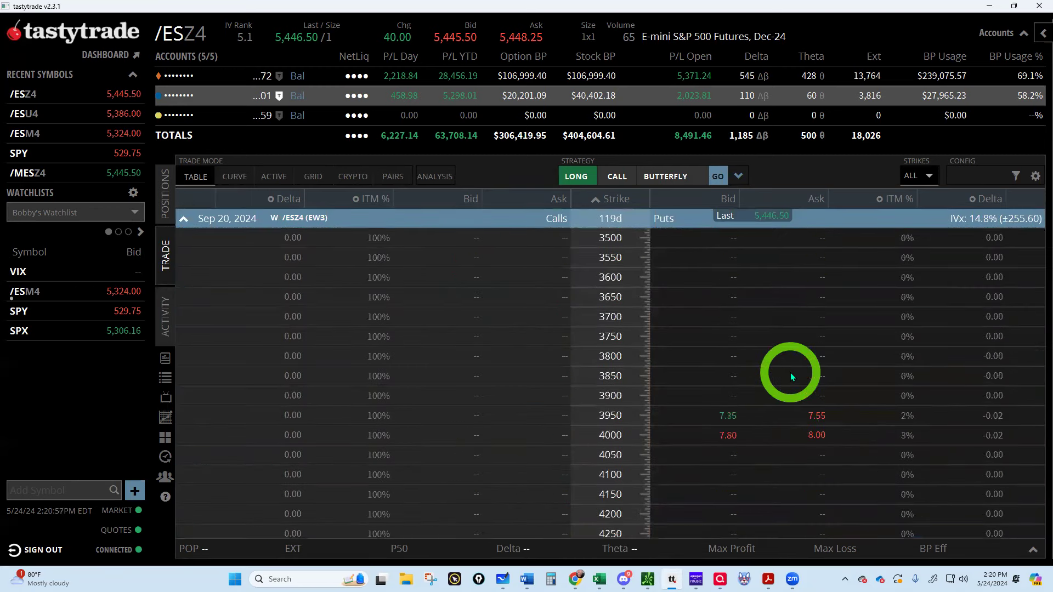
scroll("up", 3)
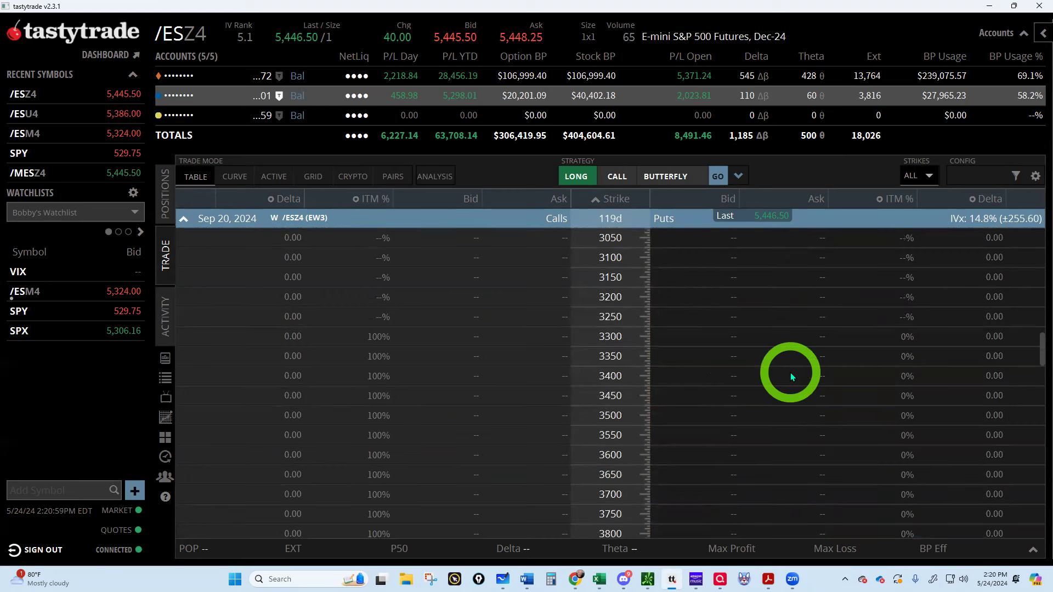
scroll("down", 3)
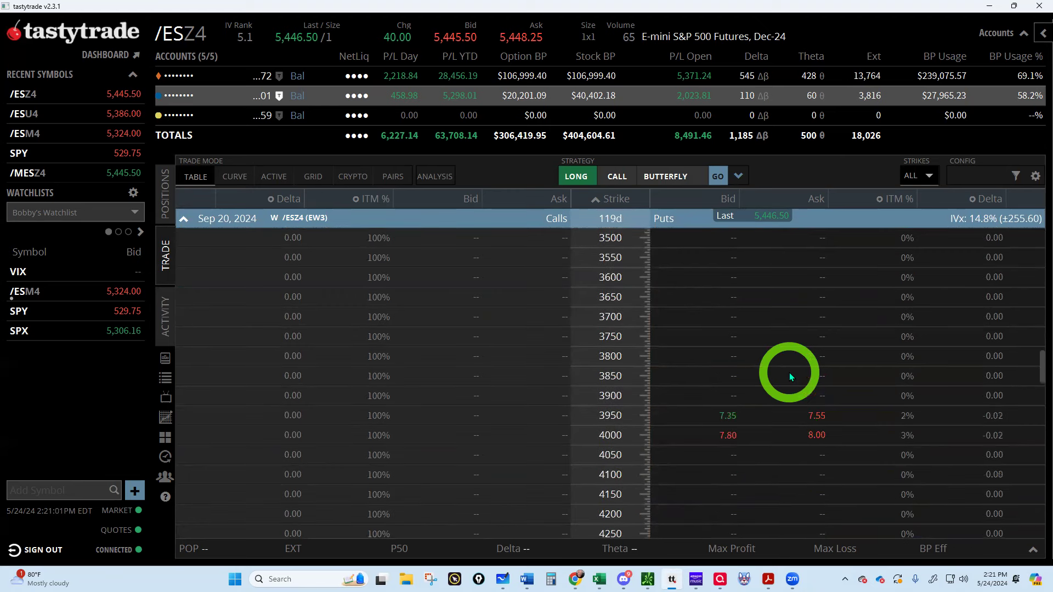
scroll("down", 3)
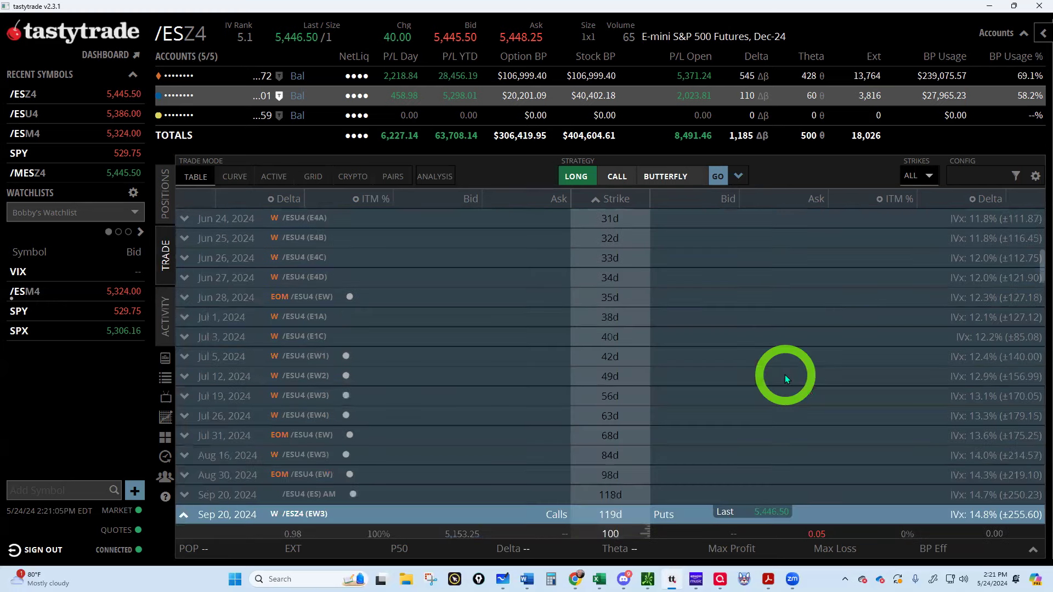
left_click(183, 514)
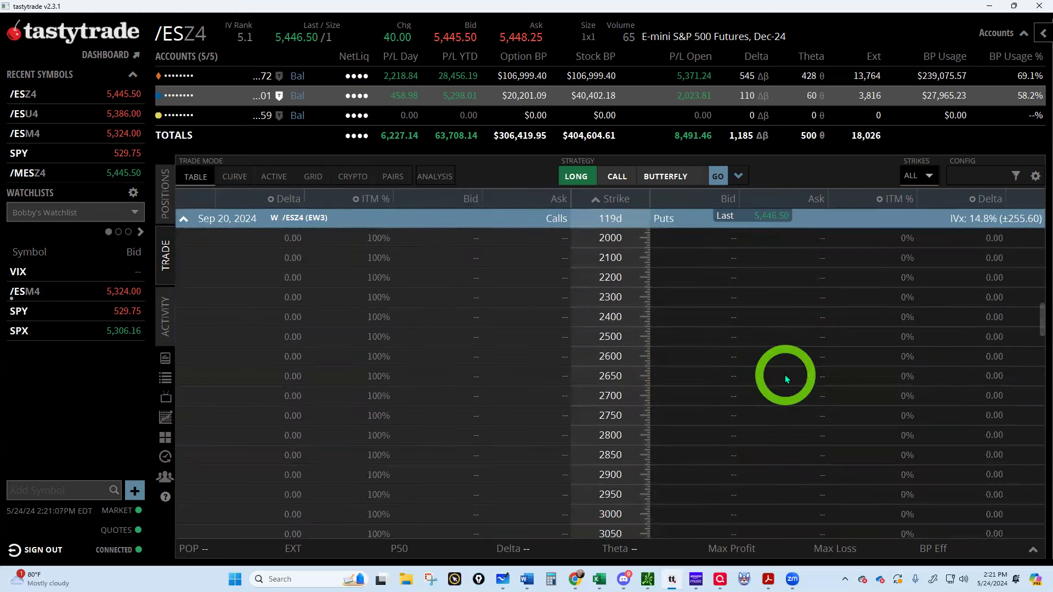
scroll("up", 3)
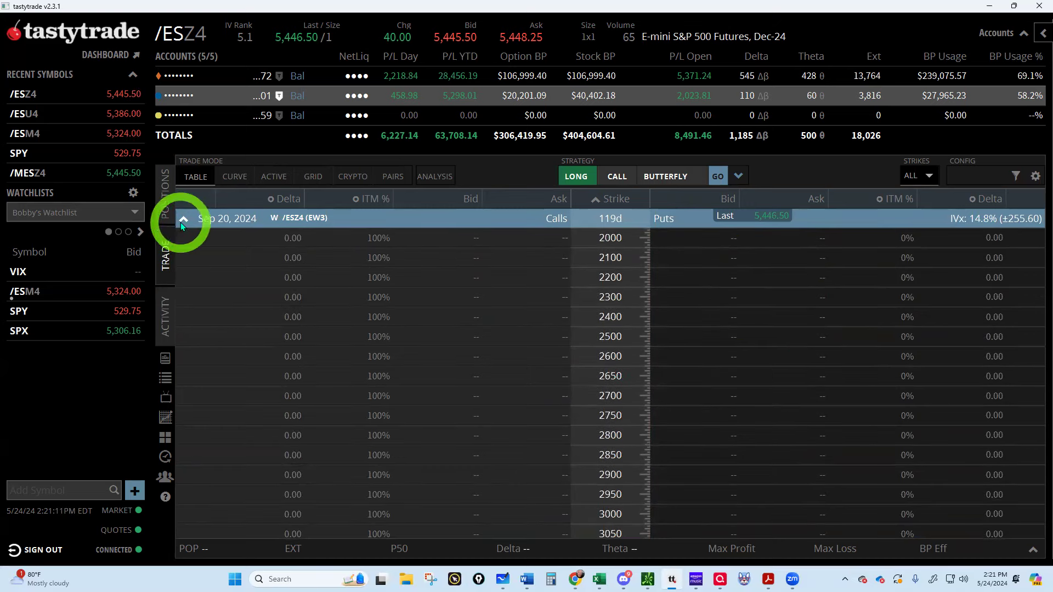
Step: Collapse the Sep 20 /ESZ4 strikes and briefly expand the Sep 20 /ESU4 AM expiration
left_click(183, 218)
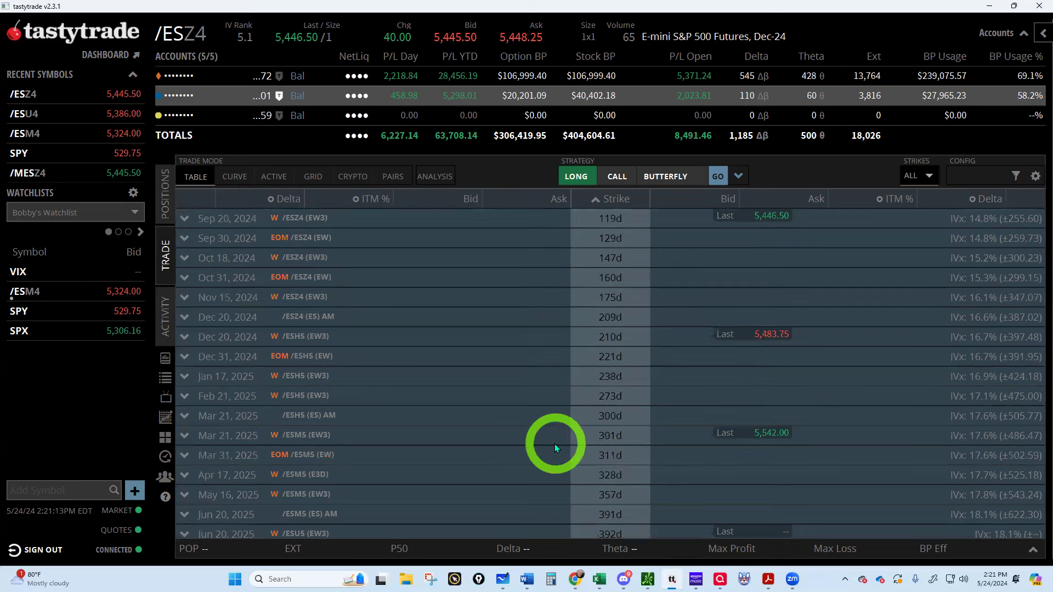
scroll("up", 3)
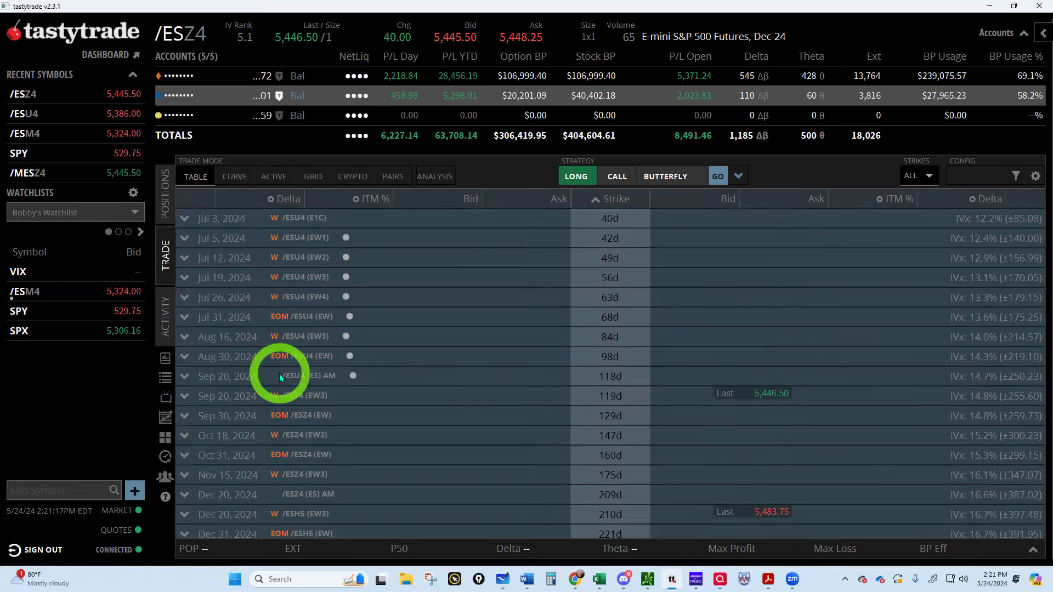
left_click(183, 375)
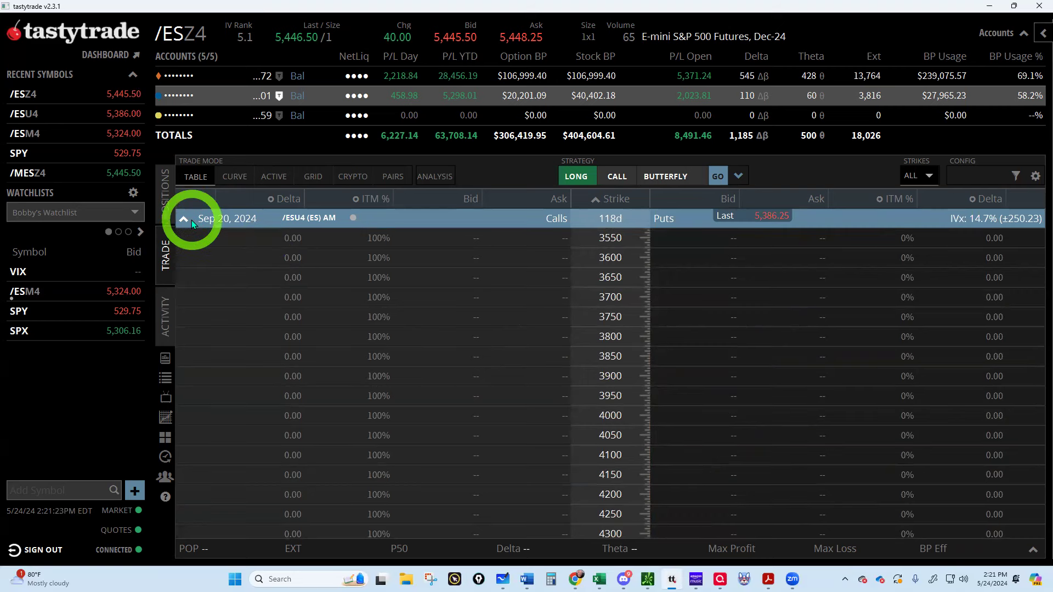
left_click(185, 218)
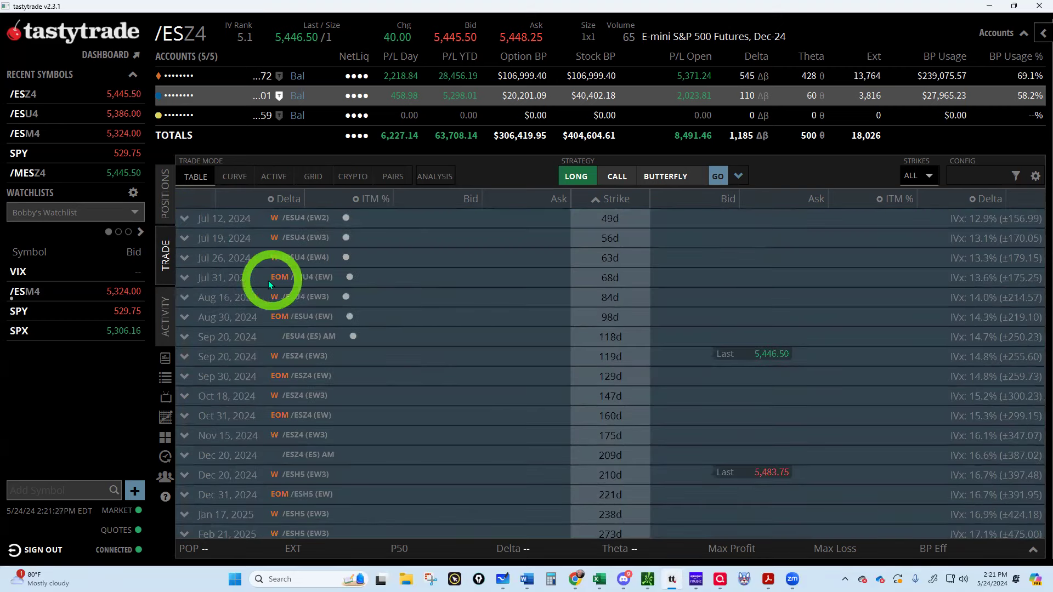
Step: Expand the Jul 31, 2024 EOM /ESU4 expiration and scroll to puts near the 3950 strike
left_click(183, 277)
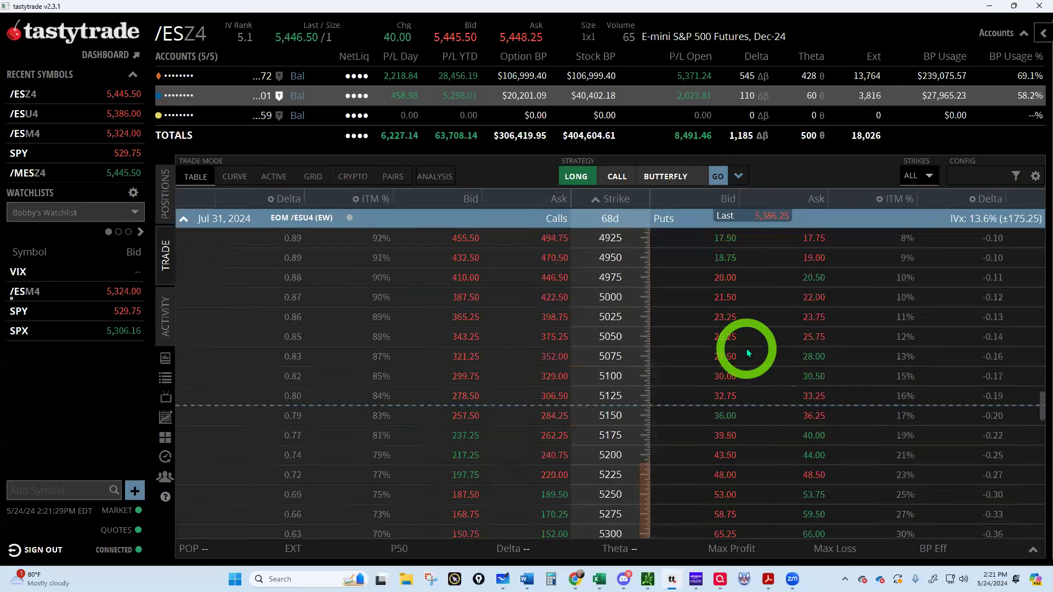
scroll("up", 3)
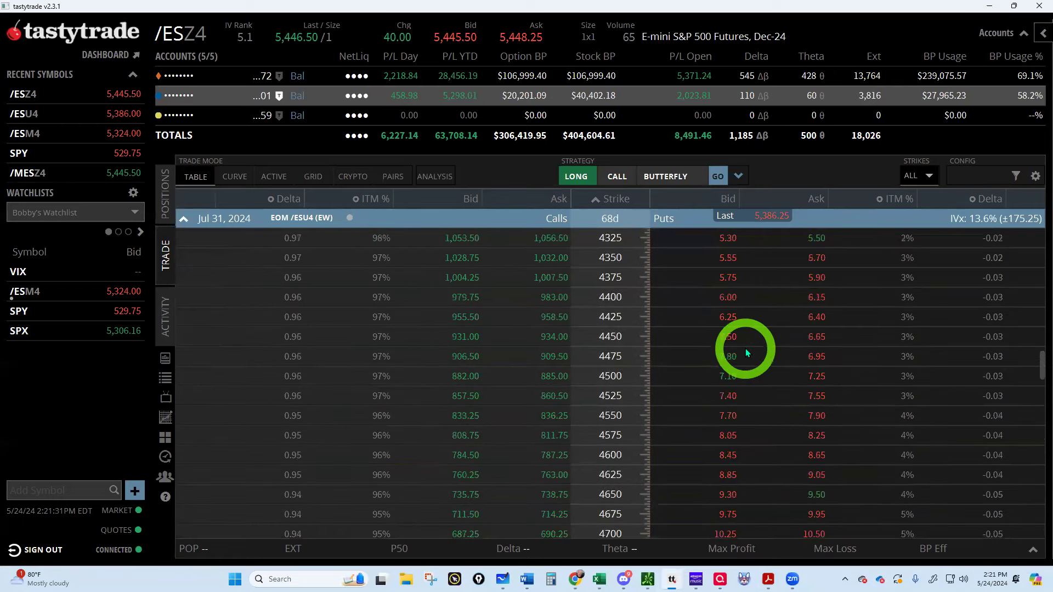
scroll("up", 3)
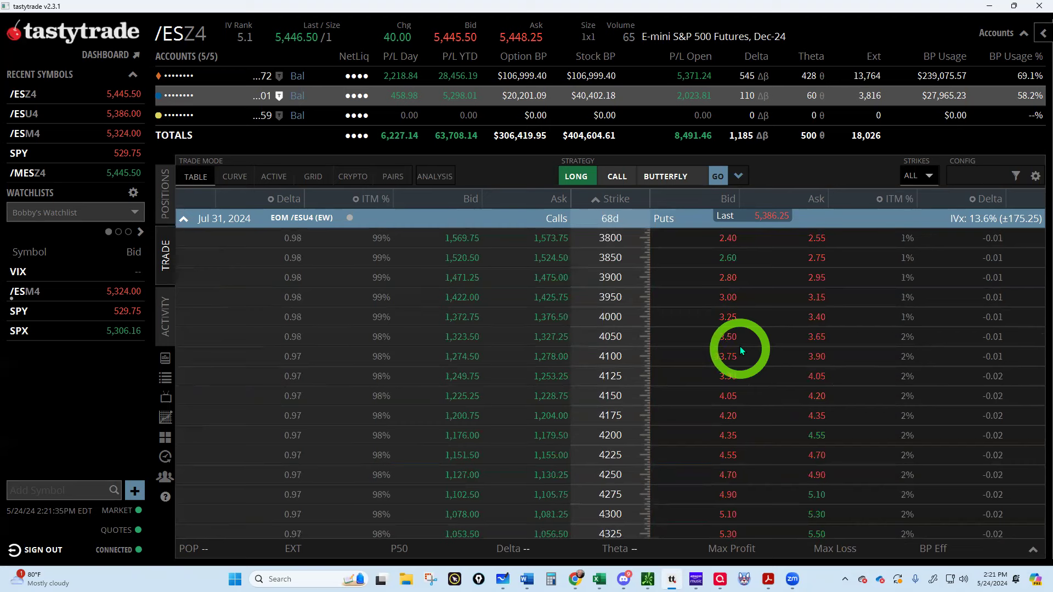
mouse_move(729, 302)
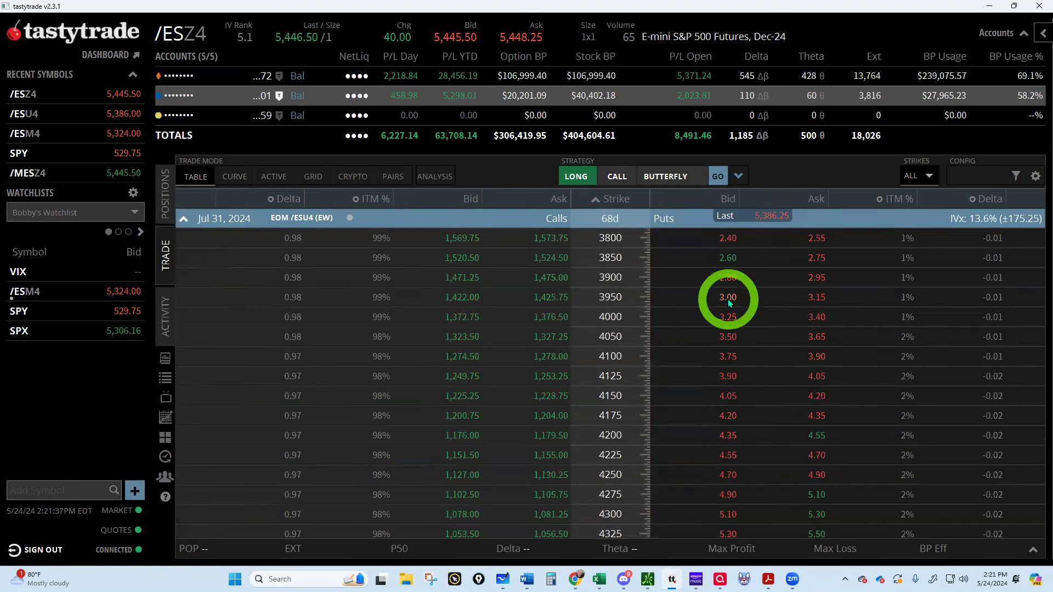
Step: Sell 3 Jul 31 /ESU4 3950 puts at a 3.05 limit via Review & Send
left_click(728, 297)
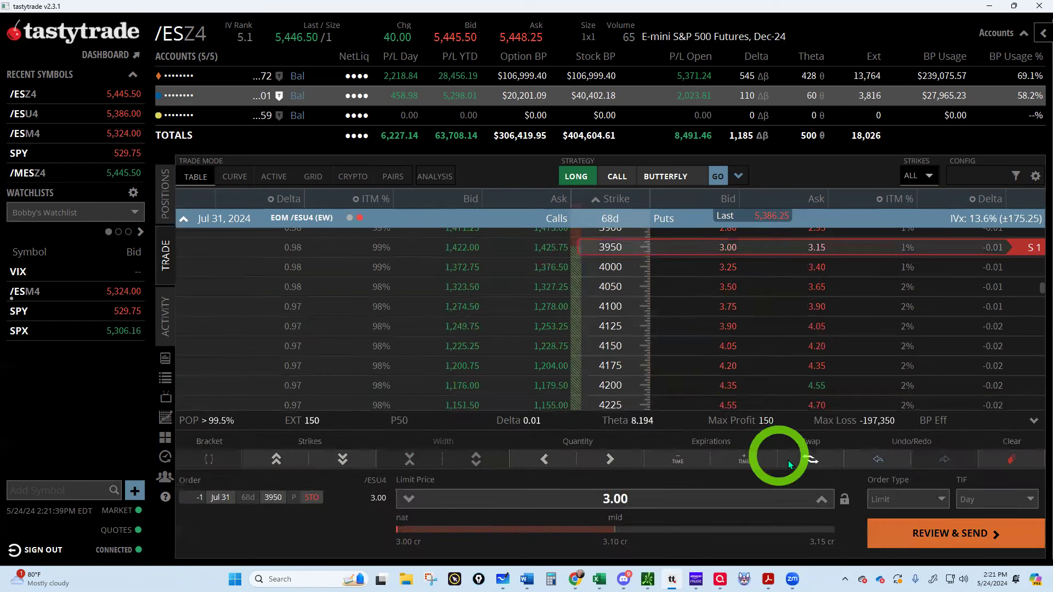
left_click(819, 497)
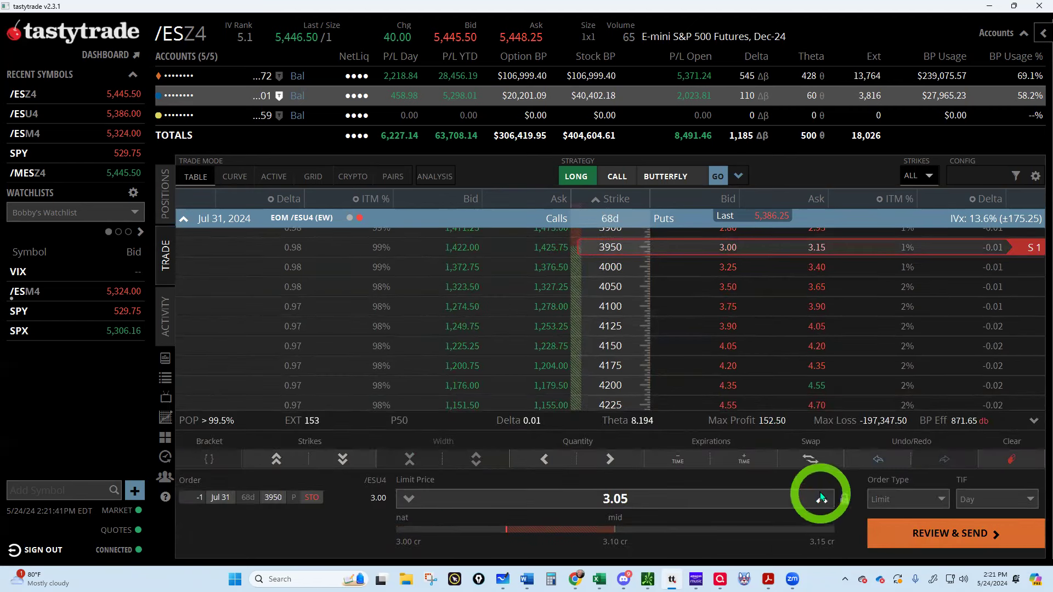
left_click(610, 460)
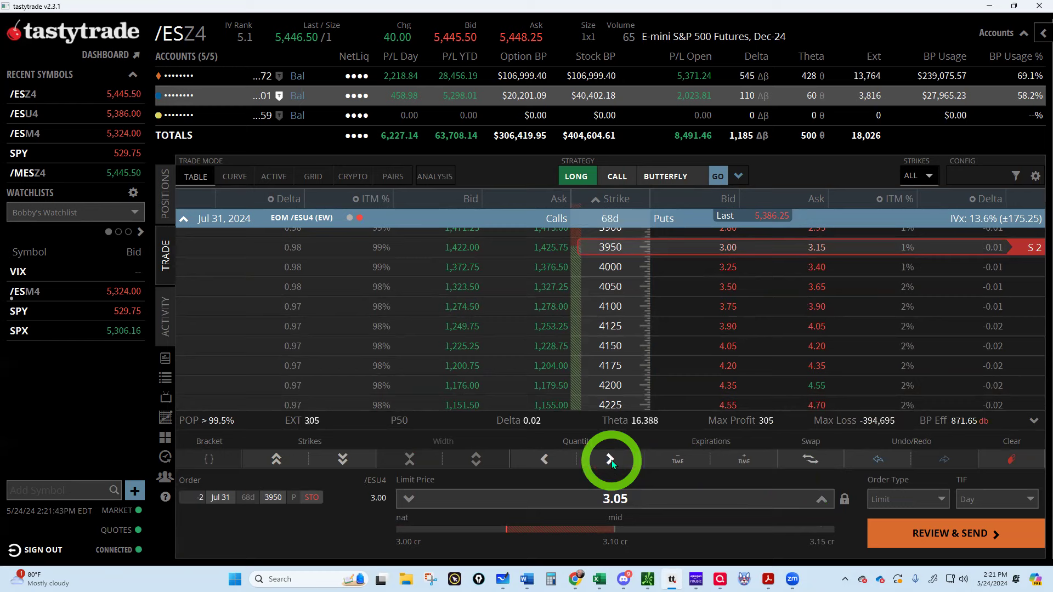
left_click(609, 459)
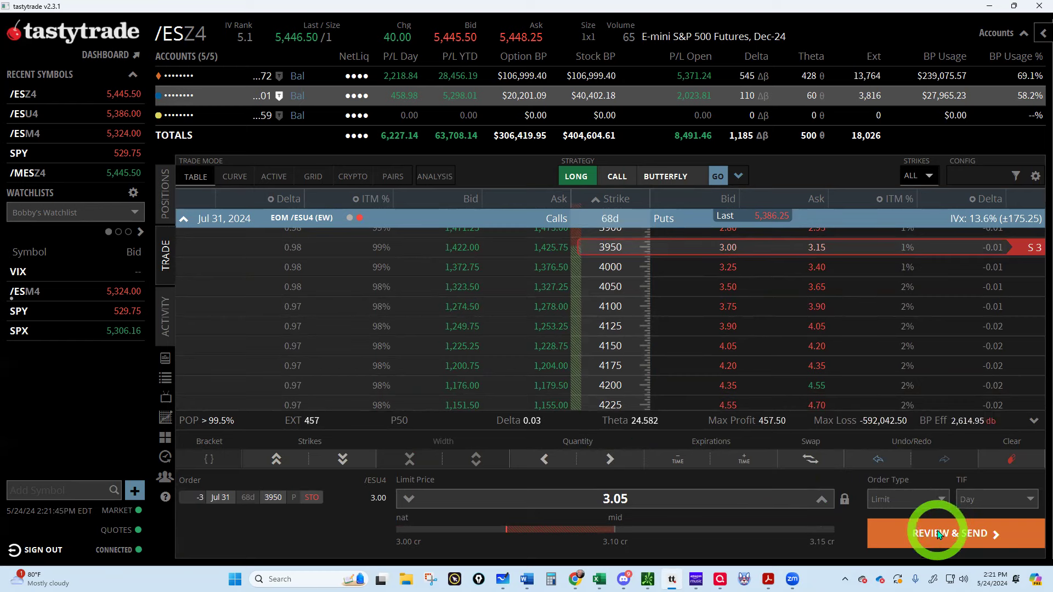
left_click(937, 533)
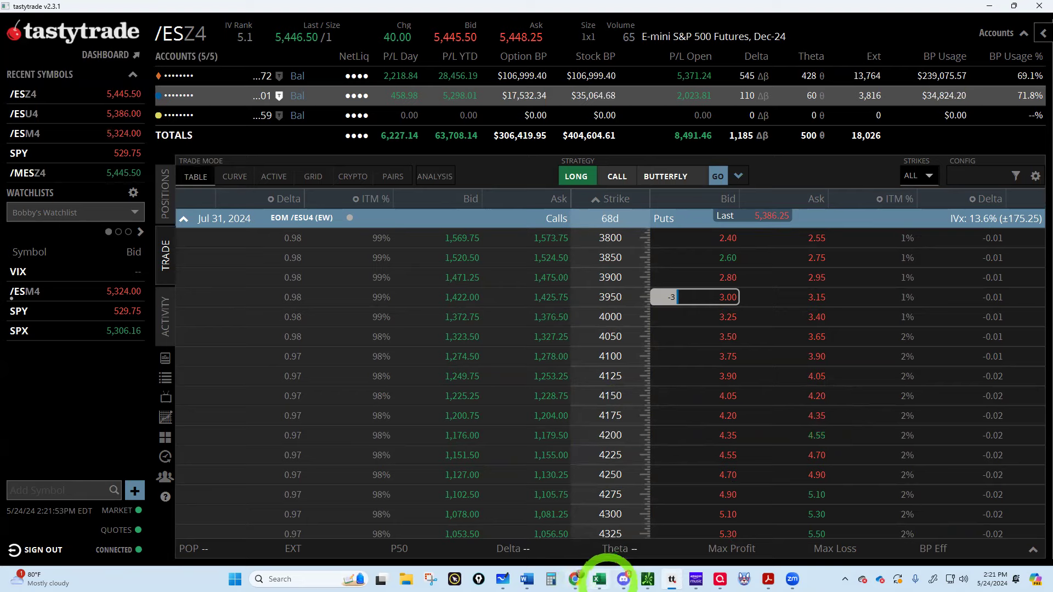
left_click(597, 579)
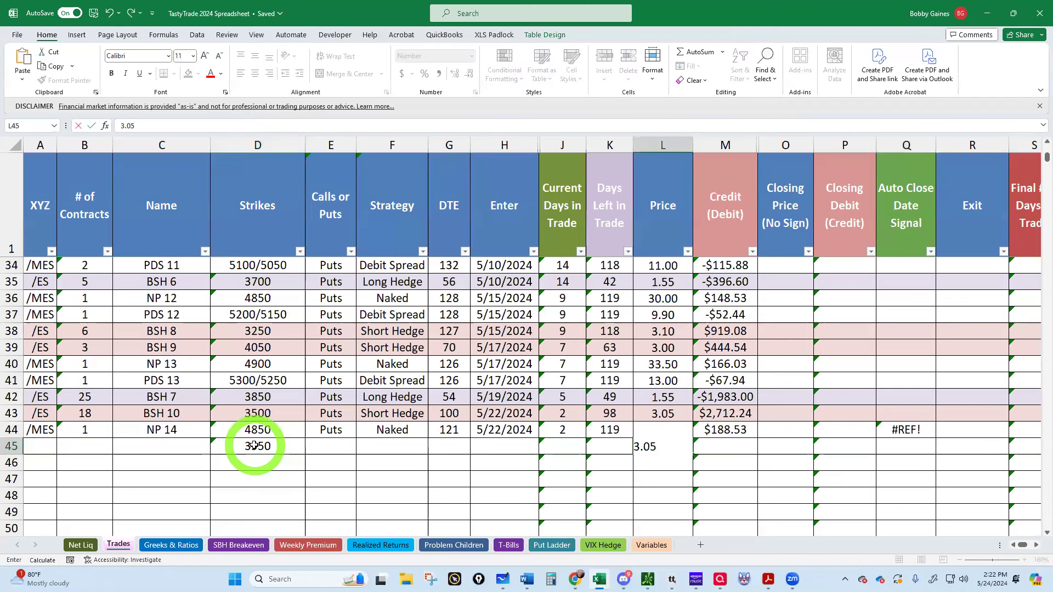
Step: Fill row 45 with the 3950 strike, DTE, ticker, and BSH 11 short-hedge labels
left_click(724, 447)
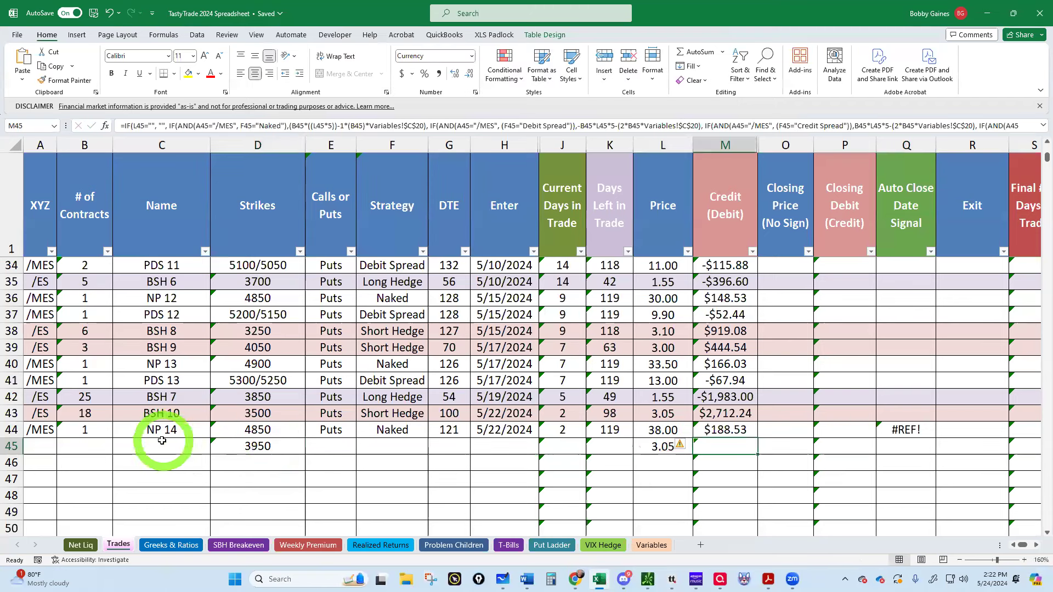
left_click(448, 446)
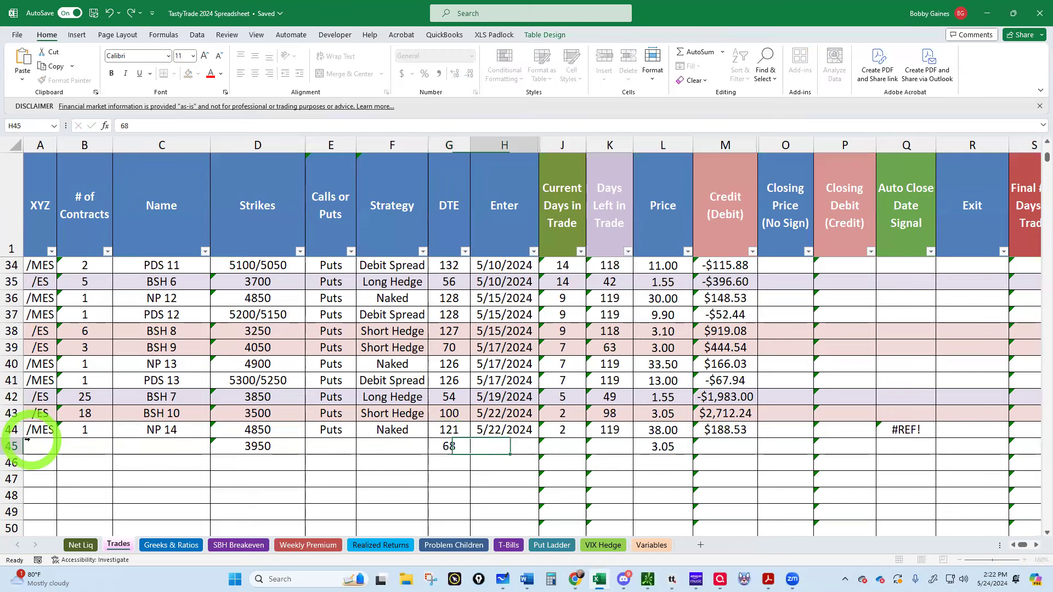
left_click(39, 446)
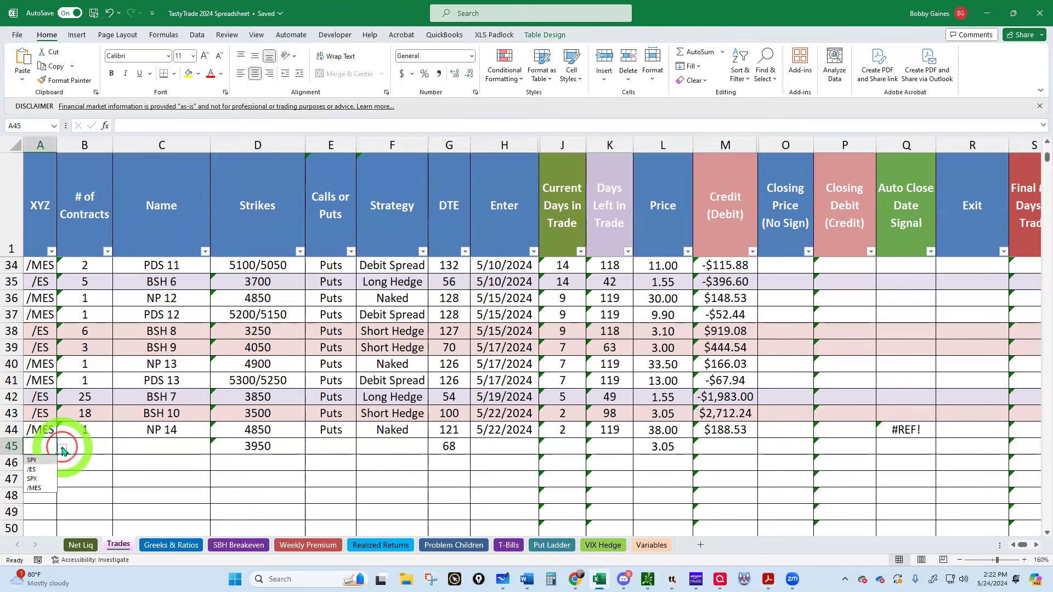
left_click(32, 469)
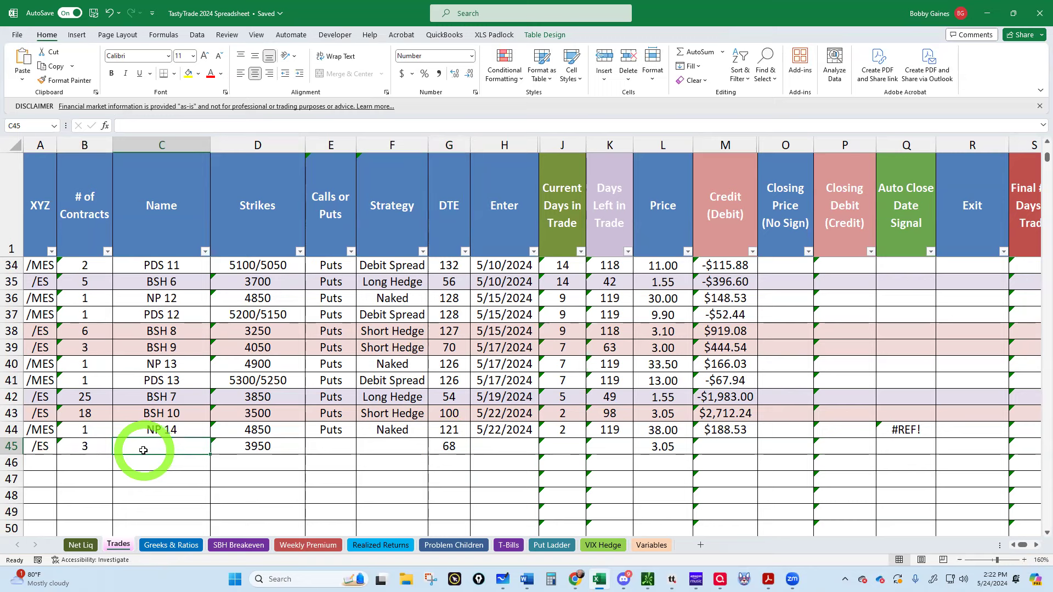
type("BSH 11")
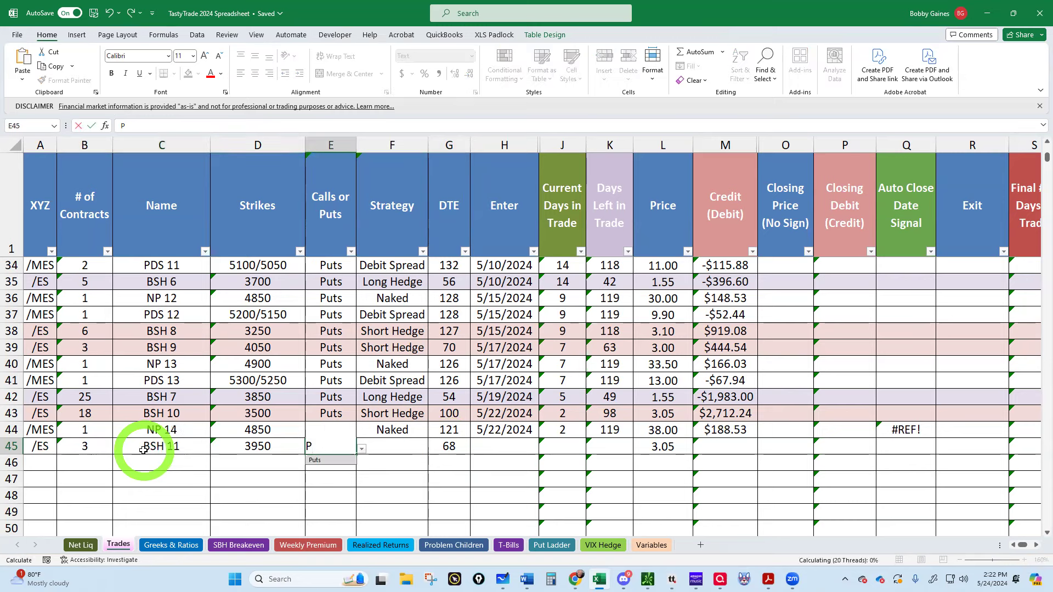
type("SH")
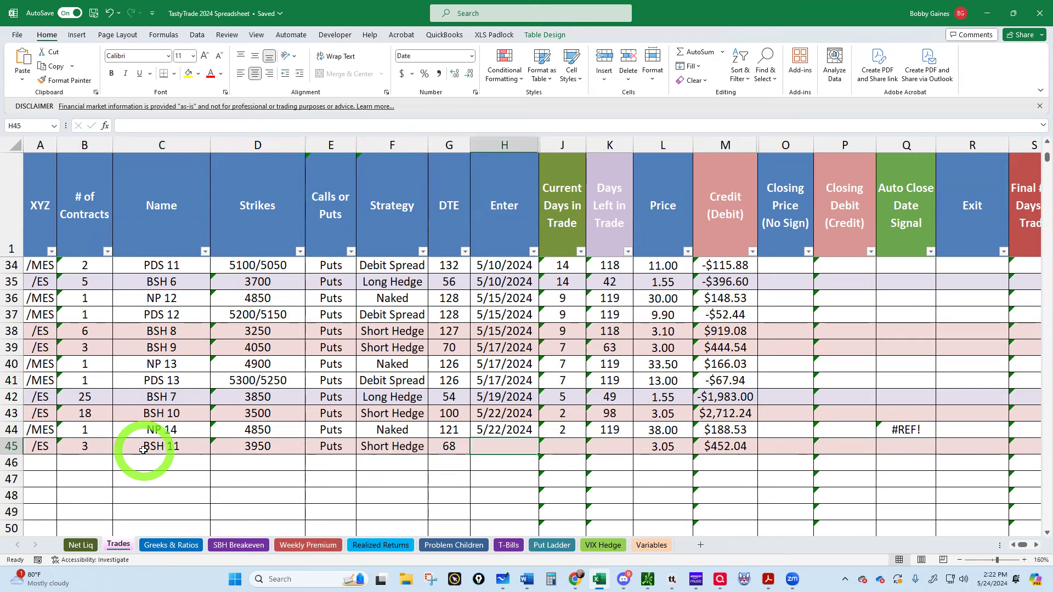
Step: Remove the stray pasted YouTube link and enter 5/24/2024 as the entry date
type("https://youtu.be/-e1Ydi242xs")
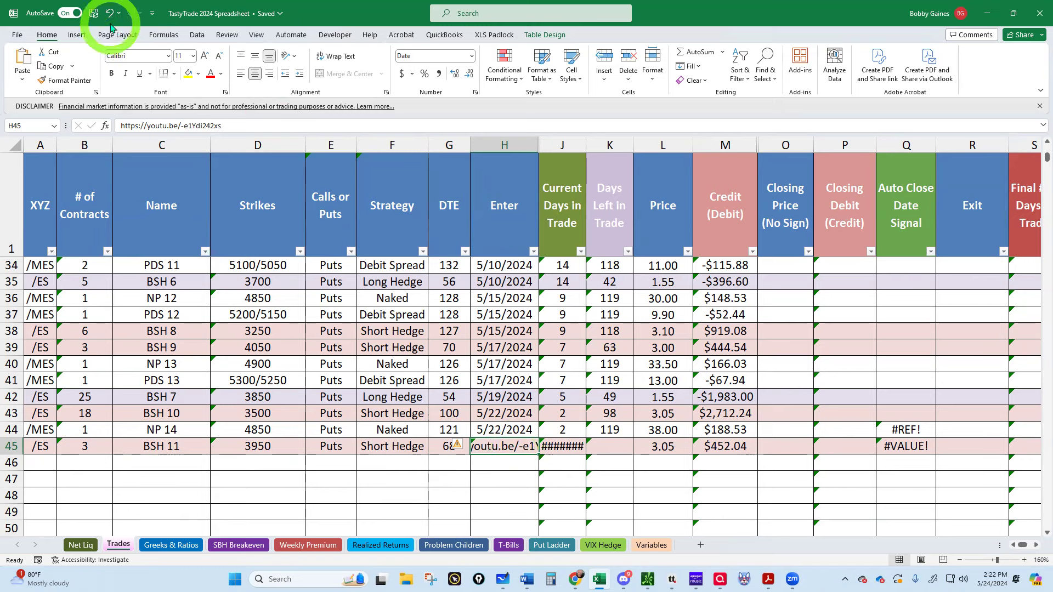
key("Delete")
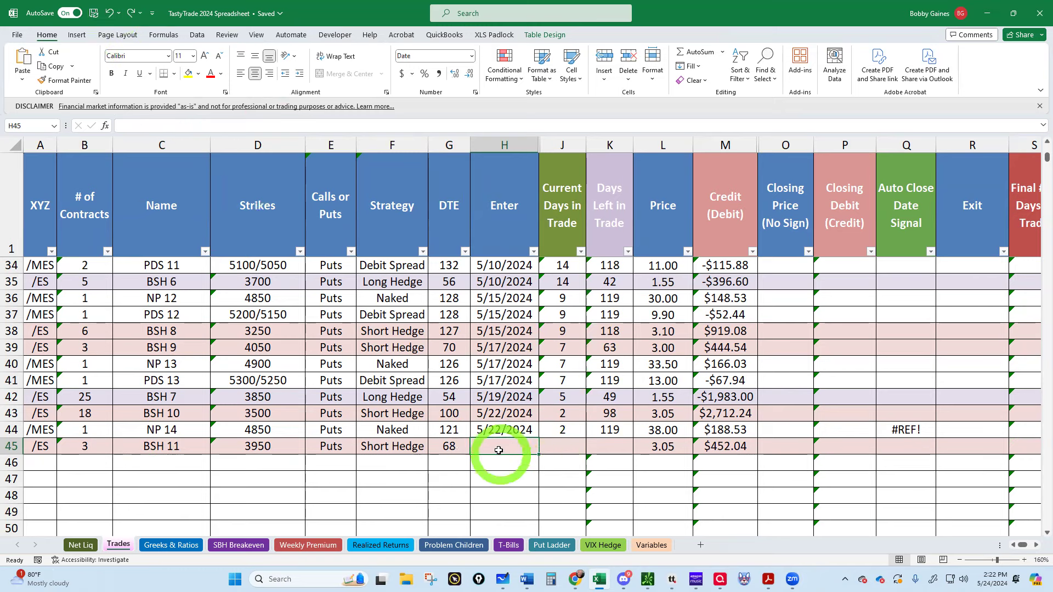
type("5/24/2024")
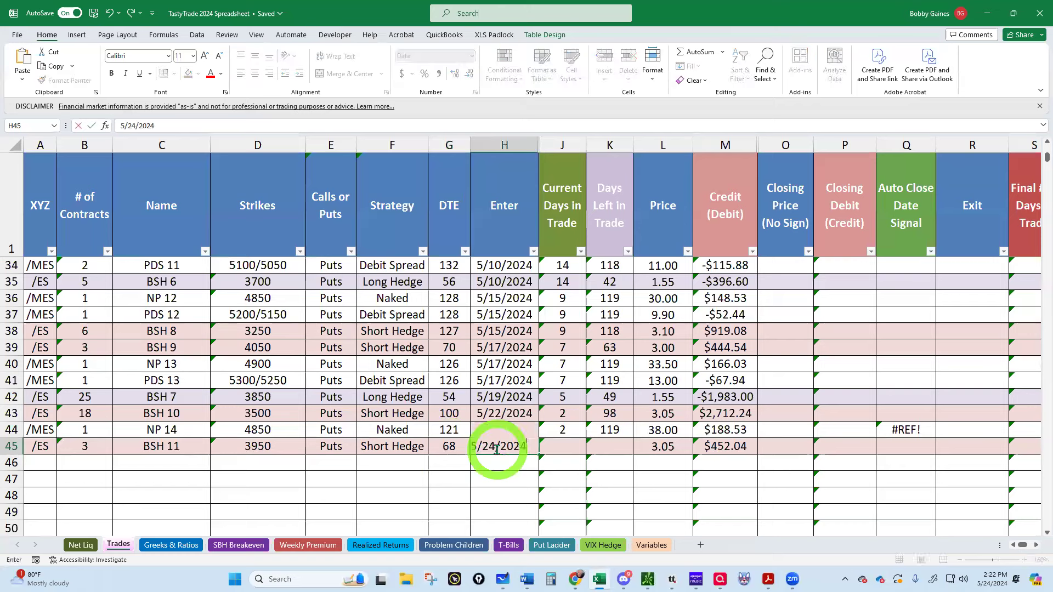
key("Return")
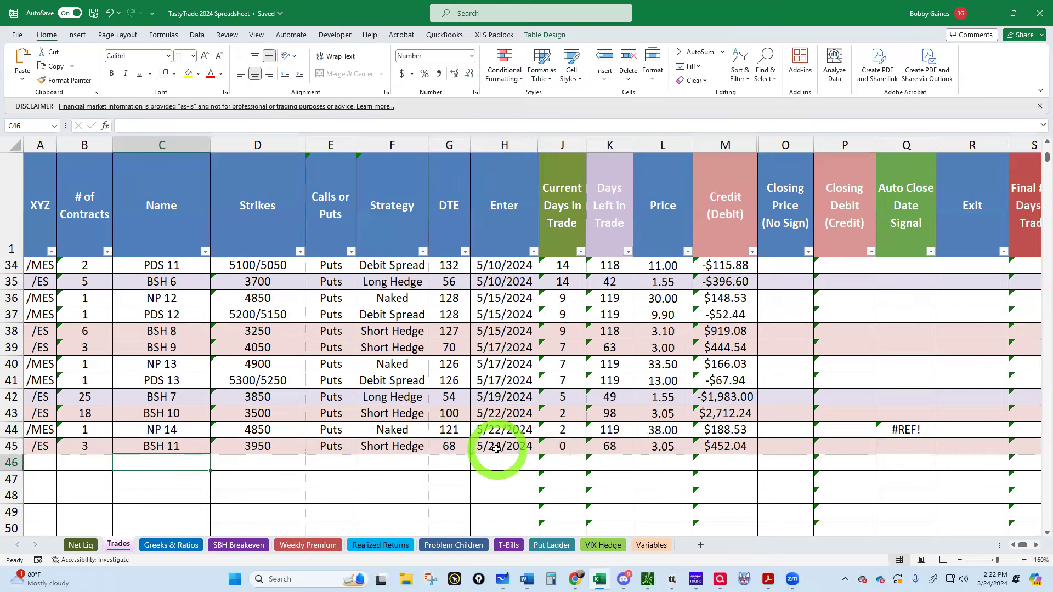
mouse_move(906, 466)
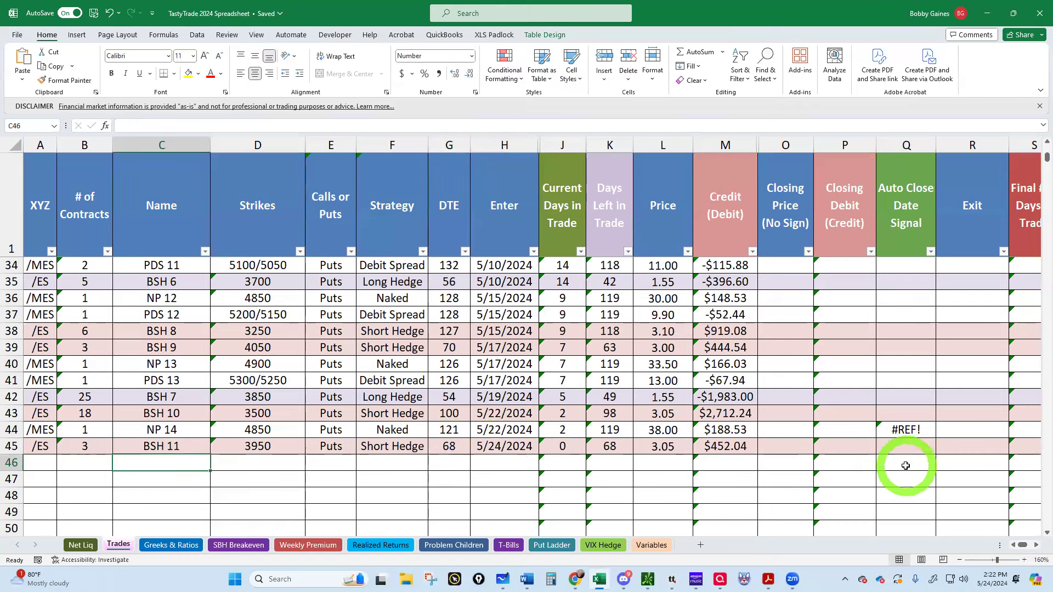
Step: Copy row 46's auto-close formula into NP 14's #REF! cell, then switch to tastytrade
left_click(905, 428)
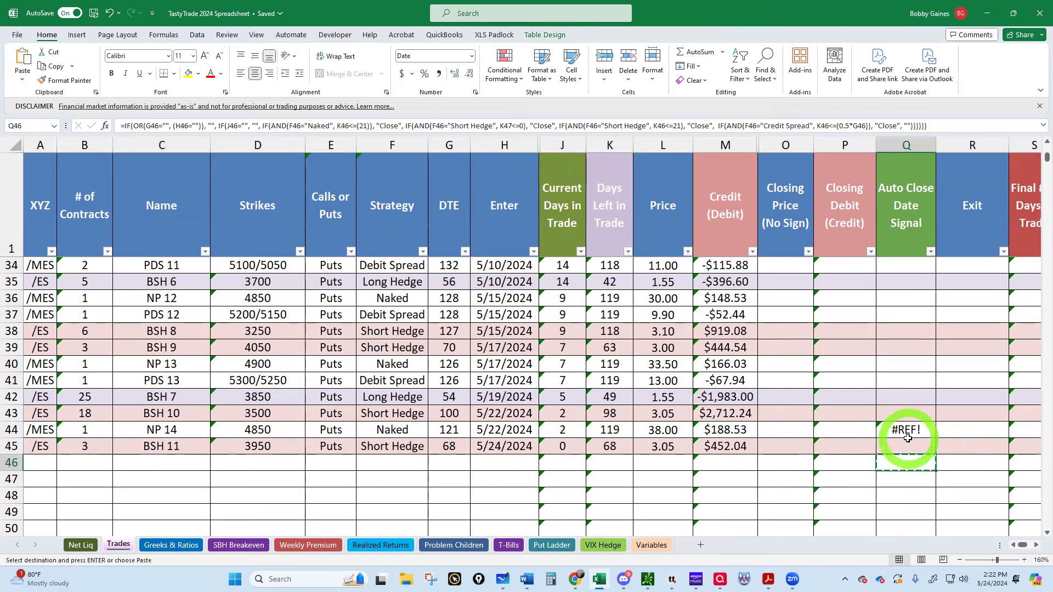
left_click(906, 430)
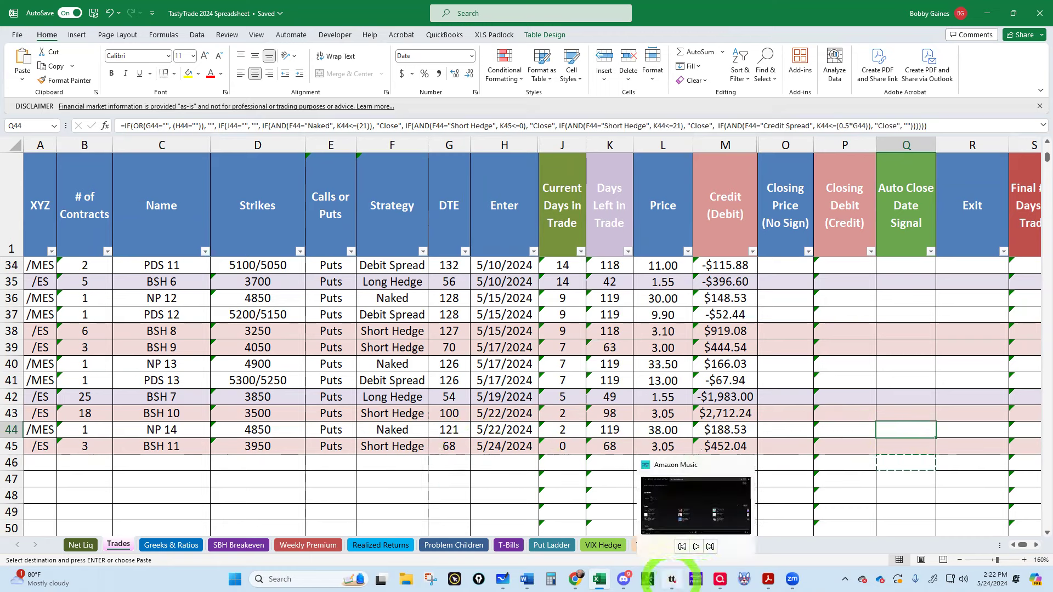
left_click(670, 579)
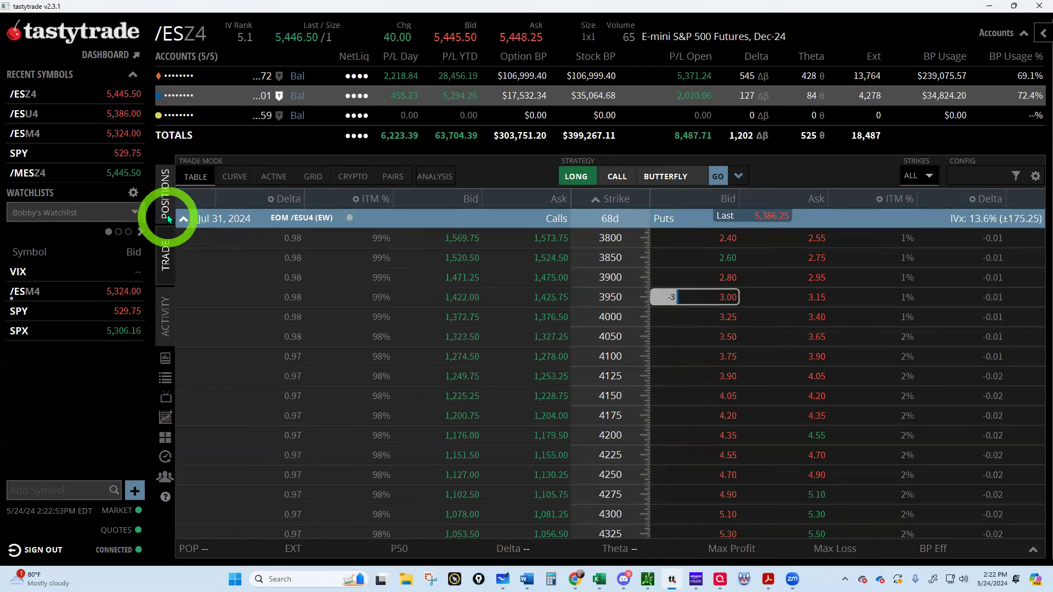
Step: From Positions, expand /ESU4 and bring up the option chain for the short Jul 31 3950 put
left_click(165, 220)
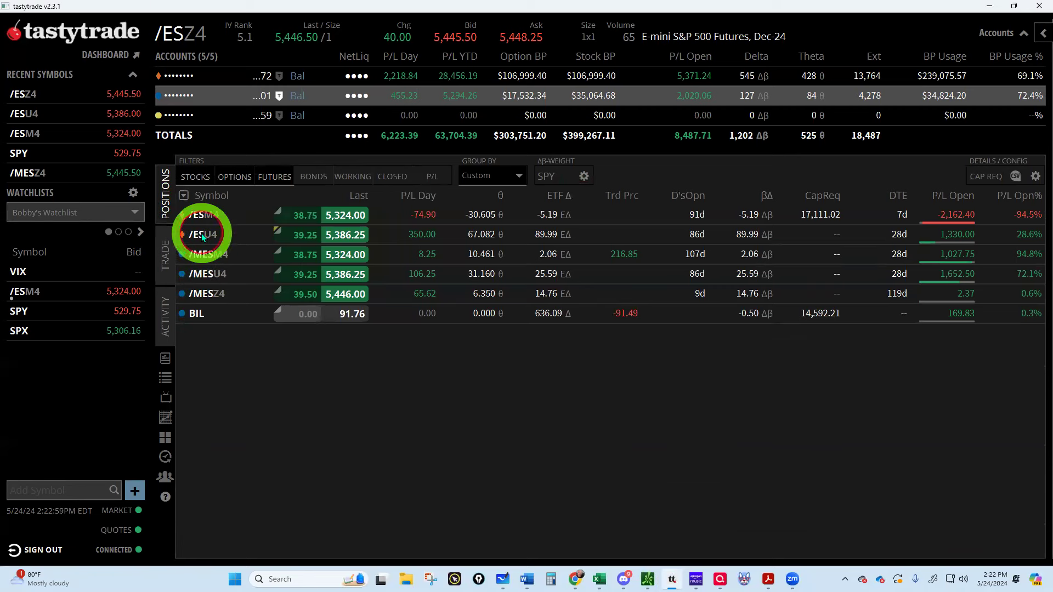
left_click(205, 234)
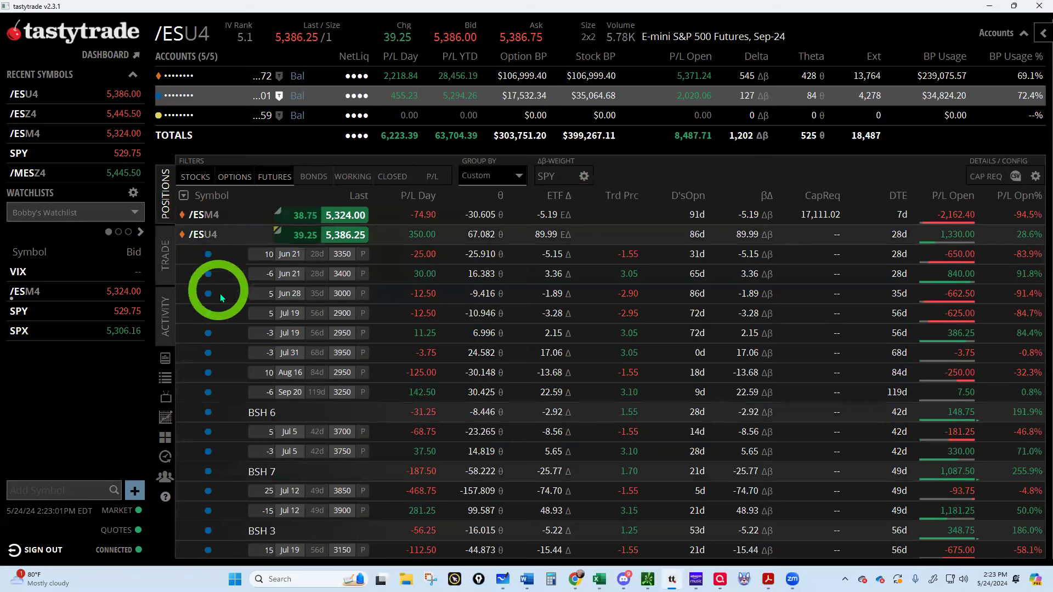
mouse_move(323, 356)
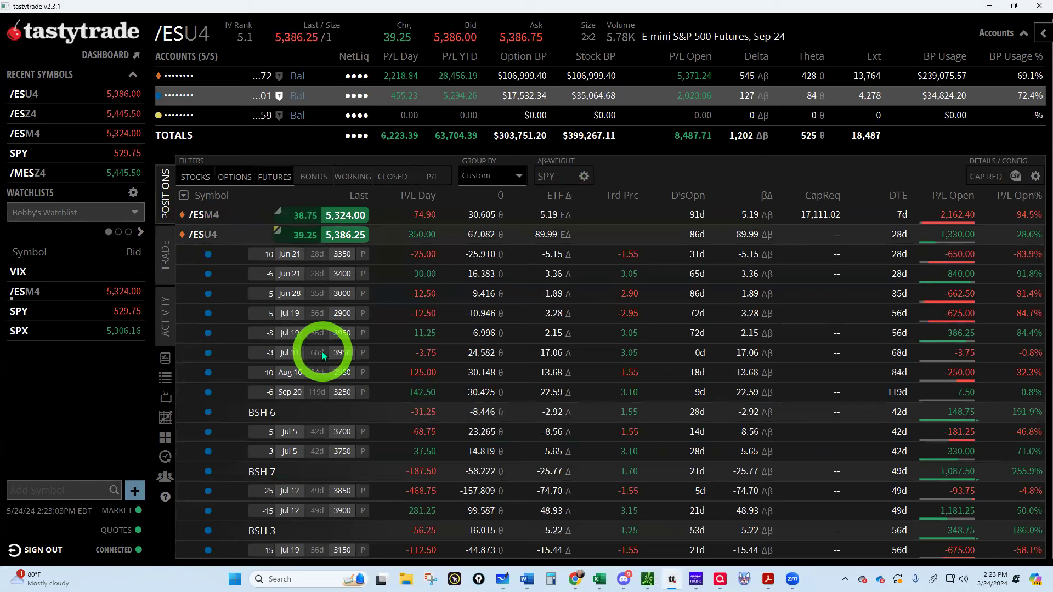
right_click(323, 353)
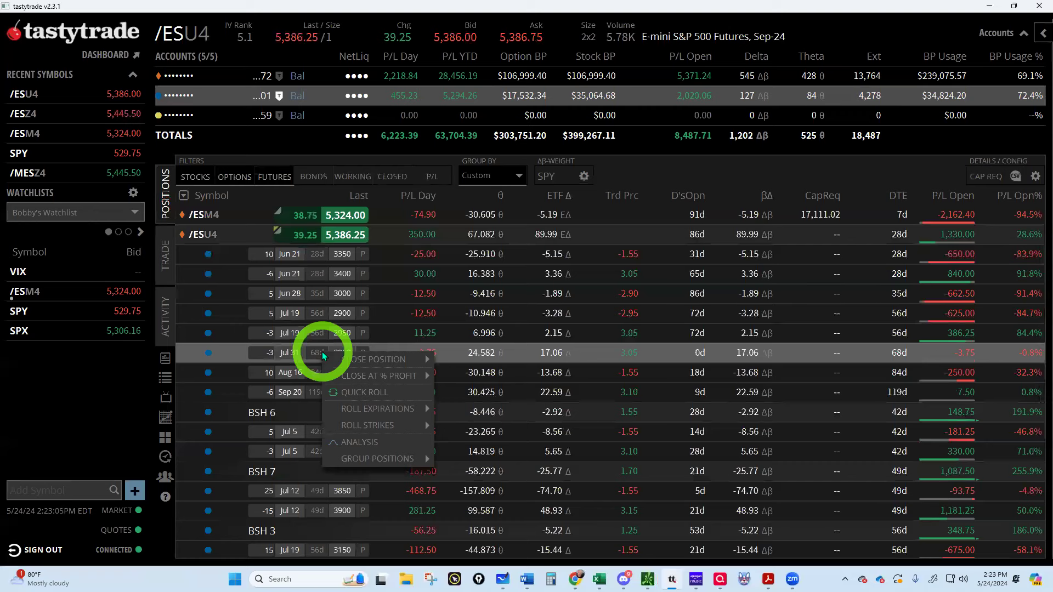
left_click(376, 459)
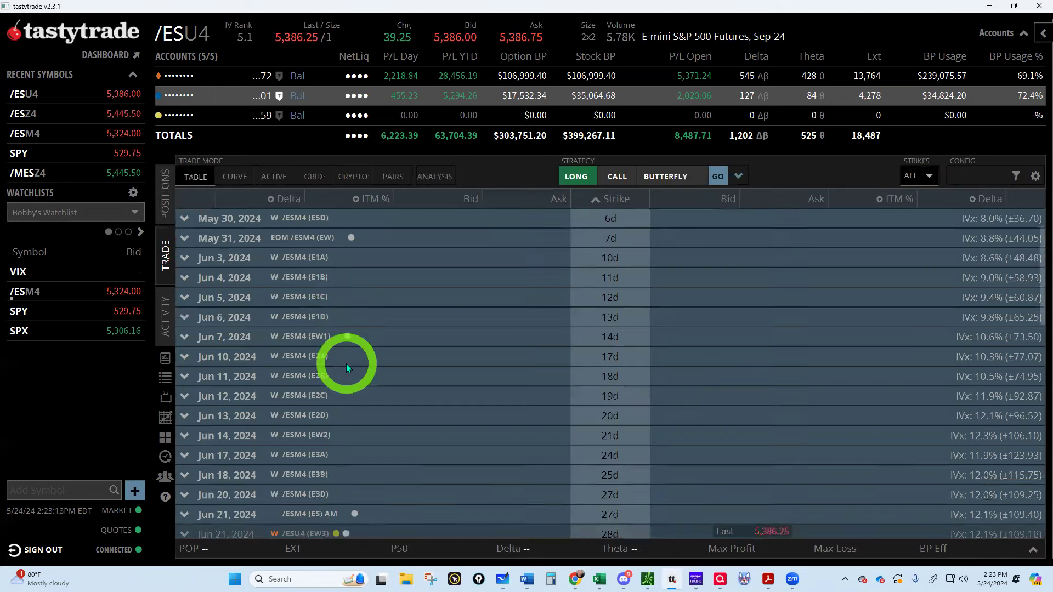
Step: Expand the Jul 31 expiration and start a full close of the three short 3950 puts
scroll("down", 3)
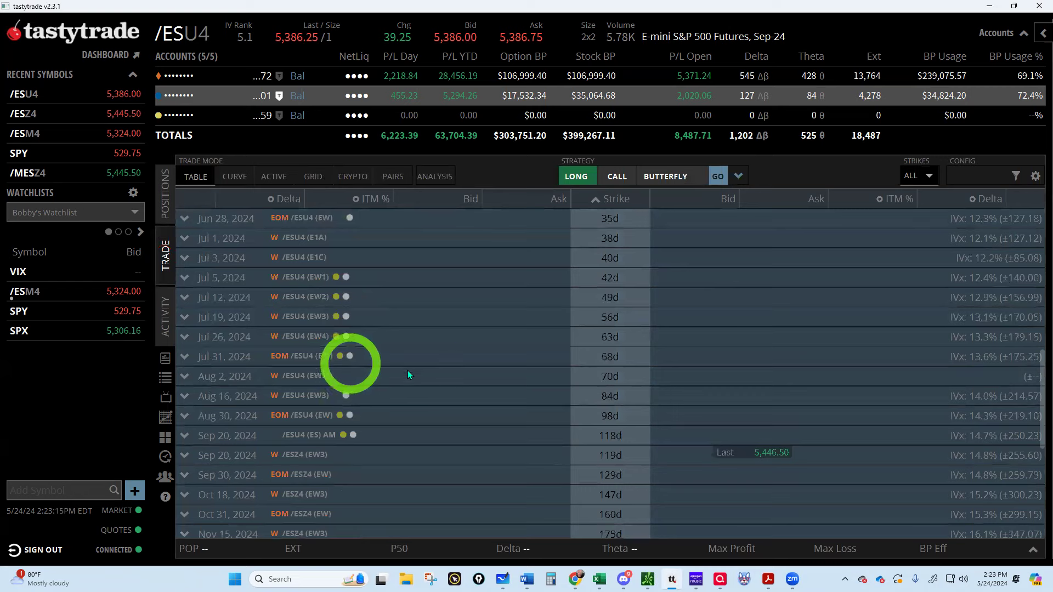
mouse_move(296, 359)
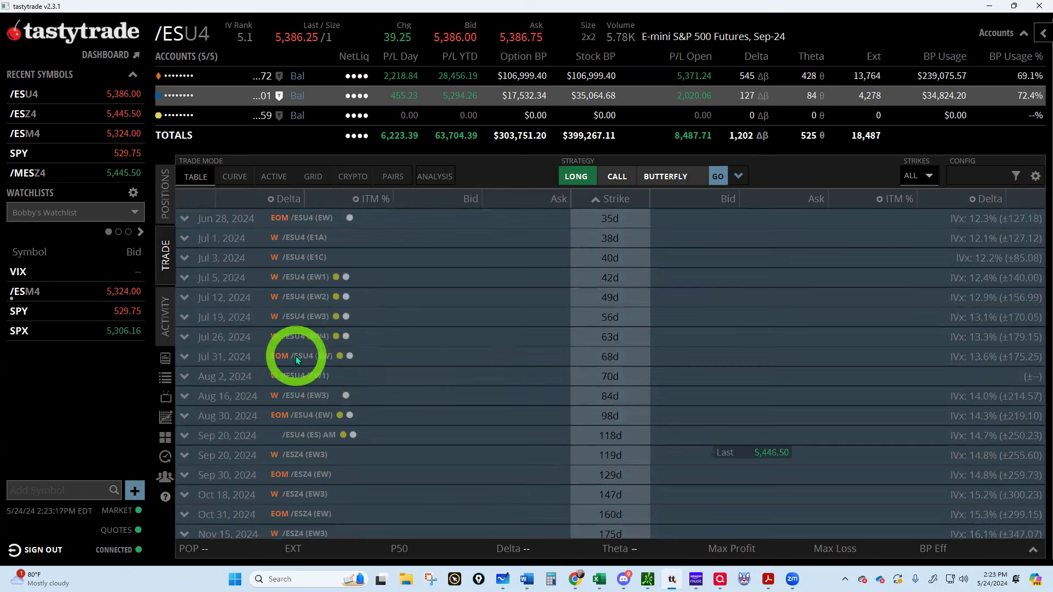
left_click(182, 356)
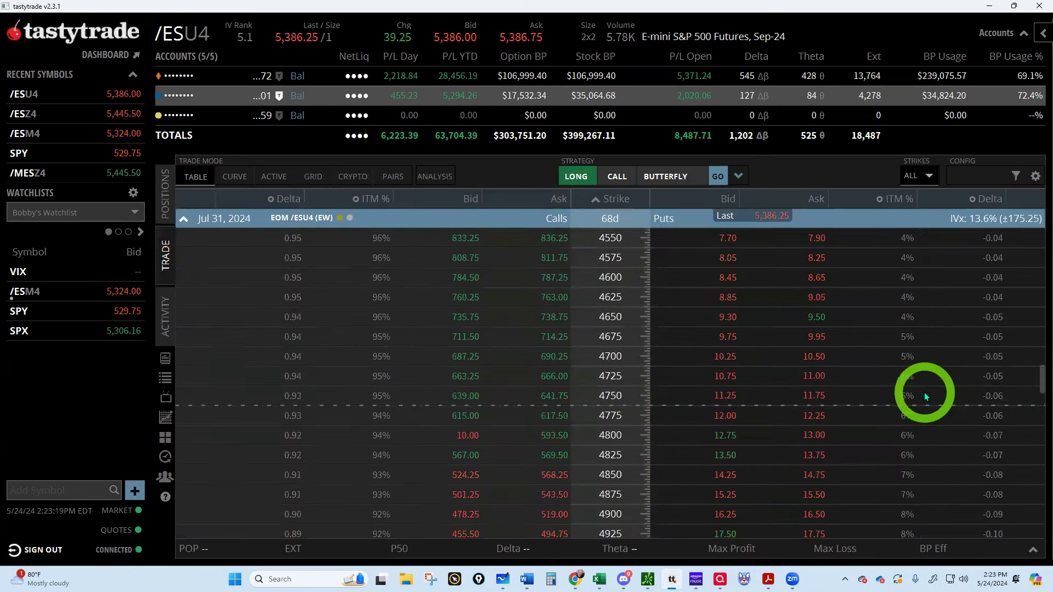
scroll("up", 3)
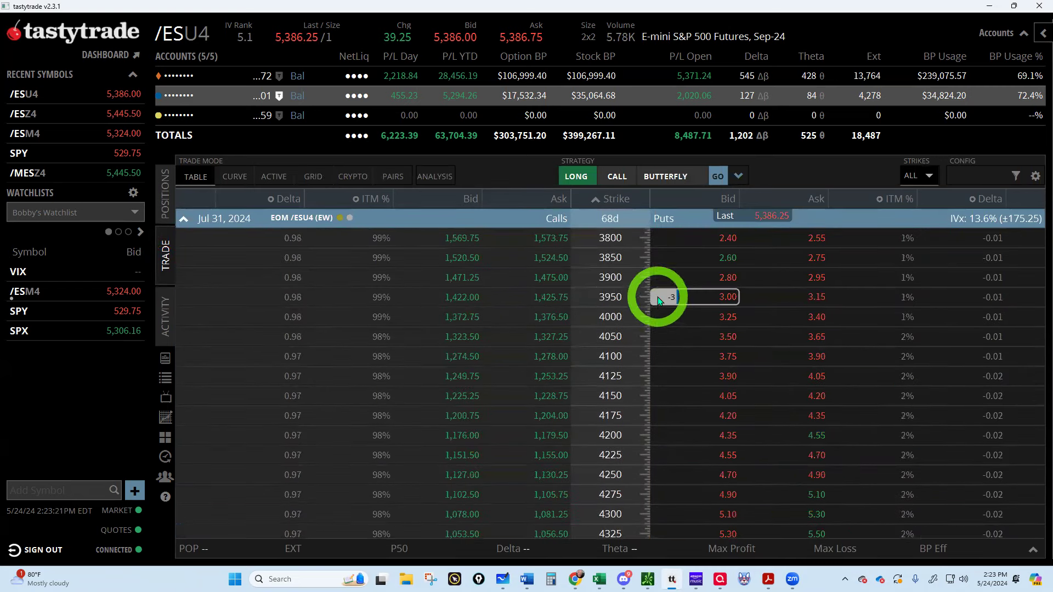
right_click(662, 296)
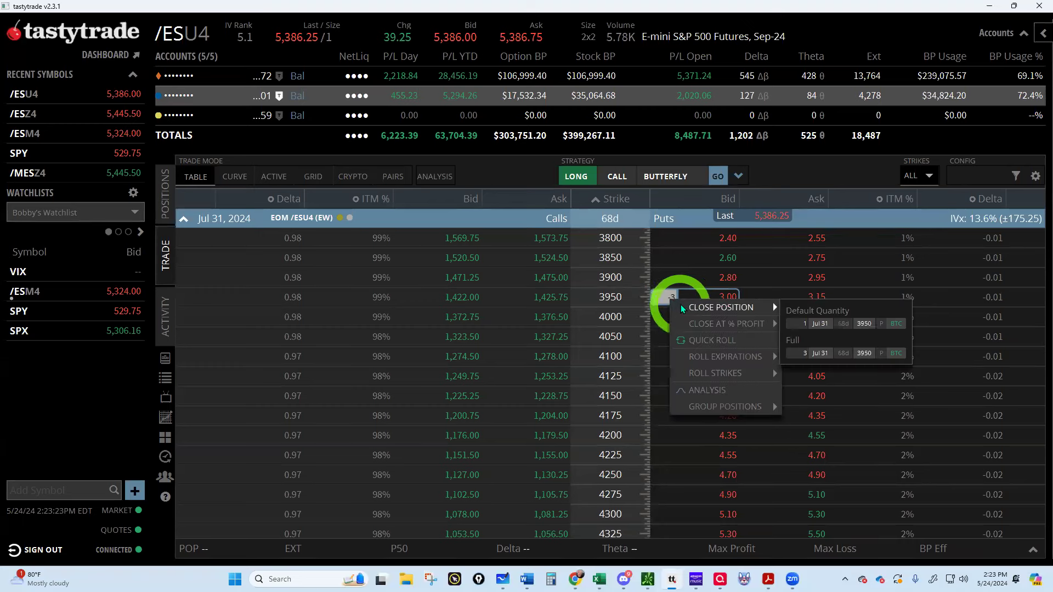
left_click(817, 350)
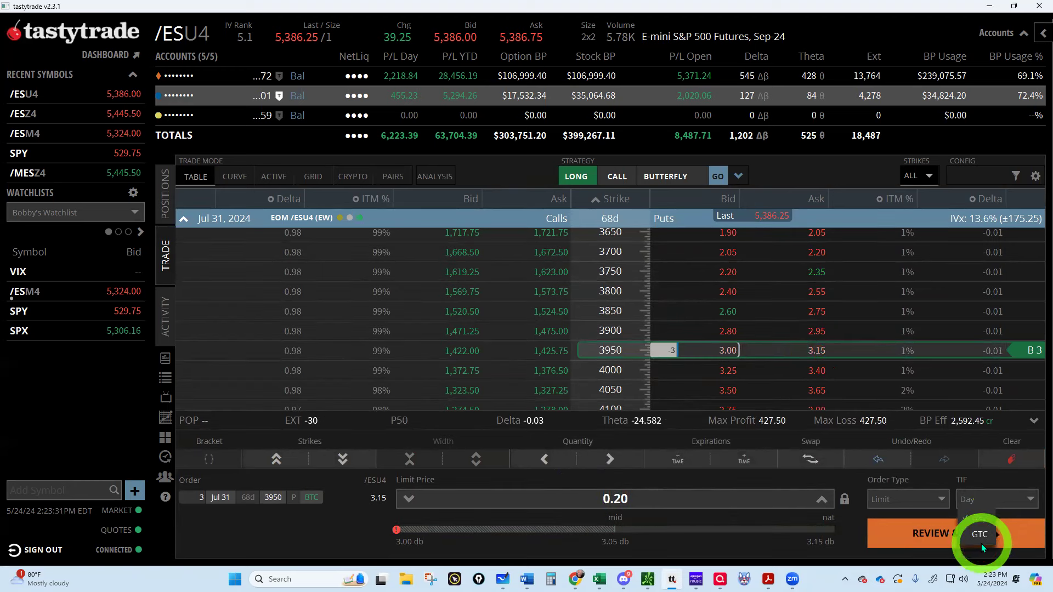
Step: Send the 0.20 buy-to-close order as GTC, then start a 3900 put buy
left_click(979, 535)
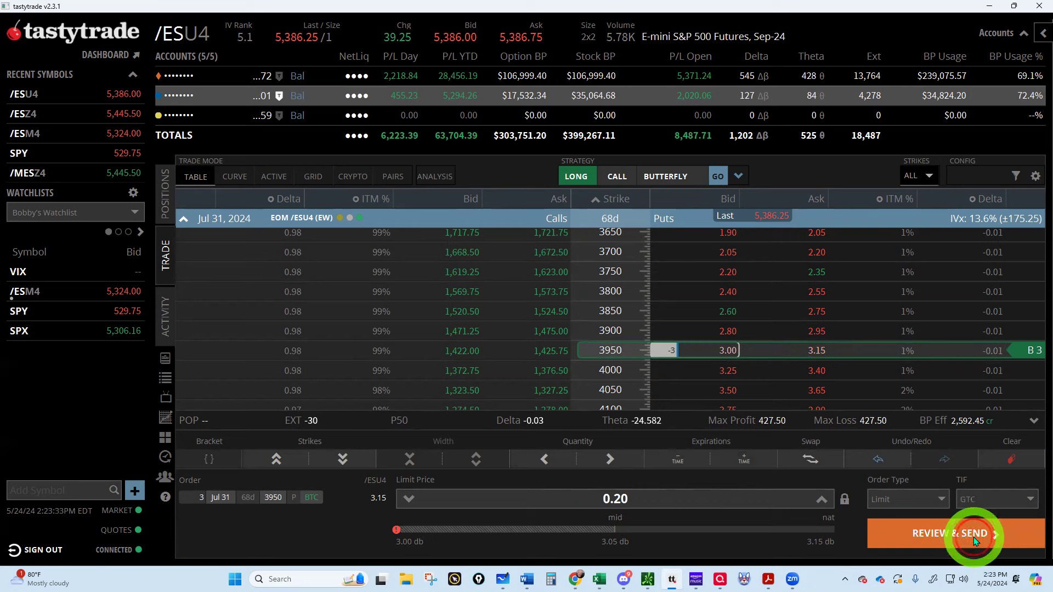
left_click(948, 533)
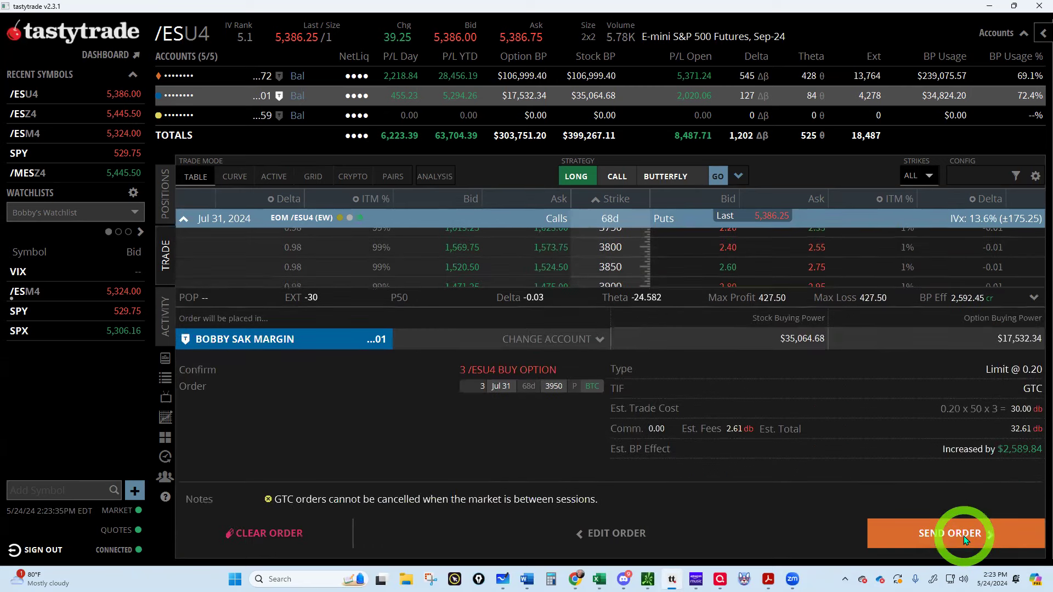
left_click(962, 533)
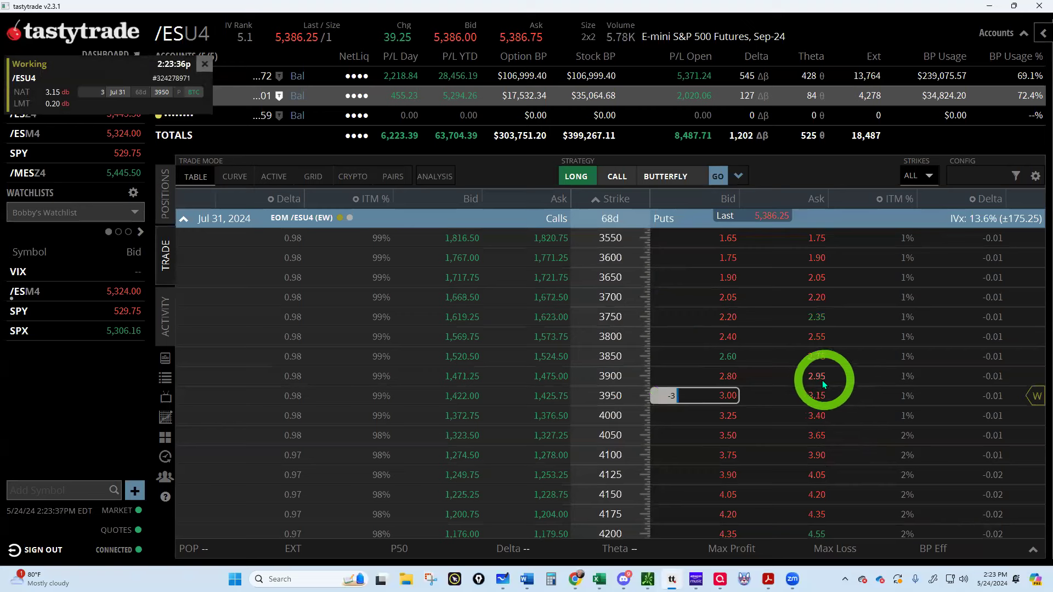
left_click(816, 376)
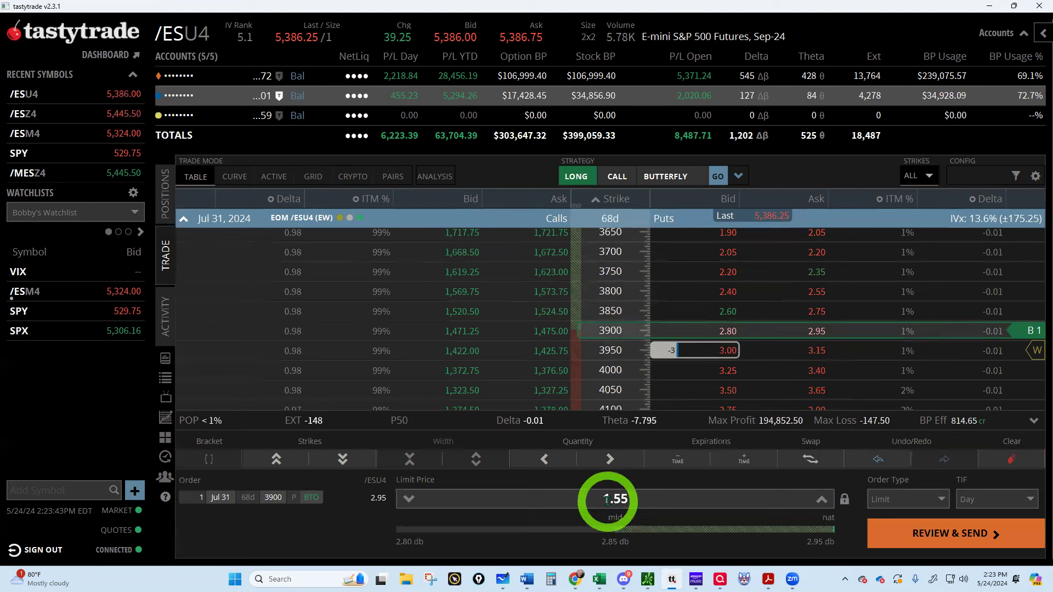
Step: Send an order buying five Jul 31 /ESU4 3900 puts at a 1.55 limit and dismiss the notice
left_click(610, 459)
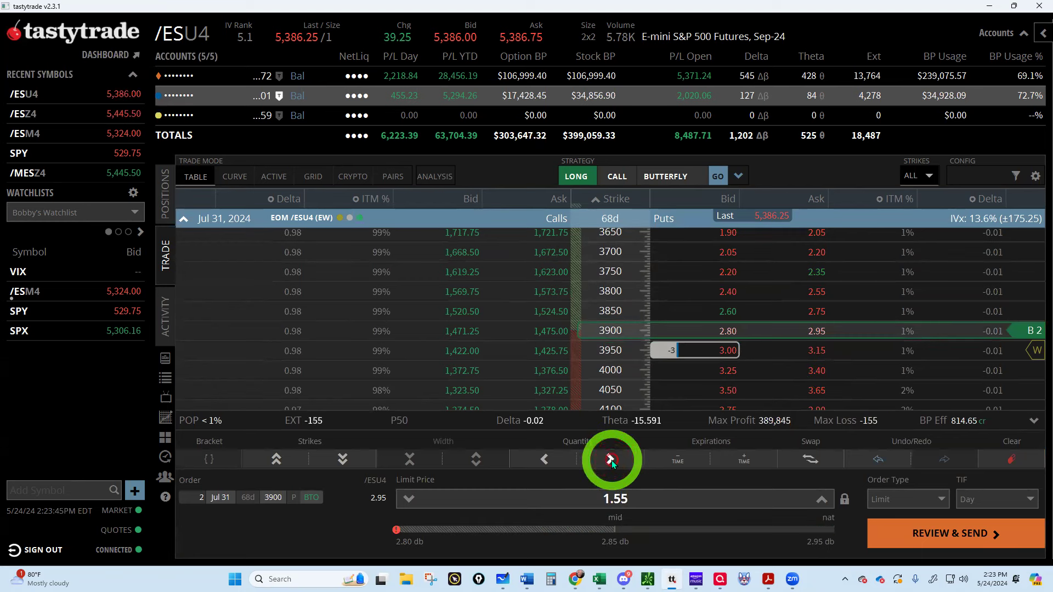
left_click(610, 460)
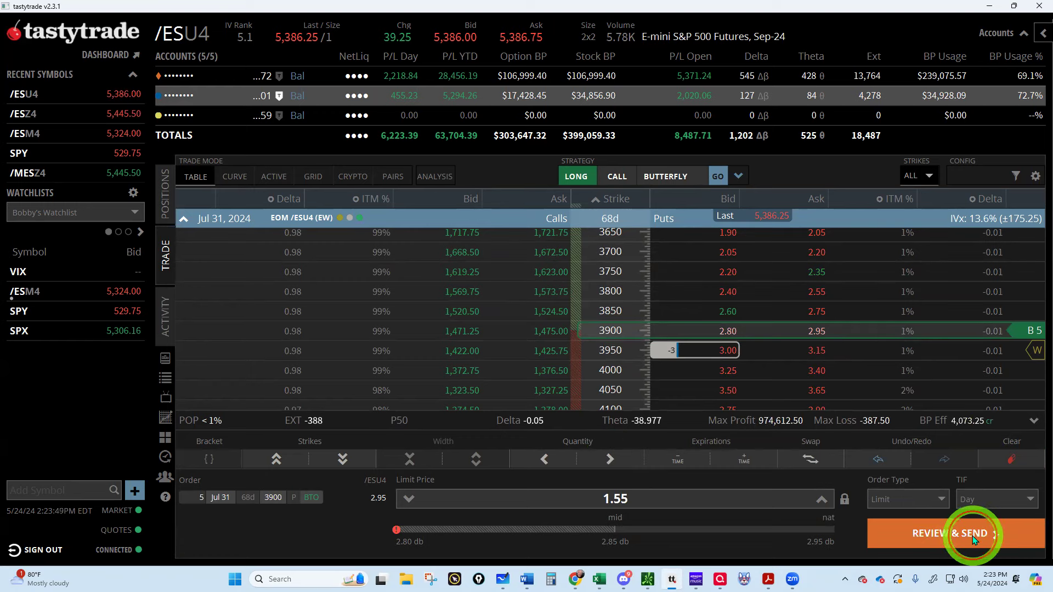
left_click(951, 533)
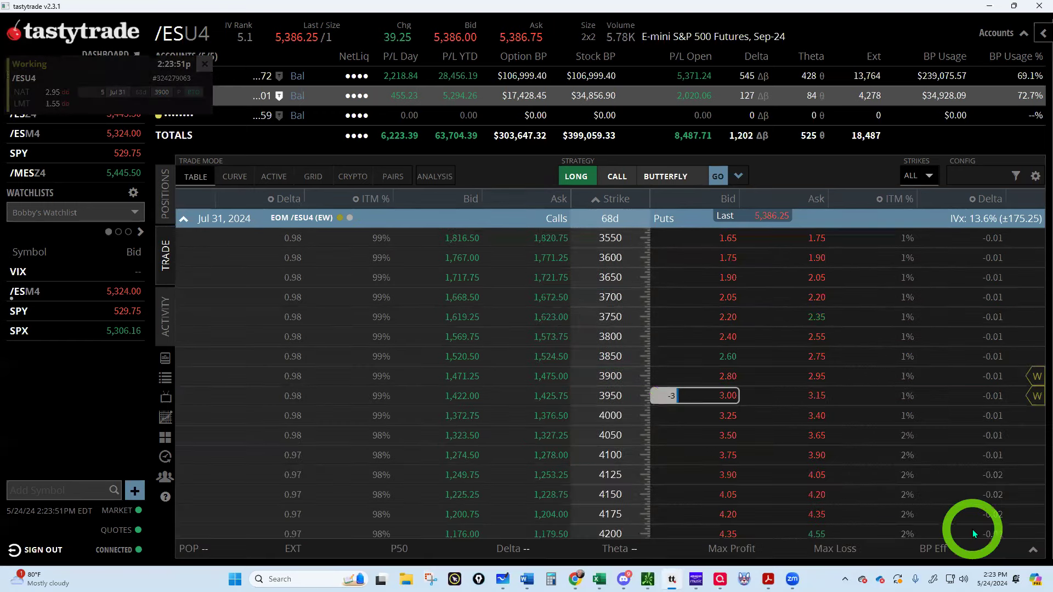
mouse_move(1038, 396)
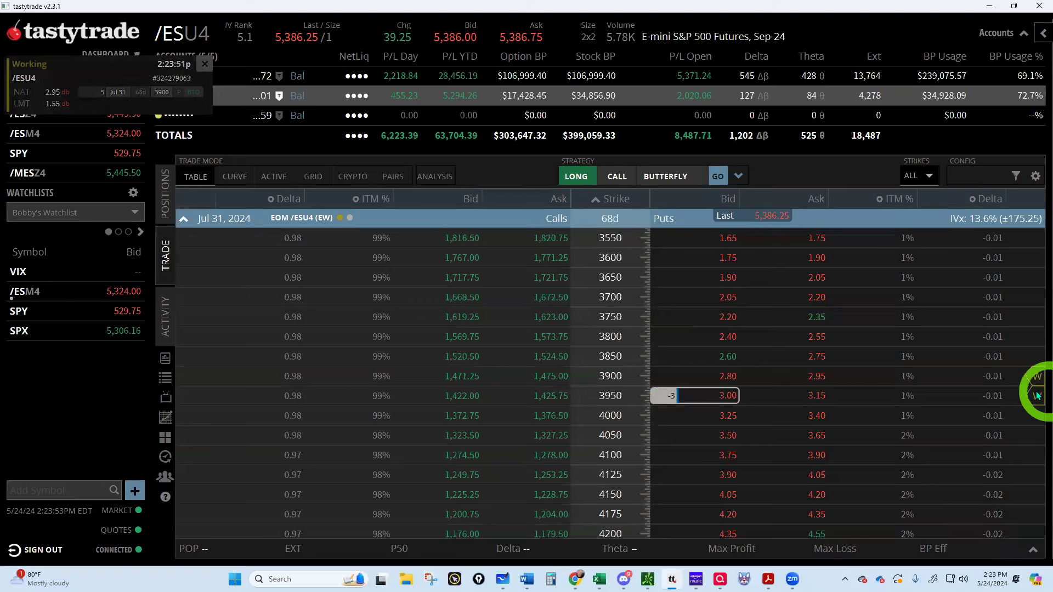
left_click(205, 64)
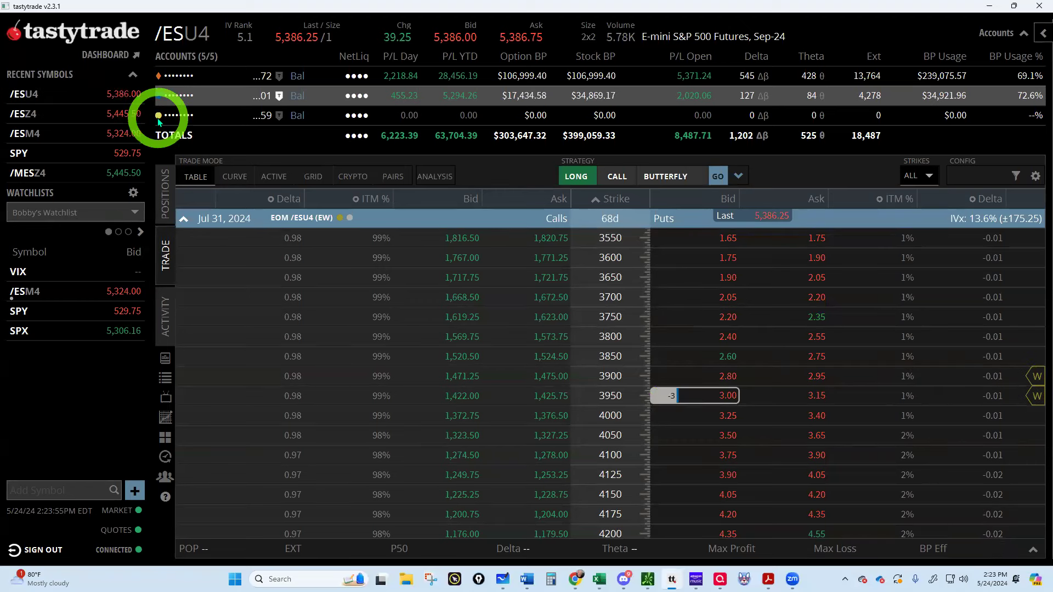
mouse_move(670, 579)
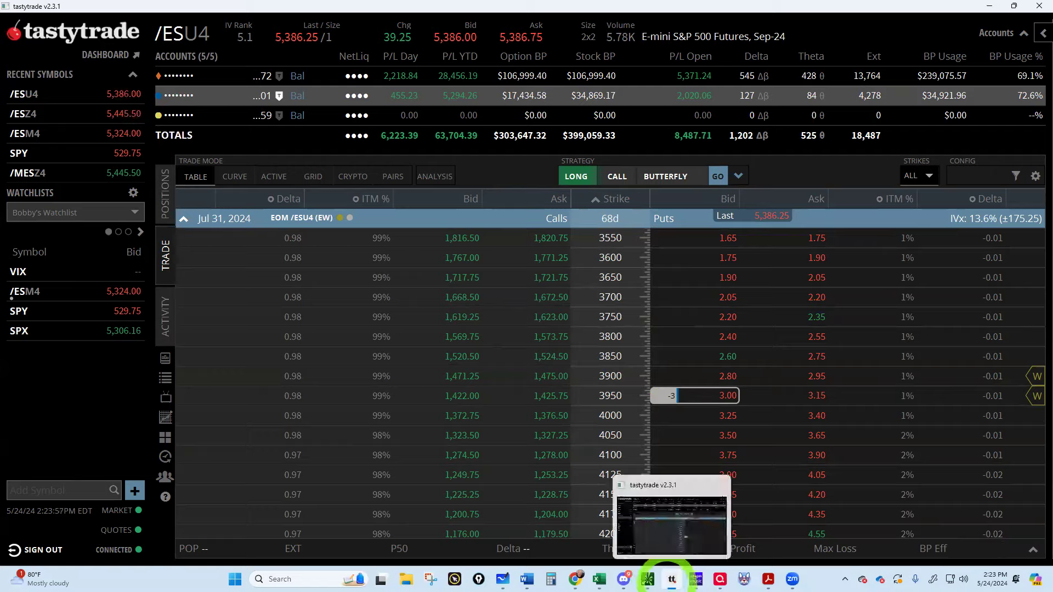
Step: Filter the Exit column to (Blanks) so only unexited trades are listed
left_click(597, 579)
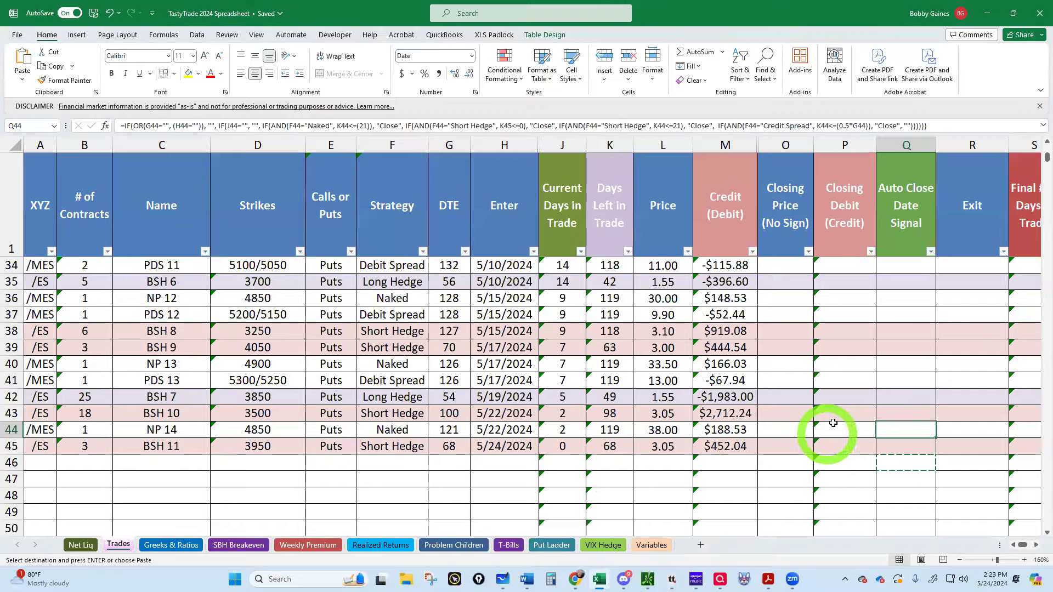
scroll("up", 3)
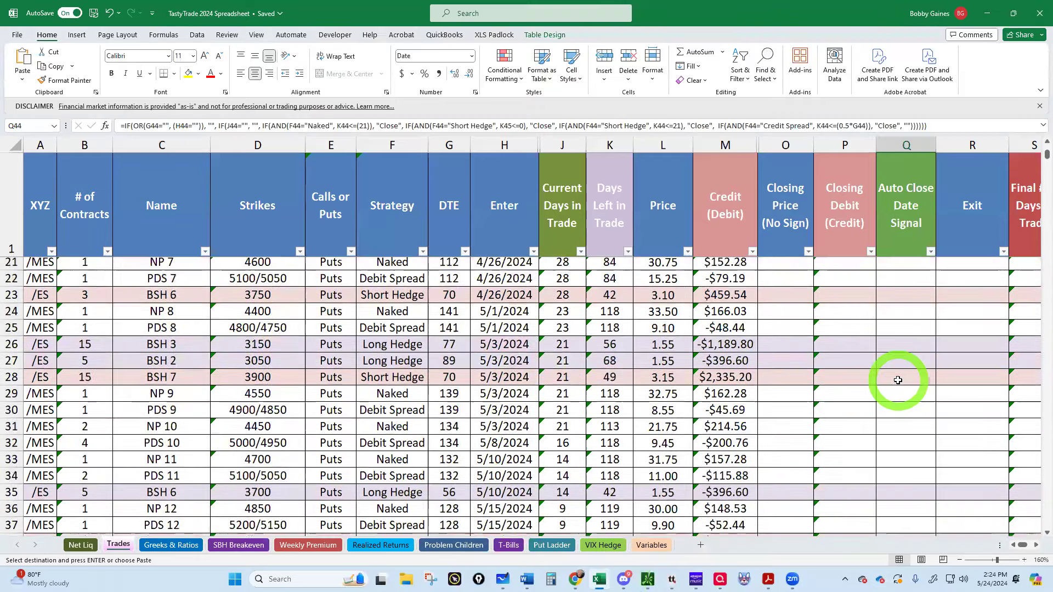
scroll("up", 3)
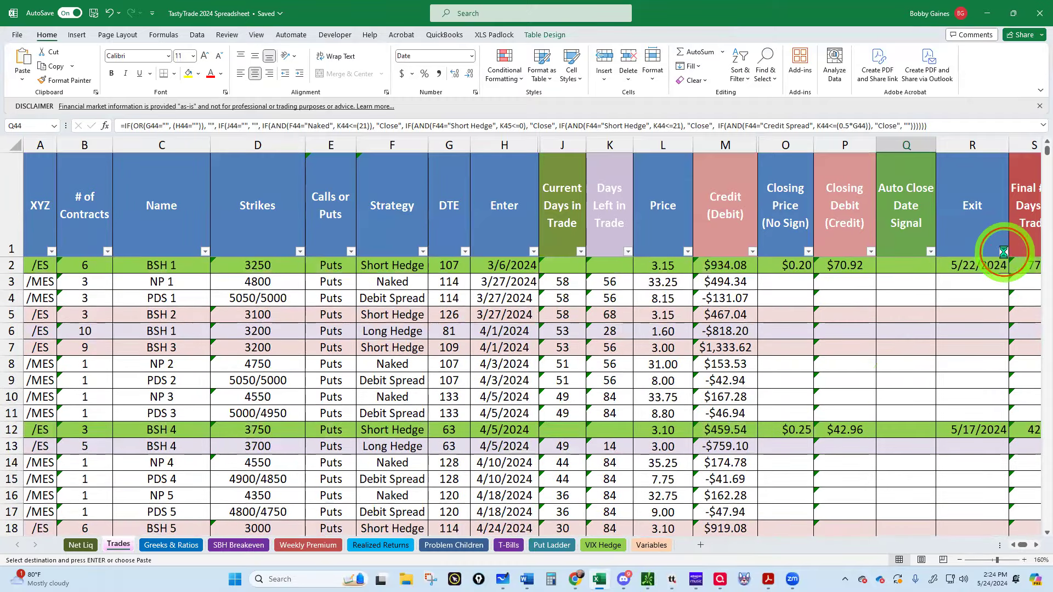
left_click(1003, 252)
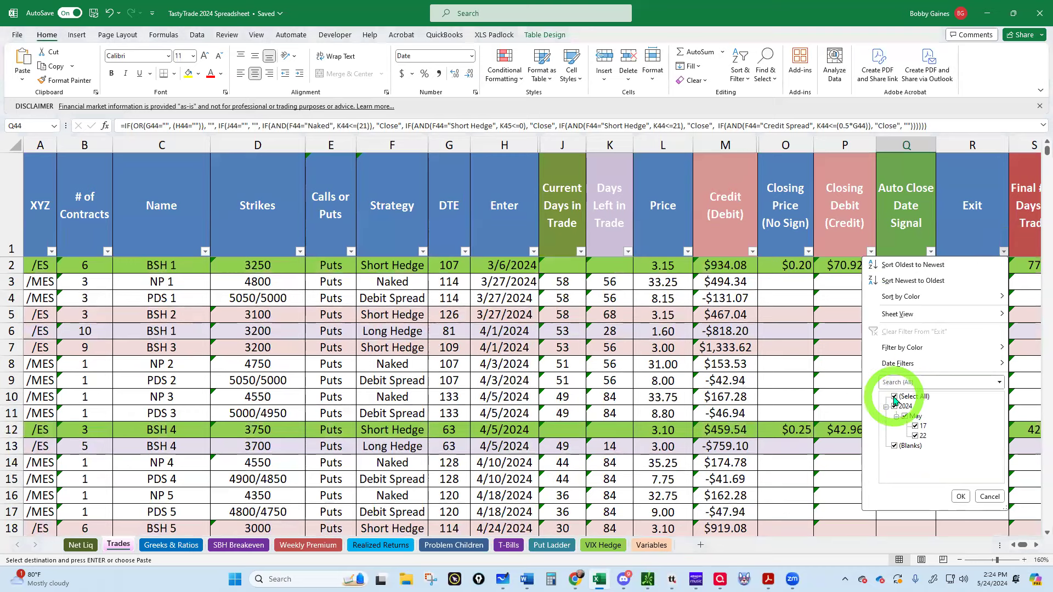
left_click(893, 396)
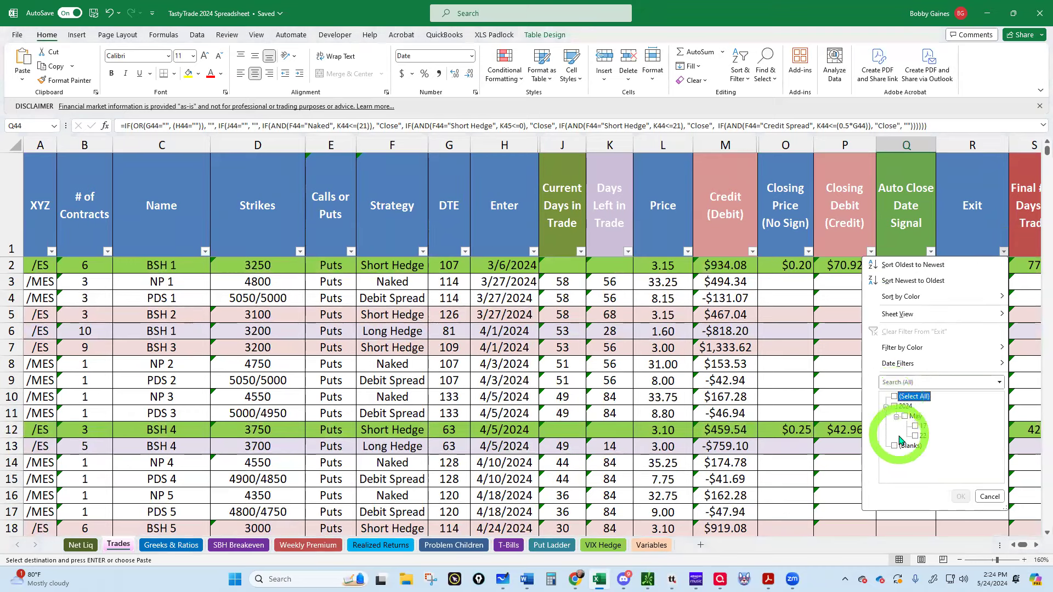
left_click(959, 496)
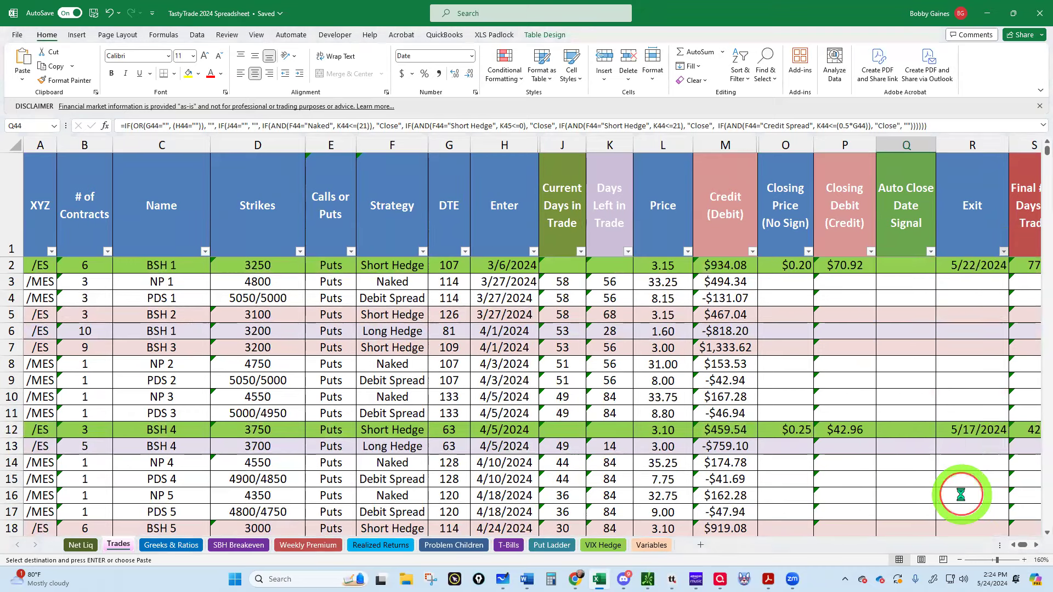
scroll("down", 3)
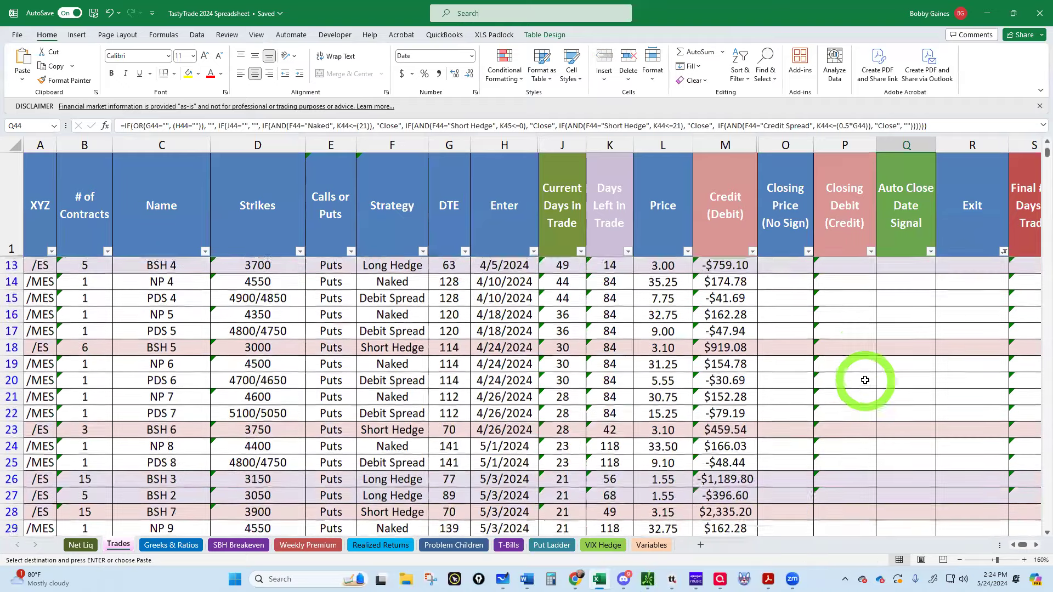
scroll("down", 3)
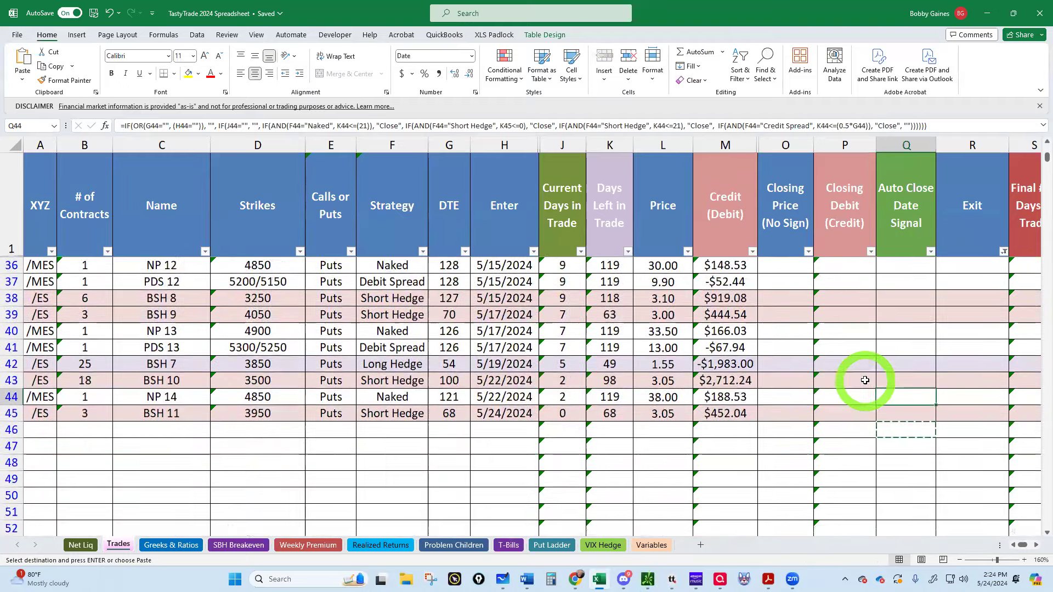
scroll("up", 3)
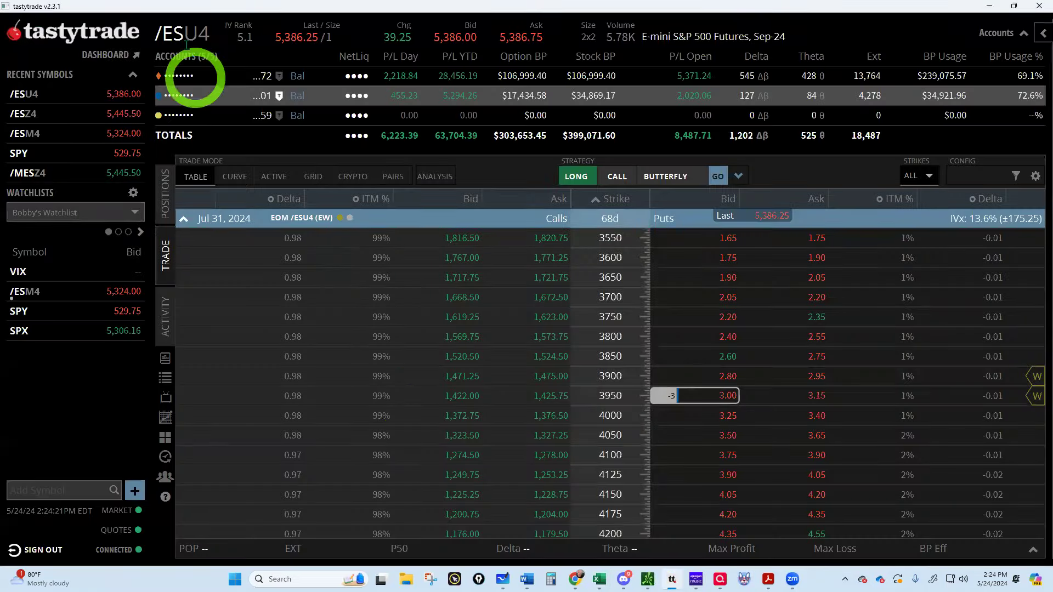
Step: Look up /MESM4, review the Sep 20 /MESZ4 put positions, then close tastytrade
left_click(182, 34)
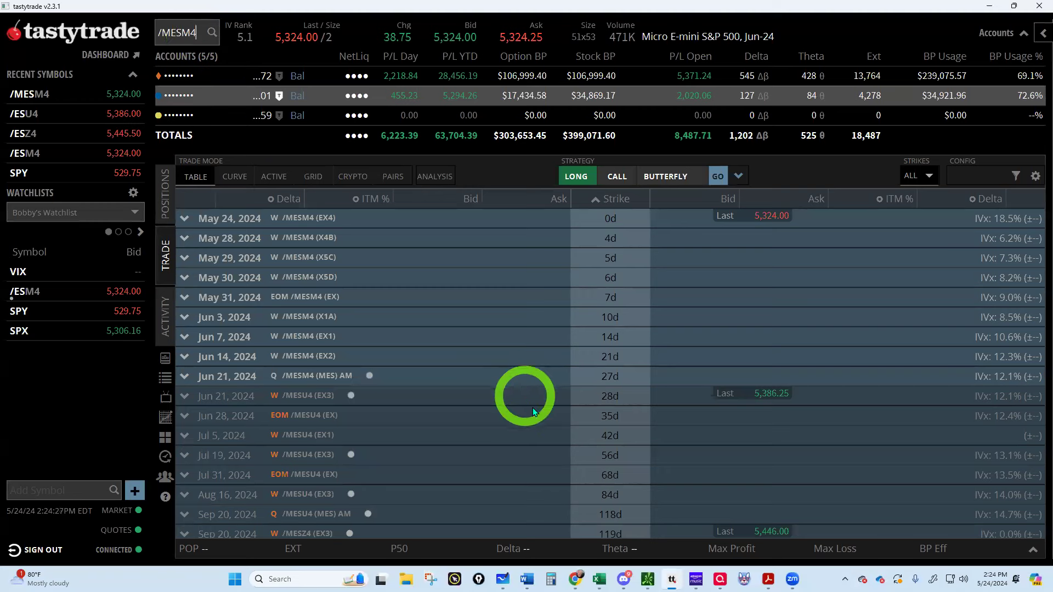
scroll("down", 3)
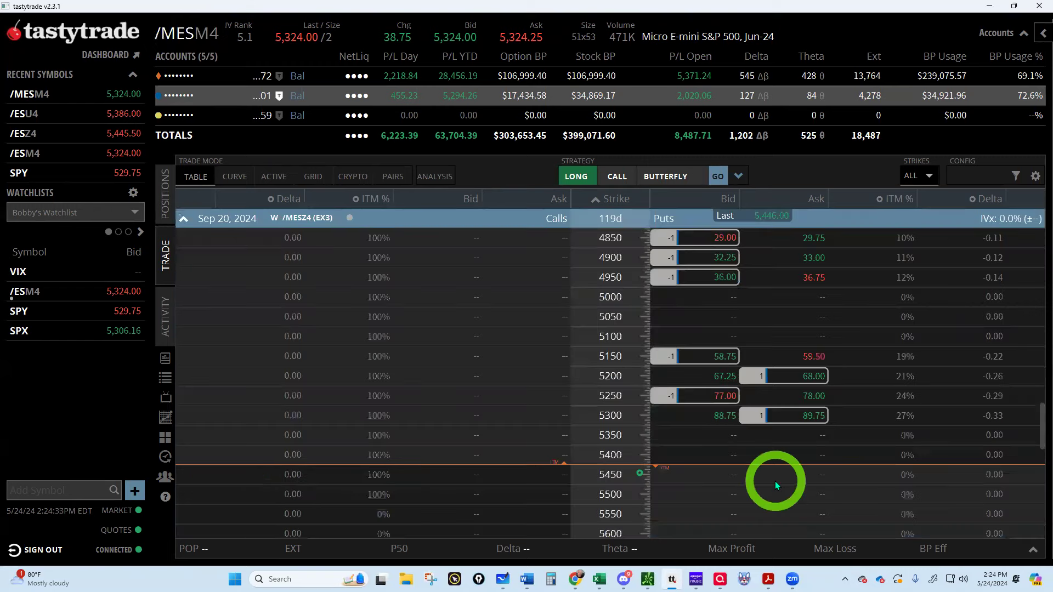
scroll("up", 3)
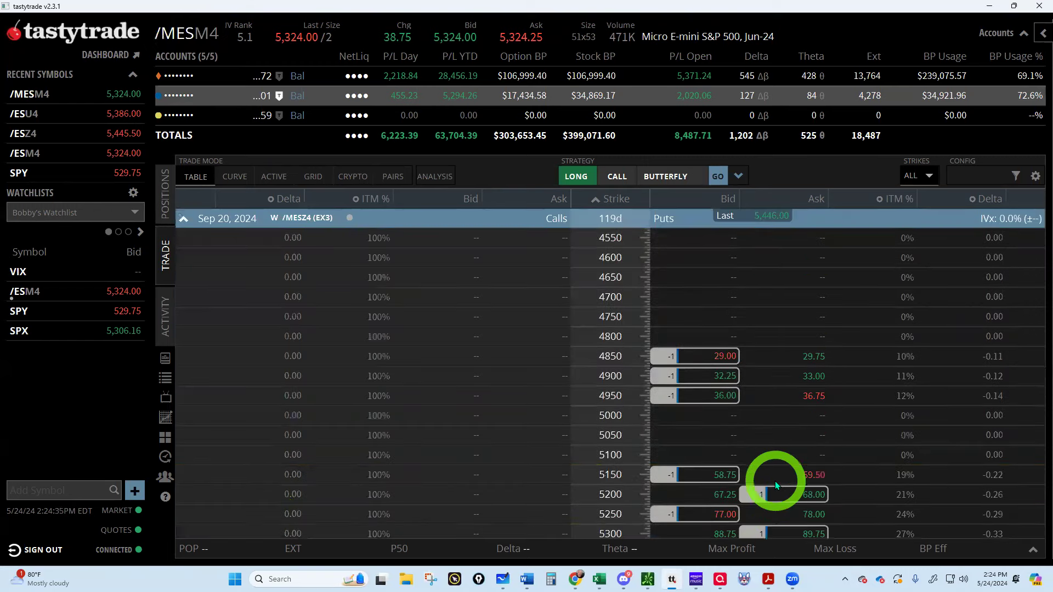
mouse_move(770, 353)
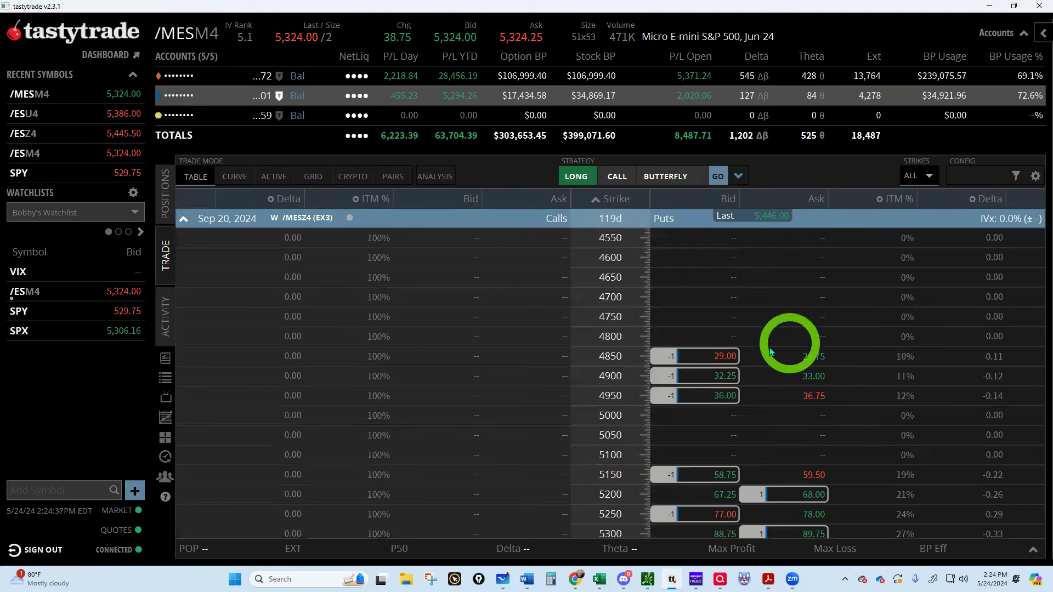
mouse_move(735, 335)
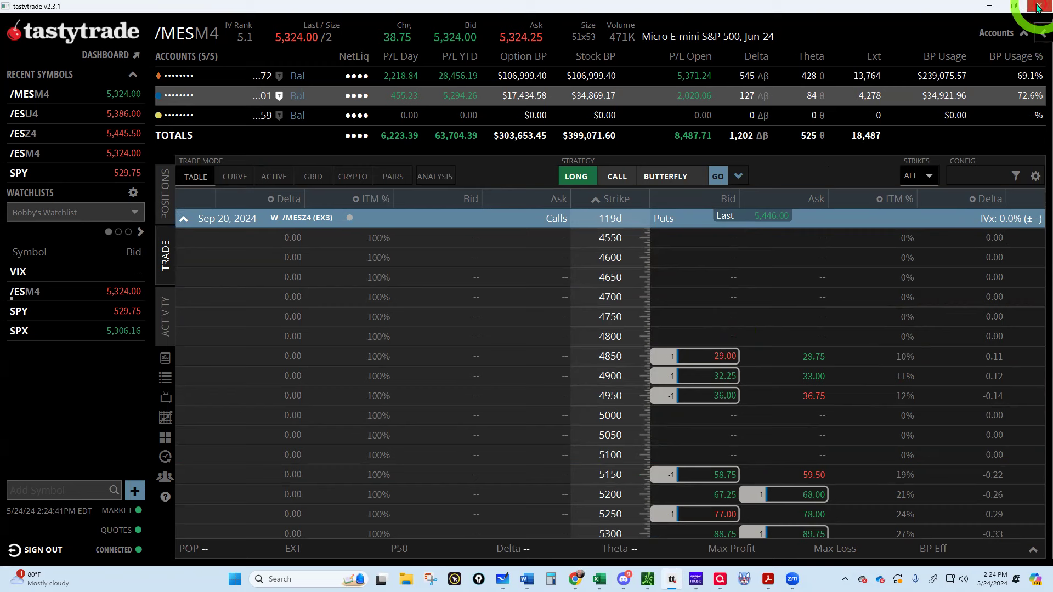
left_click(1035, 6)
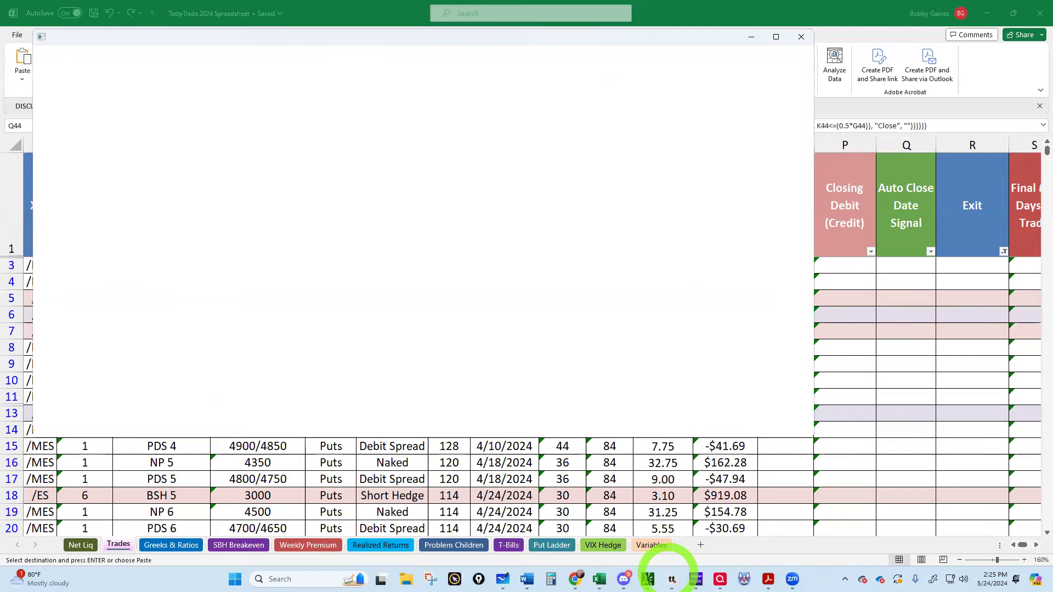
Step: Relaunch tastytrade and attempt to sign in with the password
left_click(669, 579)
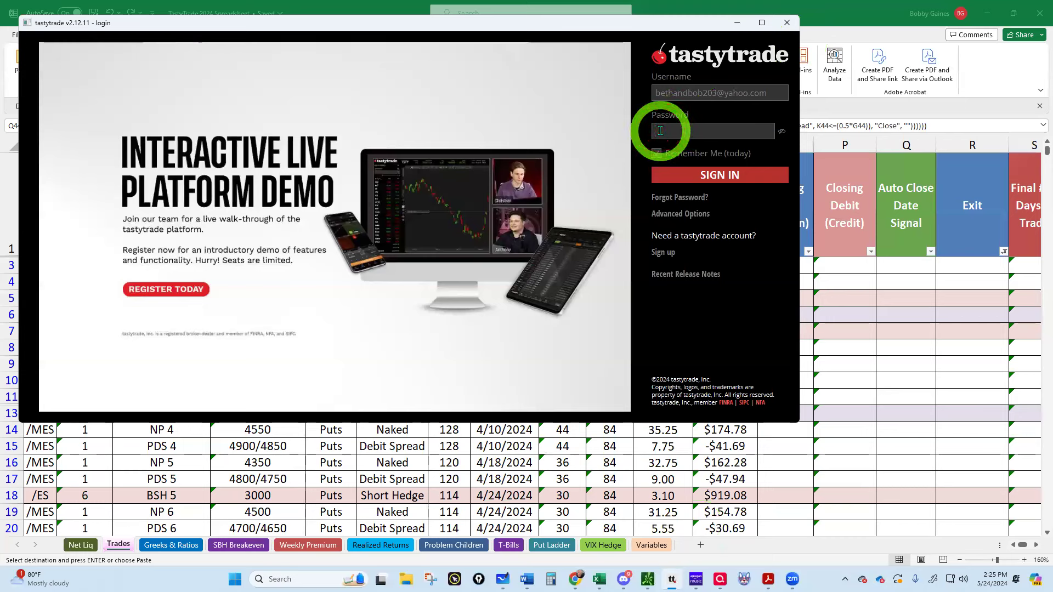
type("password")
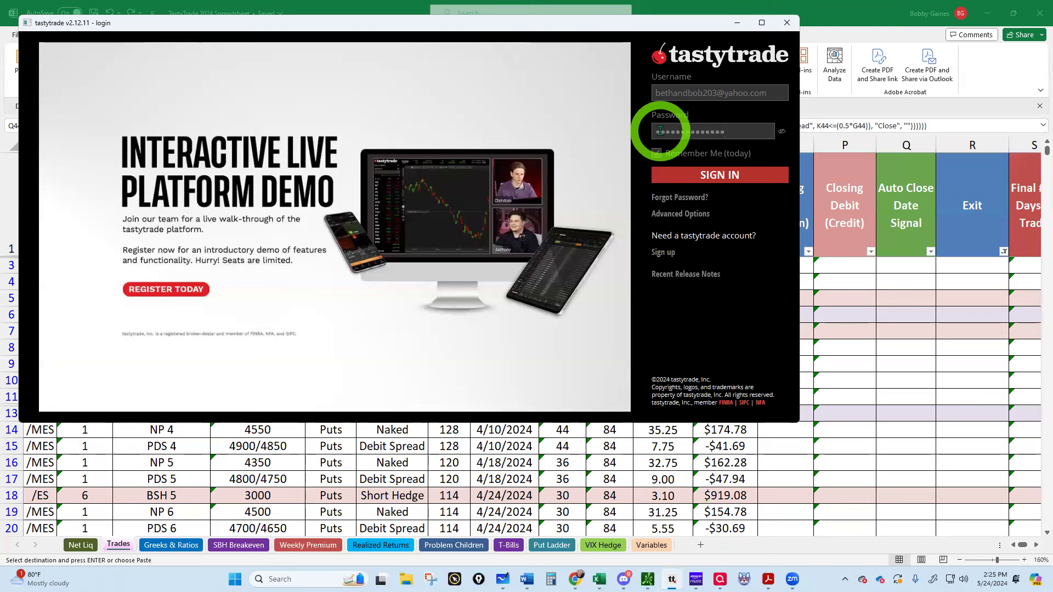
left_click(718, 174)
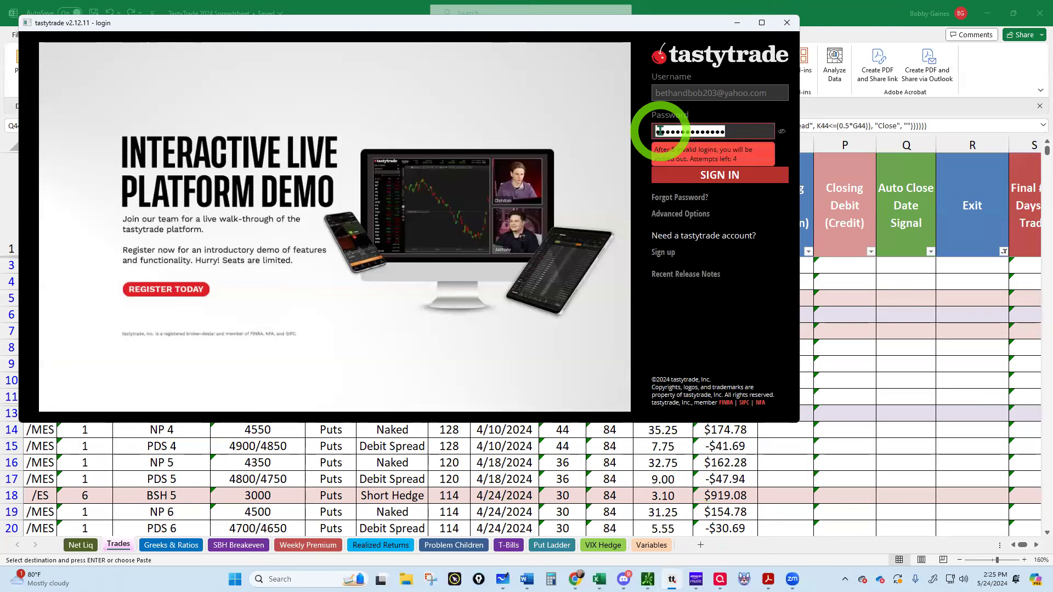
Step: Replace the rejected password and sign in successfully
triple_click(711, 131)
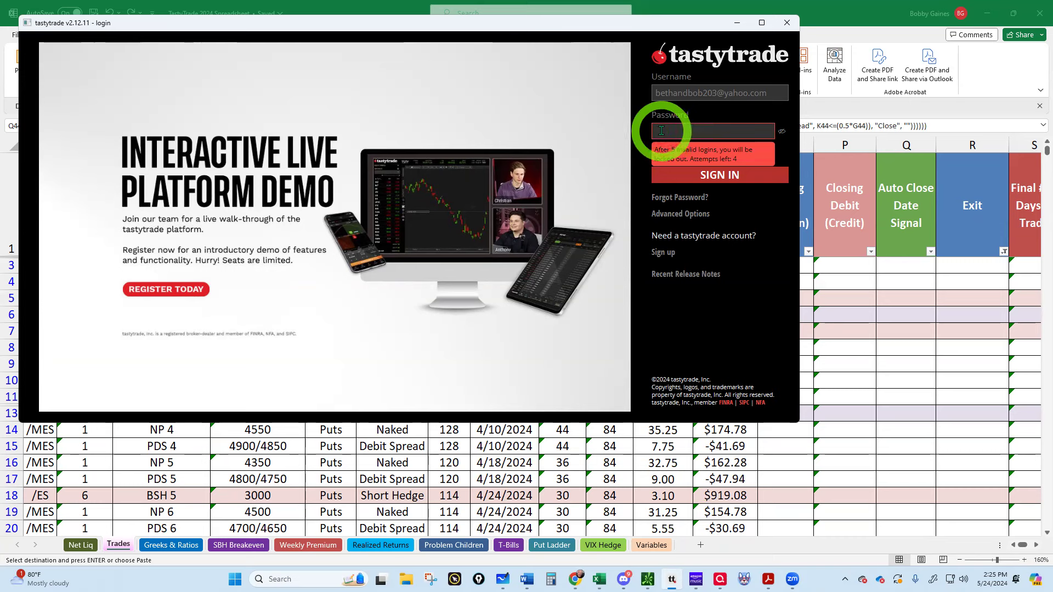
type("password")
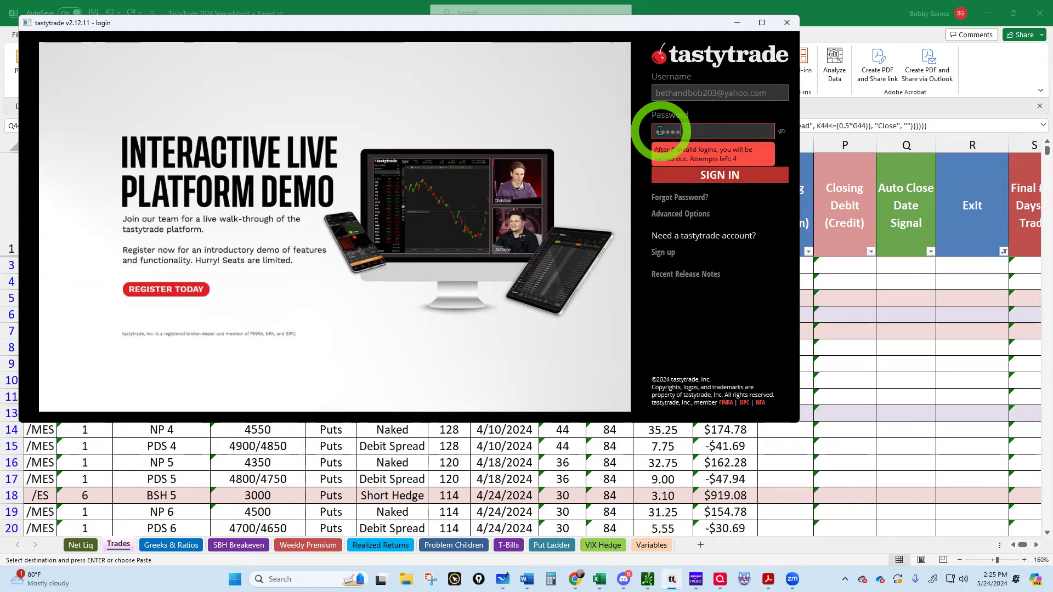
left_click(719, 175)
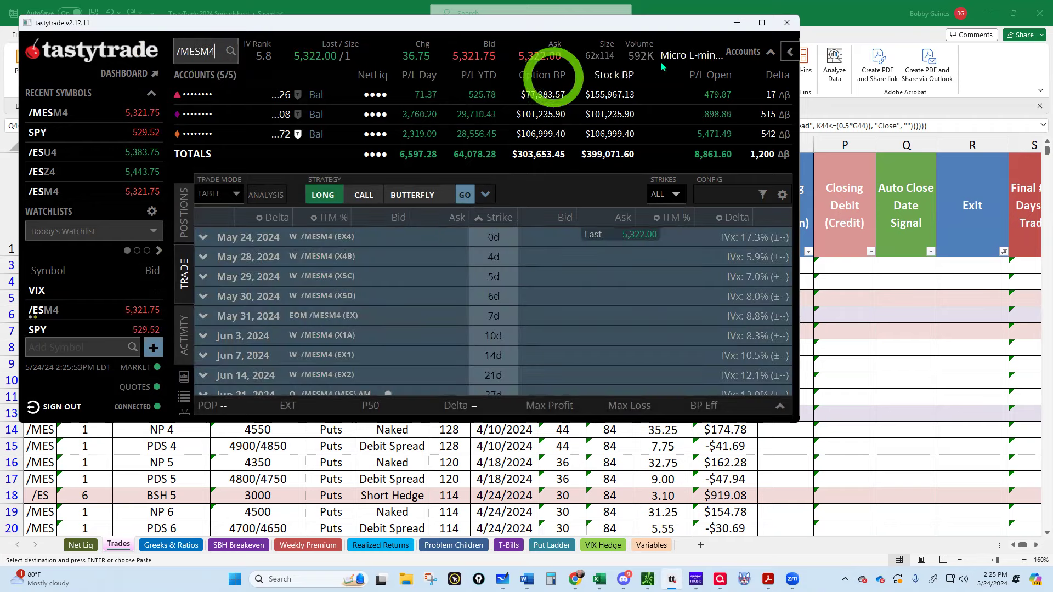
Step: Maximize the window, expand Sep 20 /MESZ4, and sell the 4800 put at its bid
left_click(761, 22)
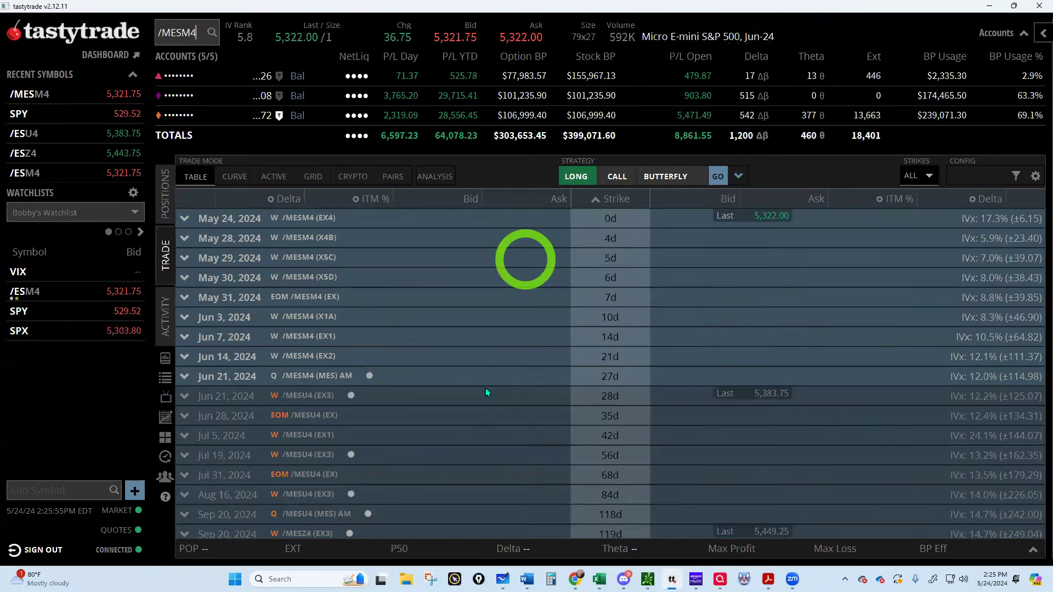
scroll("down", 3)
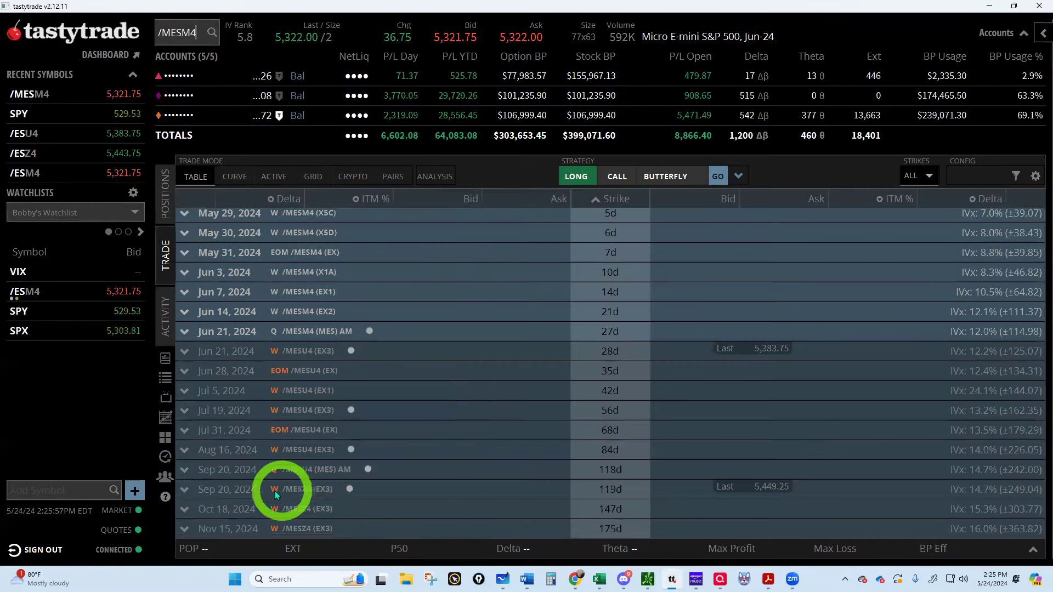
left_click(183, 488)
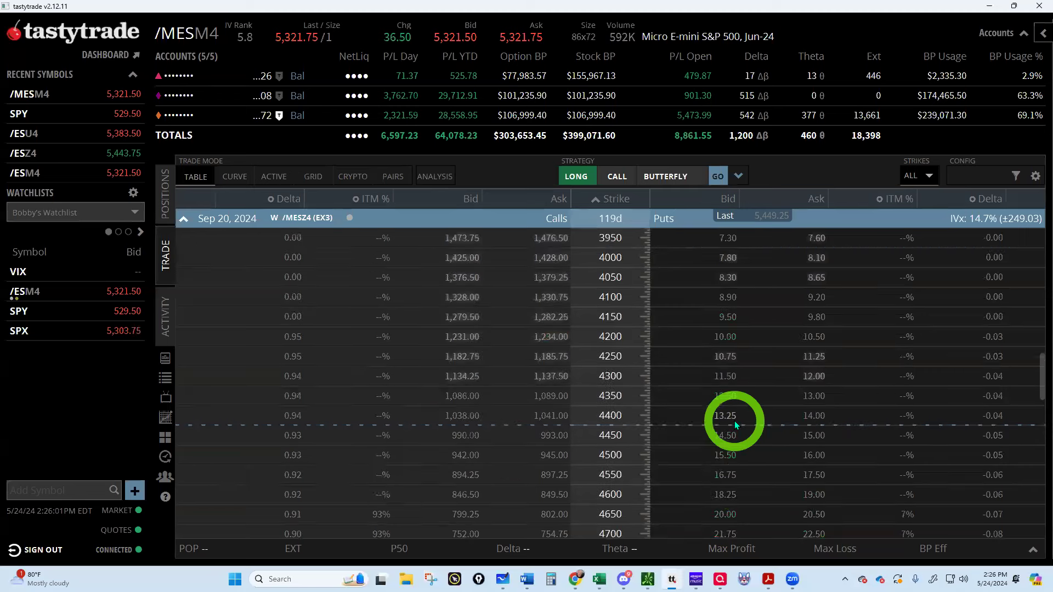
scroll("down", 3)
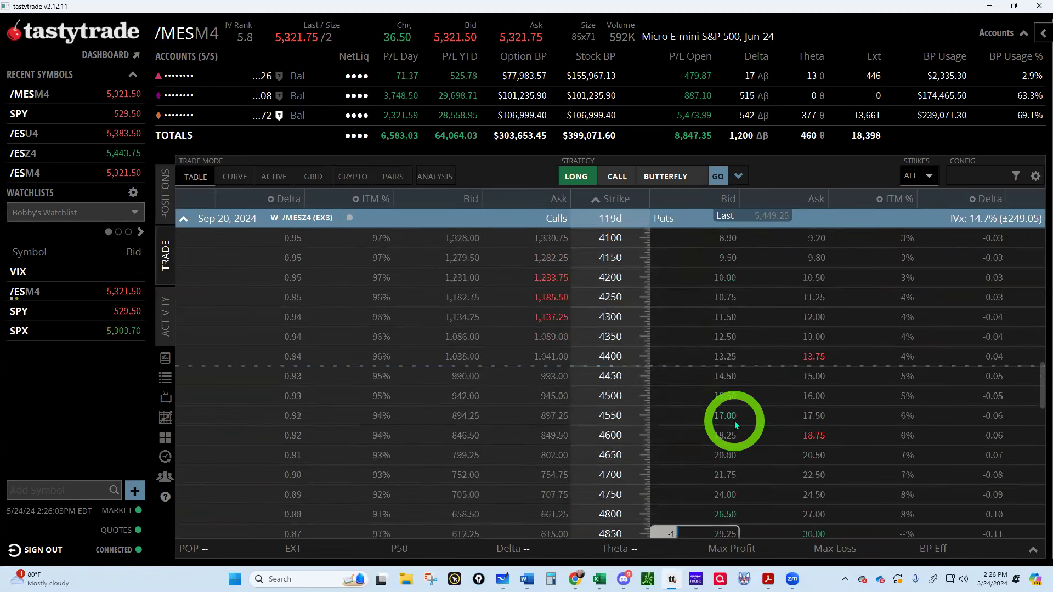
scroll("down", 3)
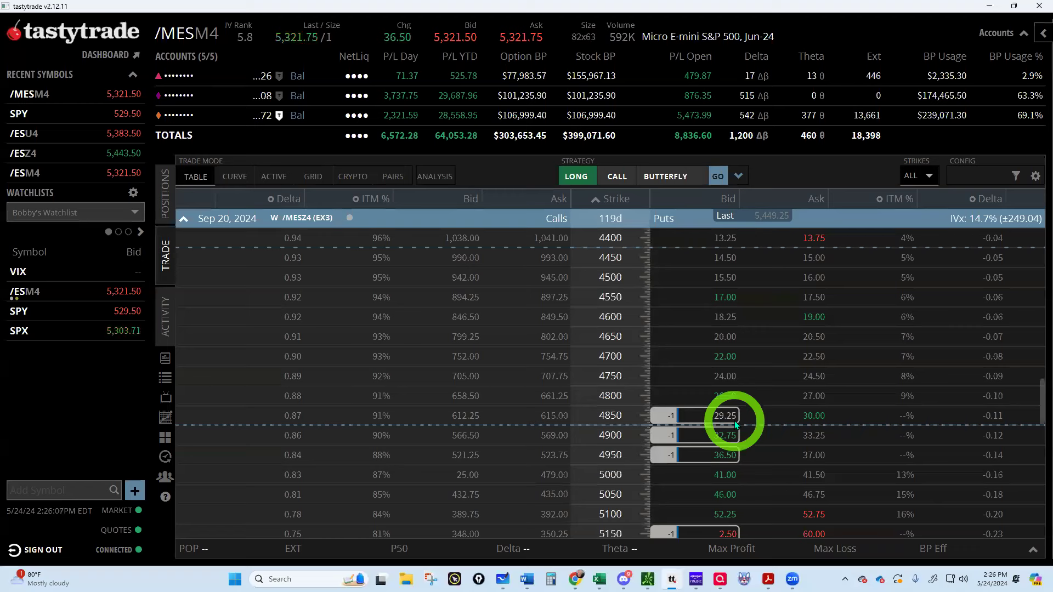
mouse_move(724, 395)
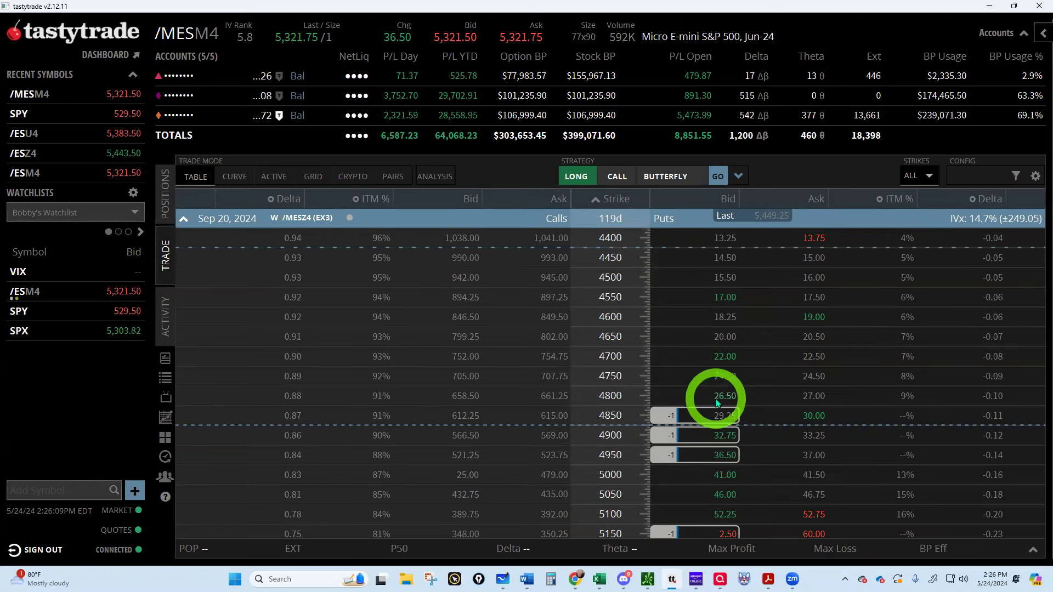
mouse_move(889, 399)
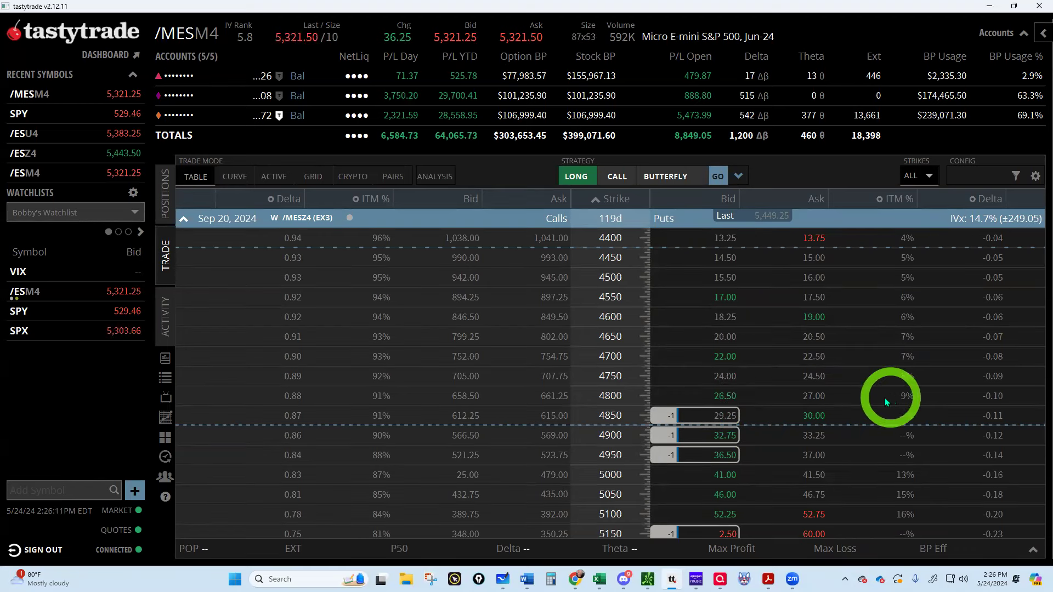
mouse_move(724, 396)
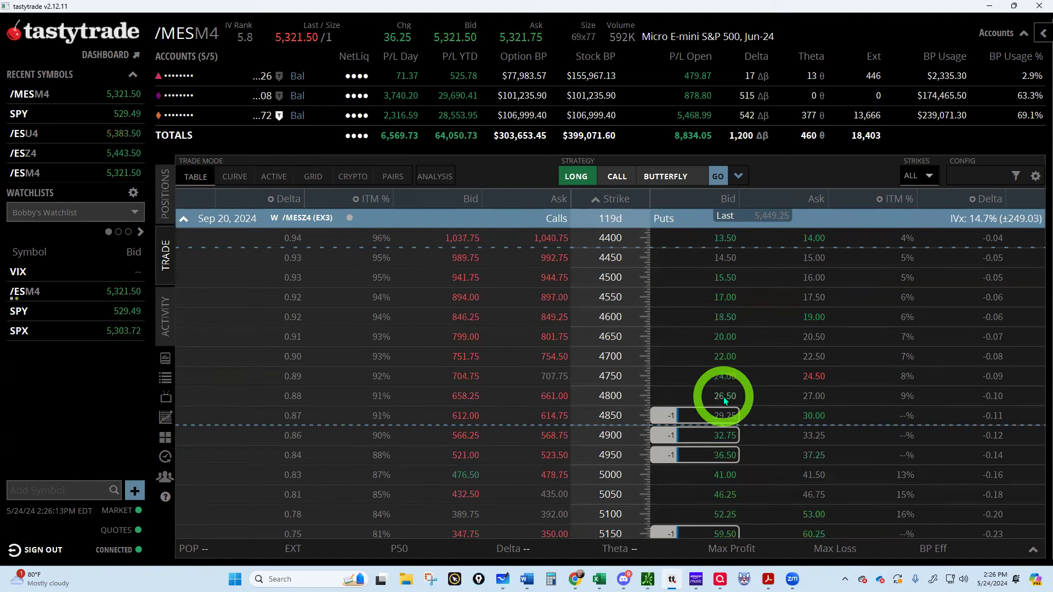
left_click(724, 395)
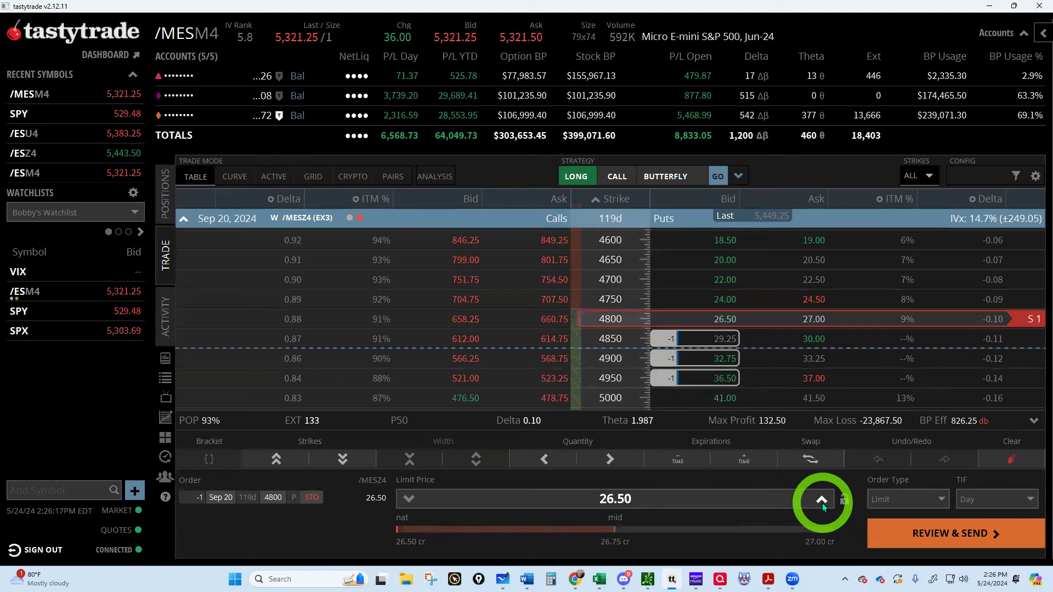
Step: Send the 4800 put sale at a 26.75 limit and find it unfilled in Activity
left_click(820, 499)
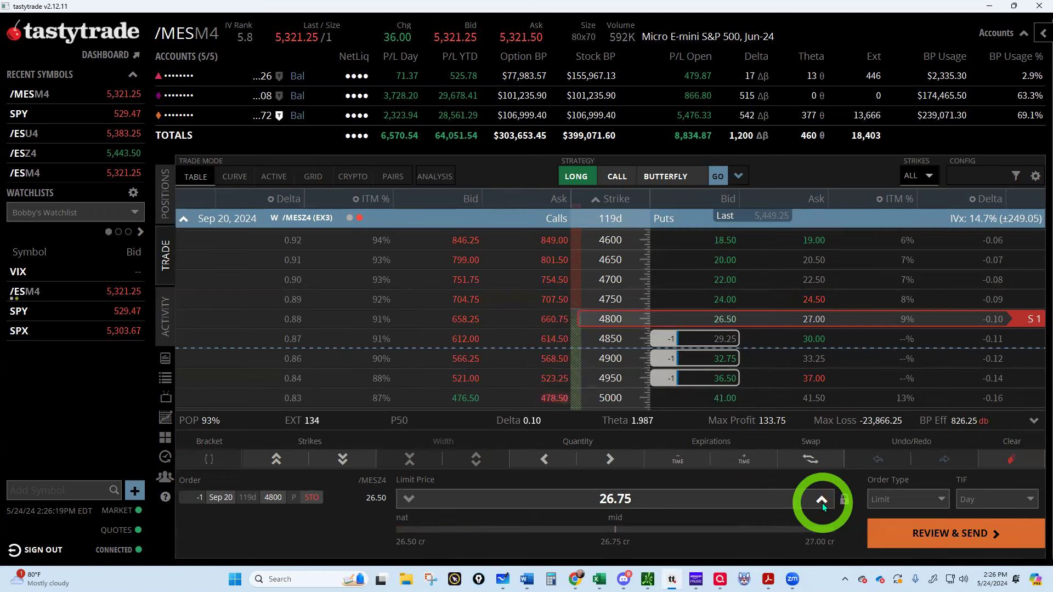
left_click(950, 532)
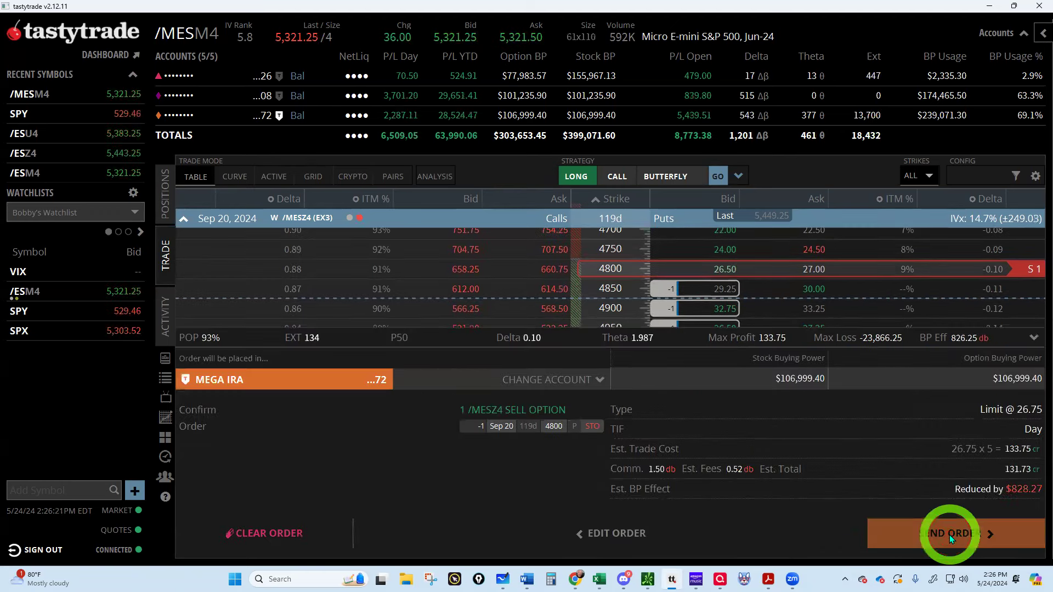
left_click(949, 533)
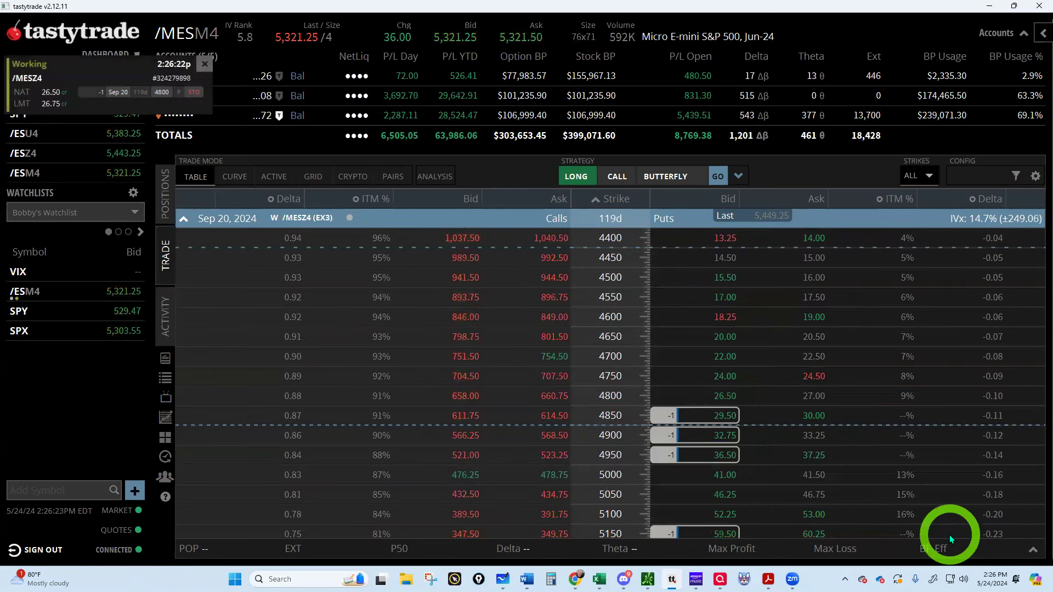
left_click(205, 64)
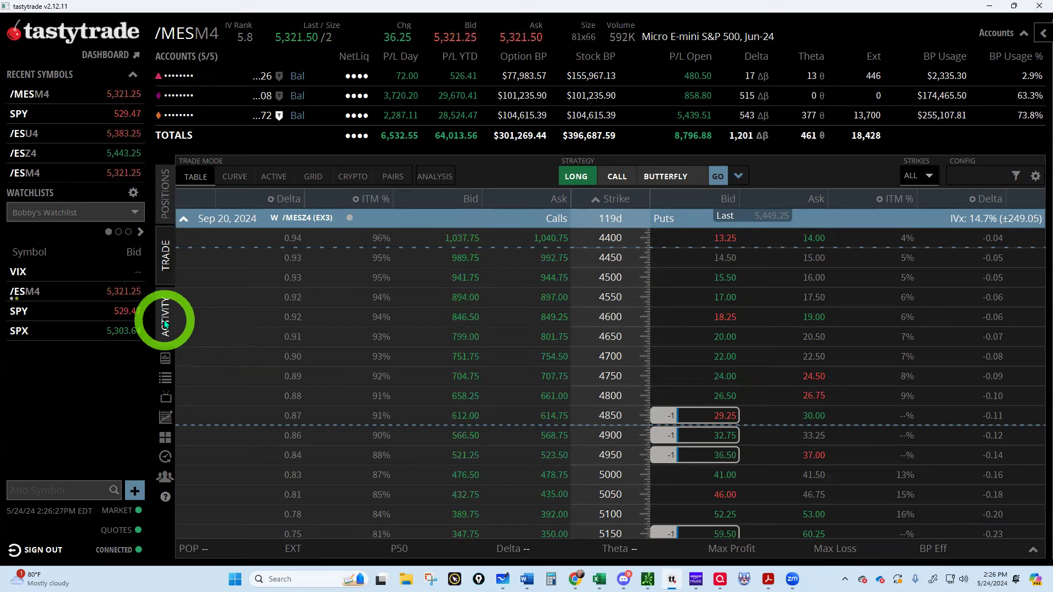
left_click(165, 320)
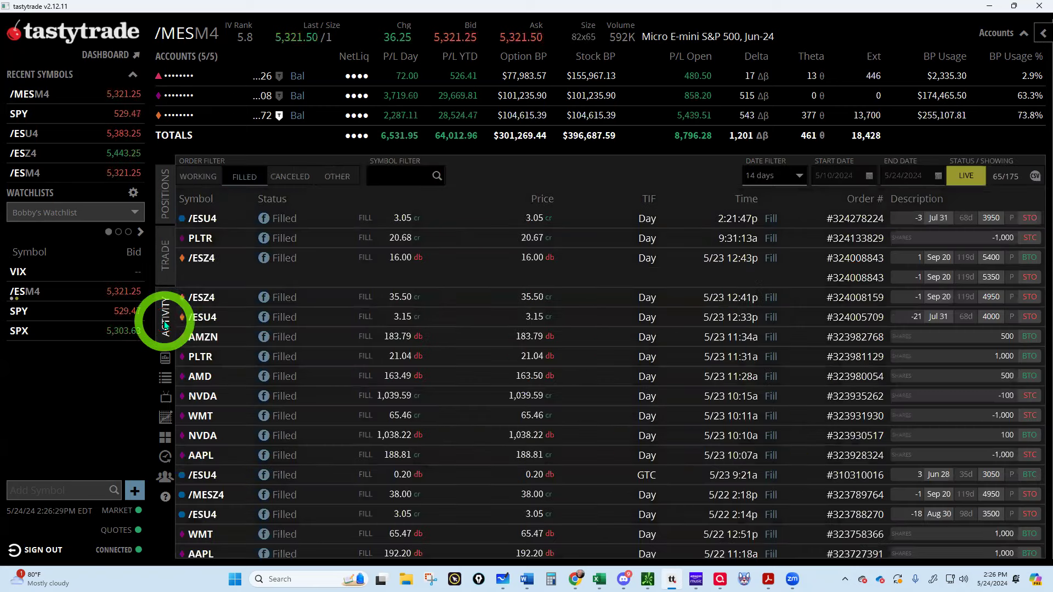
left_click(198, 176)
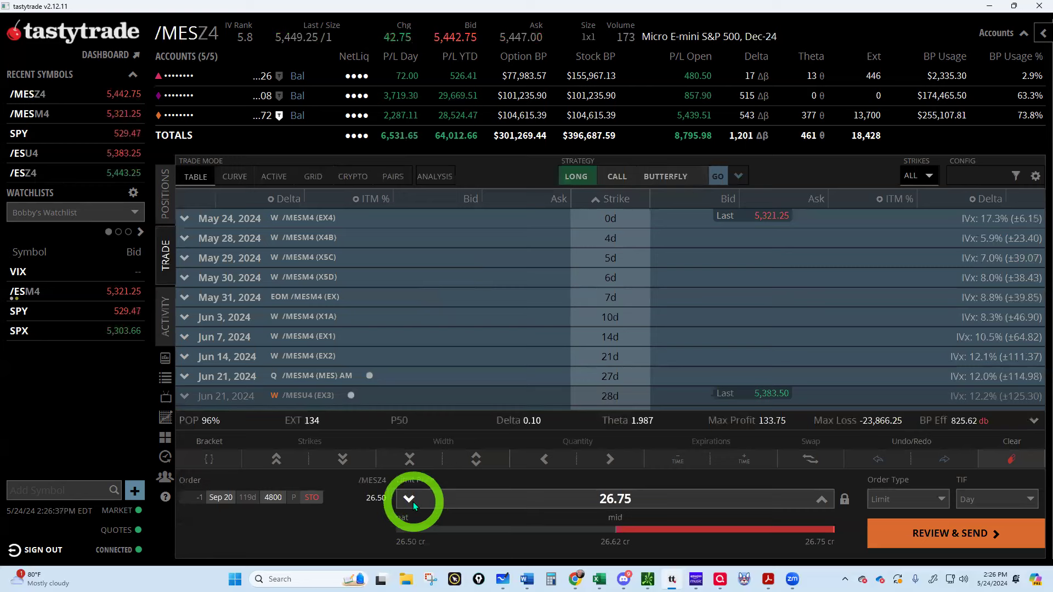
Step: Resend at 26.50, confirm the fill, then switch to the trade log spreadsheet
left_click(950, 533)
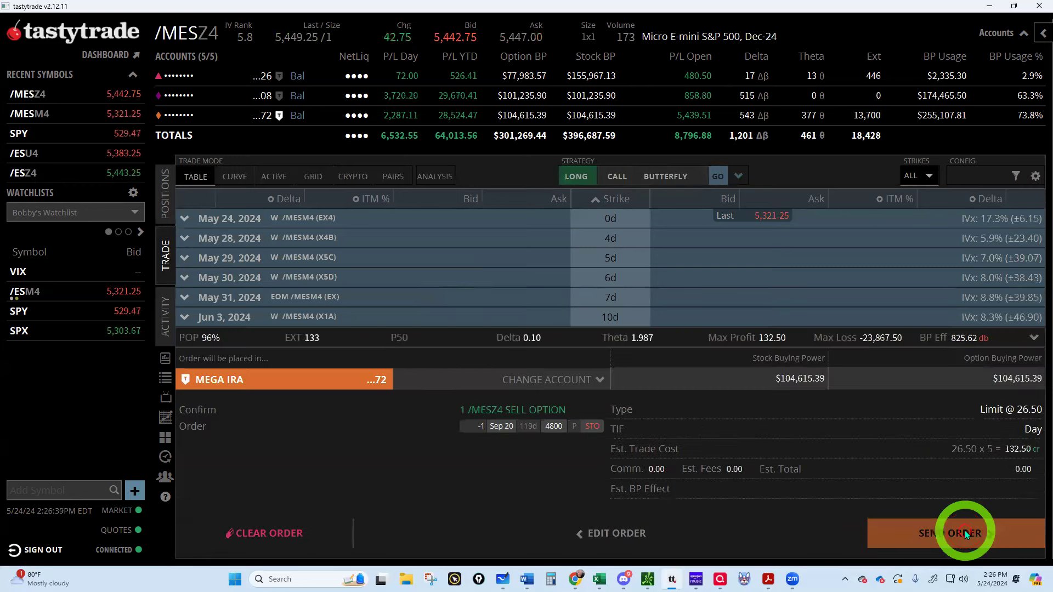
left_click(963, 532)
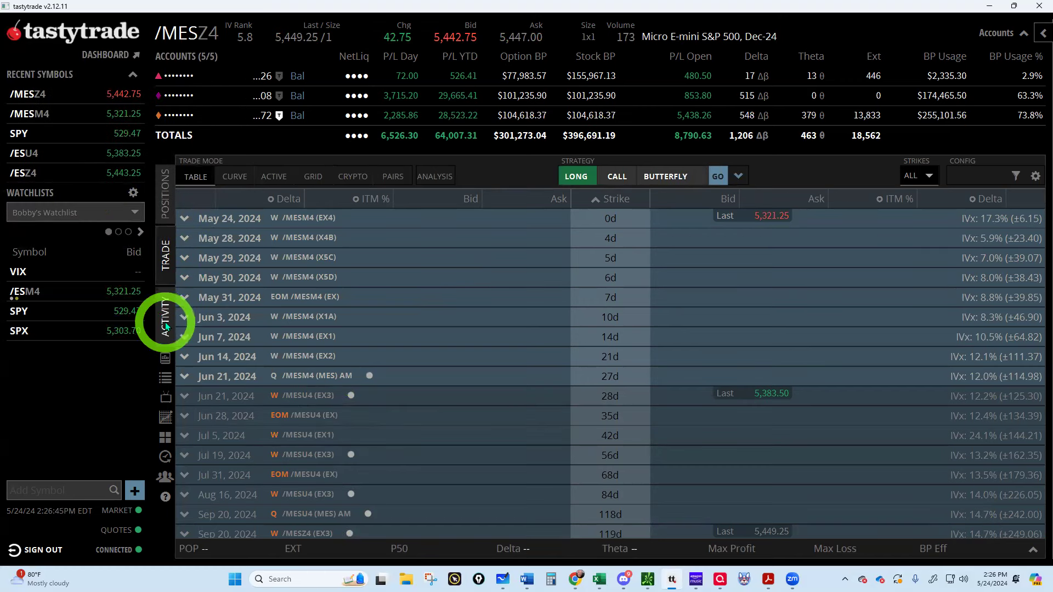
left_click(164, 322)
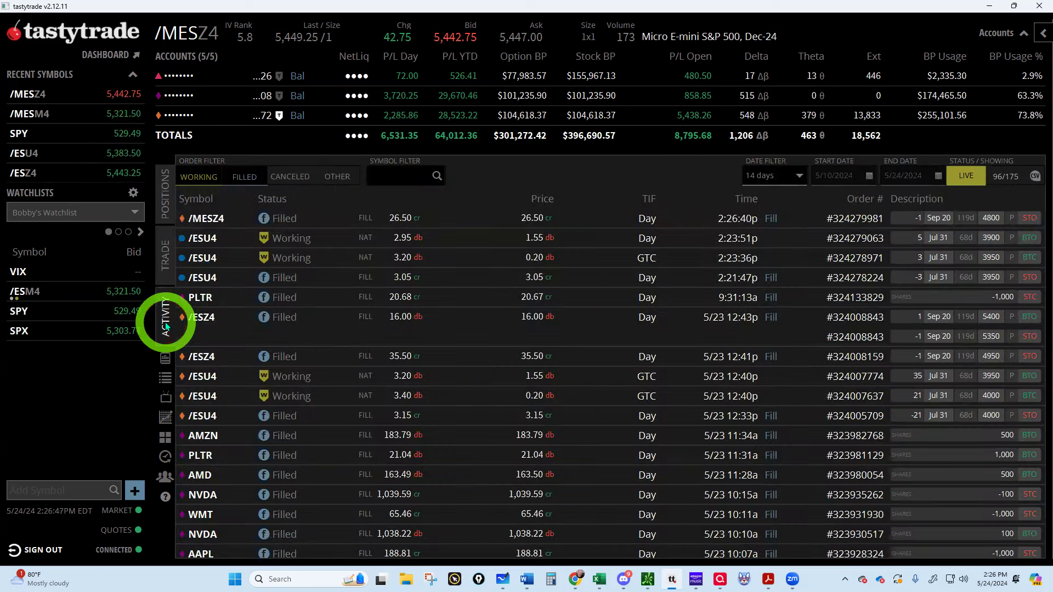
mouse_move(292, 213)
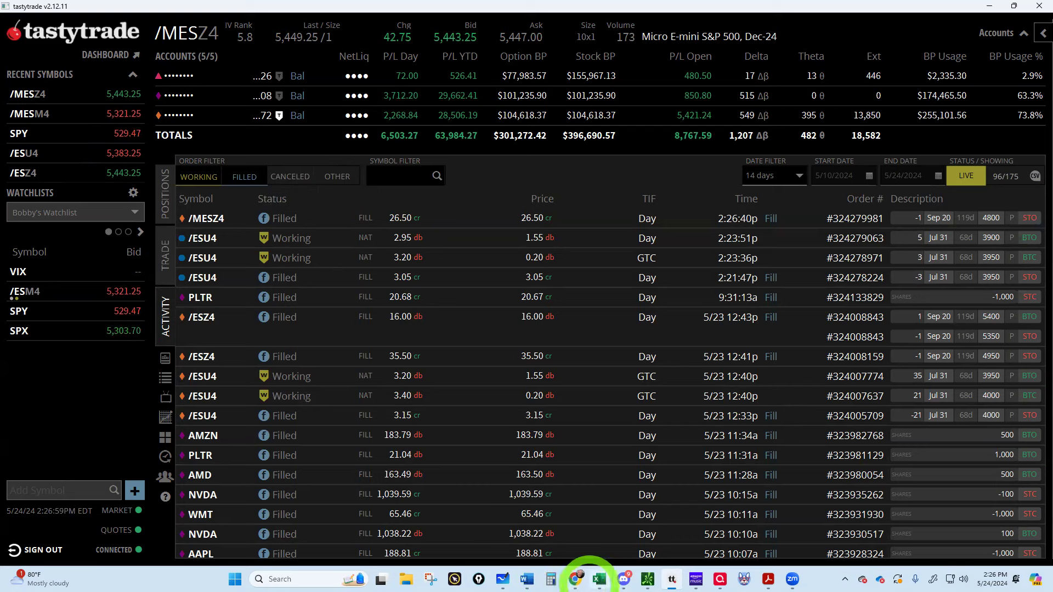
left_click(596, 579)
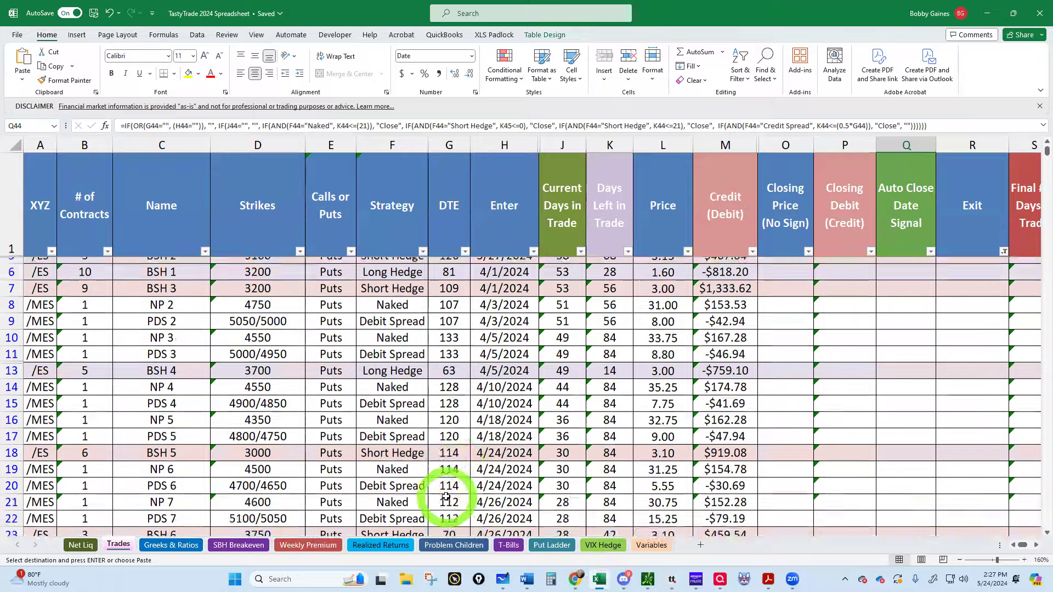
Step: Enter row 46's 4800 strike, 26.5 price, /MES symbol and 1 contract
scroll("down", 3)
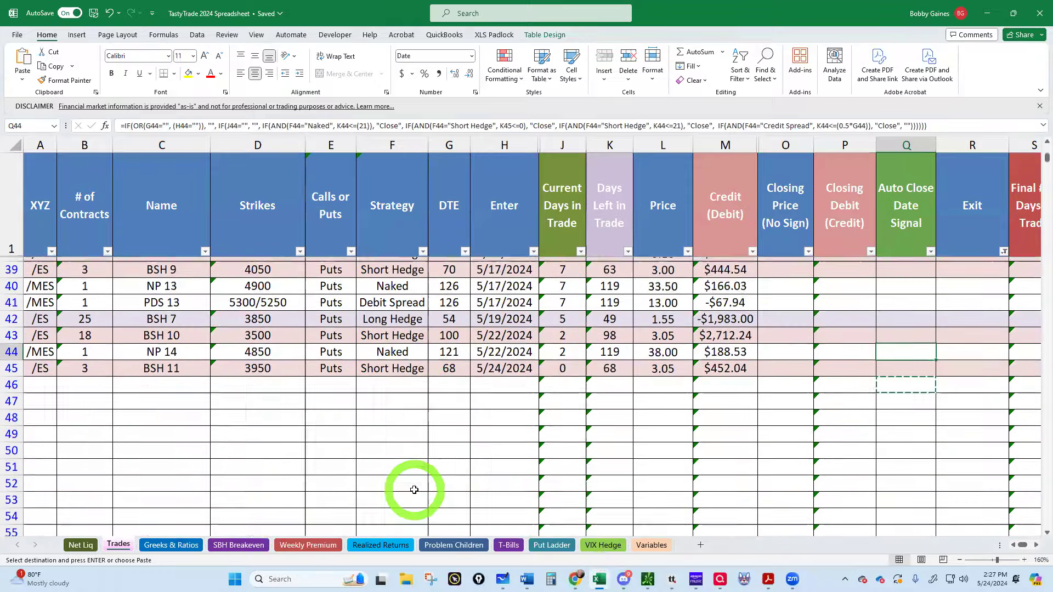
left_click(253, 323)
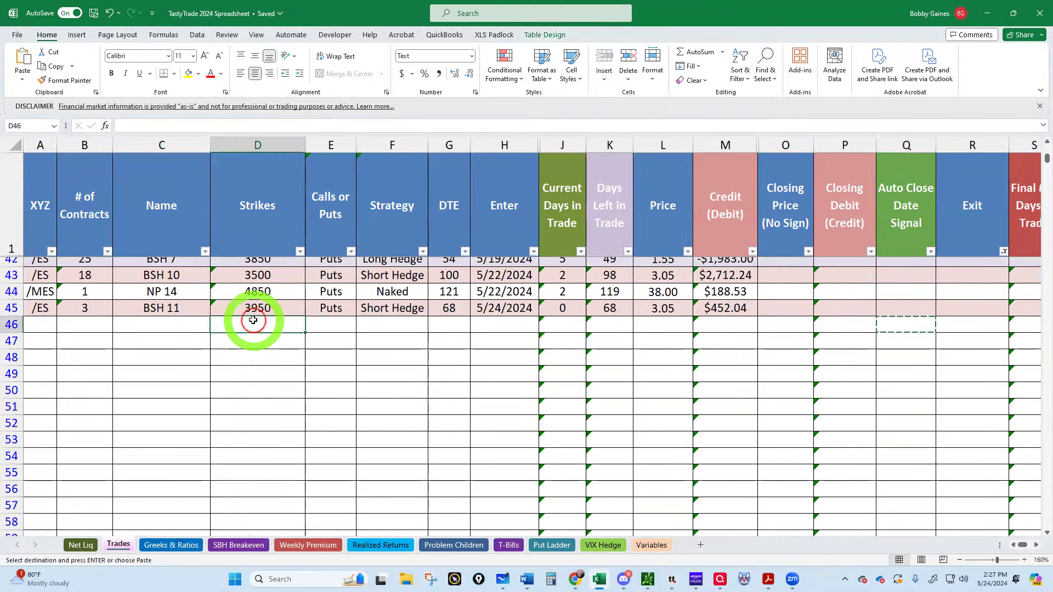
type("4800")
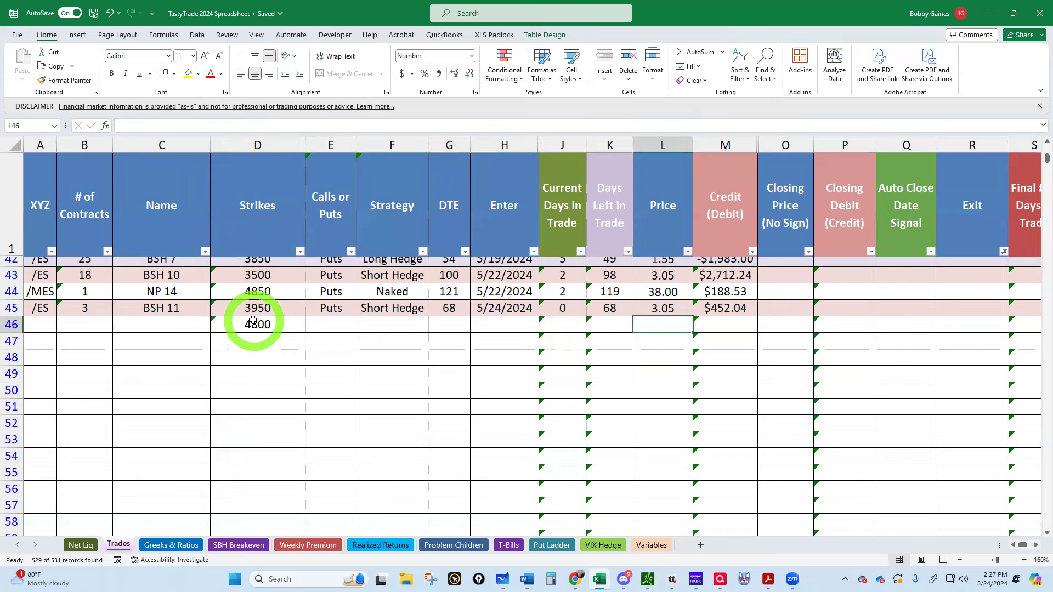
type("26.5")
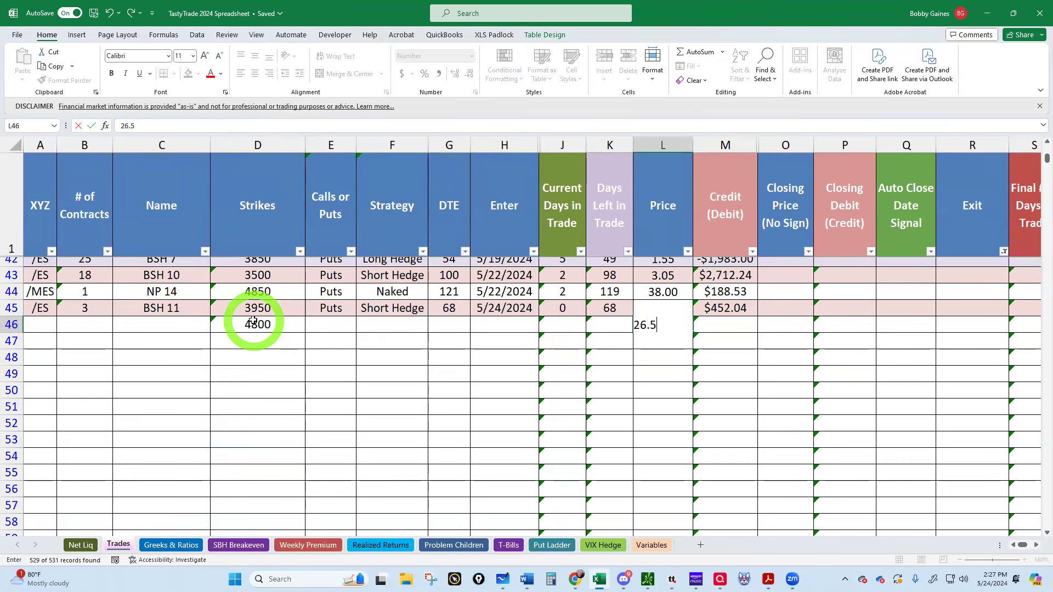
key("Return")
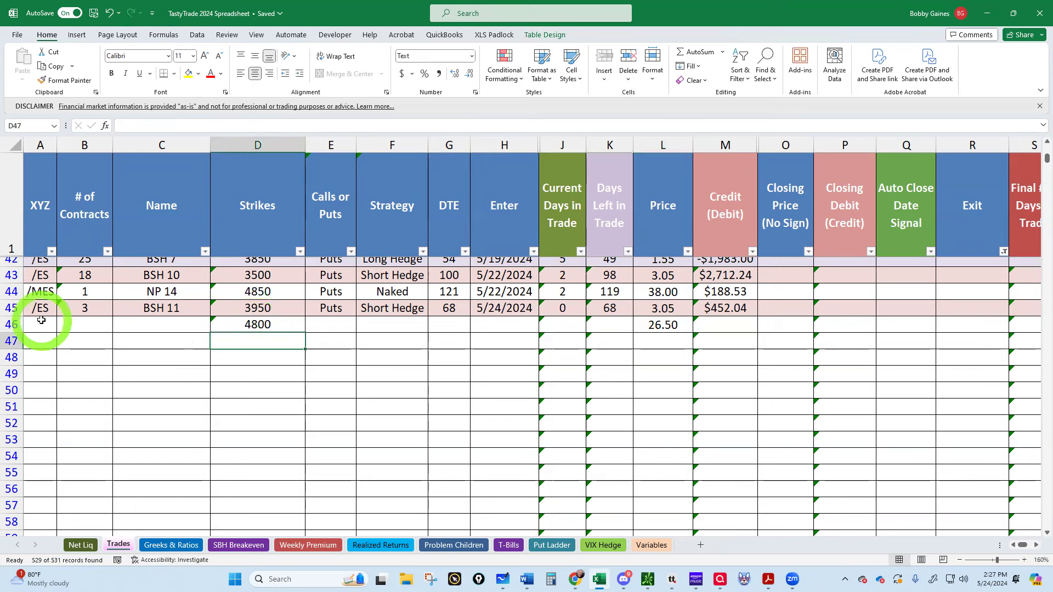
left_click(62, 326)
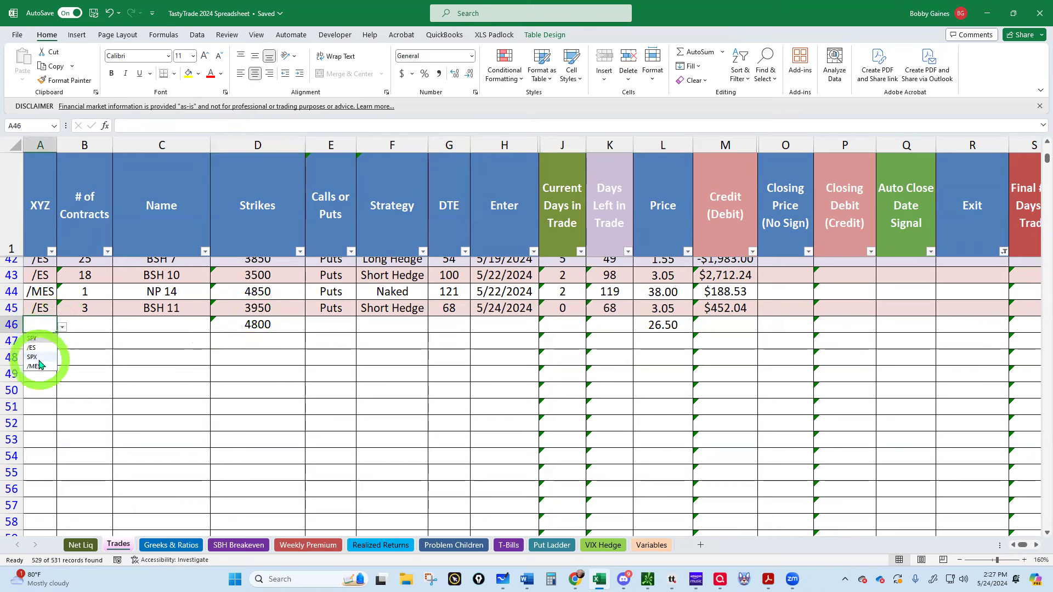
left_click(32, 367)
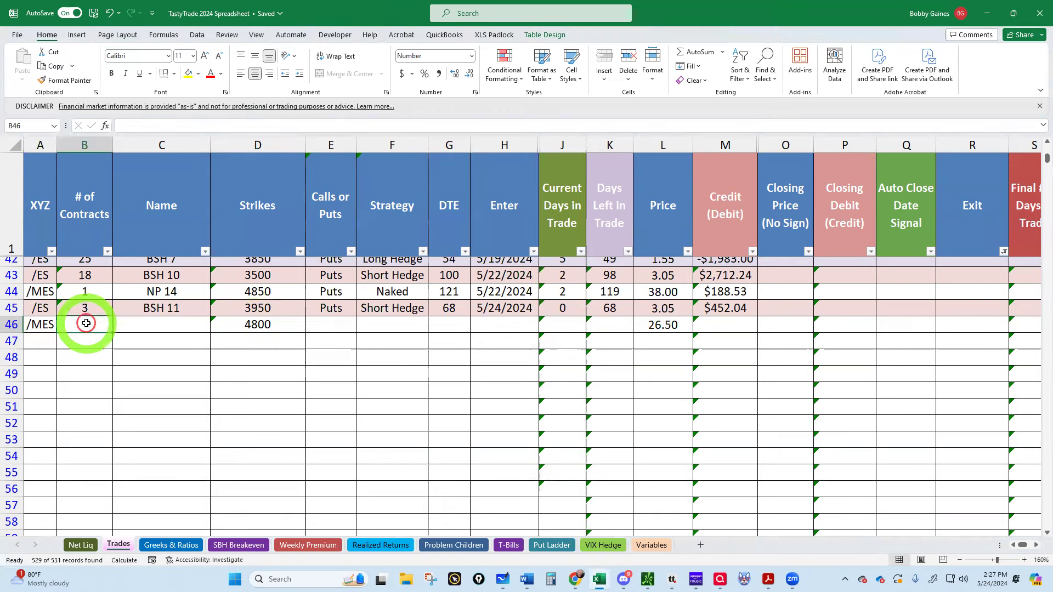
type("1")
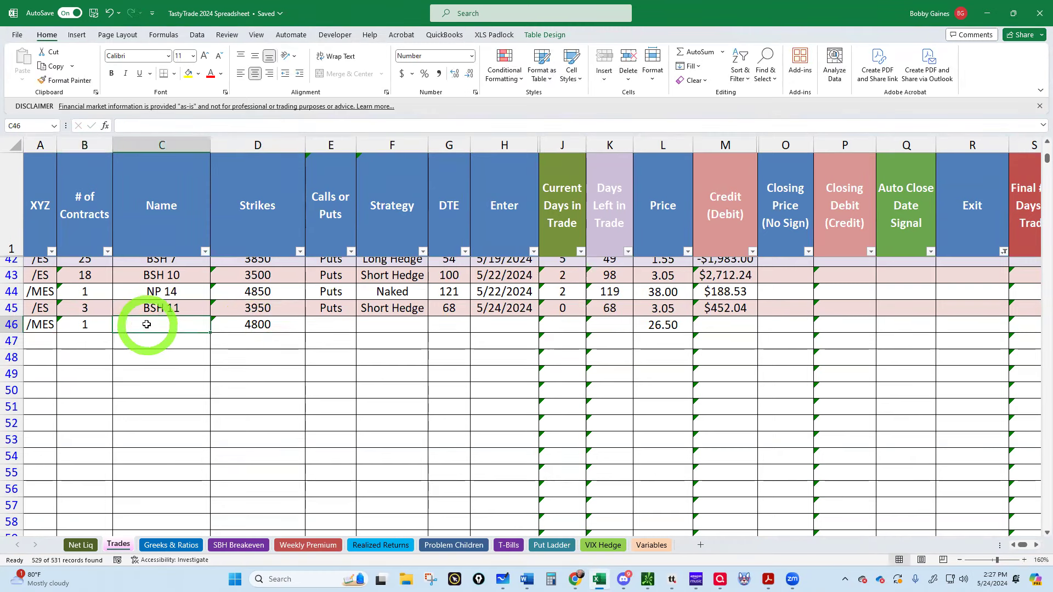
Step: Label row 46 NP 15 naked put and confirm its entry date
type("NP 15")
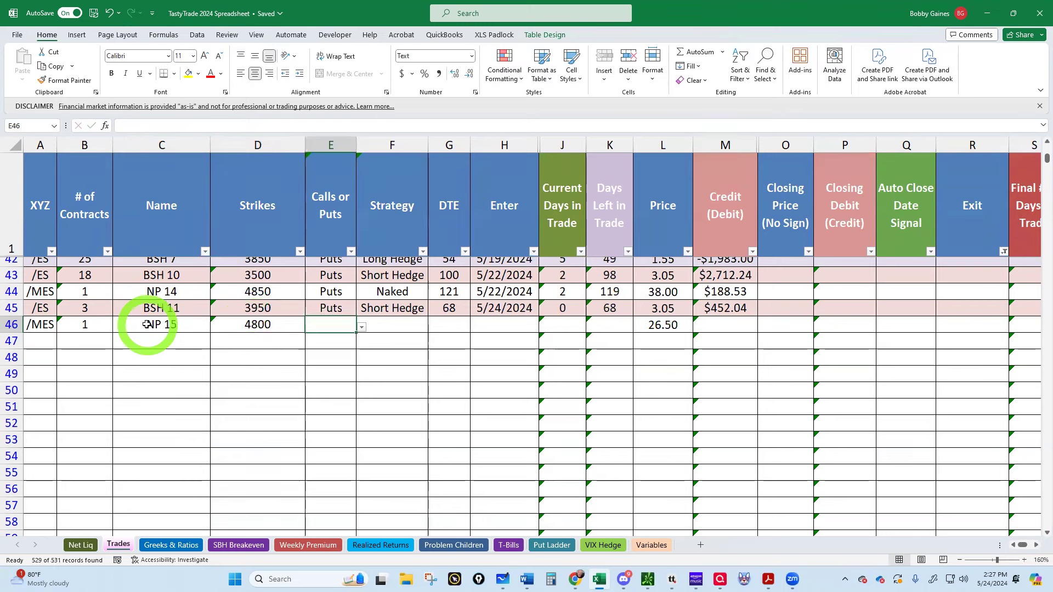
type("Naked")
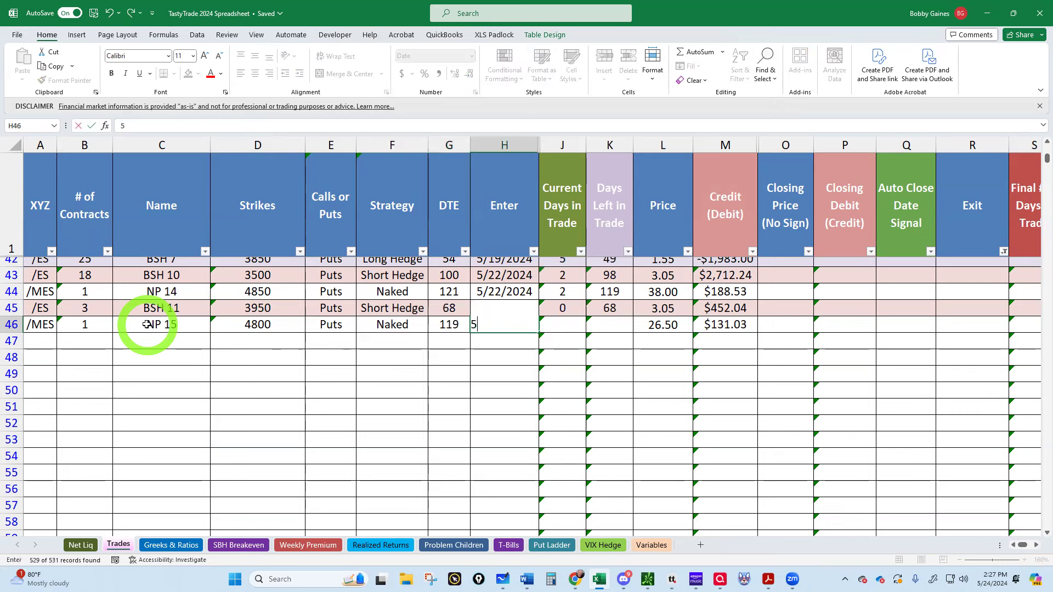
key("Return")
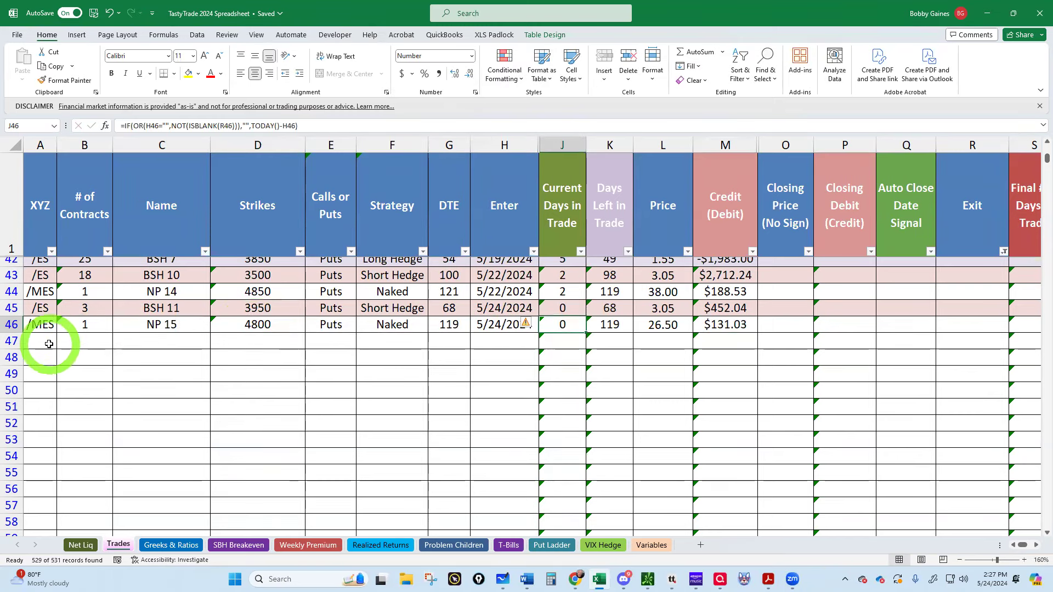
Step: Begin row 47 with /MES and the PDS 15 label
left_click(40, 342)
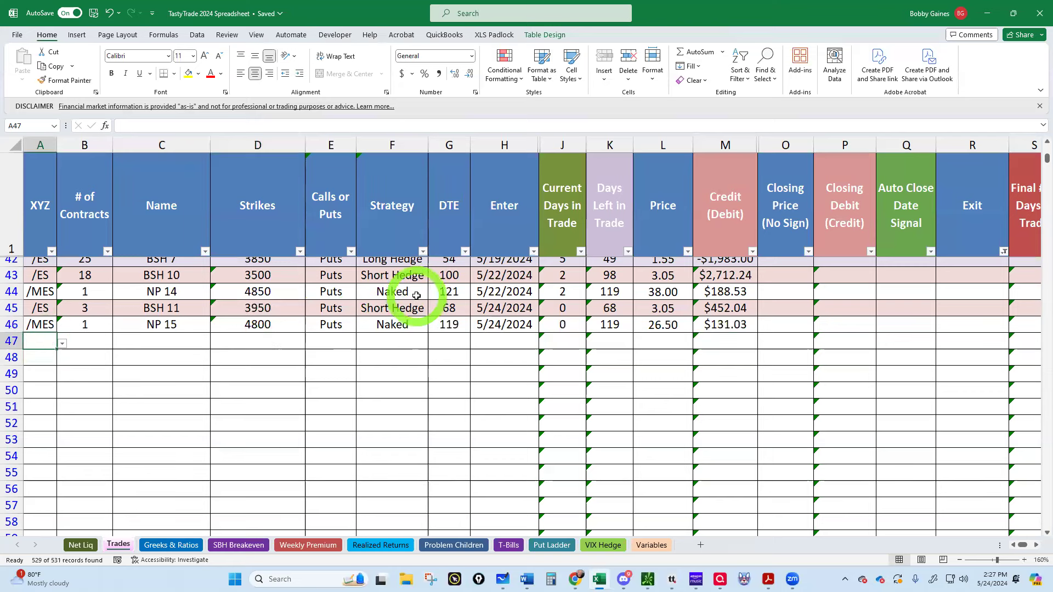
mouse_move(428, 293)
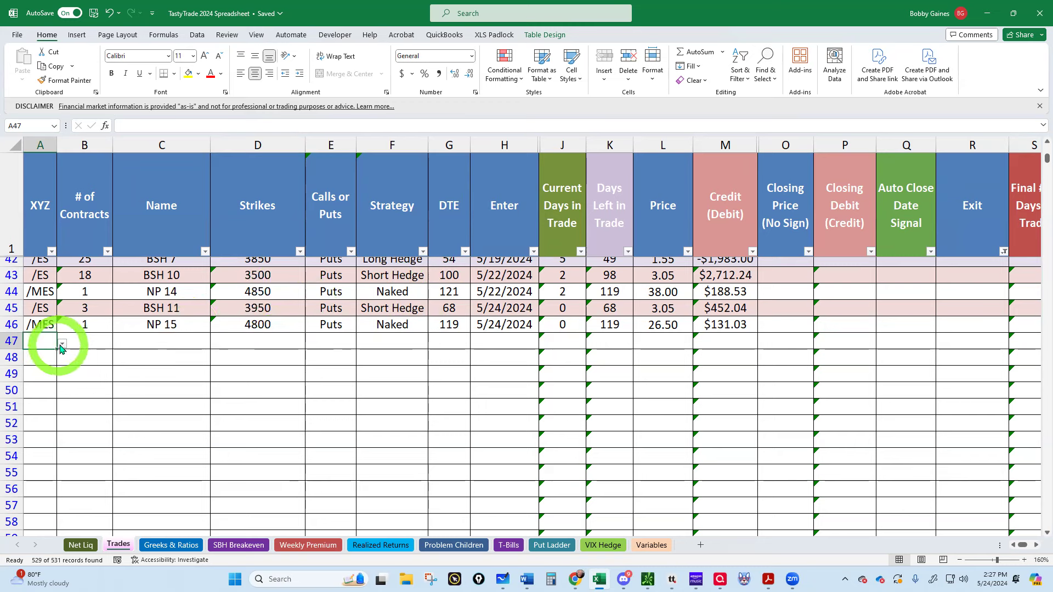
left_click(61, 343)
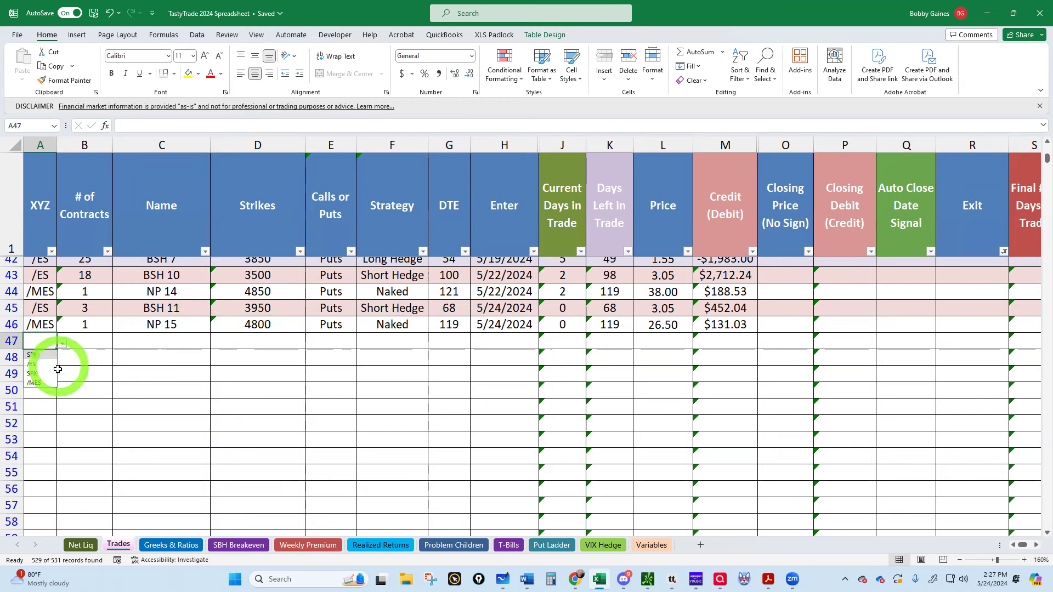
left_click(34, 383)
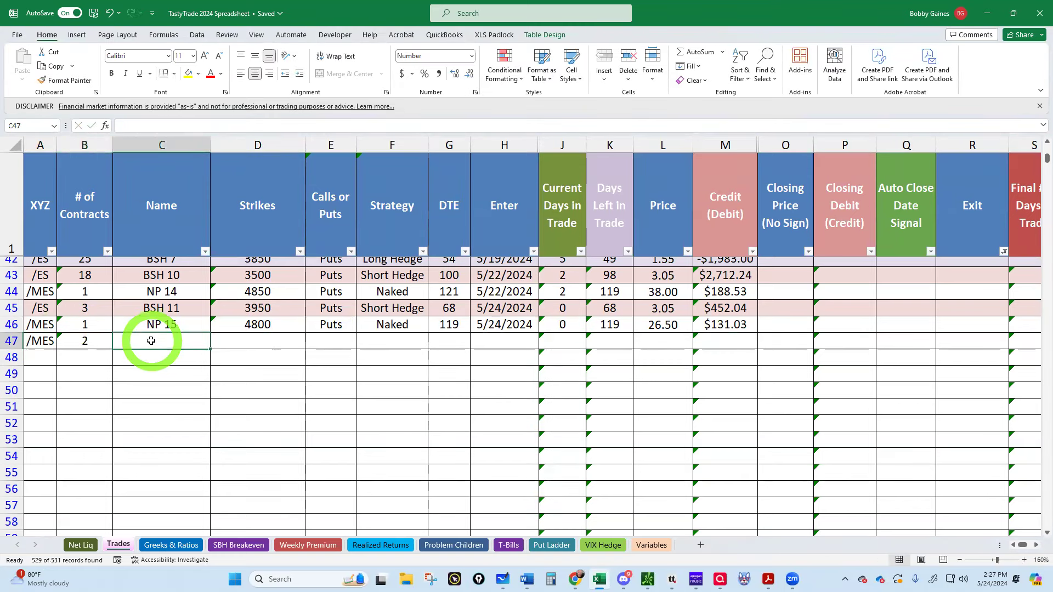
type("PDS 15")
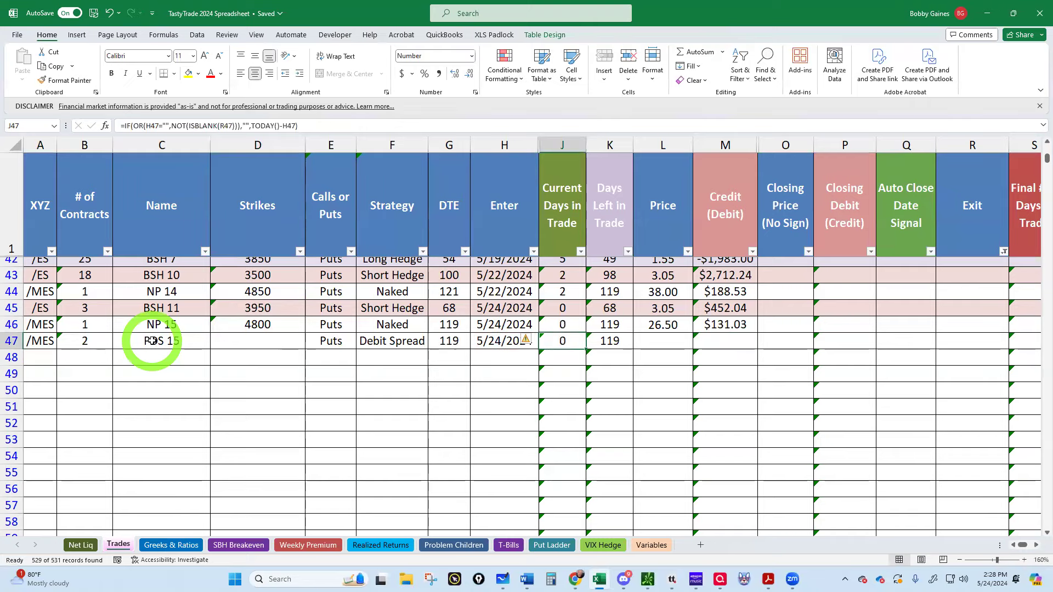
Step: In tastytrade's Trade table, build and send a Sep 20 /MESZ4 5400/5350 put debit spread order
left_click(670, 579)
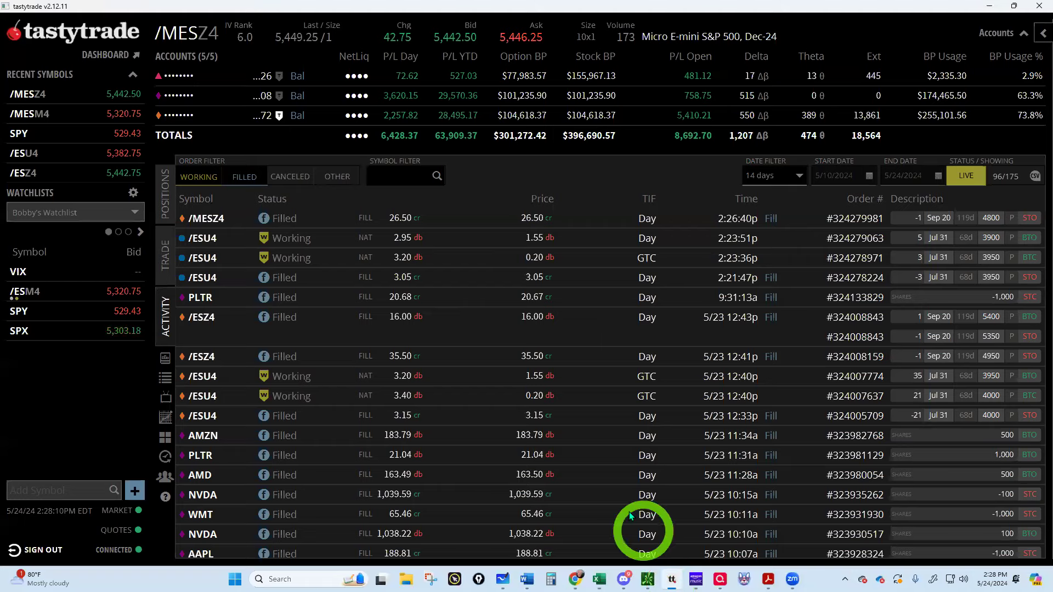
left_click(164, 257)
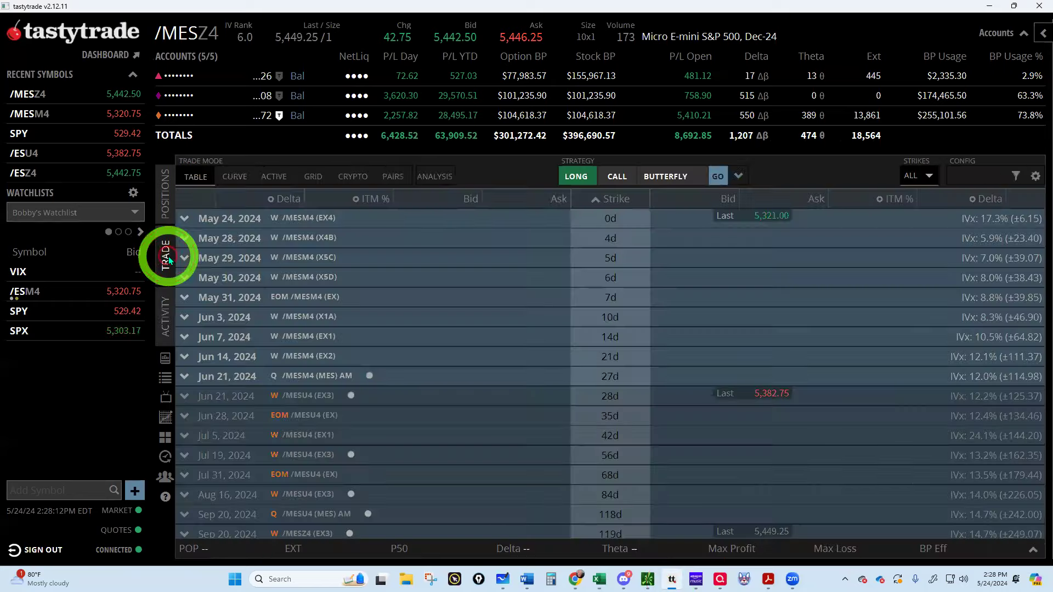
scroll("down", 3)
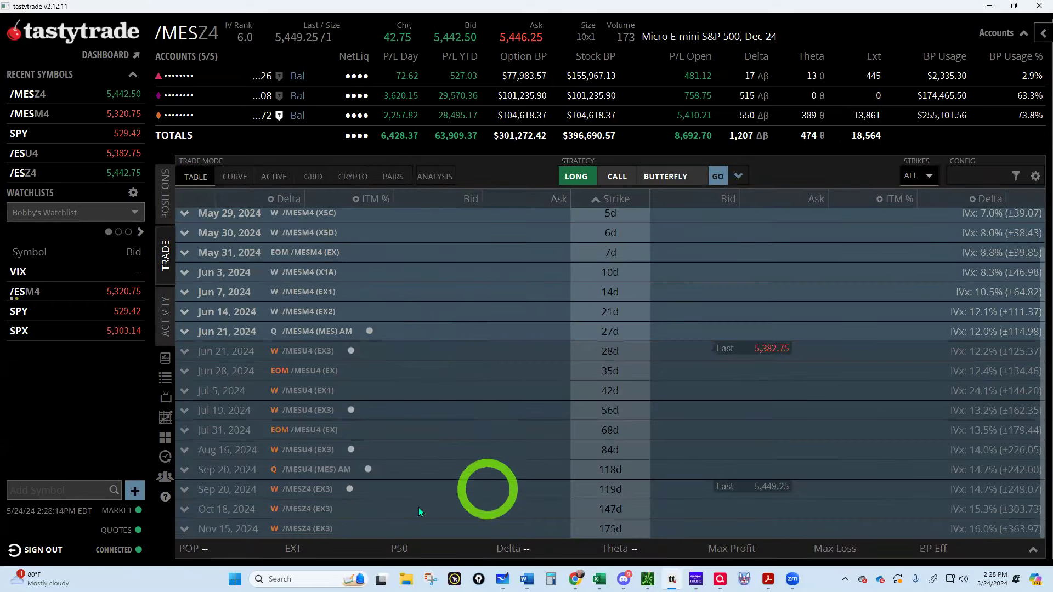
left_click(182, 489)
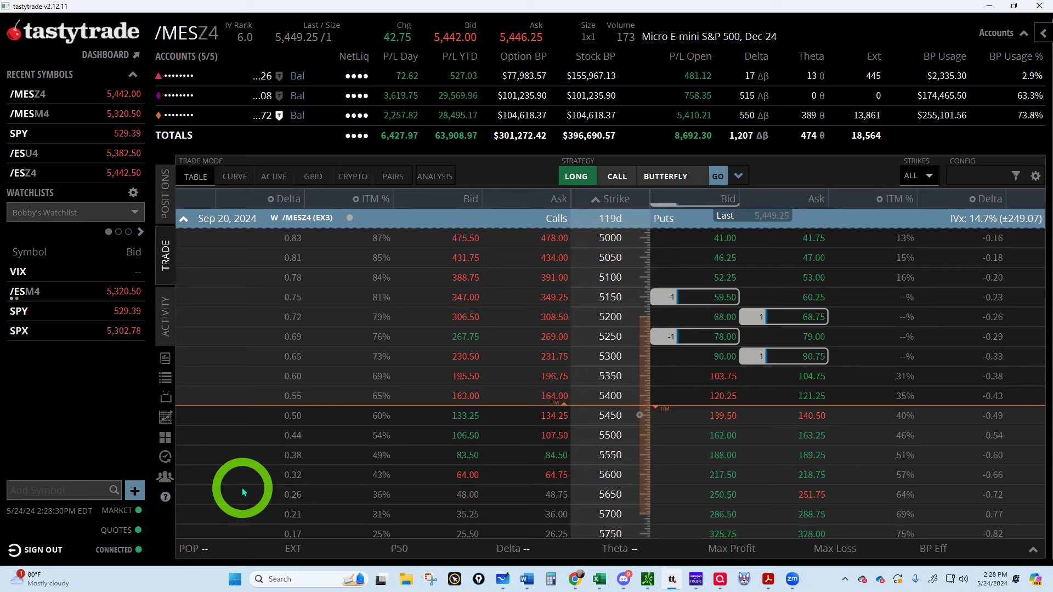
mouse_move(403, 451)
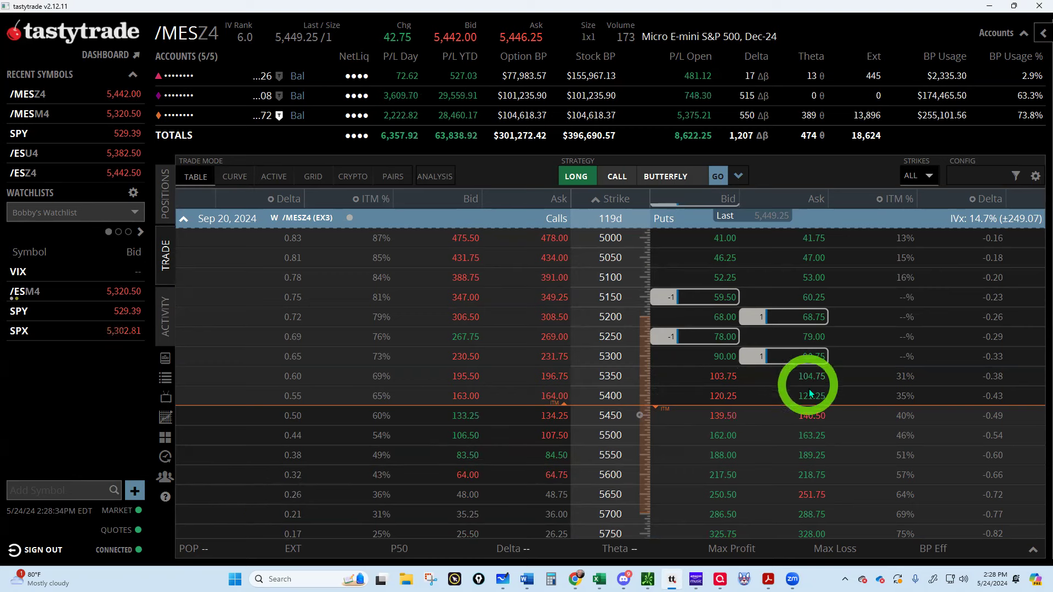
left_click(807, 395)
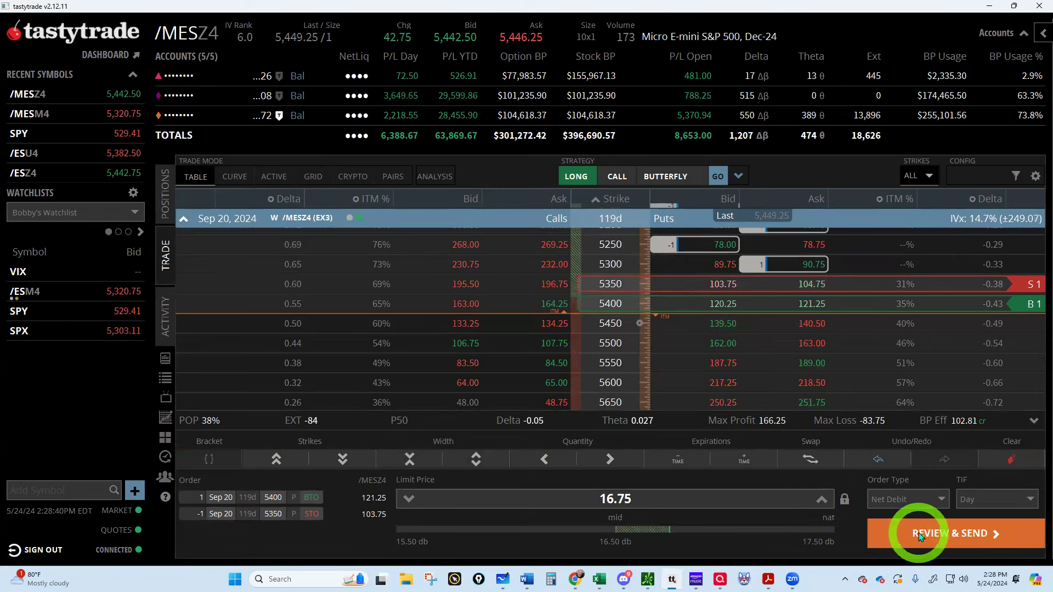
left_click(948, 533)
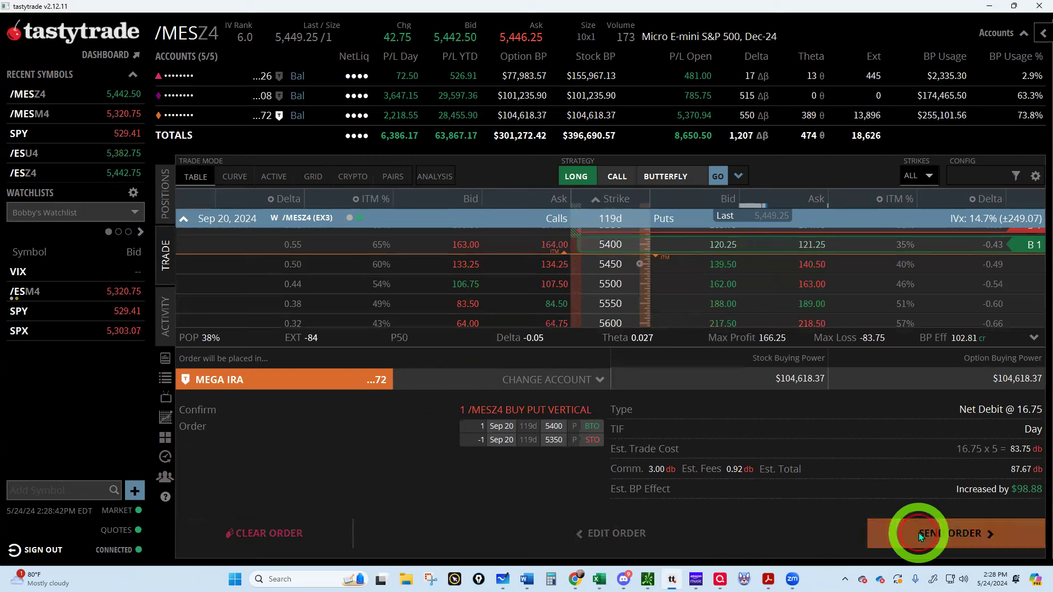
left_click(947, 533)
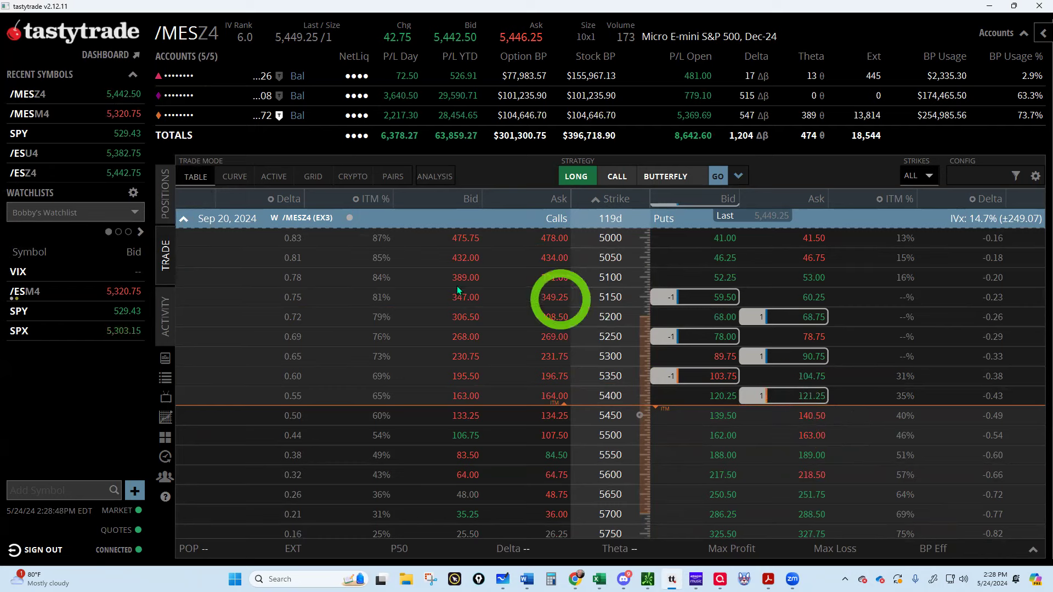
mouse_move(827, 406)
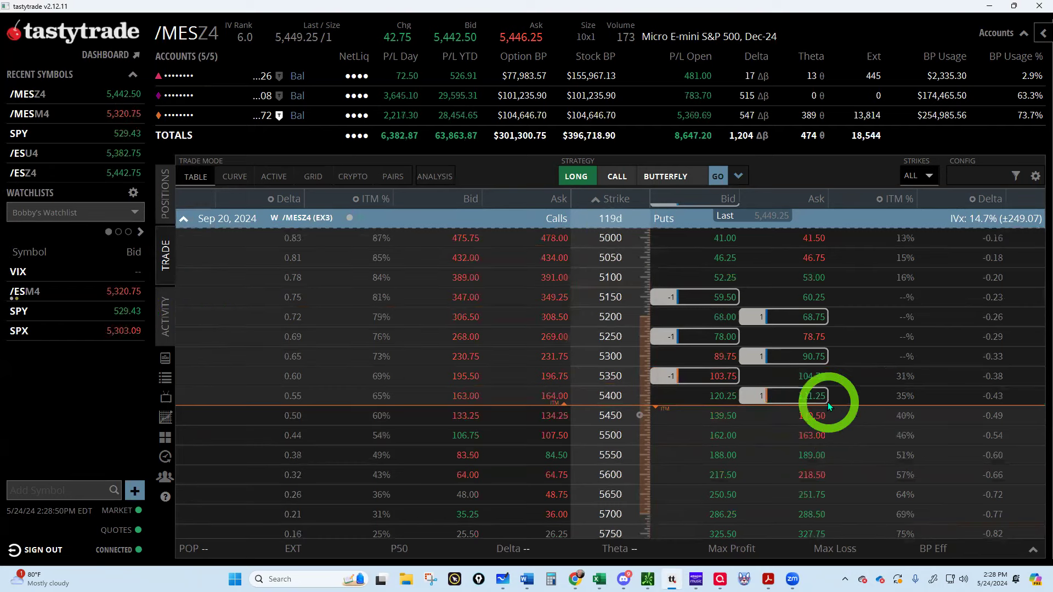
Step: Rebuild the 5400/5350 spread, load a Similar Order from Activity, and submit it at a 16.75 debit
left_click(815, 396)
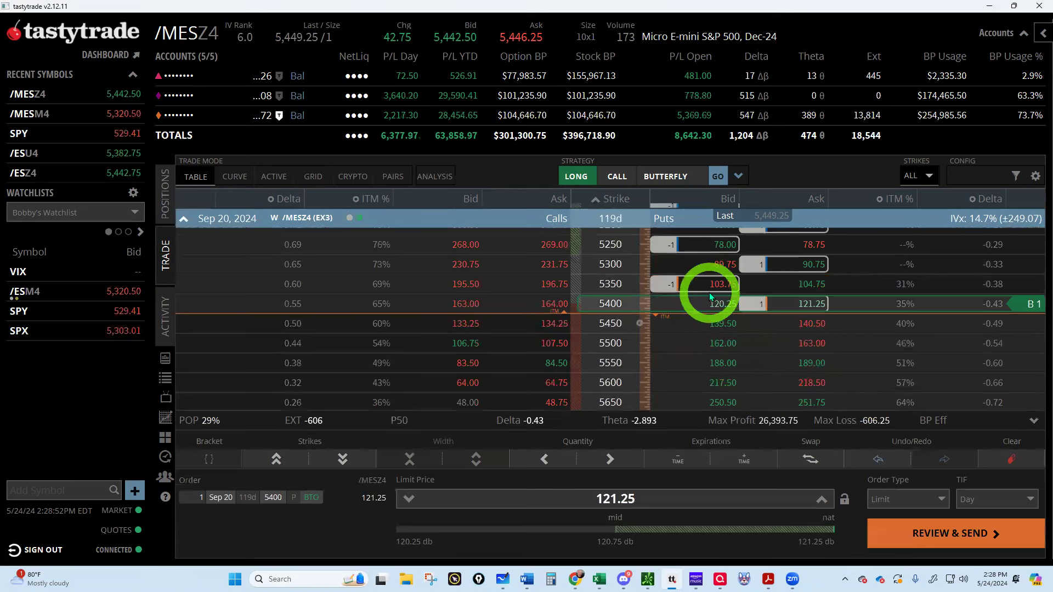
left_click(718, 283)
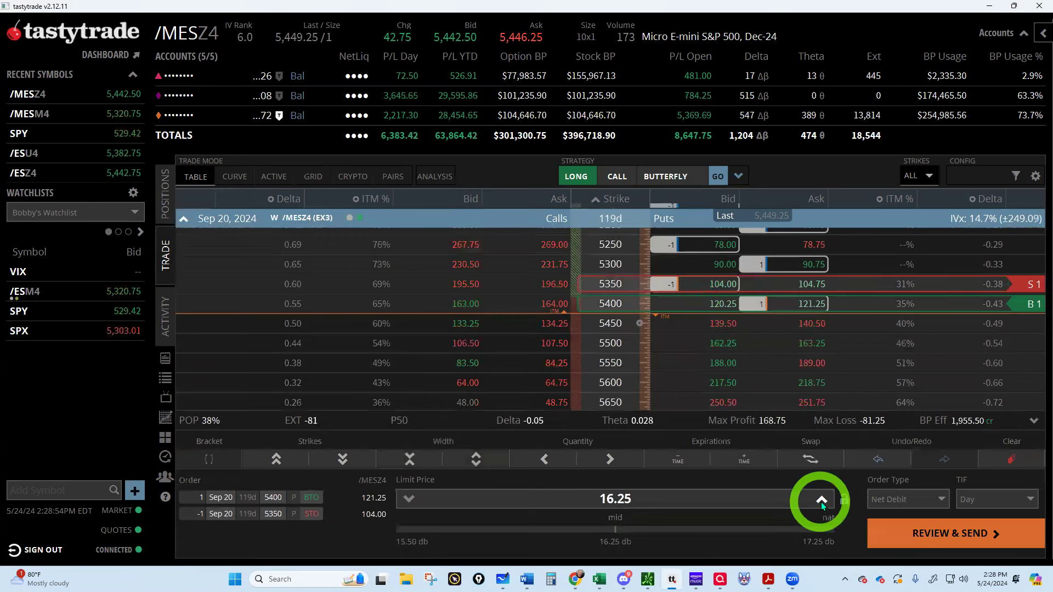
left_click(819, 498)
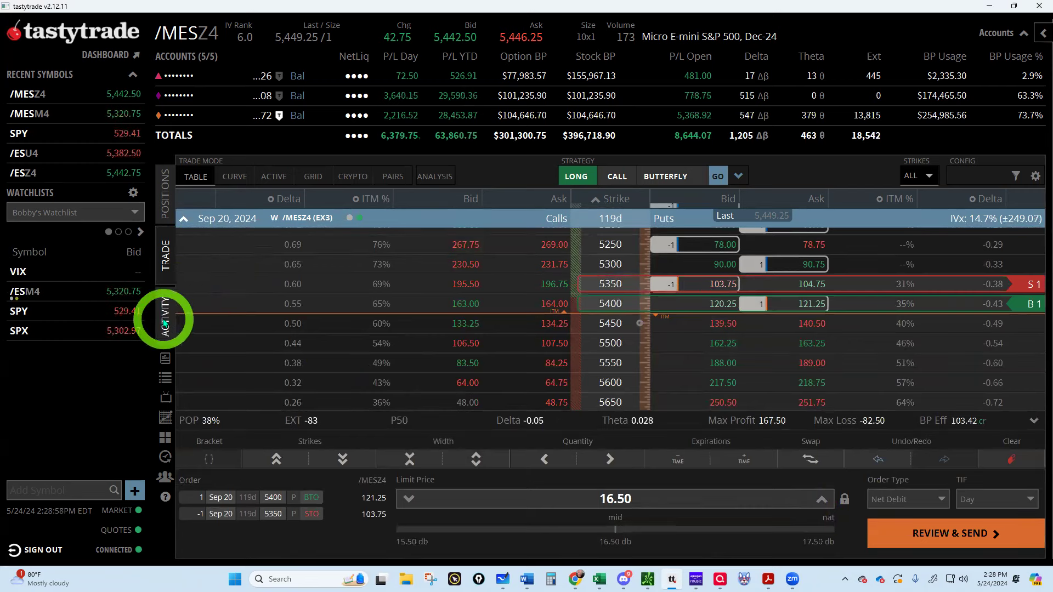
left_click(164, 319)
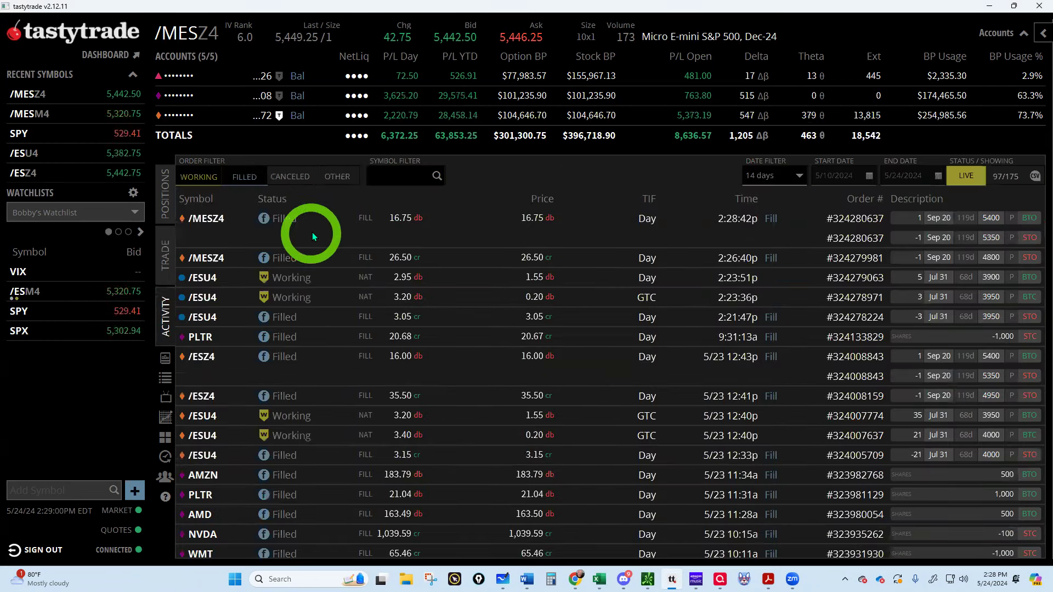
right_click(282, 256)
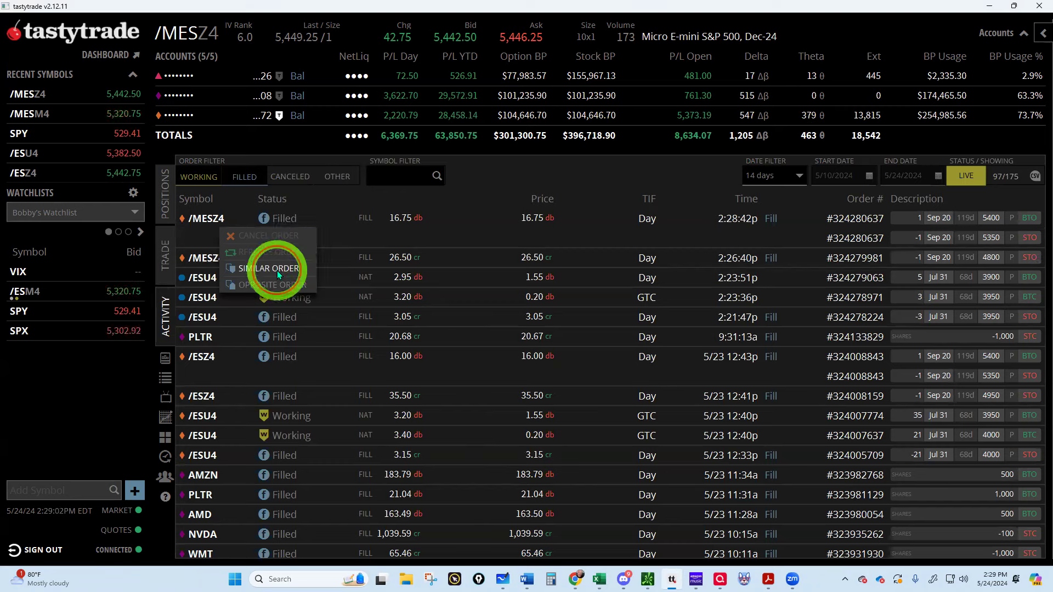
left_click(272, 268)
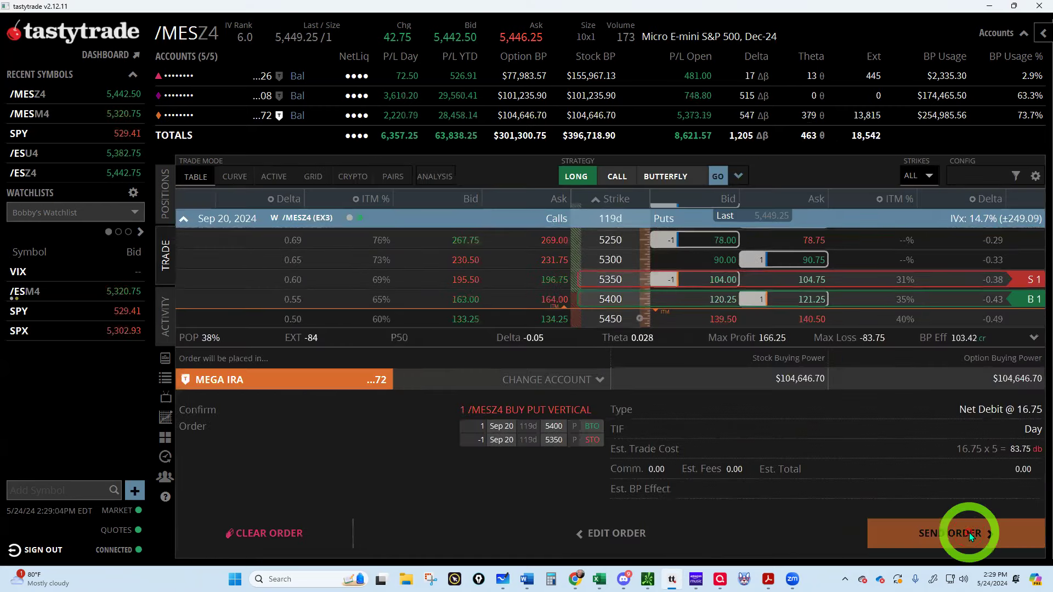
left_click(952, 533)
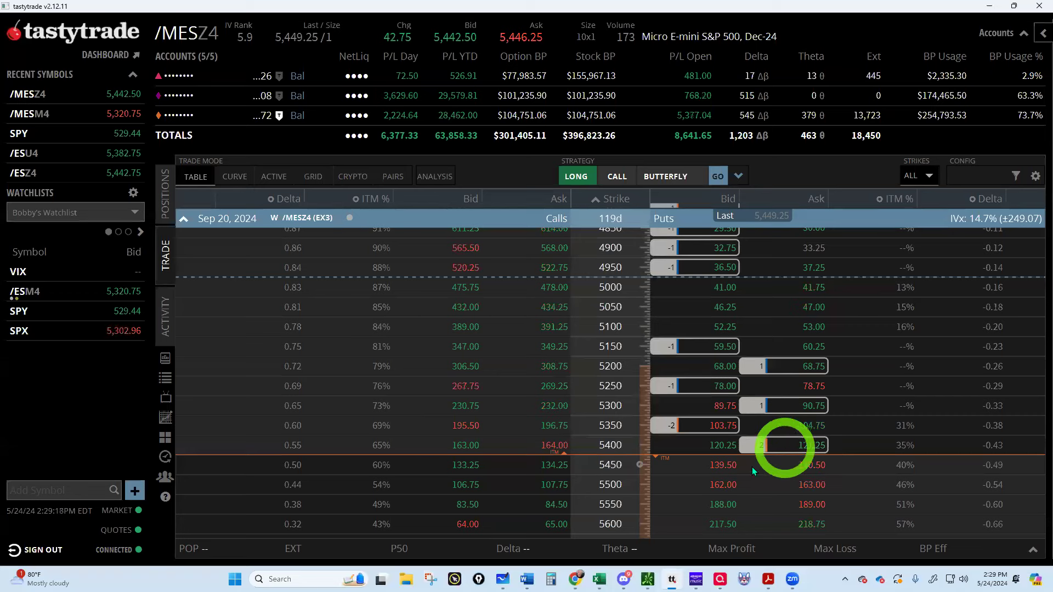
Step: In Excel's PDS 15 row 47, enter strikes 5400/5350 and move to the Price column for 16.75
left_click(596, 579)
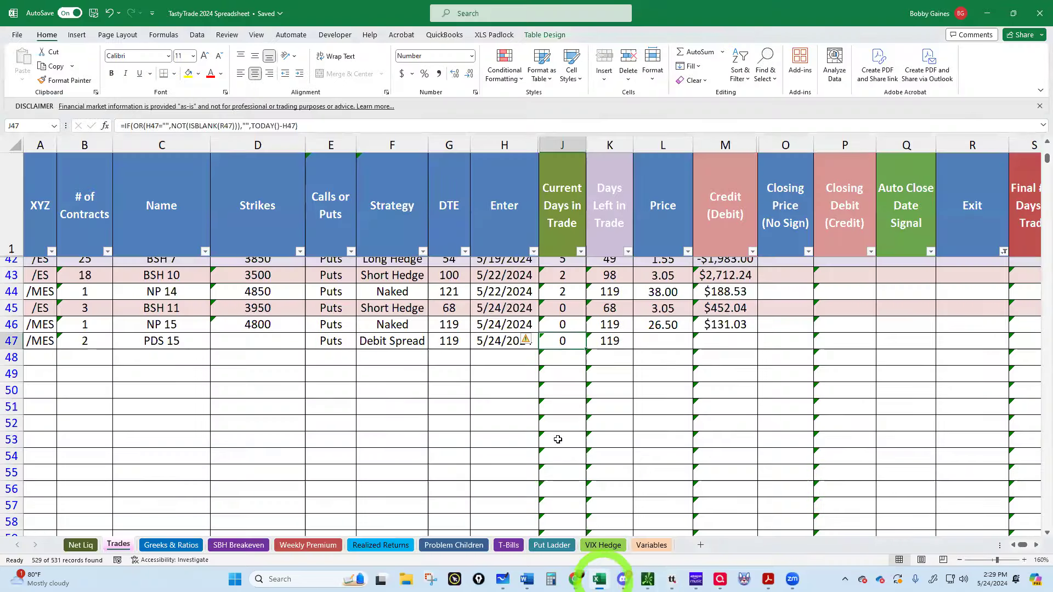
left_click(257, 341)
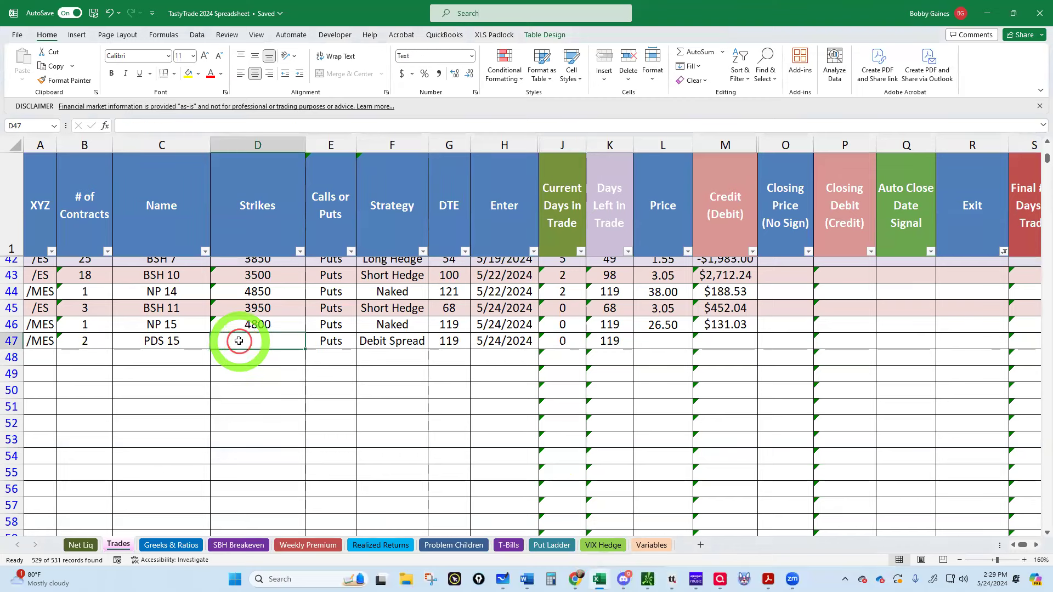
type("5400/53")
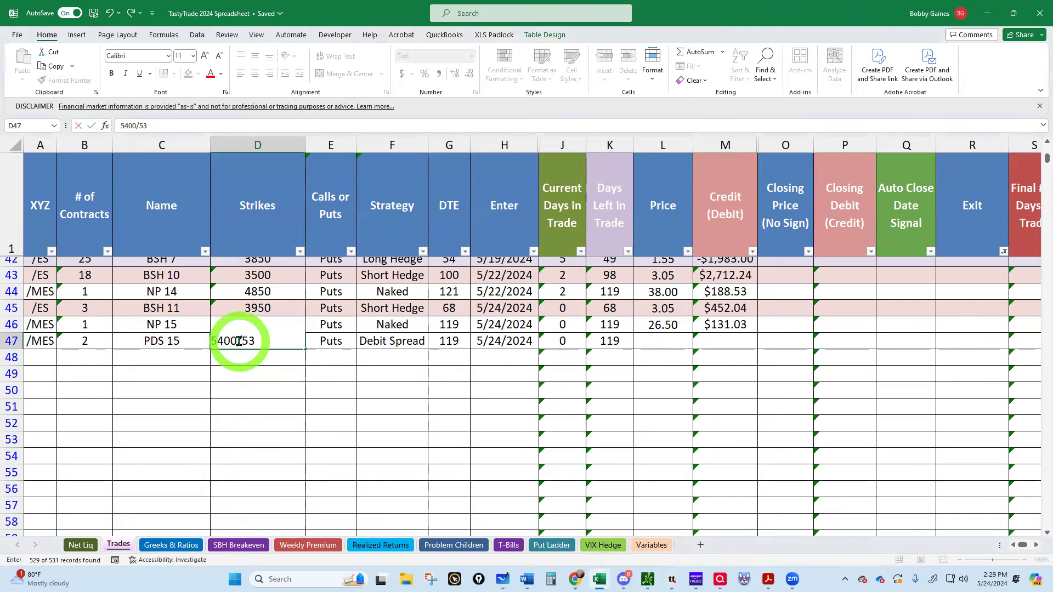
left_click(562, 341)
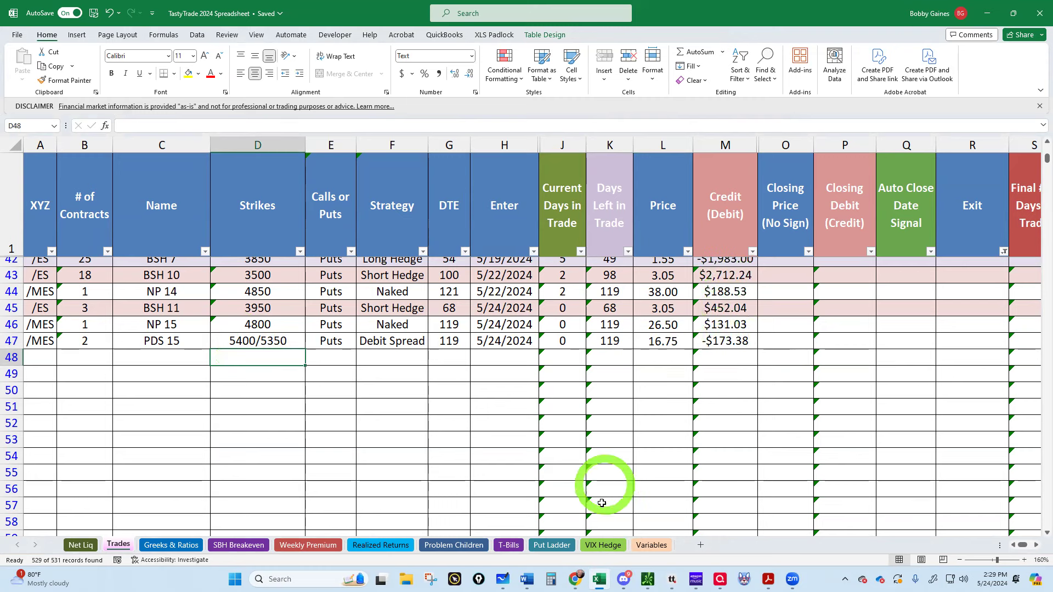
mouse_move(670, 579)
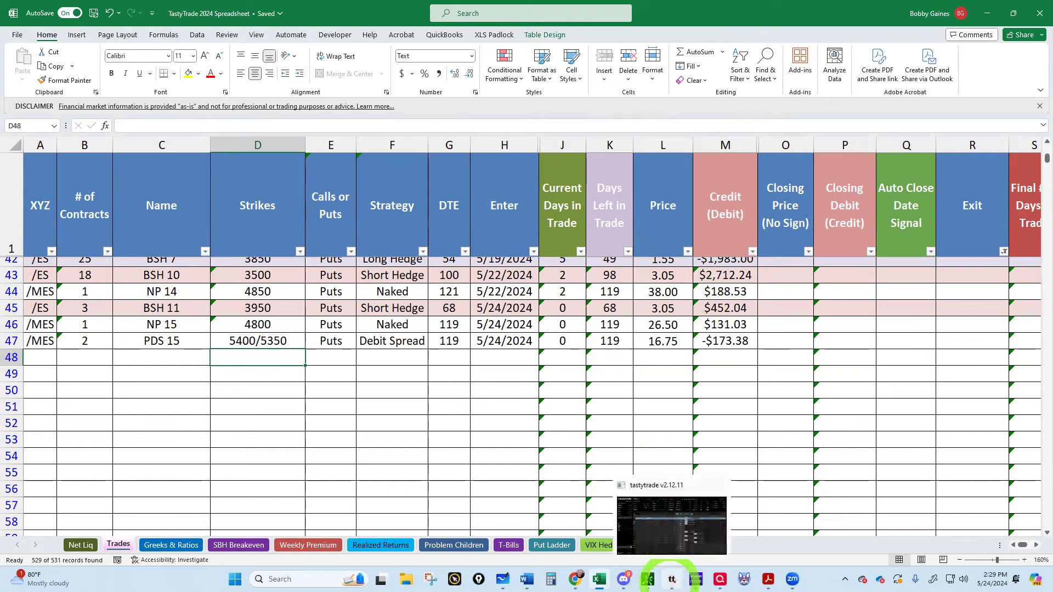
Step: In tastytrade's Positions list, locate and expand the /MESZ4 5400 and 5350 put legs
left_click(669, 579)
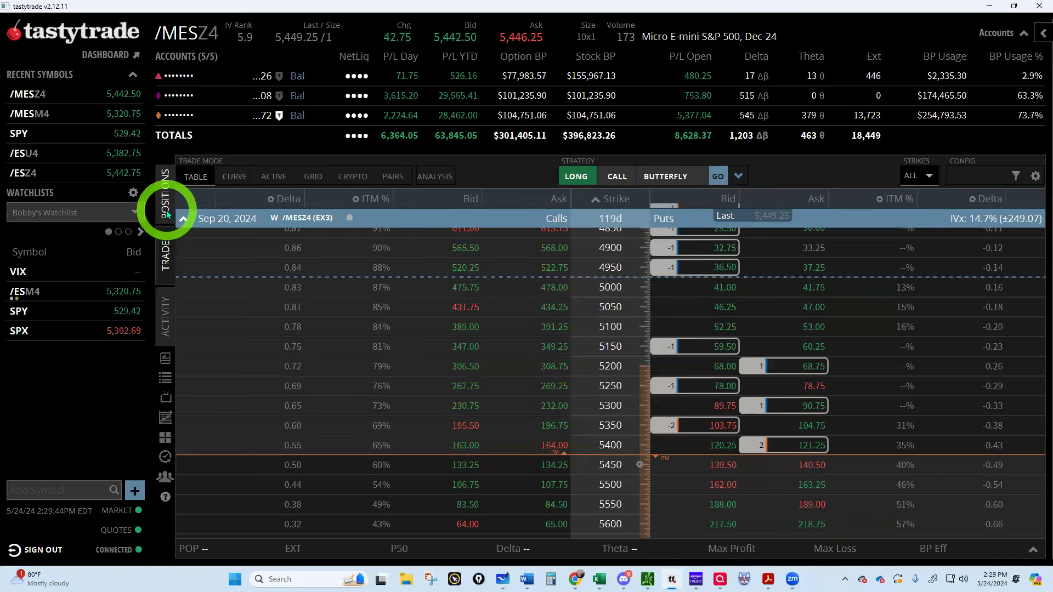
left_click(165, 205)
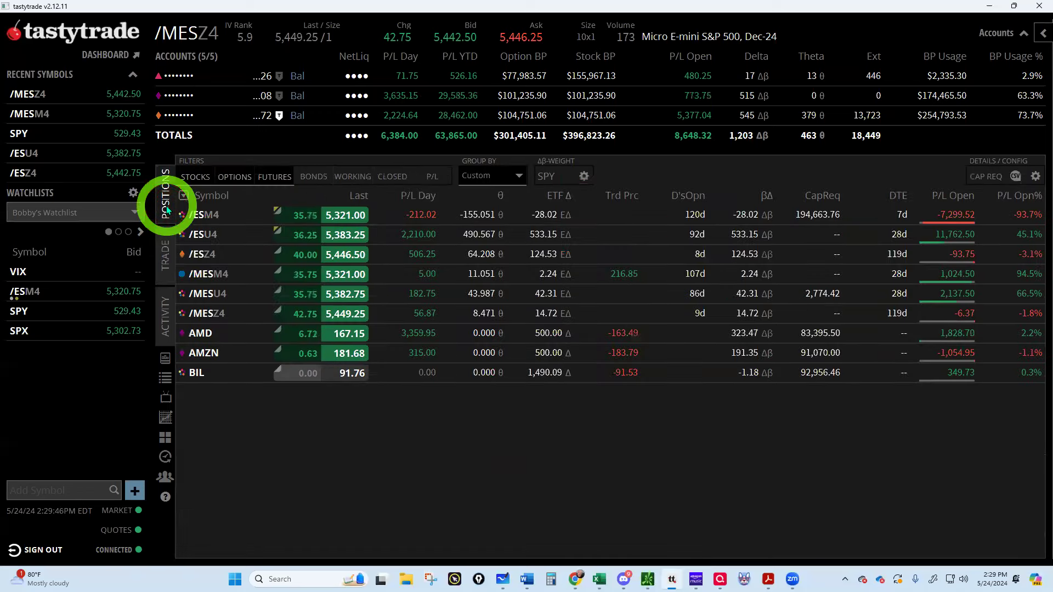
left_click(210, 274)
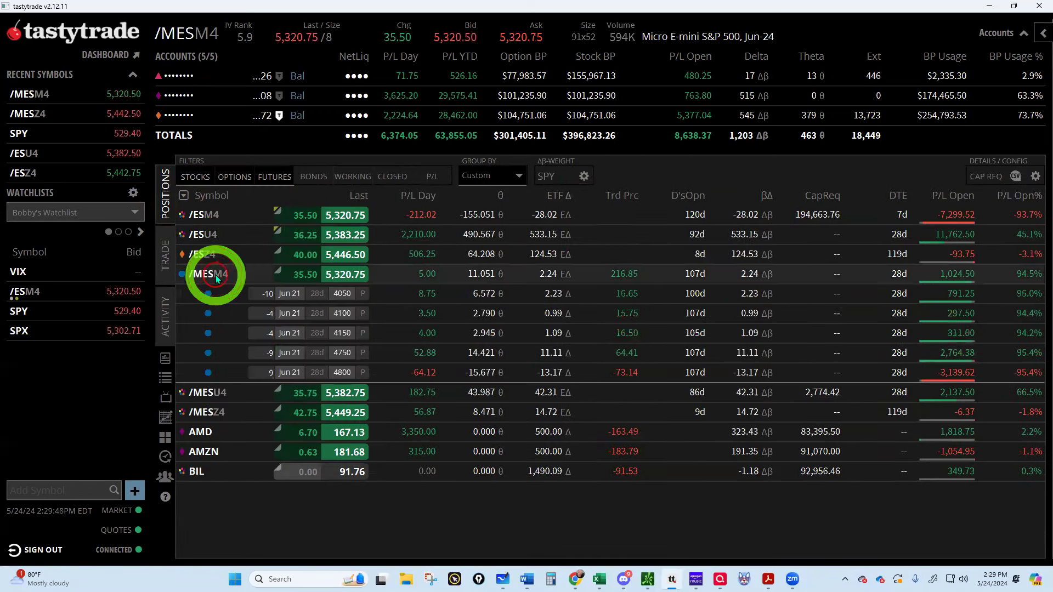
left_click(180, 274)
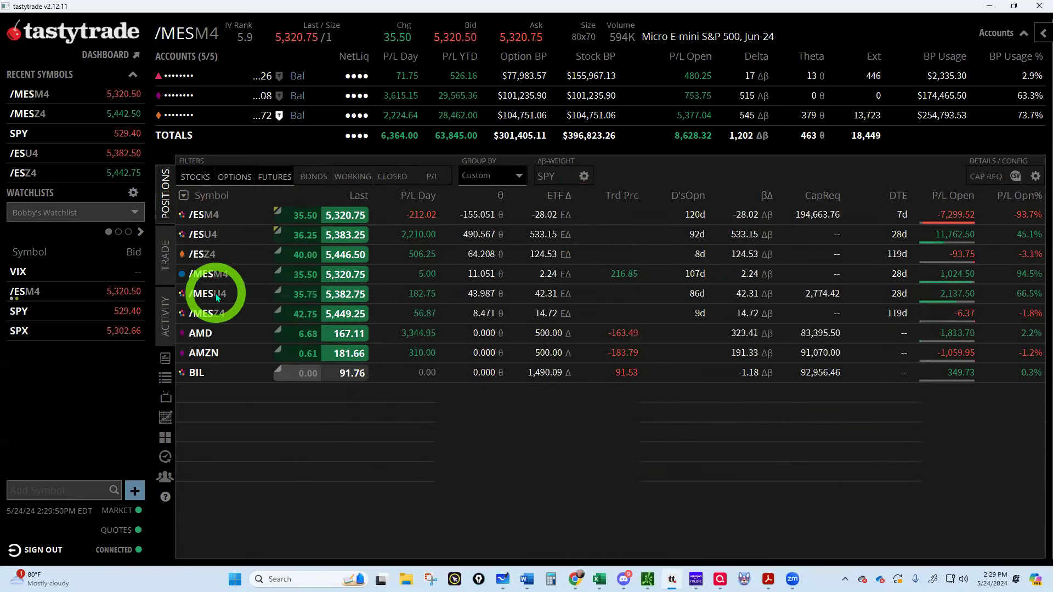
left_click(182, 293)
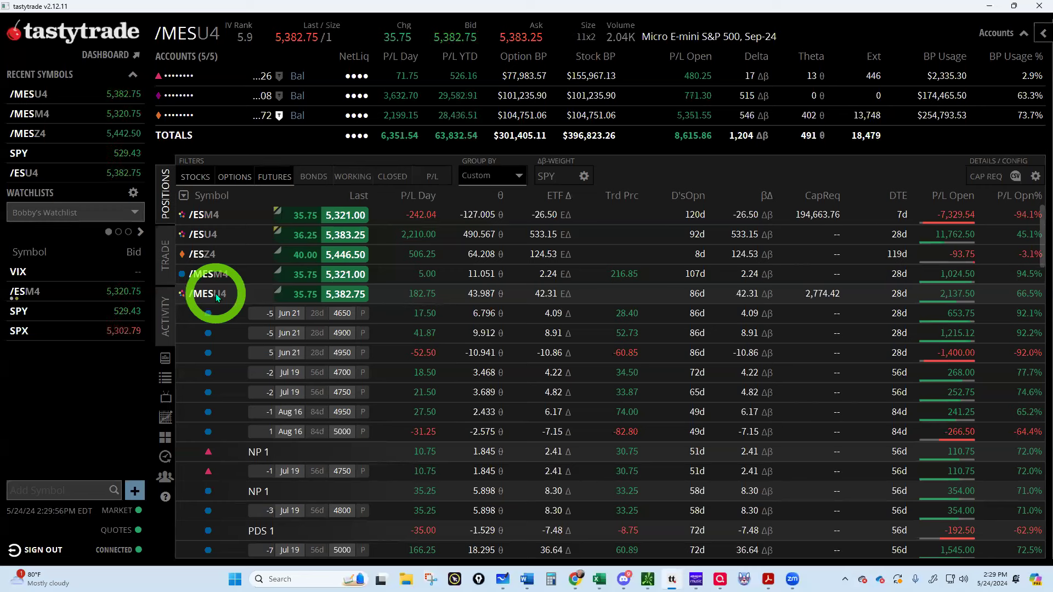
left_click(212, 314)
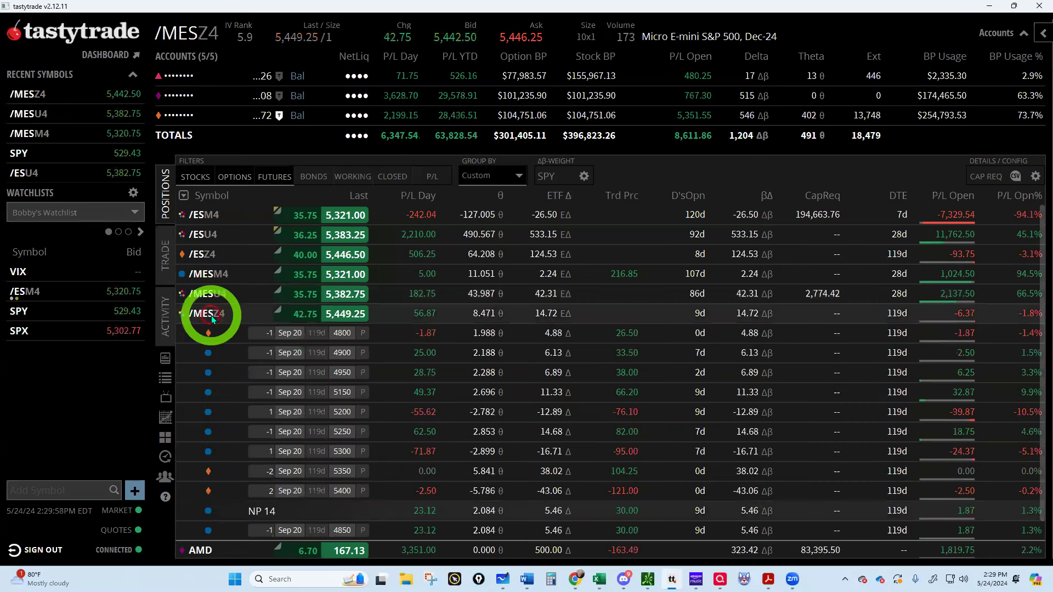
mouse_move(262, 344)
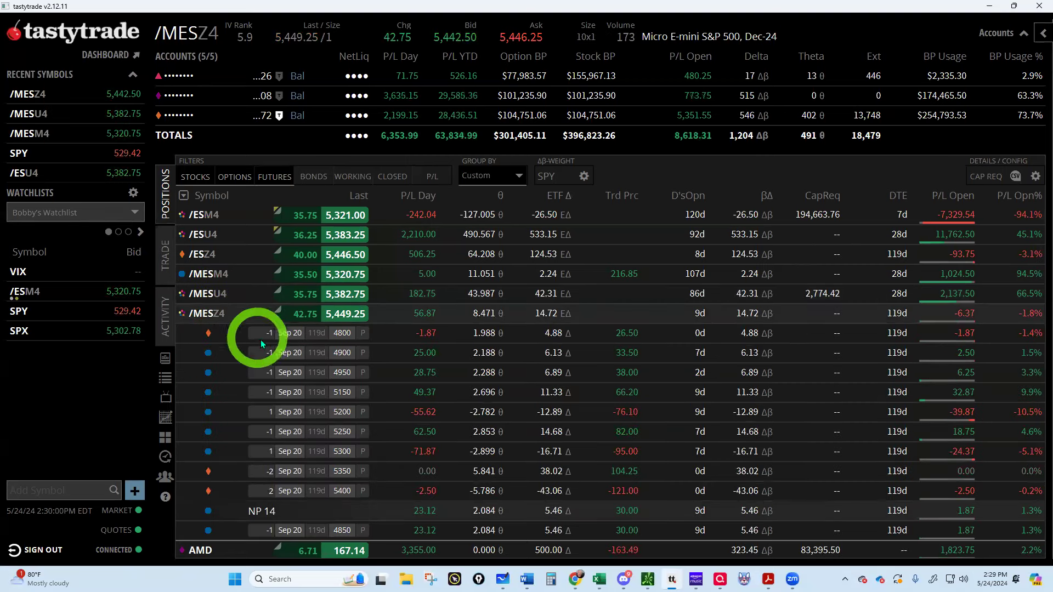
mouse_move(342, 382)
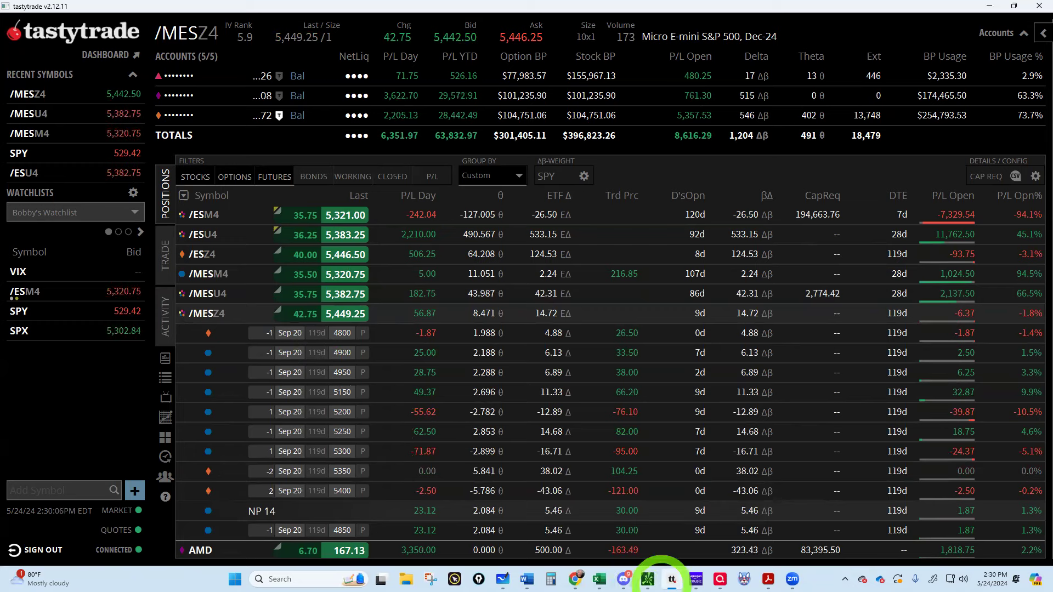
left_click(596, 579)
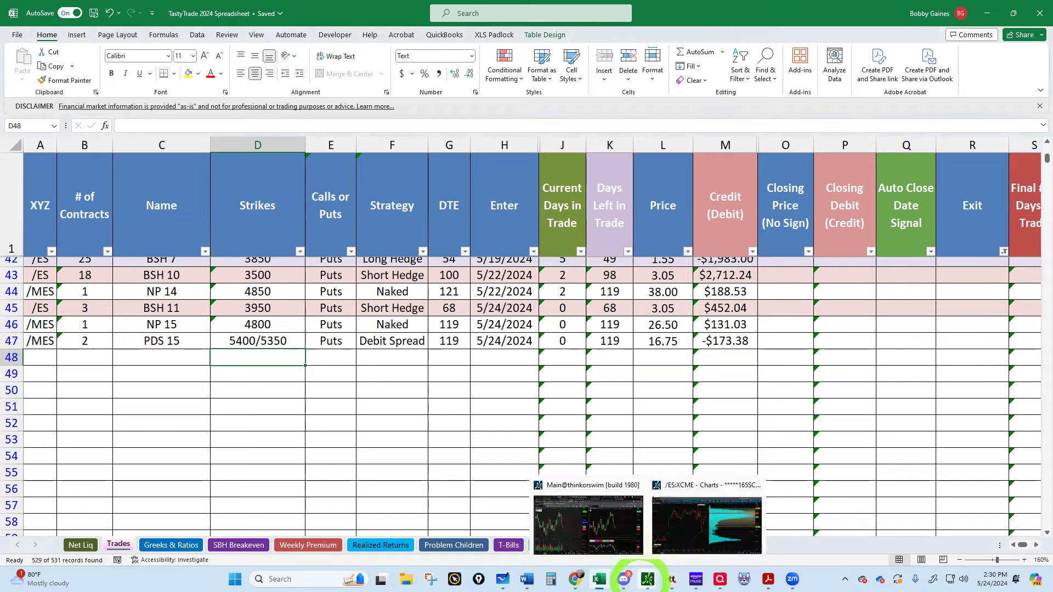
left_click(646, 579)
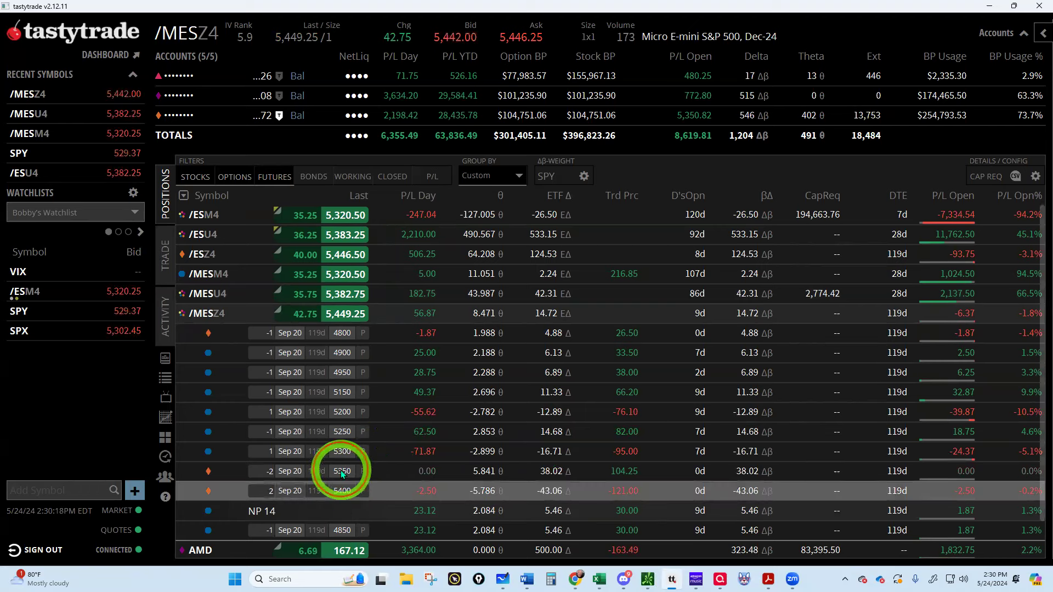
Step: Group the 5350 and 5400 put legs into one position named PDS 15, then return to Excel
right_click(341, 470)
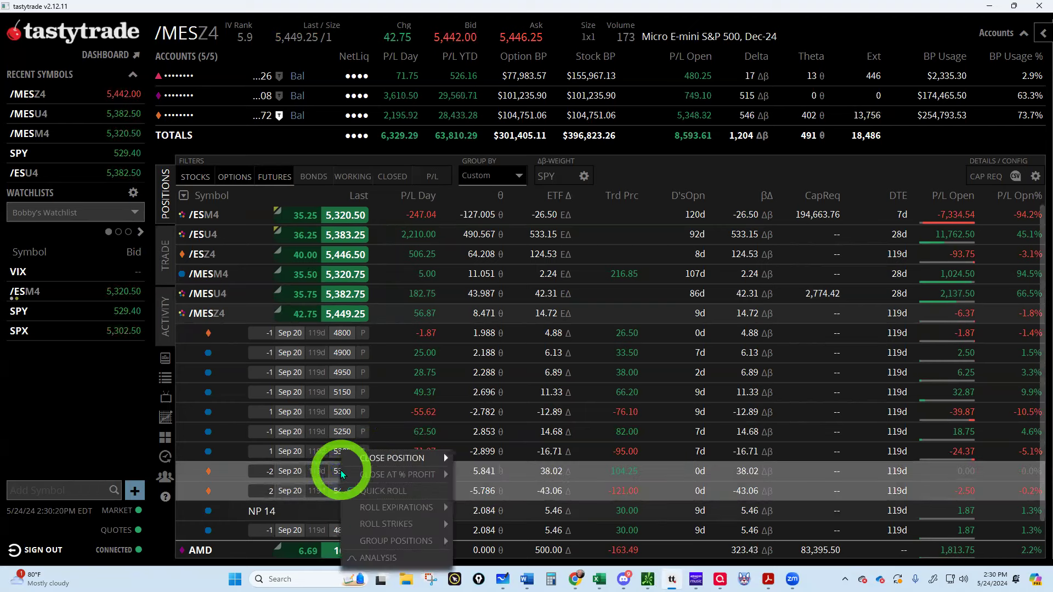
left_click(396, 541)
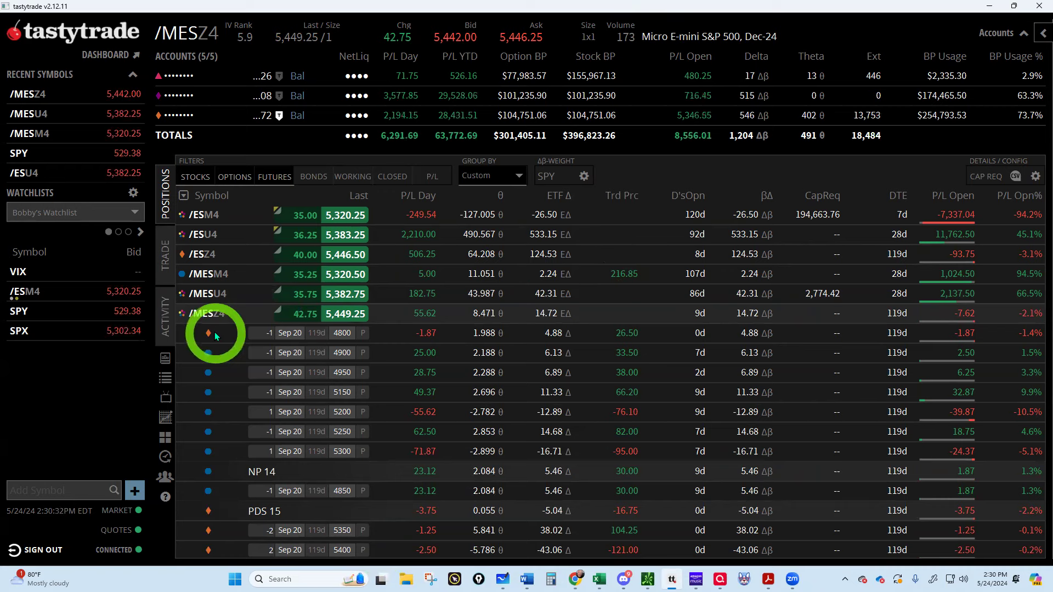
left_click(183, 314)
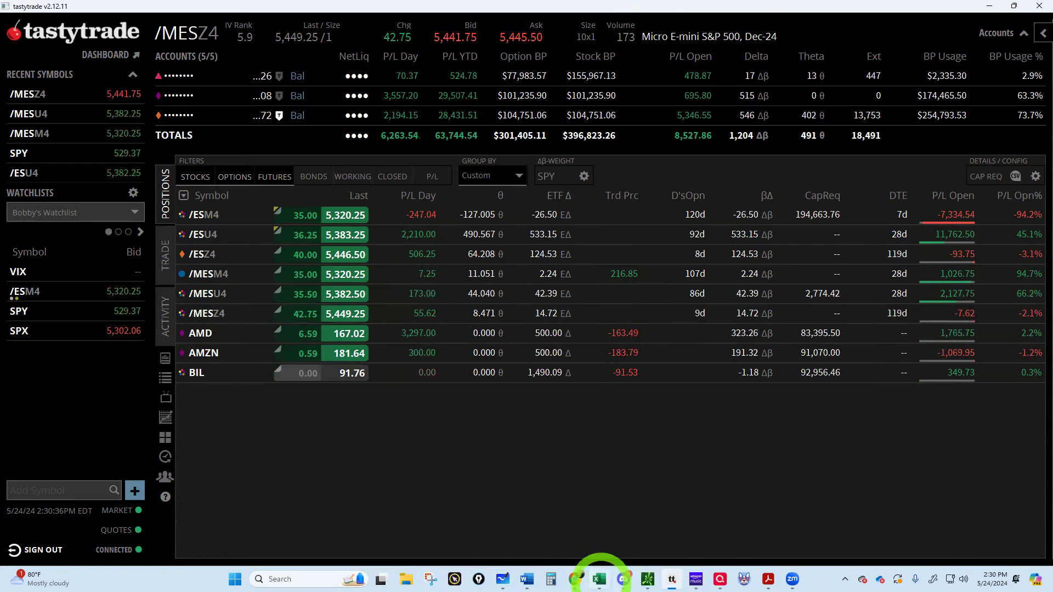
left_click(596, 579)
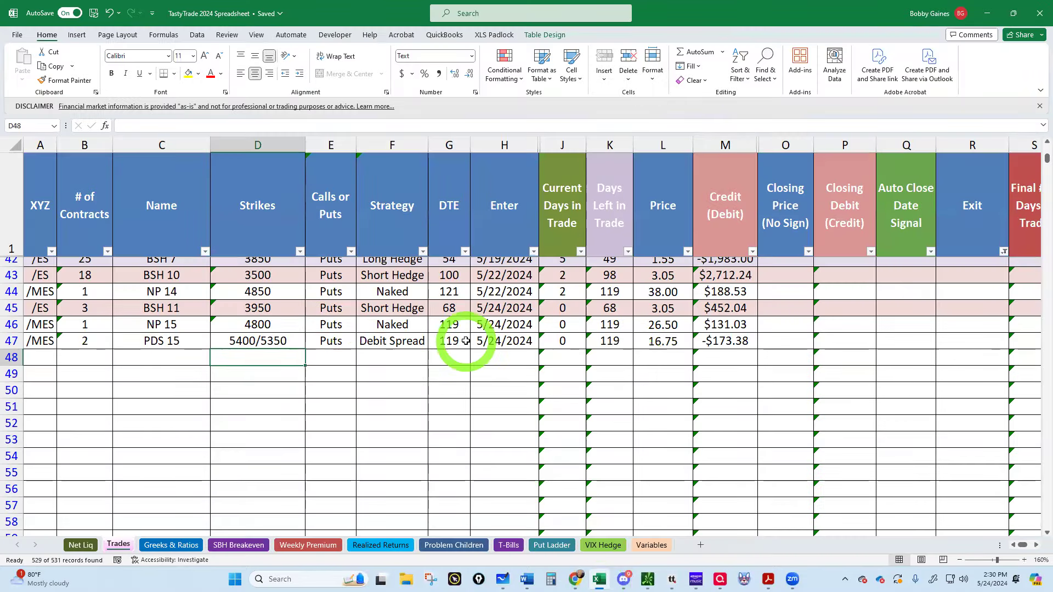
Step: Show the Realized Returns sheet with 14.42% performance versus SPY's 11.38%
scroll("up", 3)
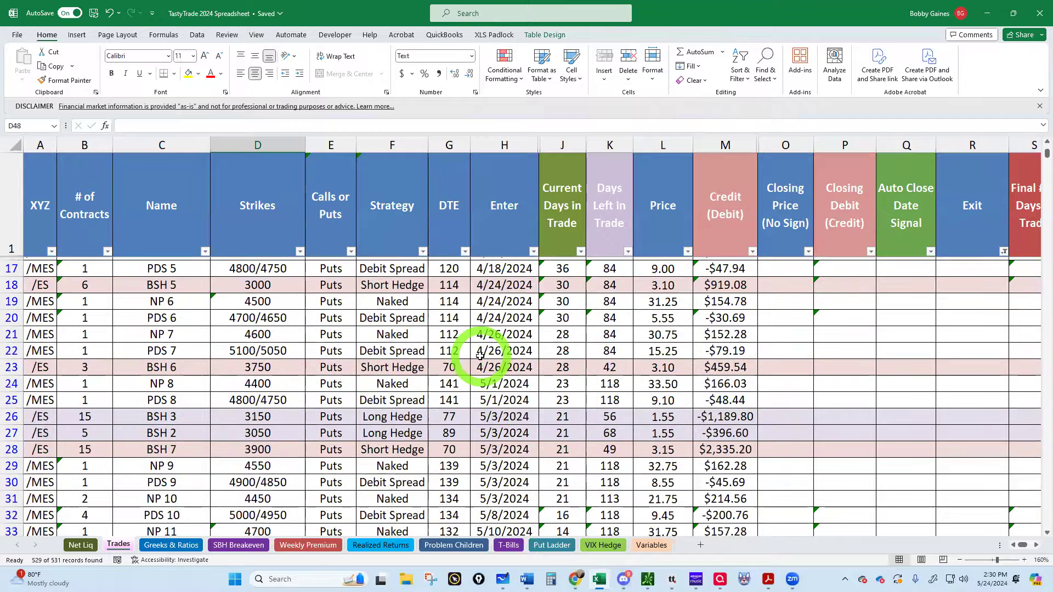
scroll("up", 3)
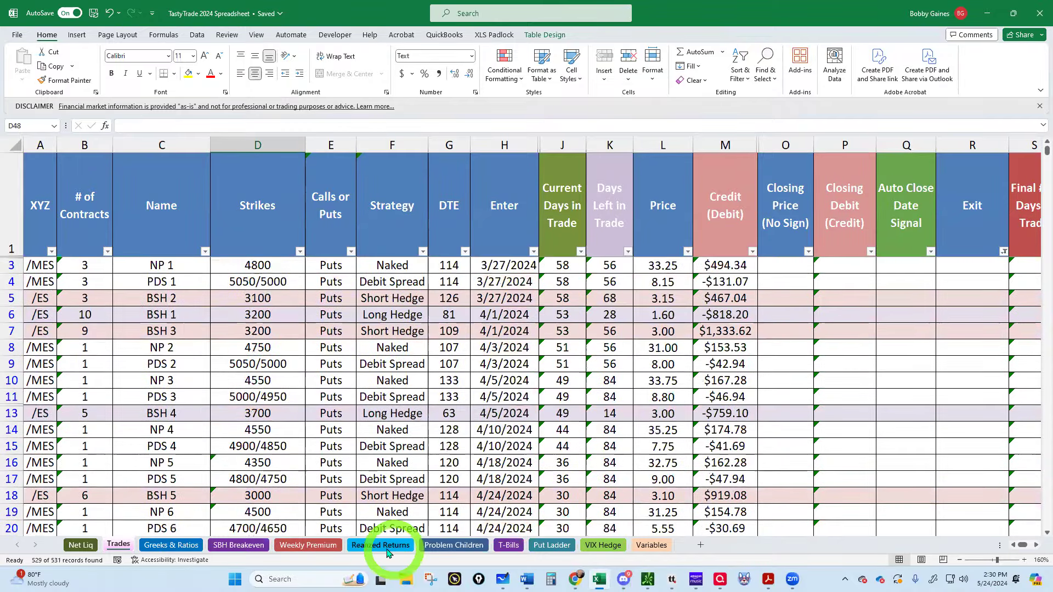
left_click(380, 544)
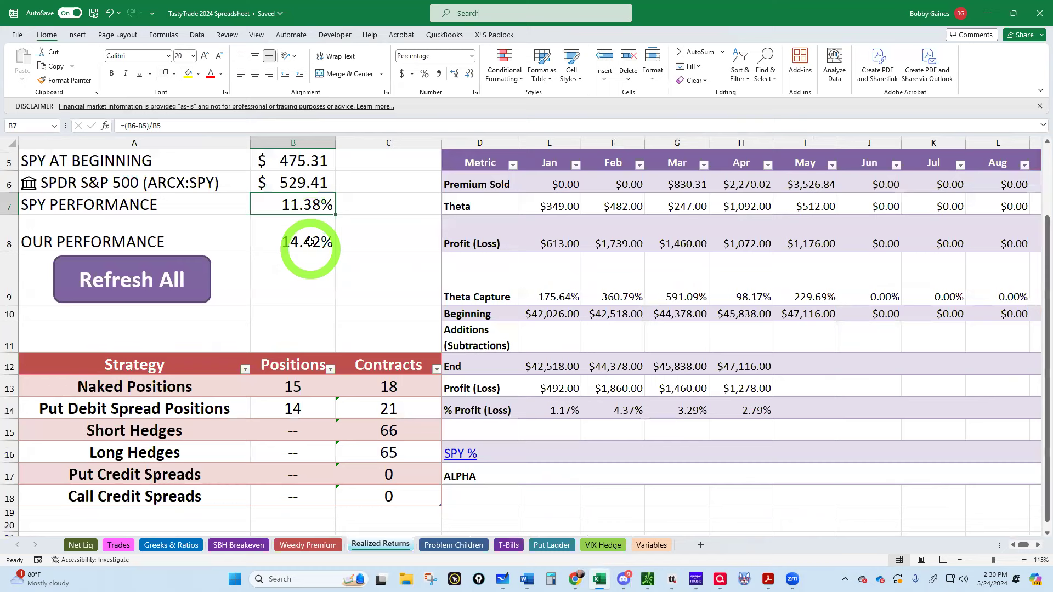